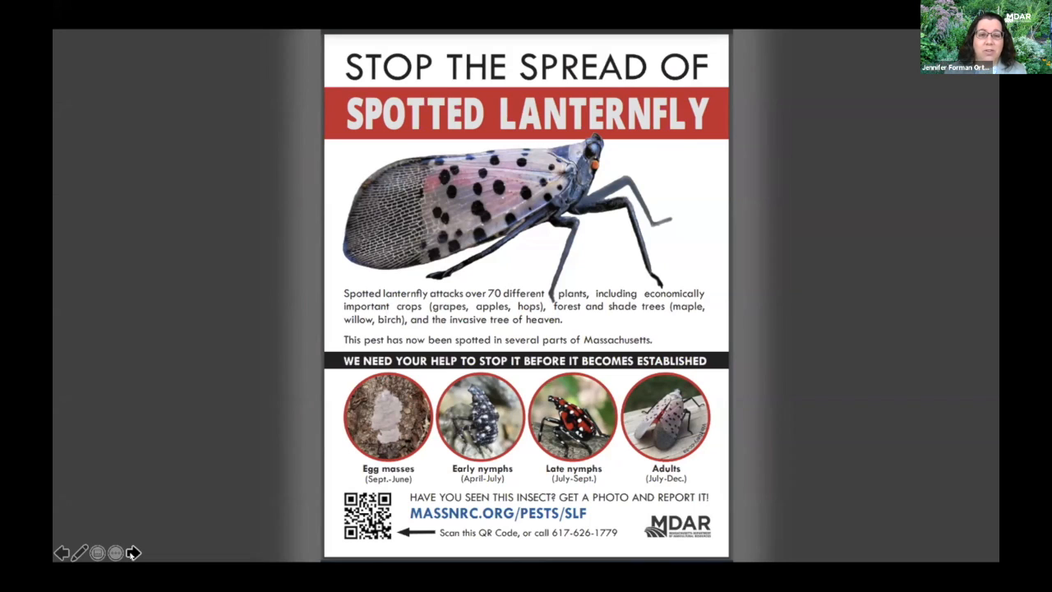
{"action": "mouse_move", "coordinate": [265, 457]}
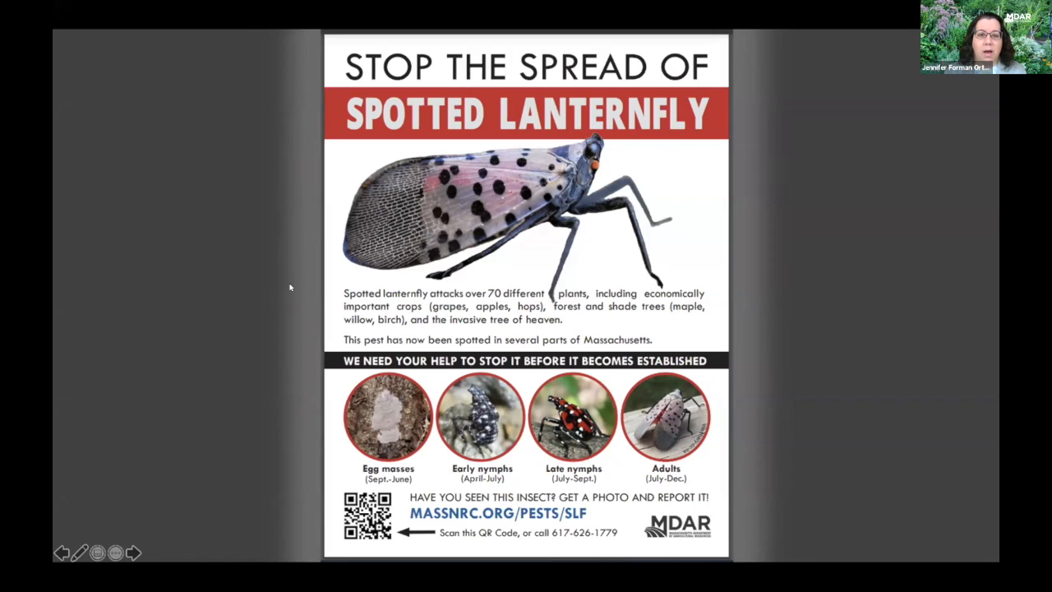
{"action": "mouse_move", "coordinate": [297, 240]}
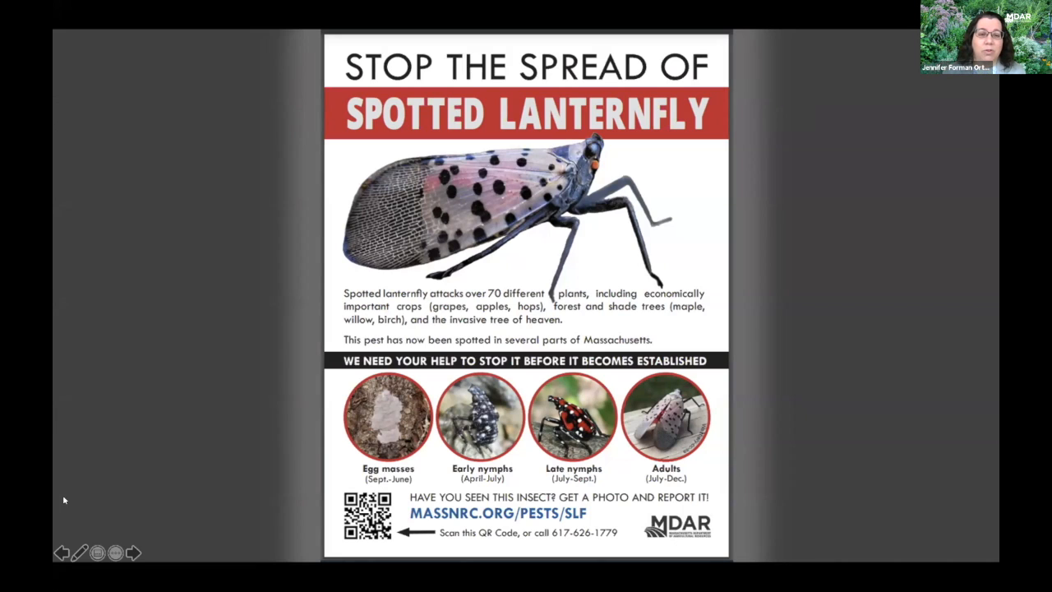
{"action": "mouse_move", "coordinate": [334, 14]}
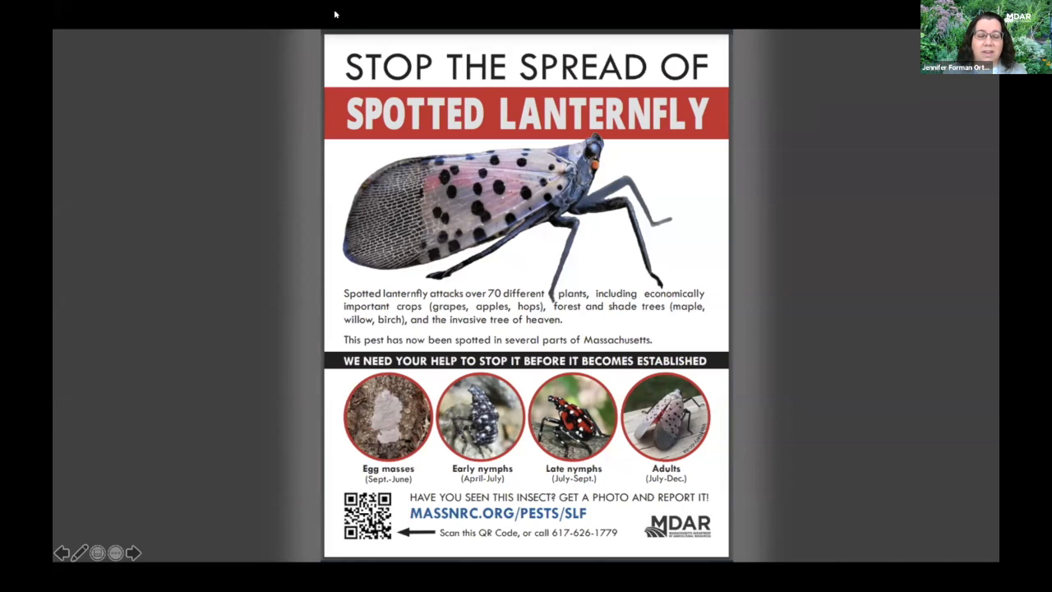
{"action": "mouse_move", "coordinate": [302, 42]}
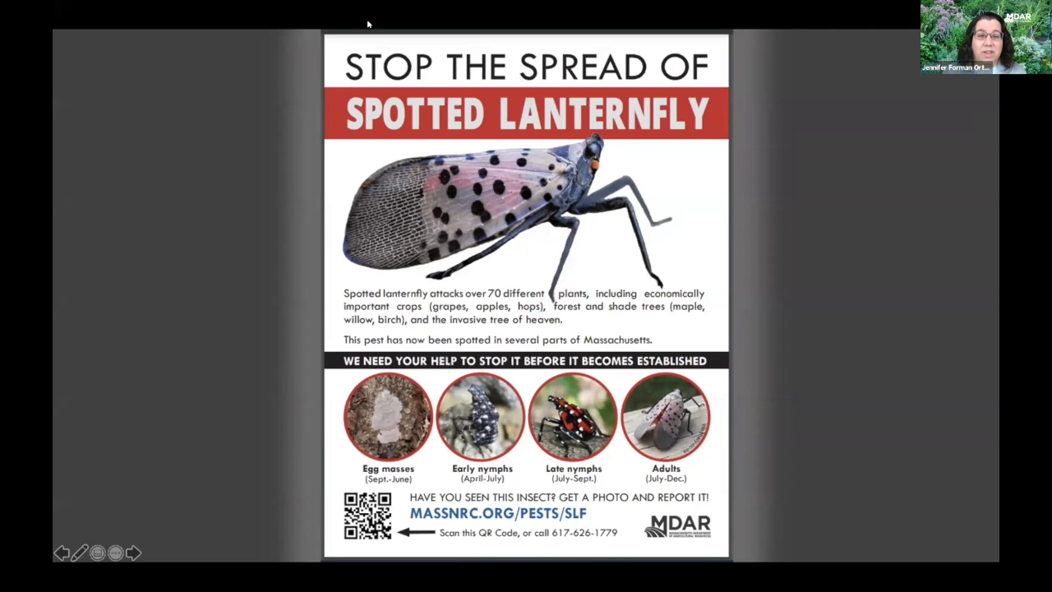
{"action": "mouse_move", "coordinate": [337, 15]}
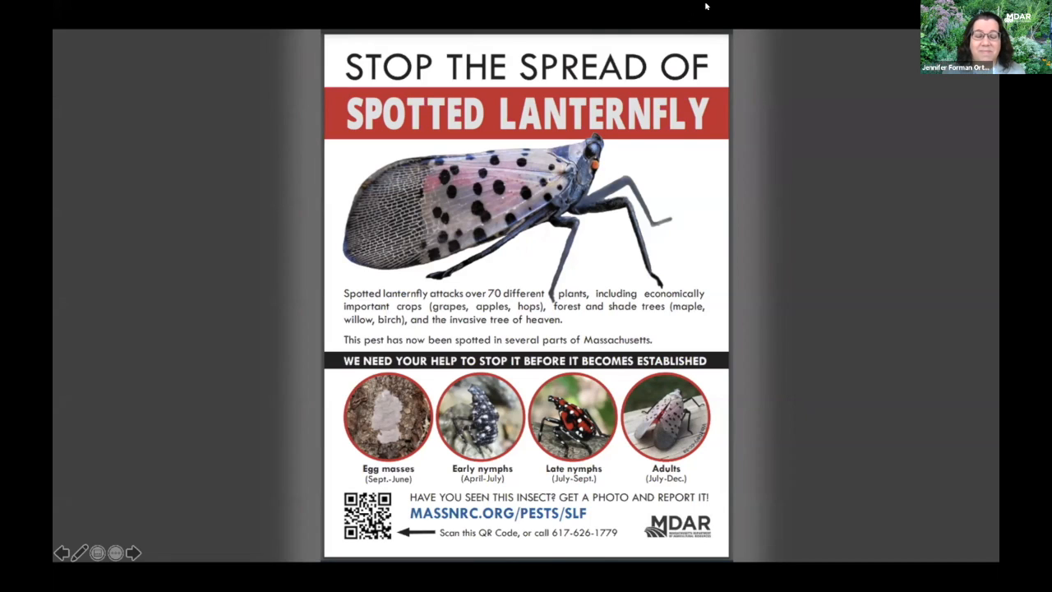
{"action": "mouse_move", "coordinate": [604, 39]}
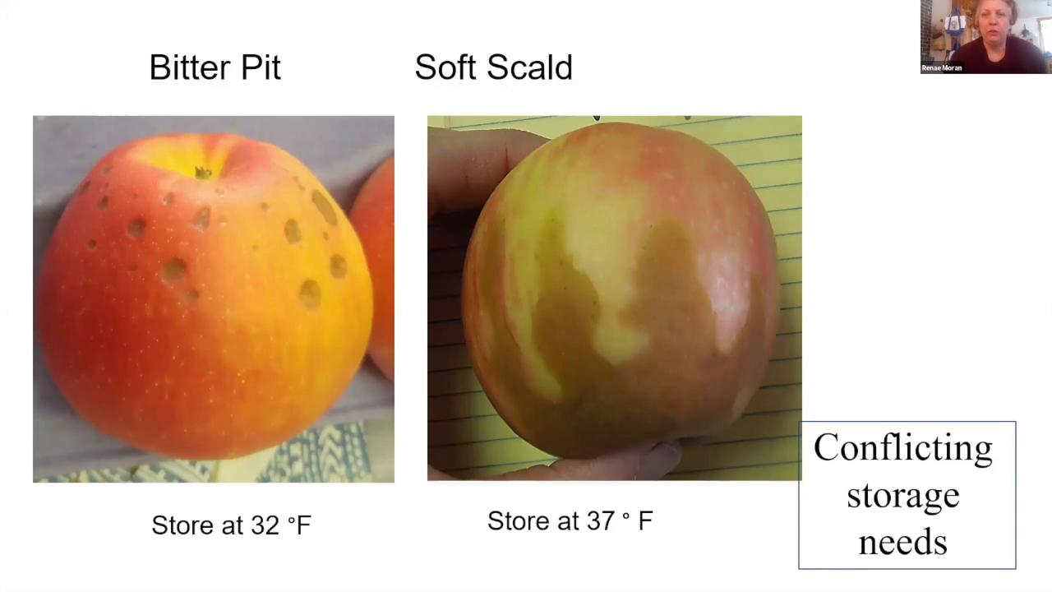
Step: Advance the shared slideshow to the 'Failure to find a workable solution' slide
{"action": "key", "text": "right"}
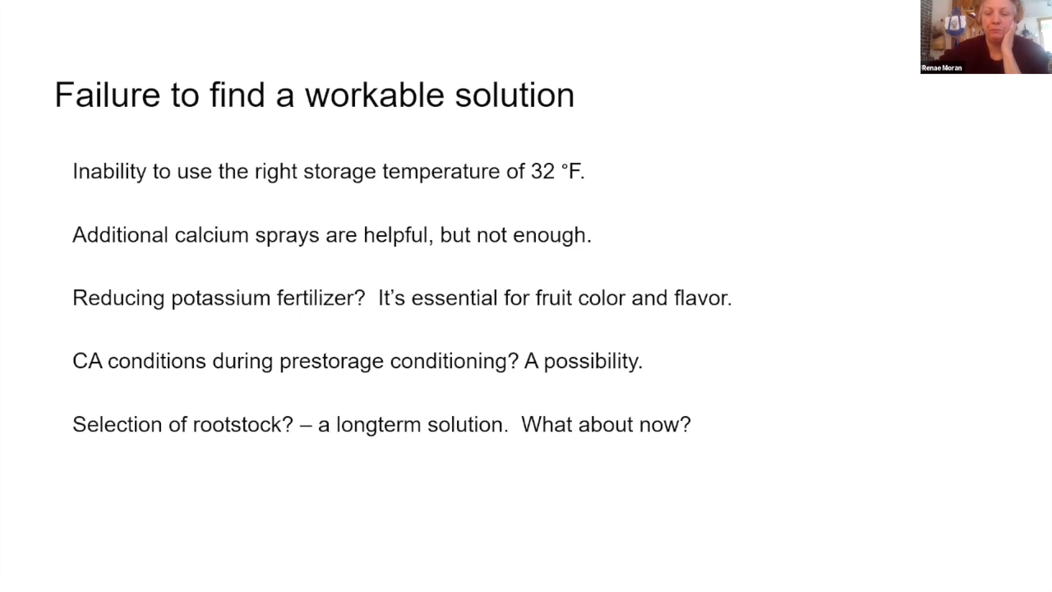
{"action": "key", "text": "Right"}
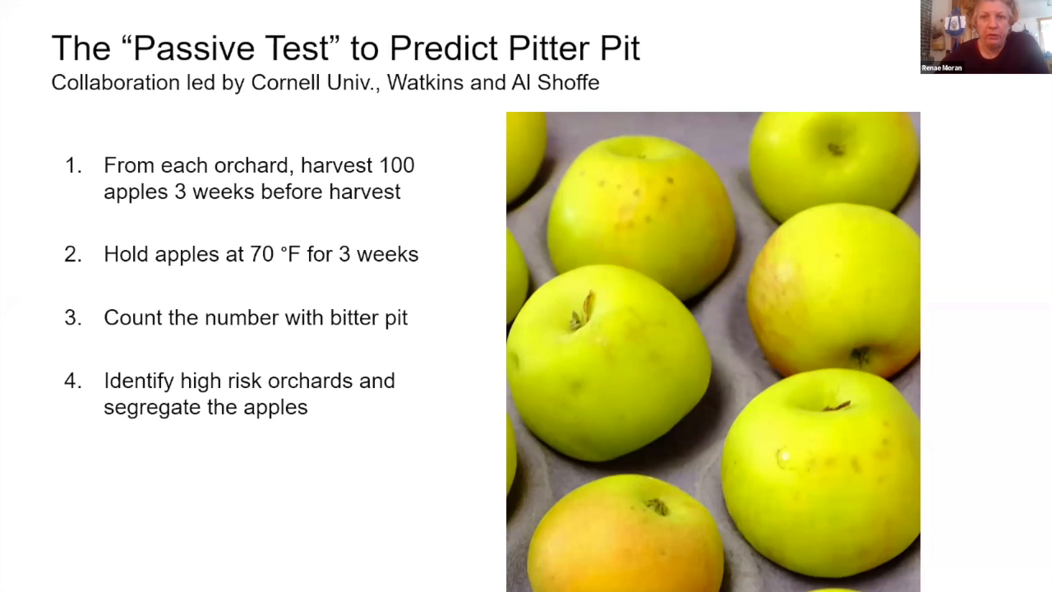
{"action": "mouse_move", "coordinate": [656, 465]}
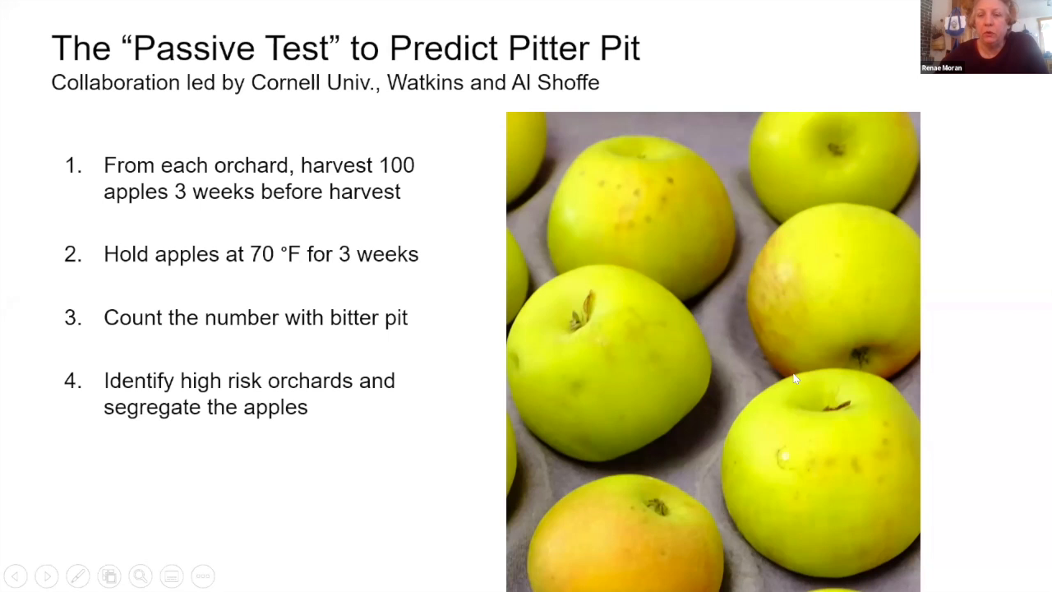
{"action": "mouse_move", "coordinate": [642, 217]}
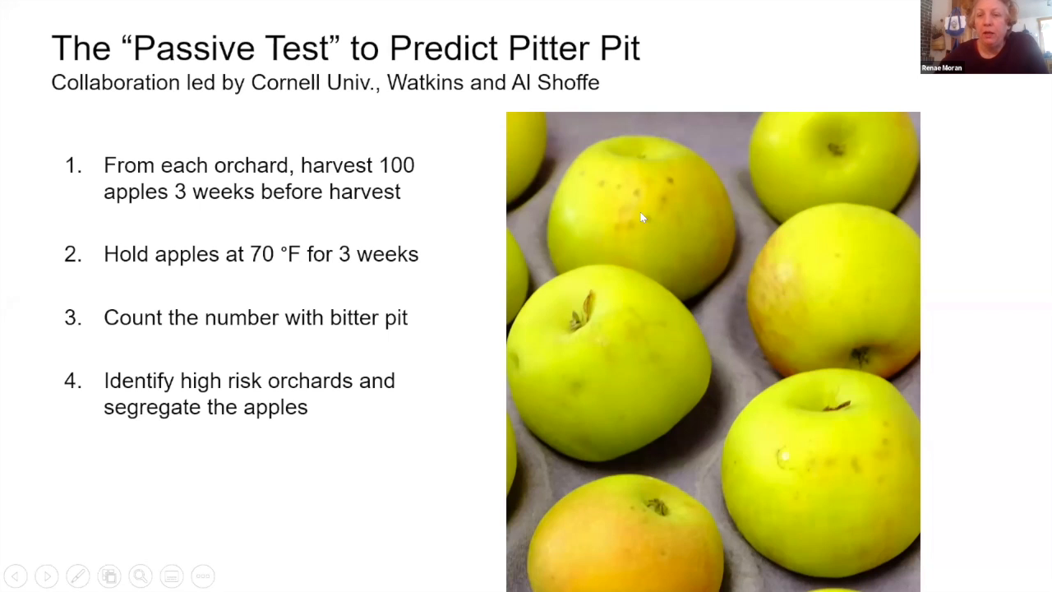
{"action": "mouse_move", "coordinate": [598, 456]}
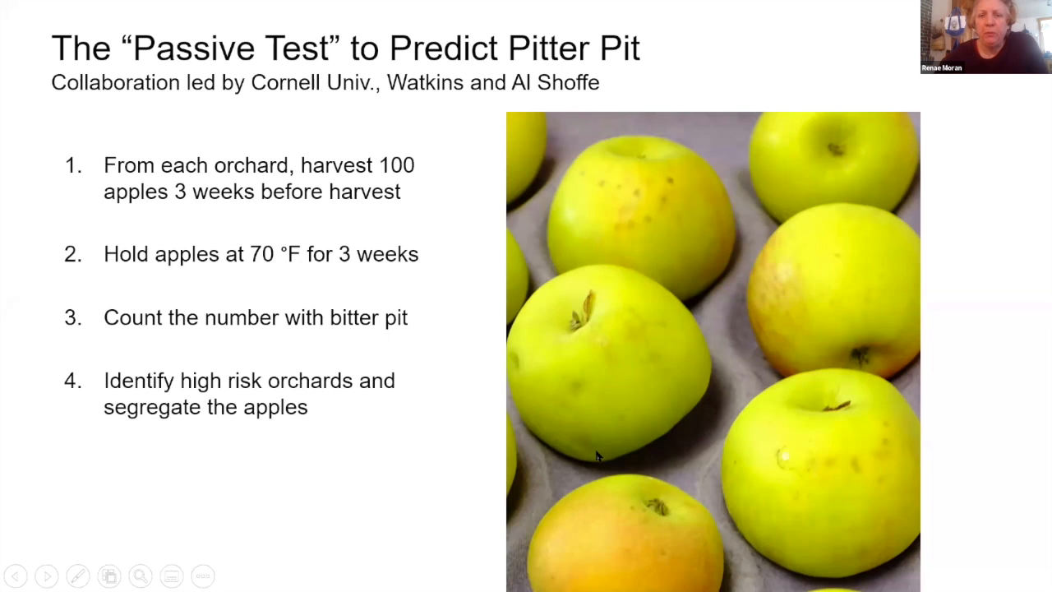
{"action": "mouse_move", "coordinate": [582, 448]}
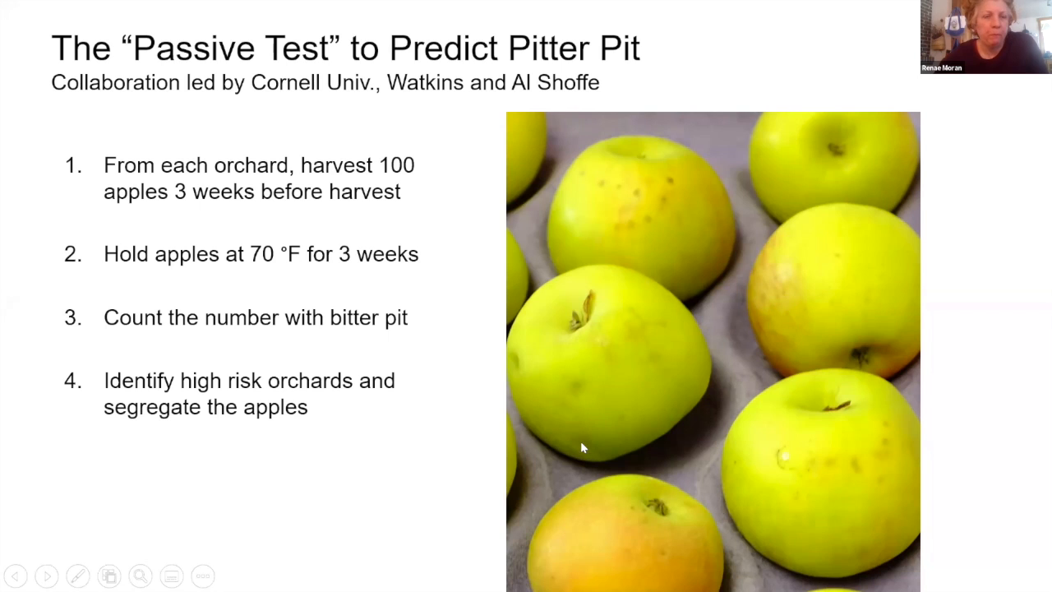
{"action": "mouse_move", "coordinate": [496, 488]}
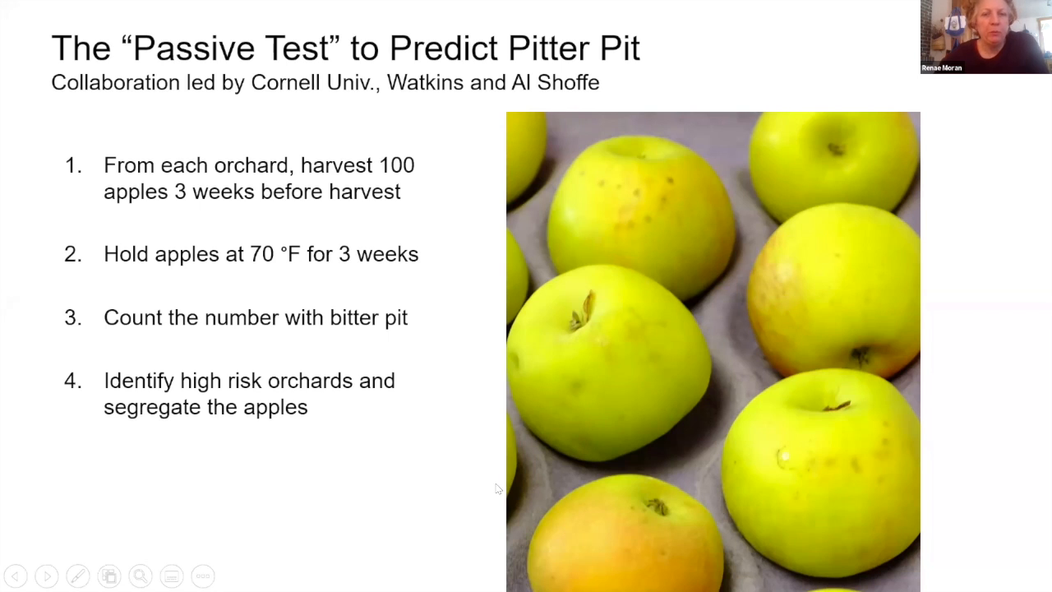
{"action": "mouse_move", "coordinate": [846, 545]}
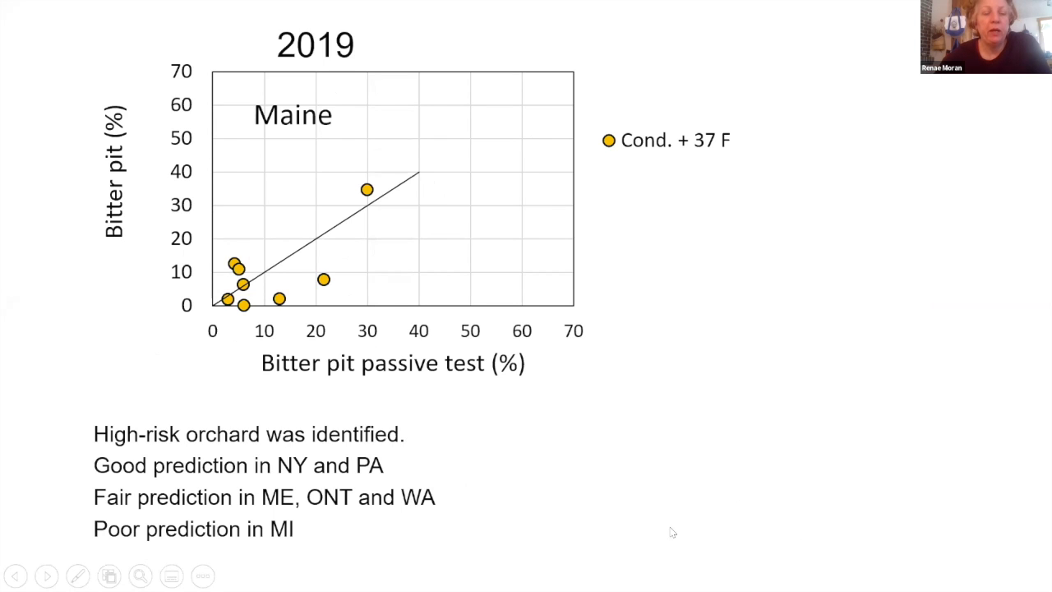
{"action": "mouse_move", "coordinate": [557, 514]}
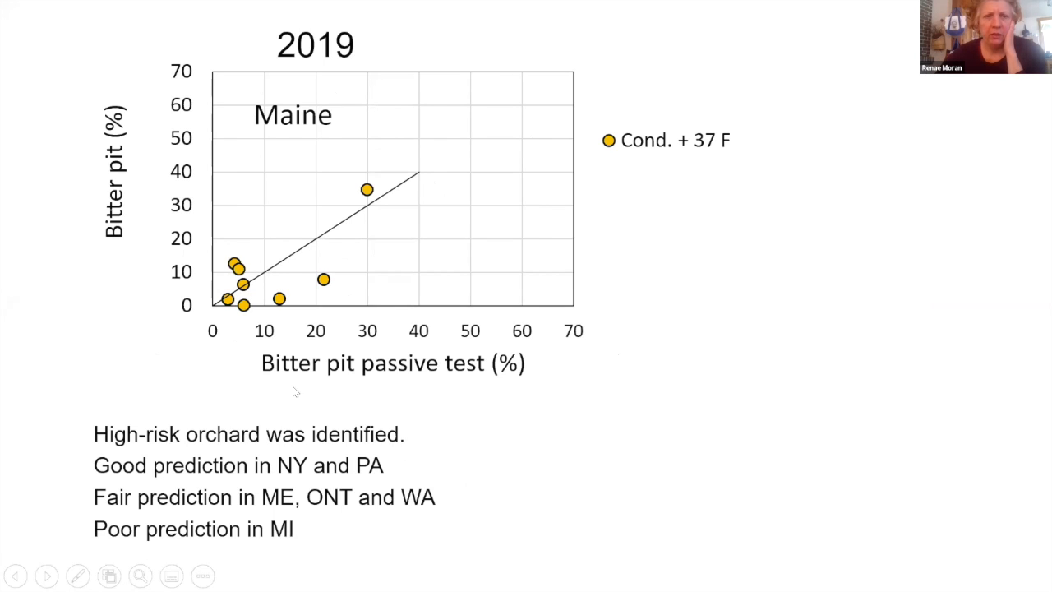
{"action": "mouse_move", "coordinate": [298, 290]}
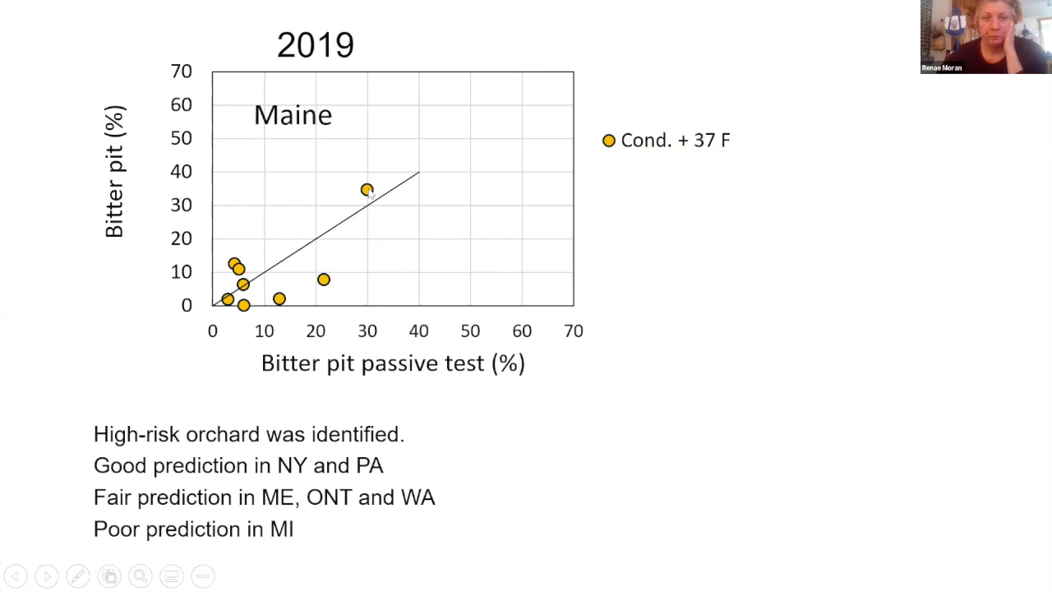
{"action": "mouse_move", "coordinate": [575, 300]}
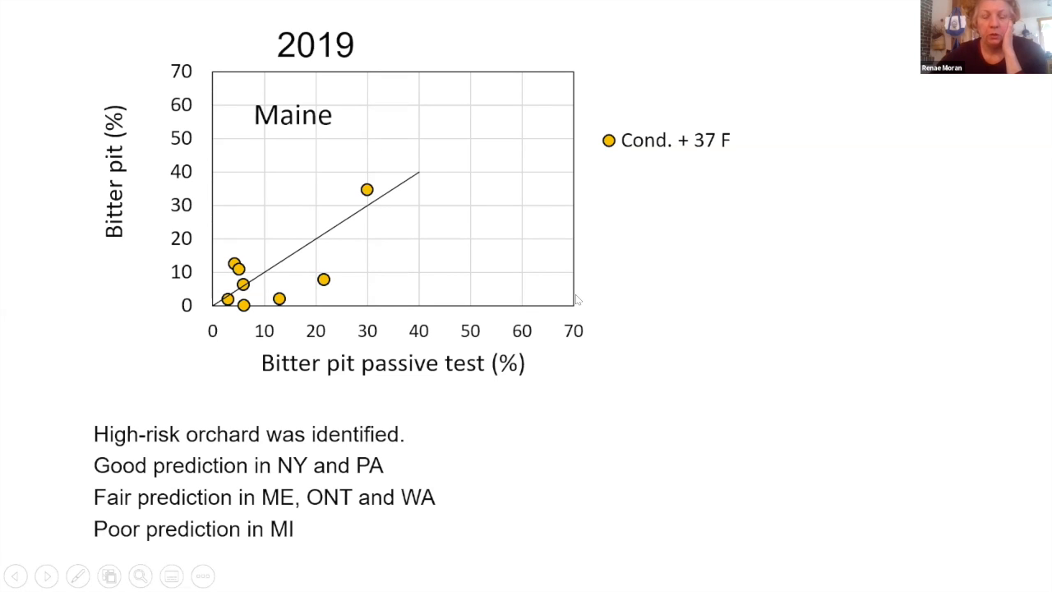
Step: Reveal the 34 F and 37 F bitter pit results on the 2019 Maine chart
{"action": "key", "text": "right"}
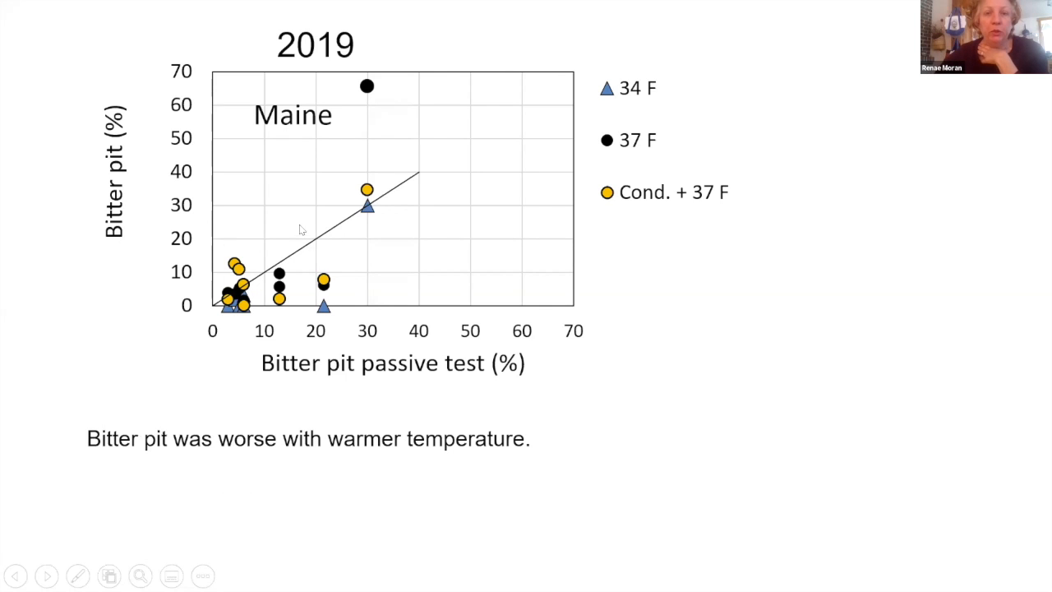
{"action": "mouse_move", "coordinate": [327, 307]}
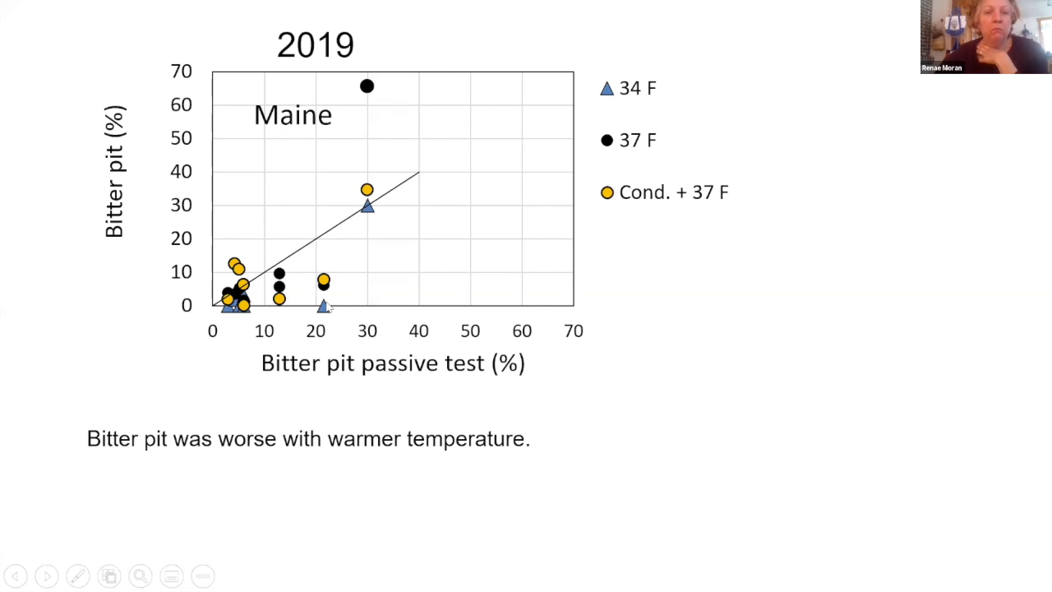
{"action": "mouse_move", "coordinate": [364, 210]}
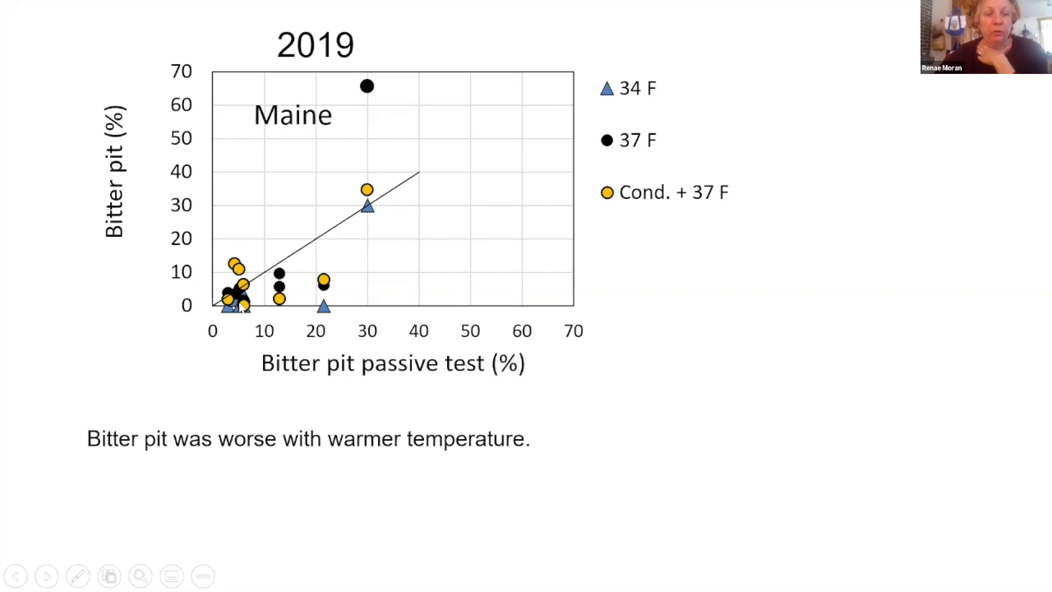
{"action": "mouse_move", "coordinate": [261, 319]}
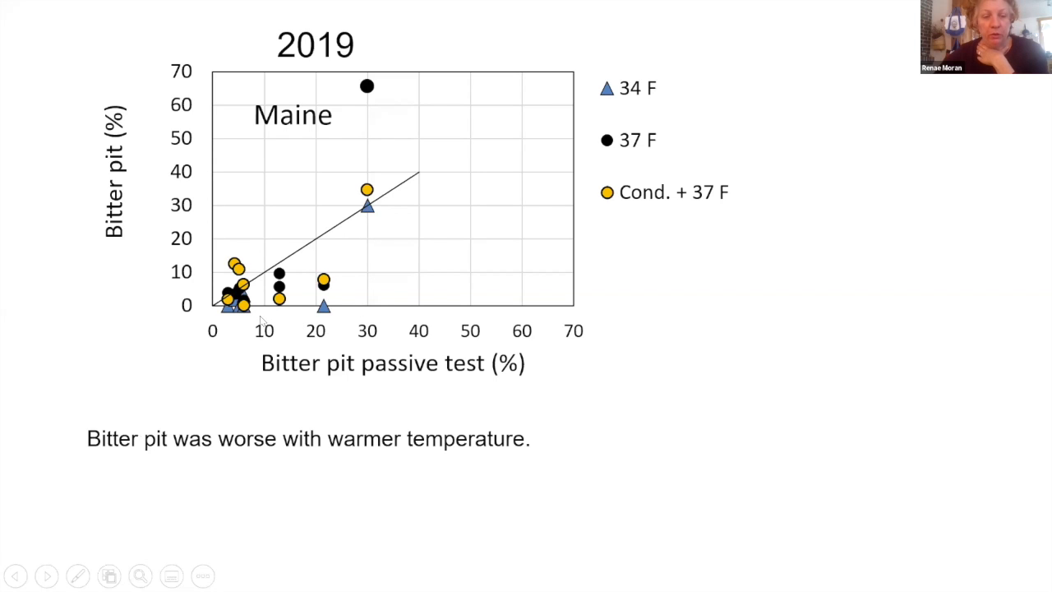
{"action": "mouse_move", "coordinate": [366, 308]}
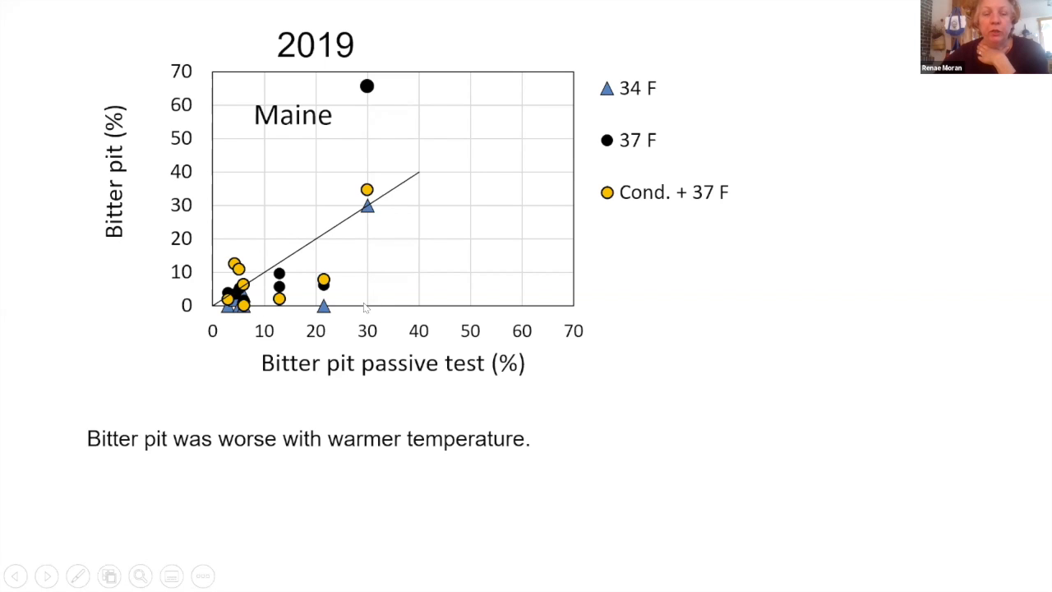
{"action": "mouse_move", "coordinate": [565, 391]}
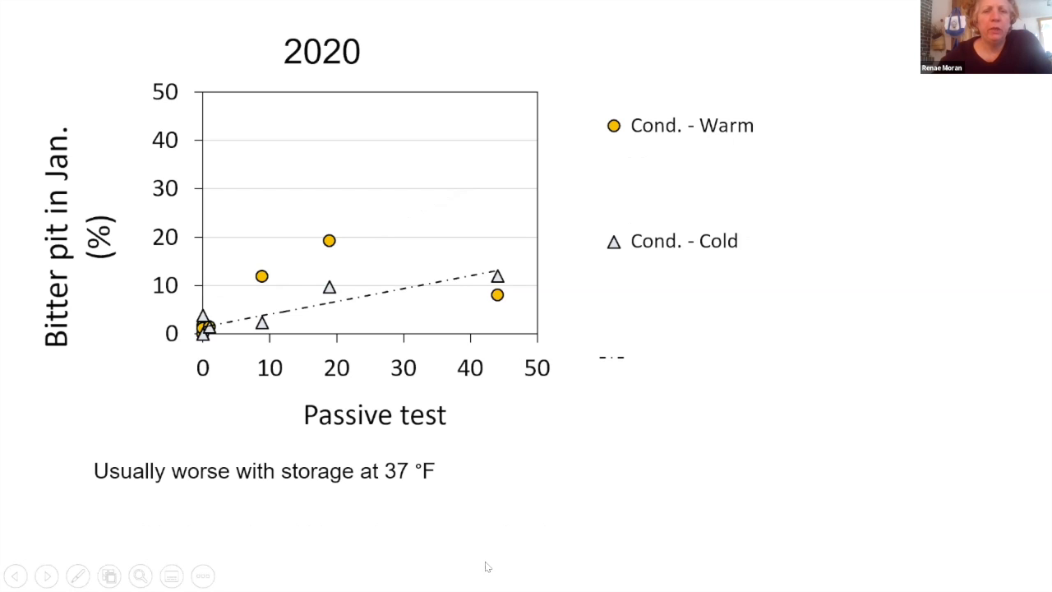
{"action": "mouse_move", "coordinate": [433, 534]}
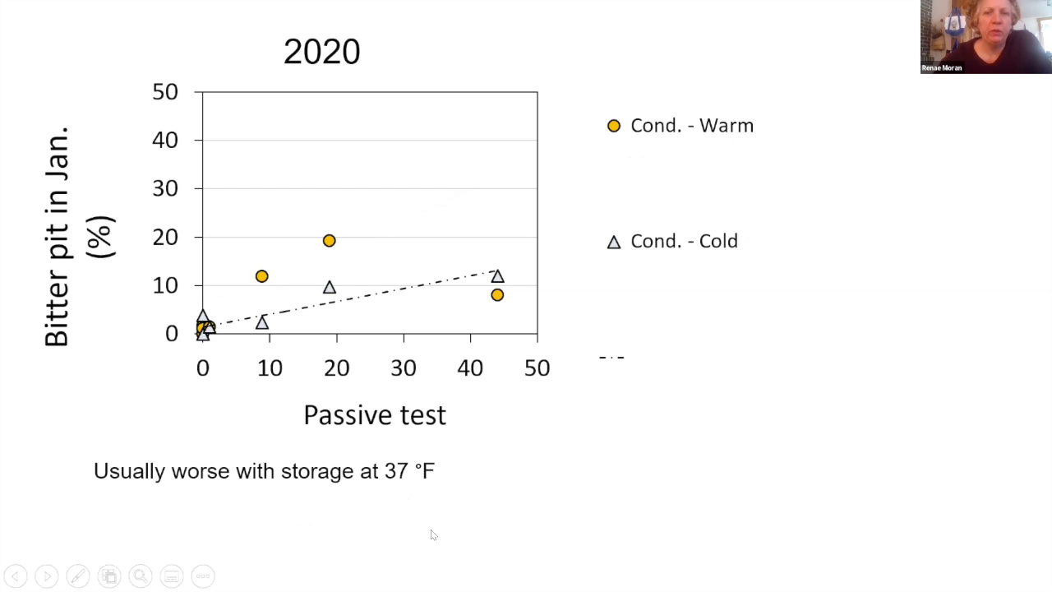
{"action": "mouse_move", "coordinate": [488, 479]}
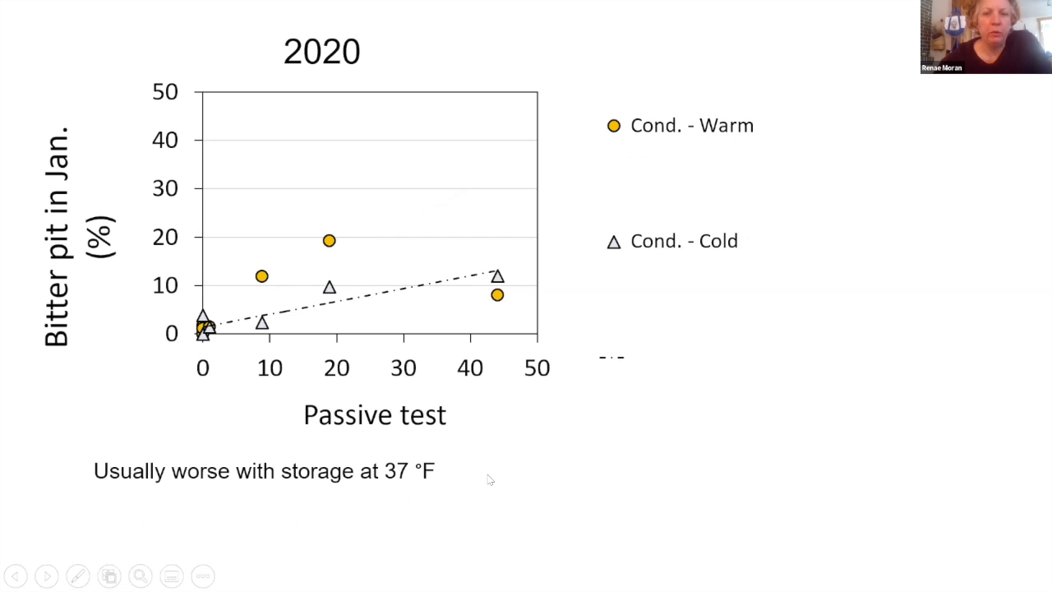
{"action": "mouse_move", "coordinate": [541, 444]}
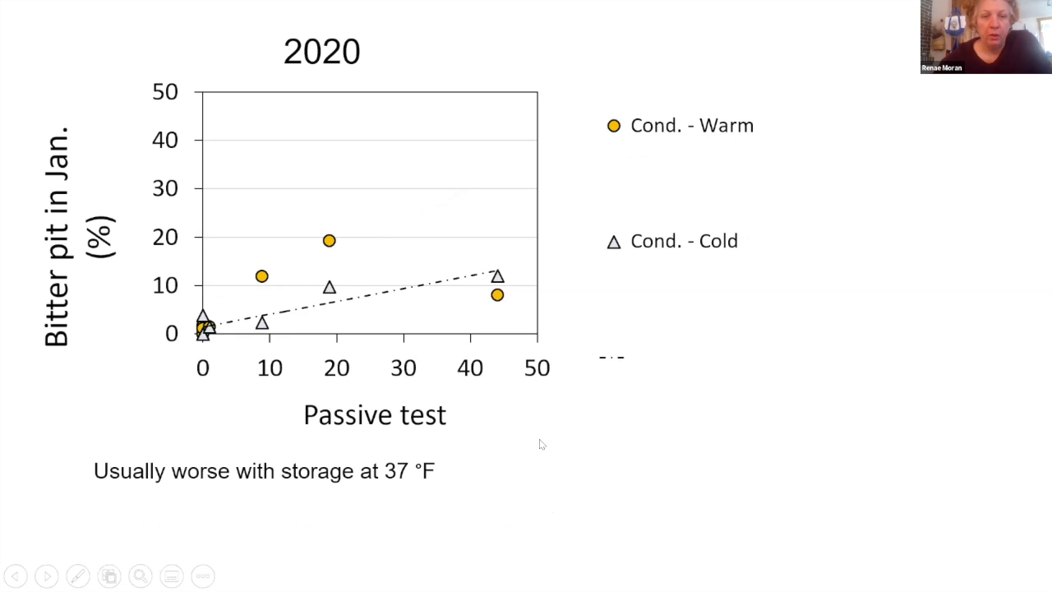
{"action": "mouse_move", "coordinate": [619, 462]}
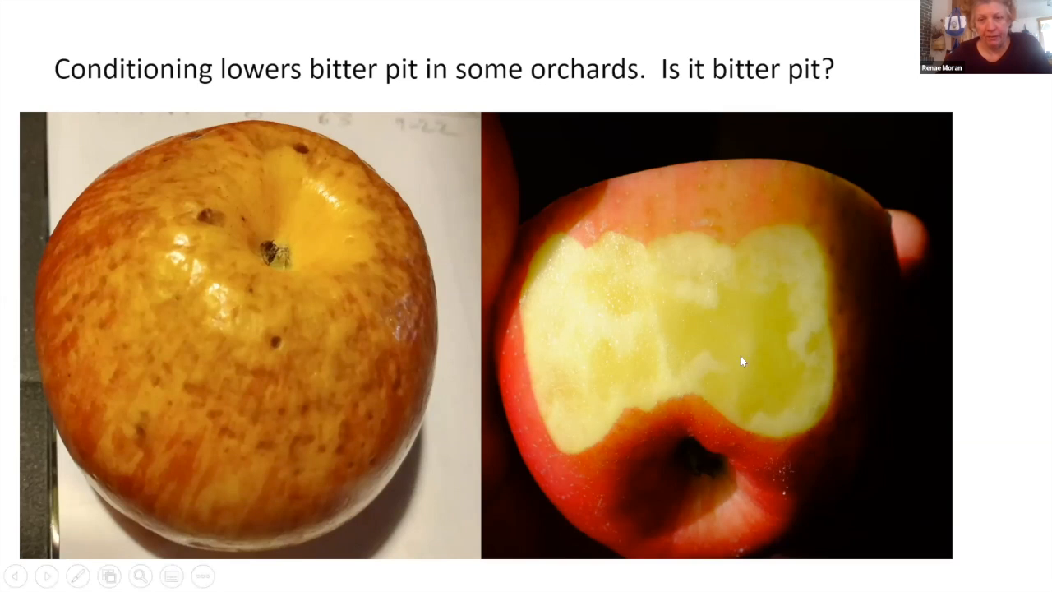
{"action": "mouse_move", "coordinate": [755, 318]}
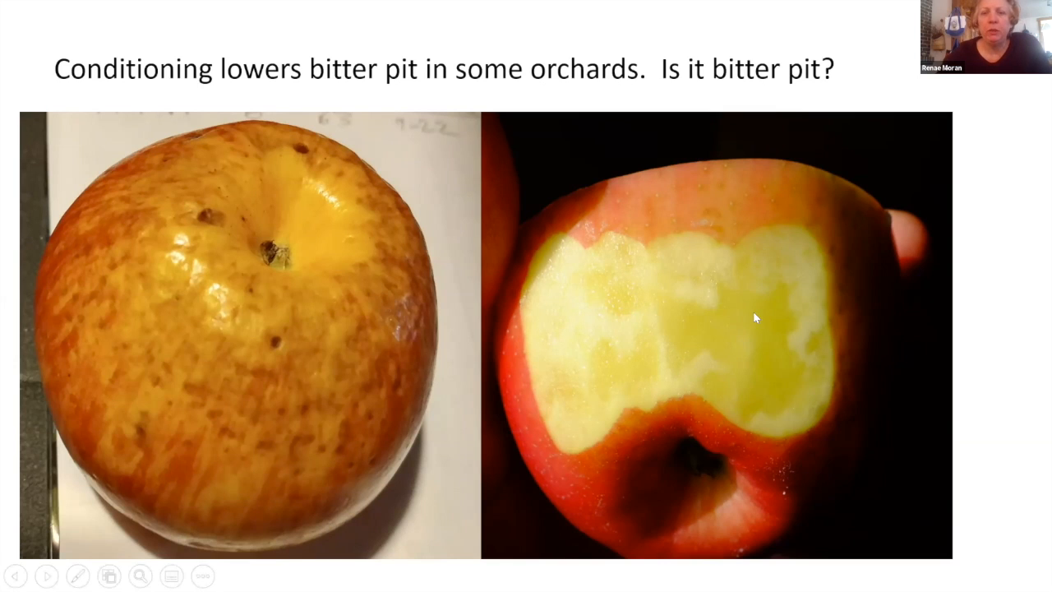
{"action": "mouse_move", "coordinate": [750, 372]}
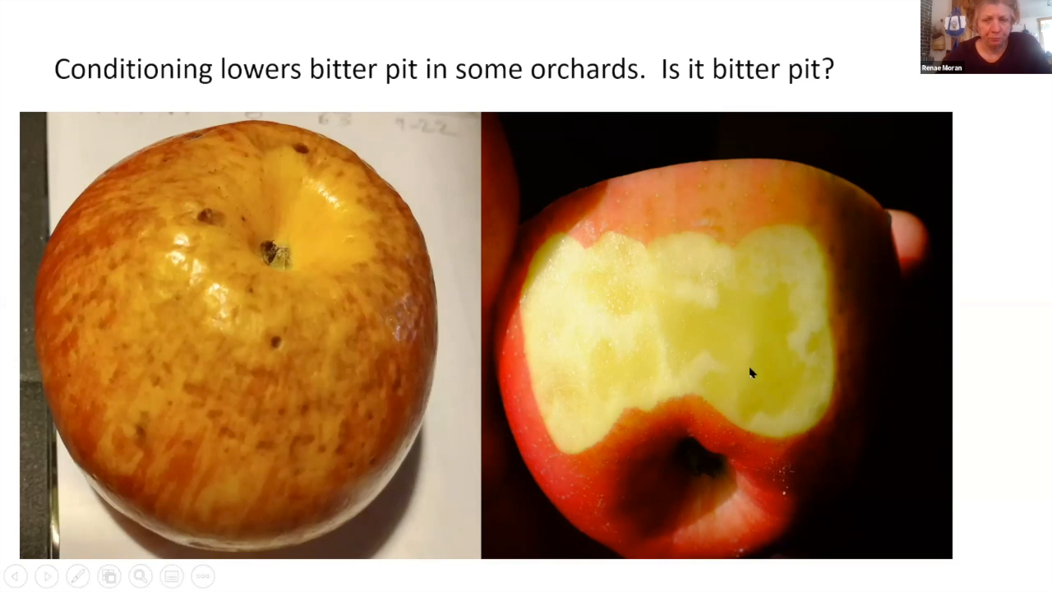
{"action": "mouse_move", "coordinate": [706, 386]}
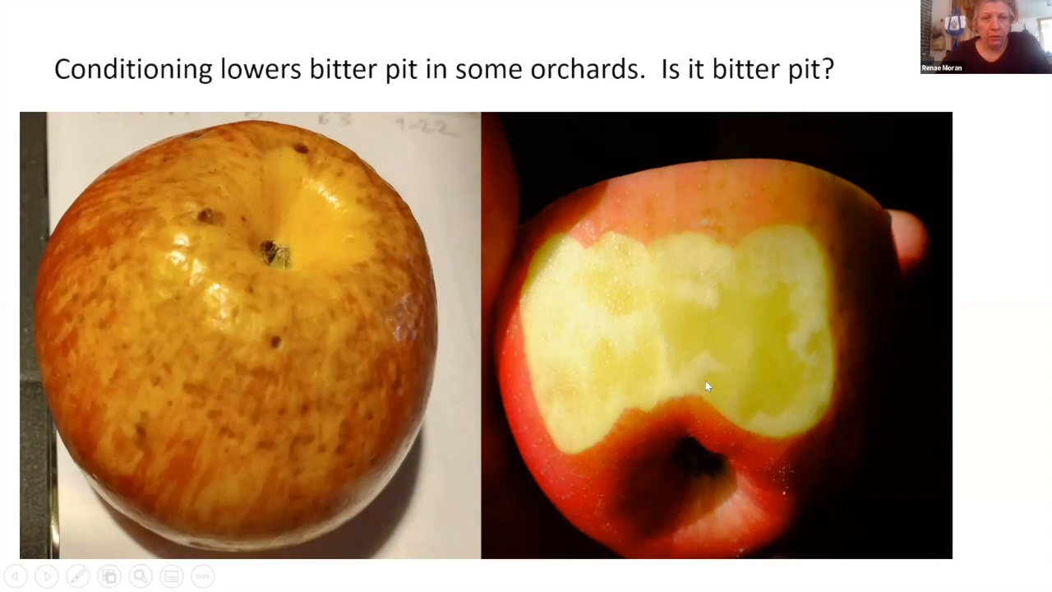
{"action": "mouse_move", "coordinate": [99, 300]}
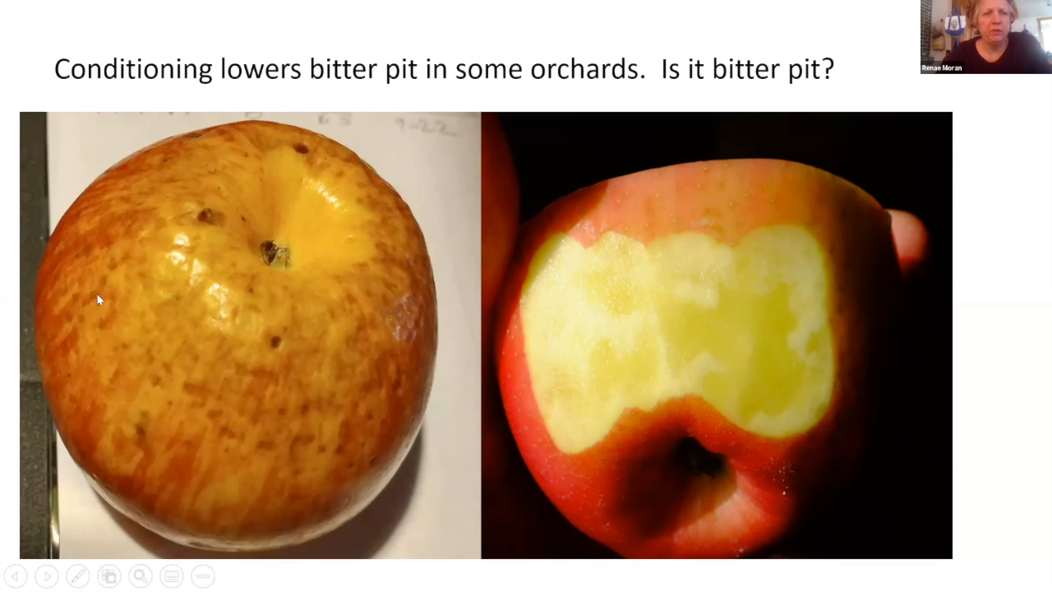
{"action": "mouse_move", "coordinate": [177, 289]}
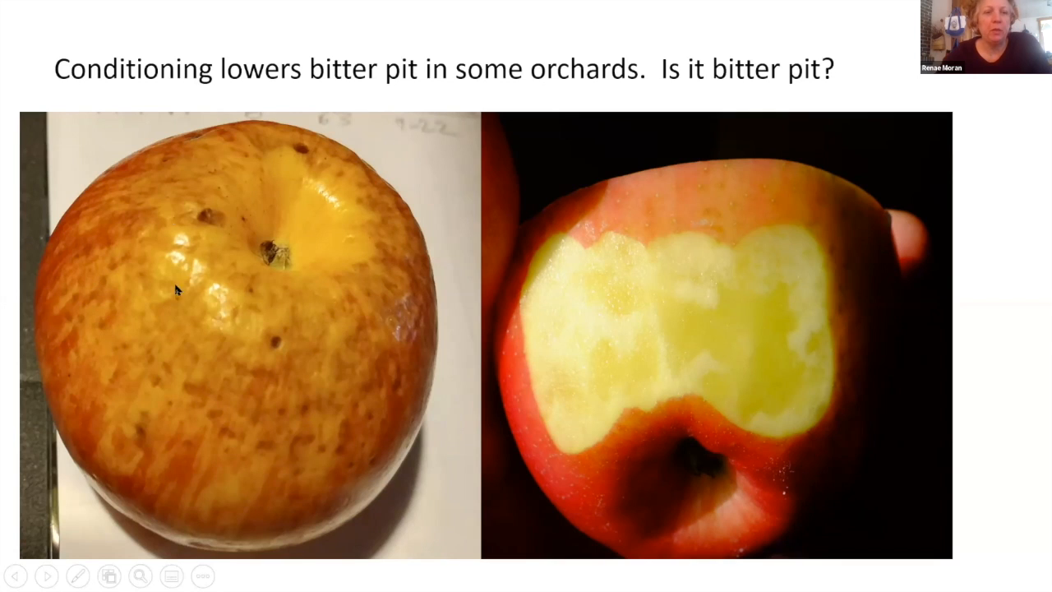
{"action": "mouse_move", "coordinate": [312, 426]}
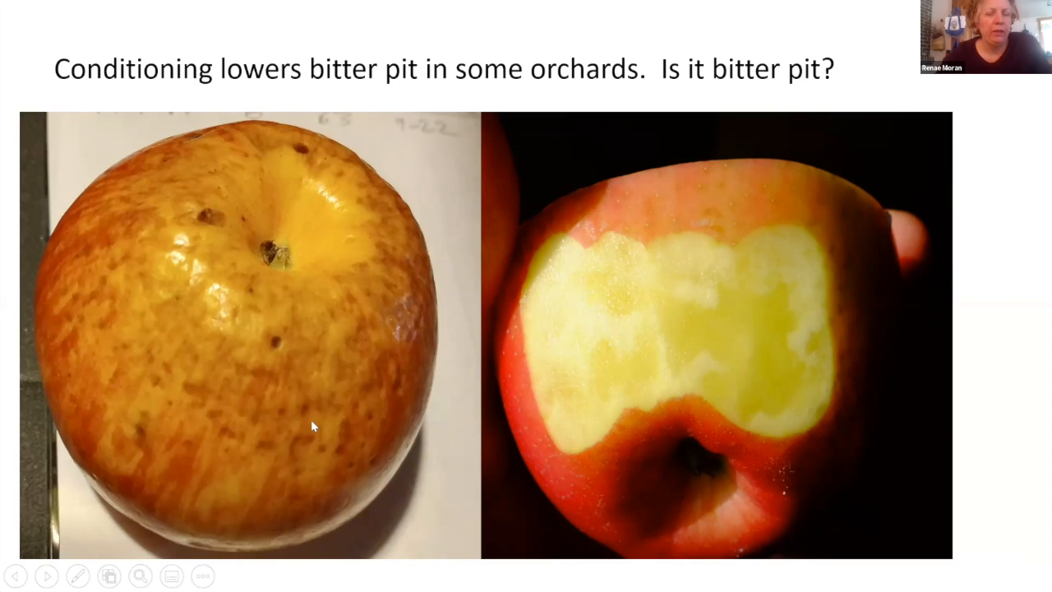
{"action": "mouse_move", "coordinate": [380, 419]}
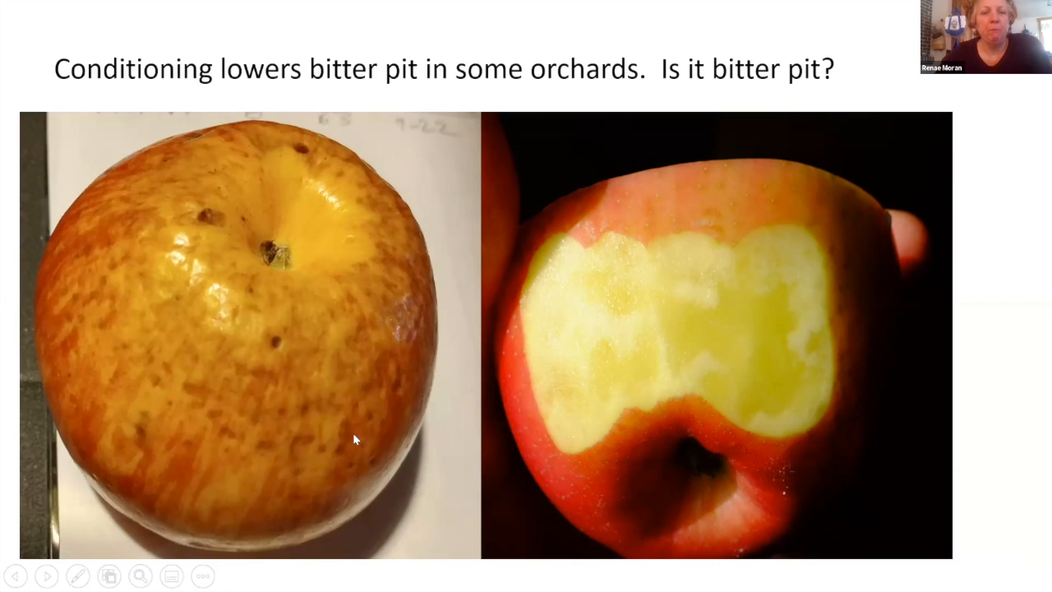
{"action": "mouse_move", "coordinate": [442, 500]}
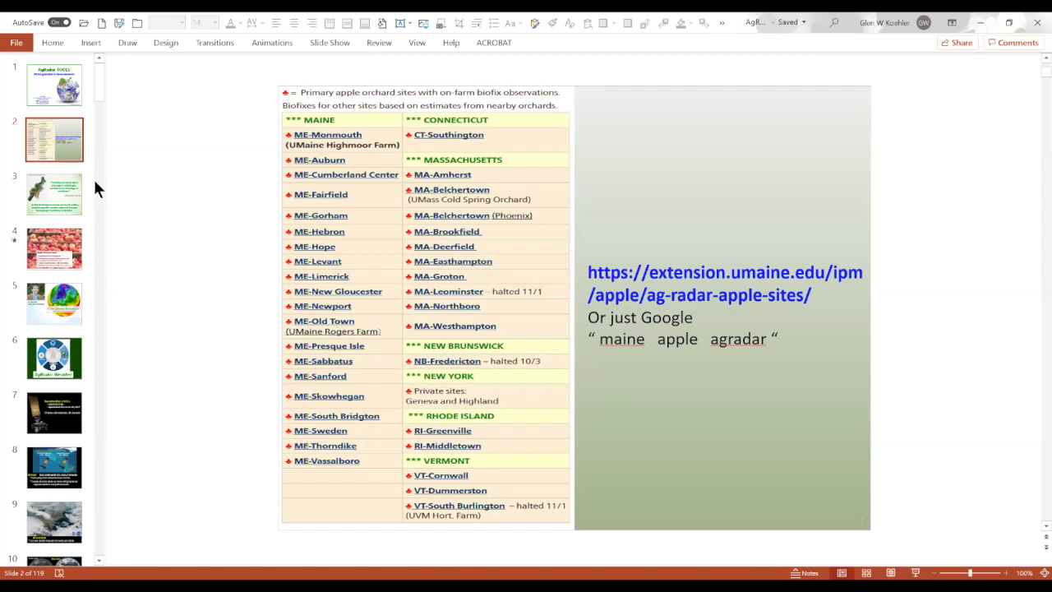
{"action": "mouse_move", "coordinate": [97, 183]}
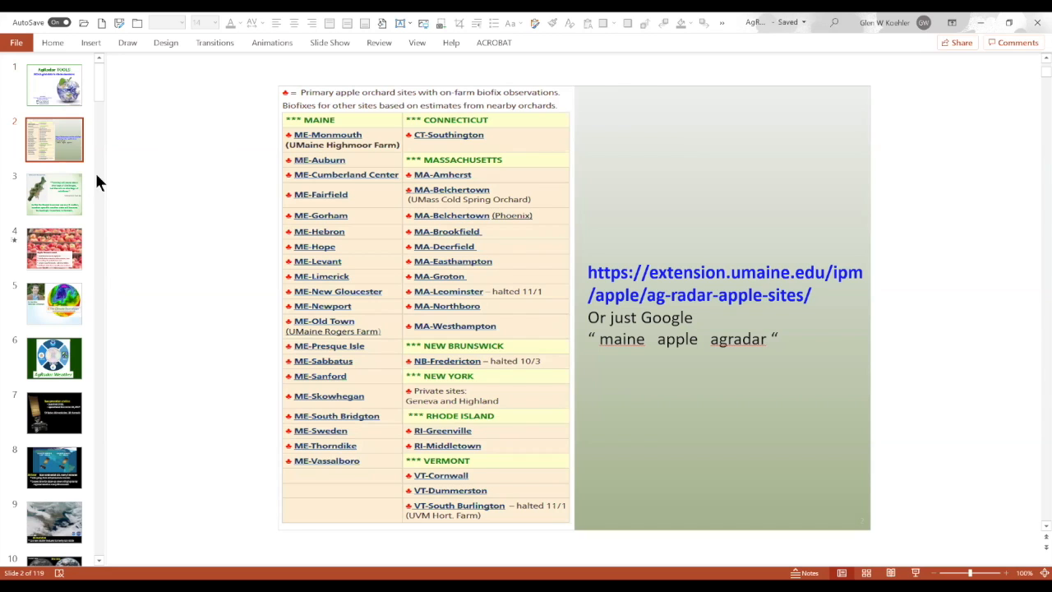
{"action": "mouse_move", "coordinate": [81, 169]}
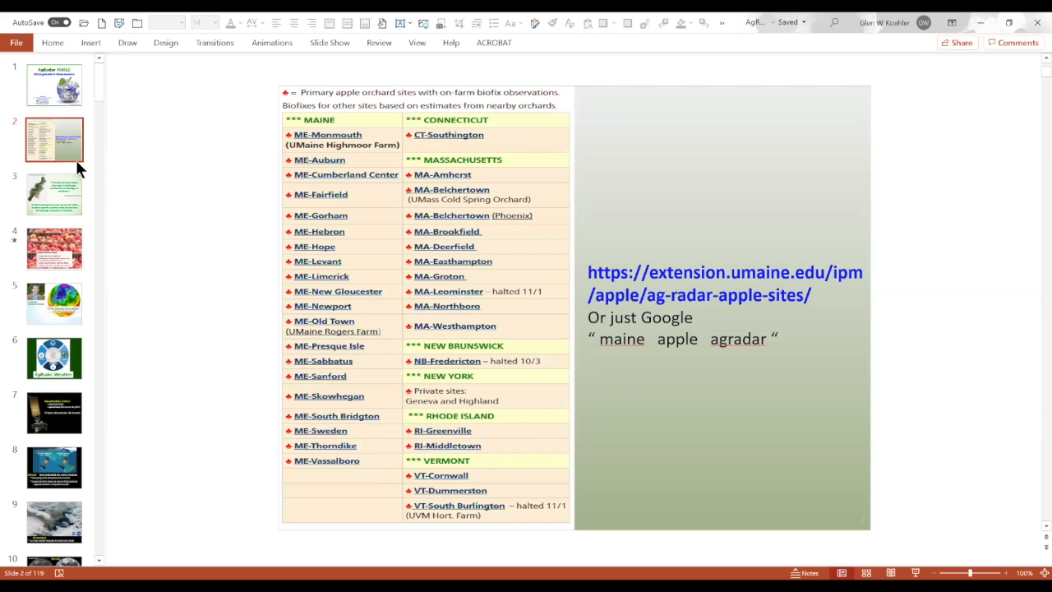
{"action": "mouse_move", "coordinate": [680, 412]}
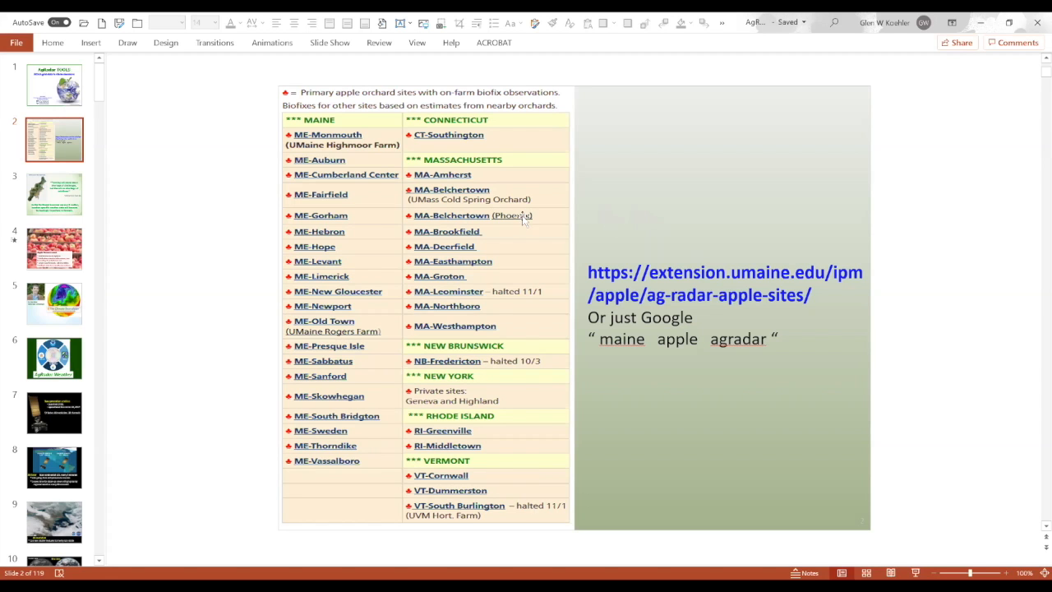
Step: Show slide 3 with the Northeast Climate Hub map and farming quote
{"action": "left_click", "coordinate": [55, 195]}
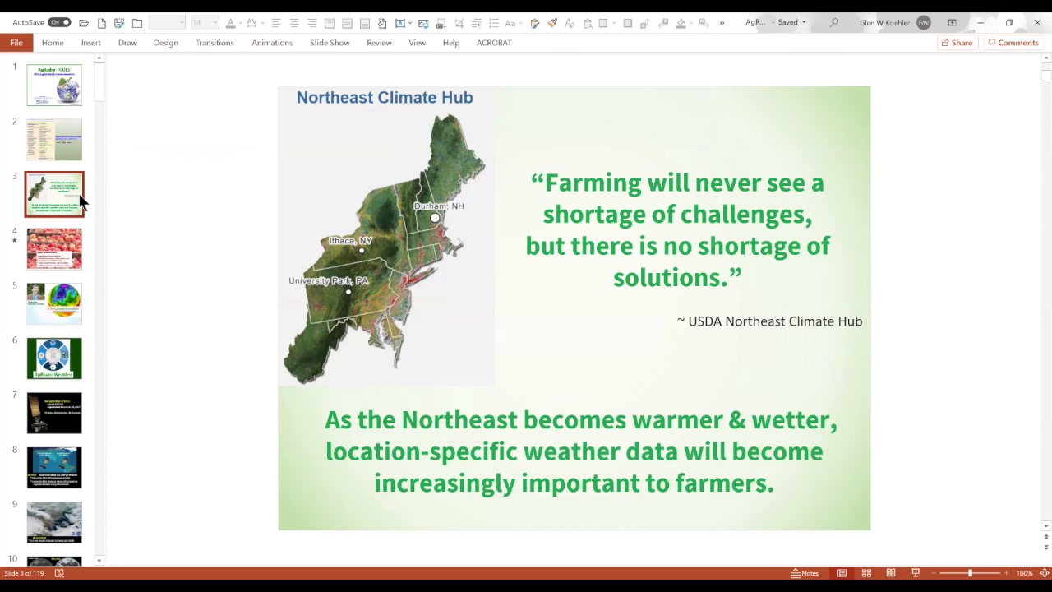
{"action": "mouse_move", "coordinate": [77, 212]}
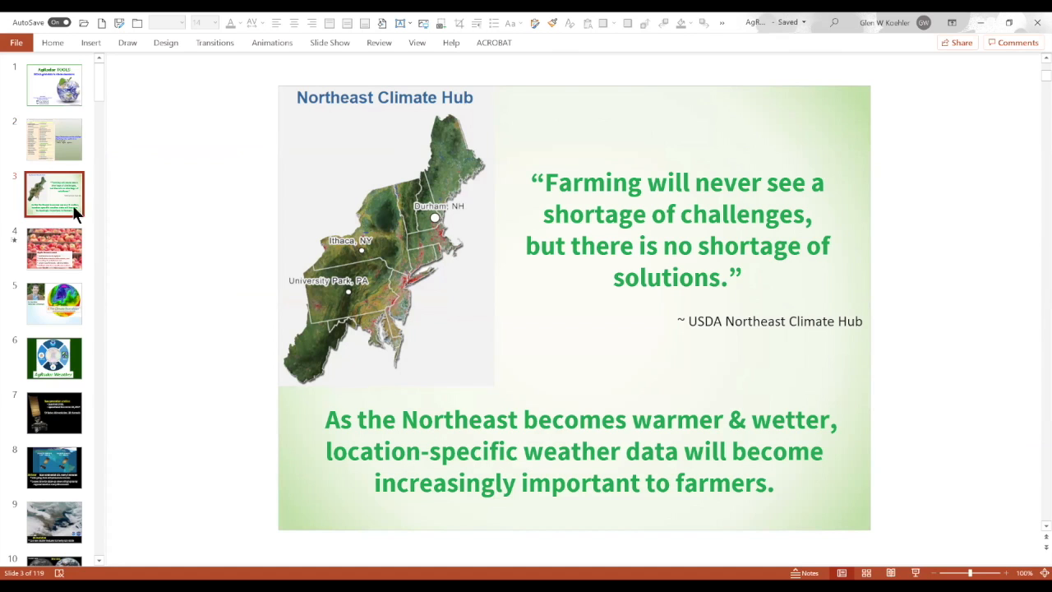
Step: Show slide 4, listing what apple growers want over the apple crates photo
{"action": "left_click", "coordinate": [53, 248]}
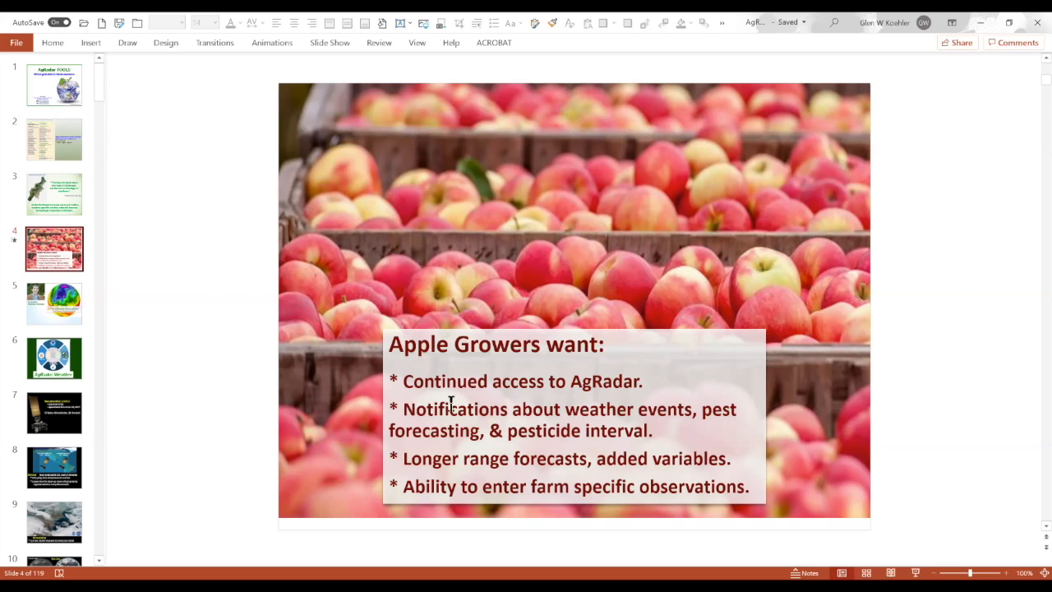
{"action": "mouse_move", "coordinate": [428, 366]}
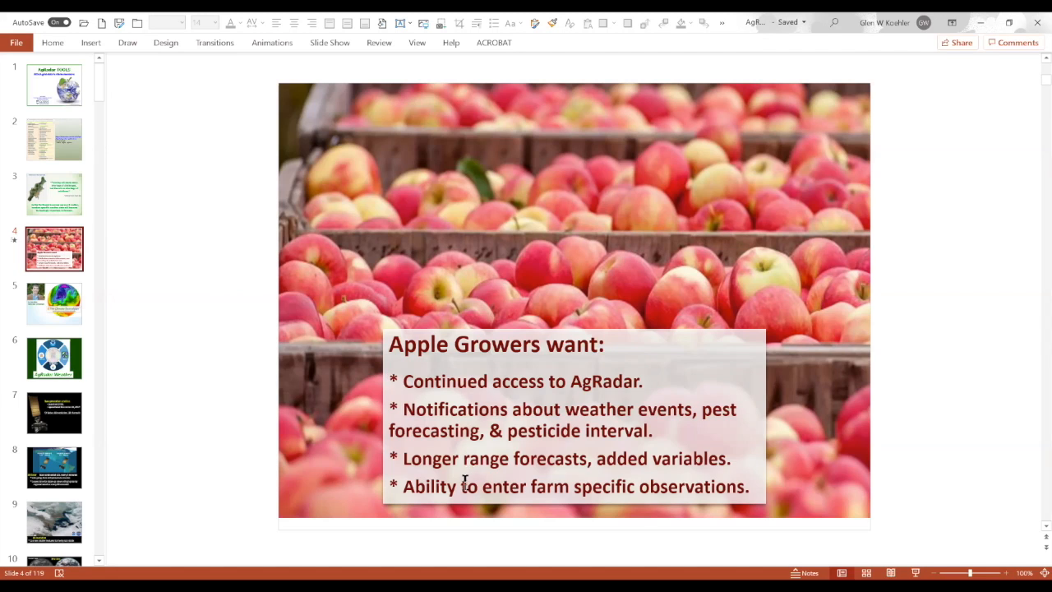
{"action": "mouse_move", "coordinate": [185, 289]}
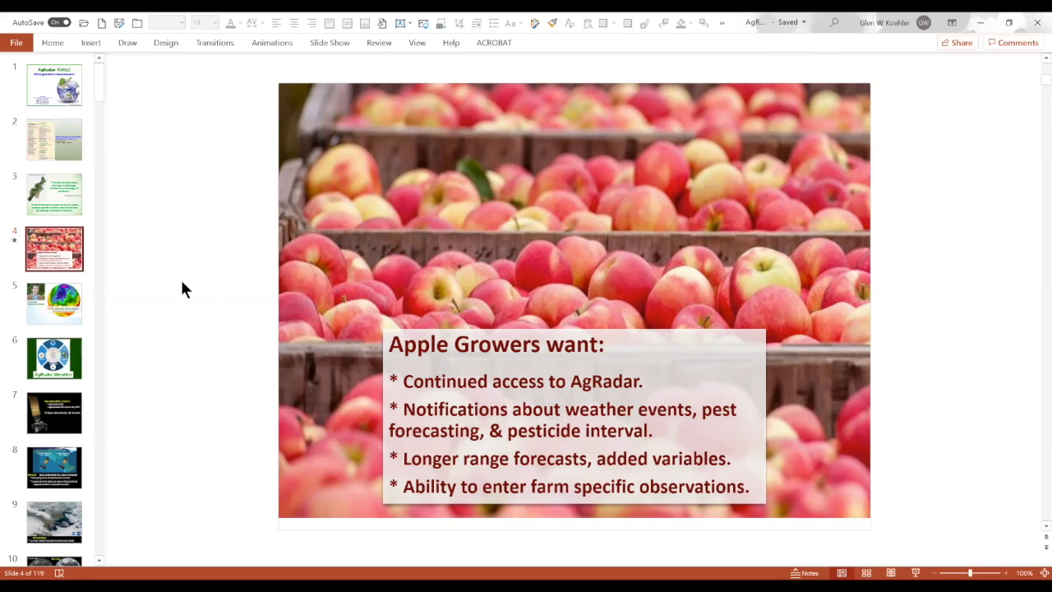
Step: Show slide 5 introducing Dr. Sean Birkel and The Climate Reanalyzer
{"action": "left_click", "coordinate": [54, 303]}
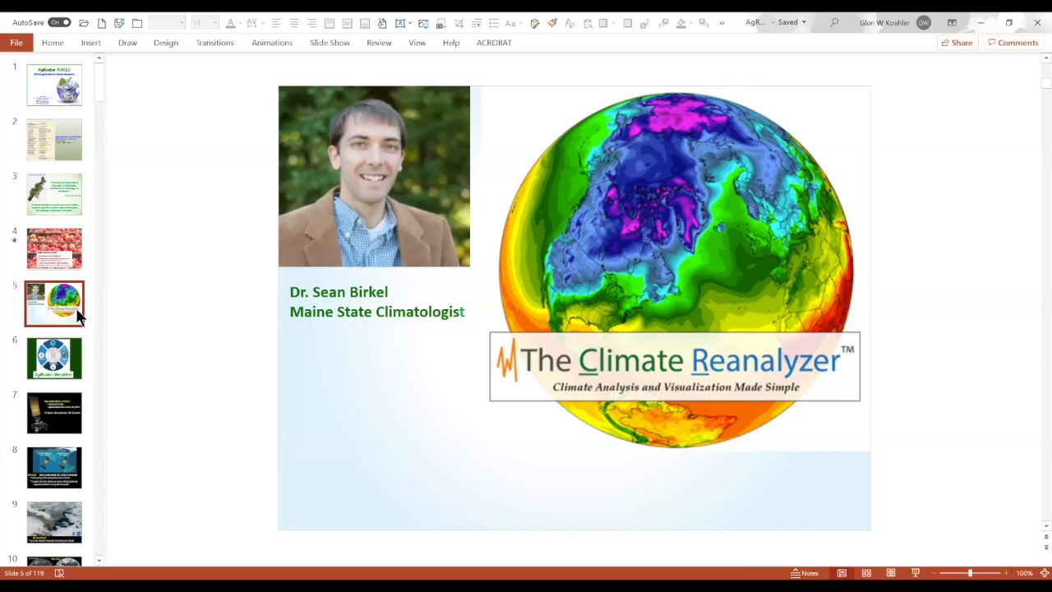
{"action": "mouse_move", "coordinate": [134, 334]}
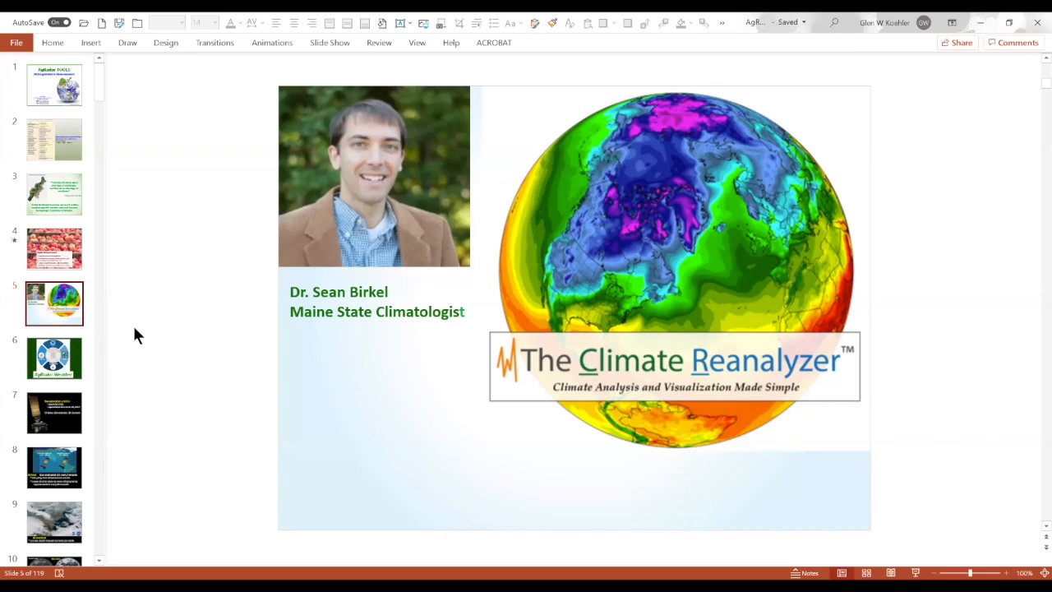
Step: Show slide 6, the AgRadar Weather graphic linking NOAA, UMaine and farms
{"action": "left_click", "coordinate": [54, 357]}
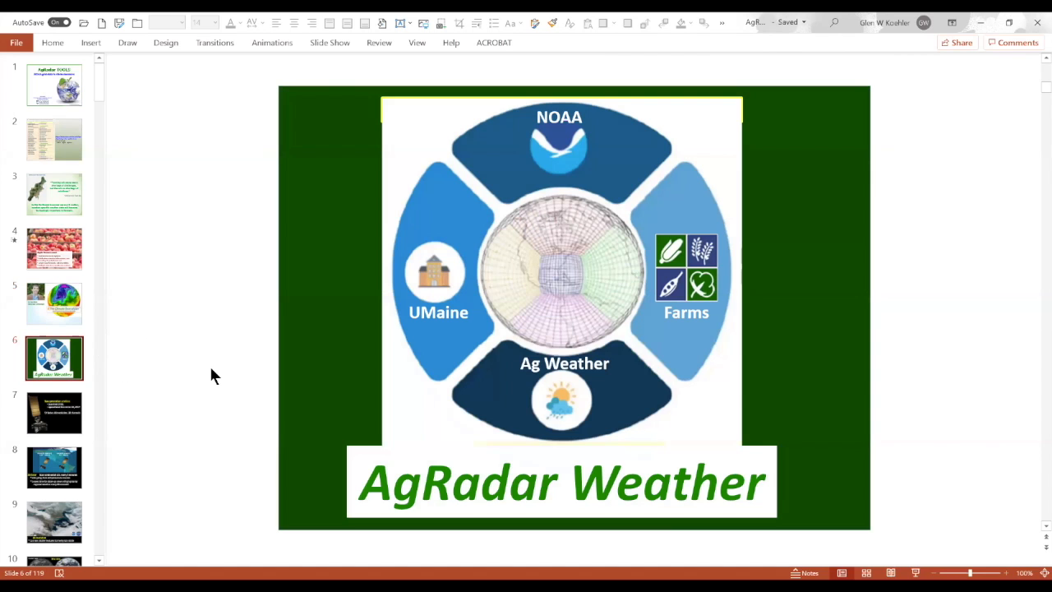
{"action": "mouse_move", "coordinate": [195, 365]}
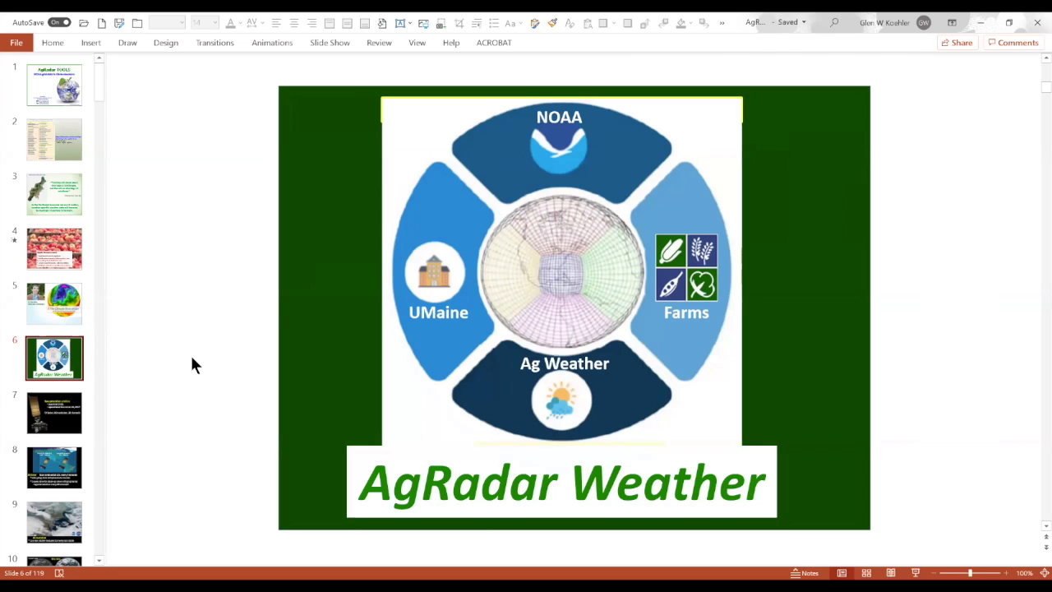
{"action": "mouse_move", "coordinate": [201, 371]}
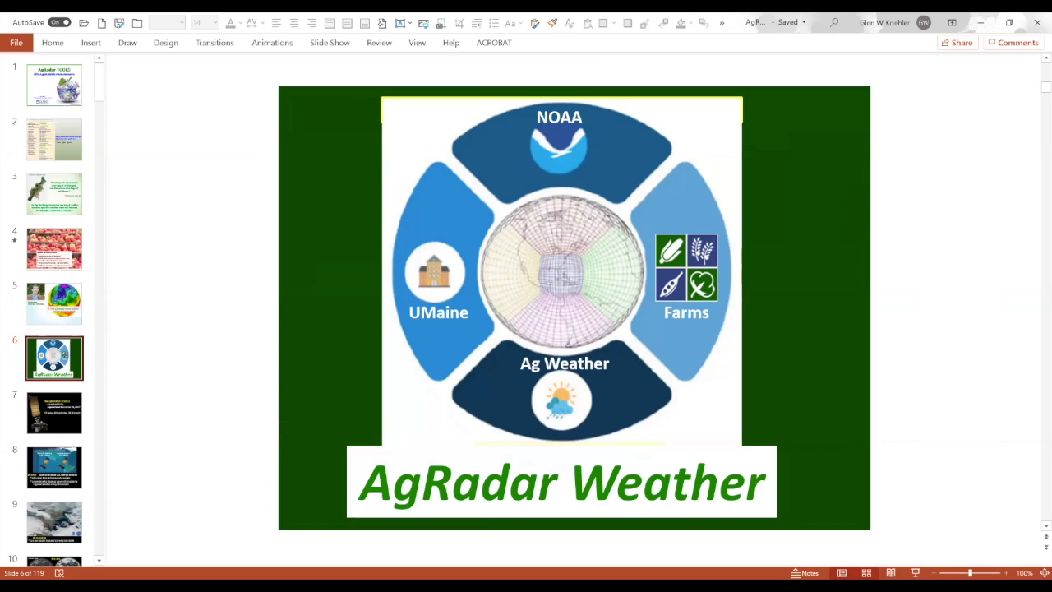
{"action": "mouse_move", "coordinate": [866, 573]}
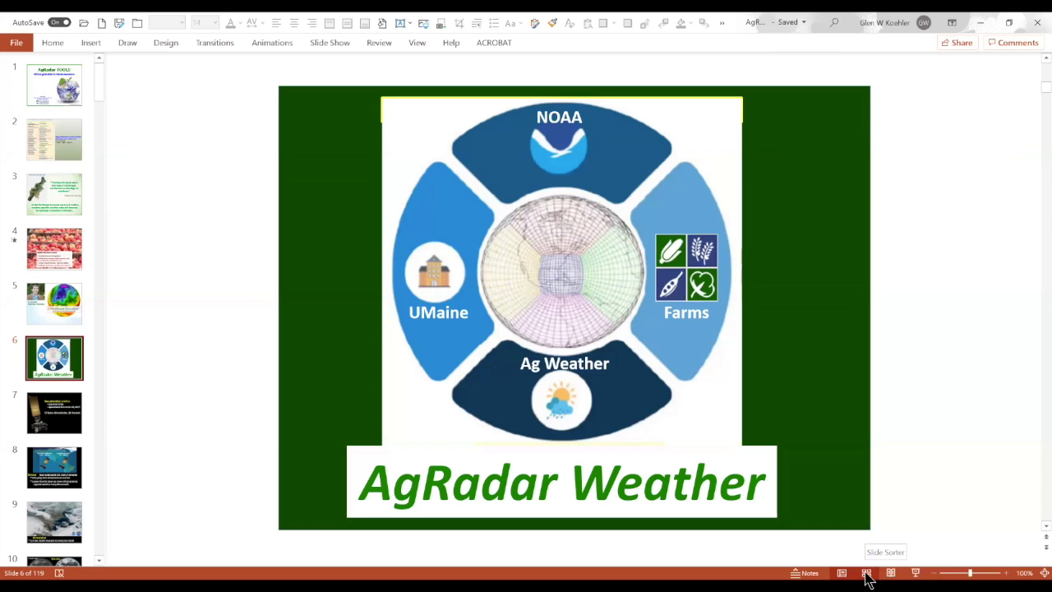
Step: Open slide 54, the orchard site list, from Slide Sorter view
{"action": "left_click", "coordinate": [866, 573]}
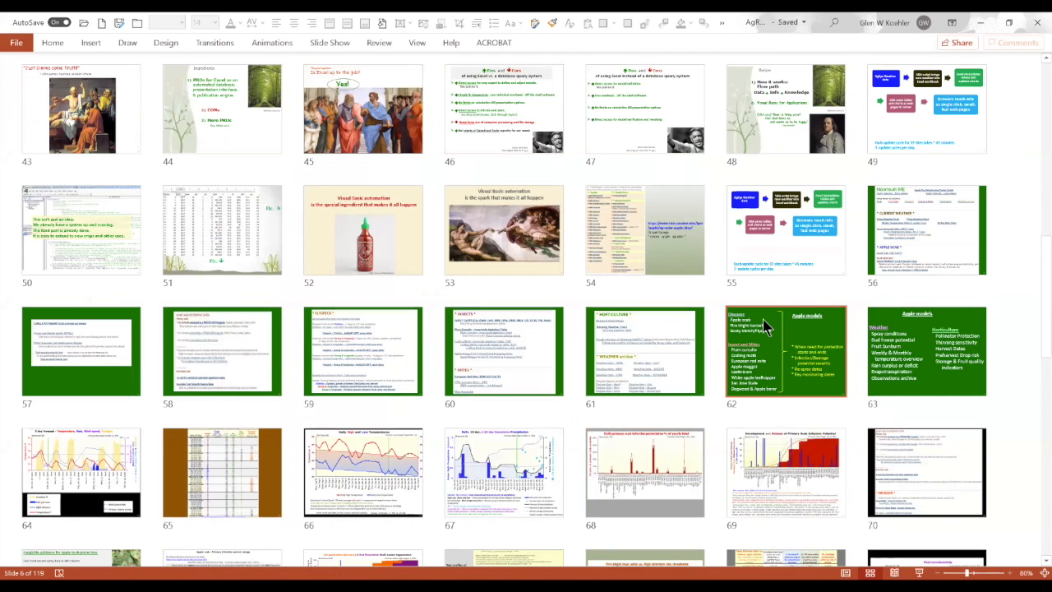
{"action": "left_click", "coordinate": [645, 231]}
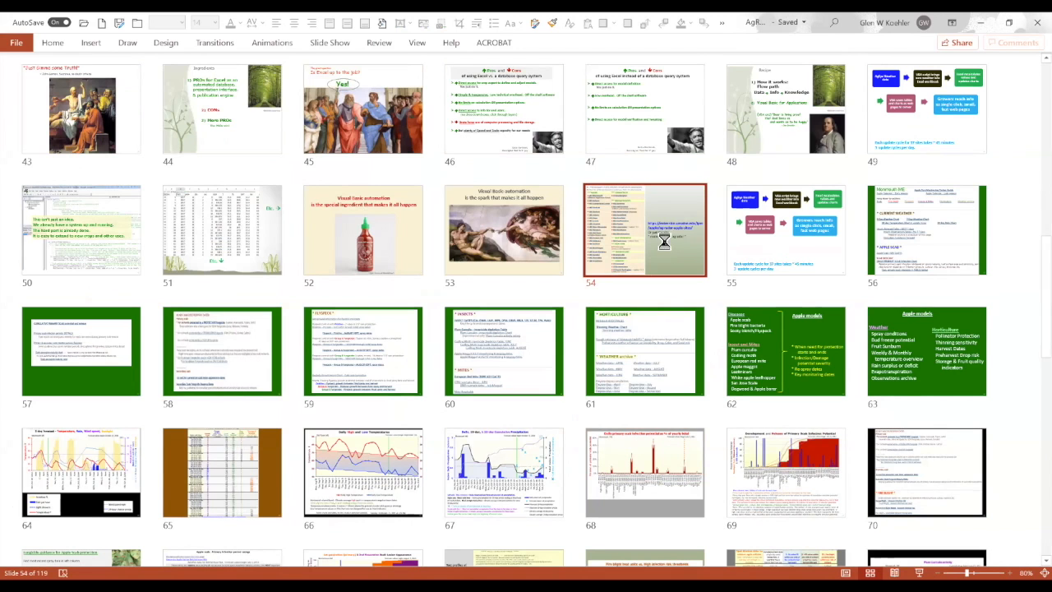
{"action": "double_click", "coordinate": [644, 230]}
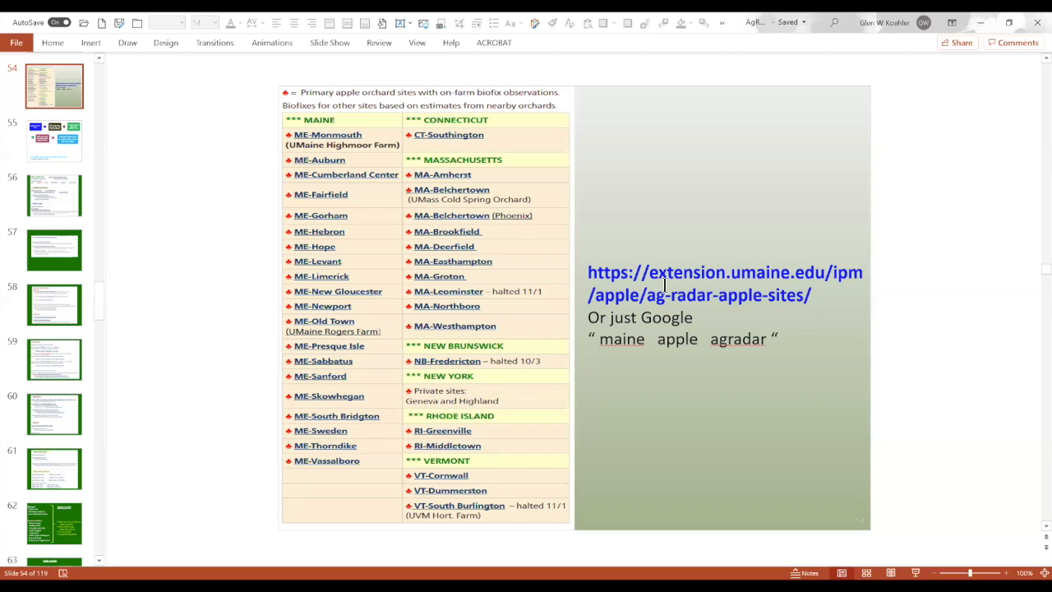
{"action": "mouse_move", "coordinate": [591, 91]}
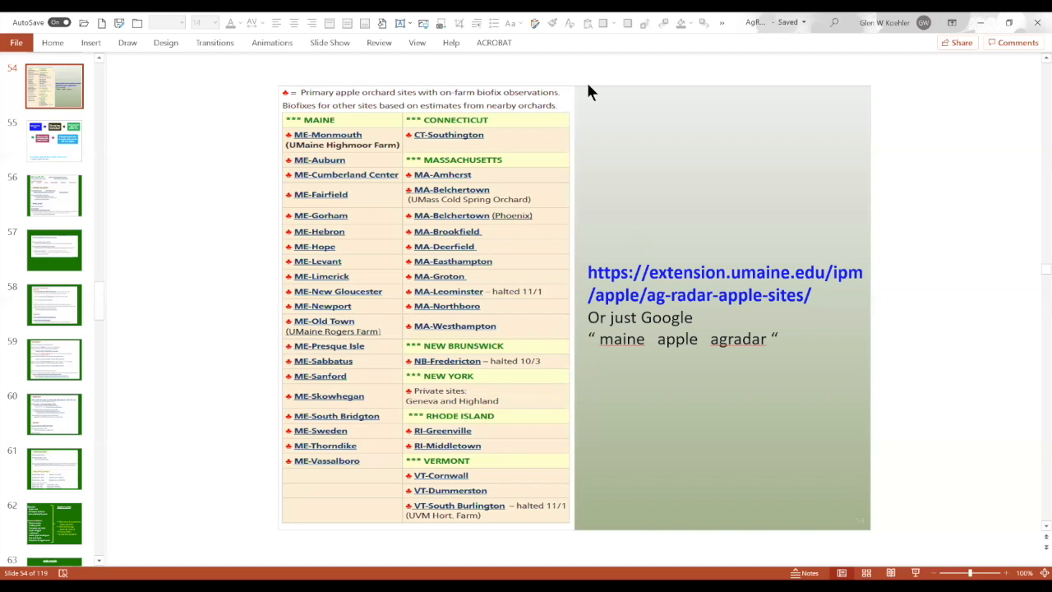
Step: View slide 55's update workflow, then slide 56 on Monmouth ME pest monitoring
{"action": "left_click", "coordinate": [54, 141]}
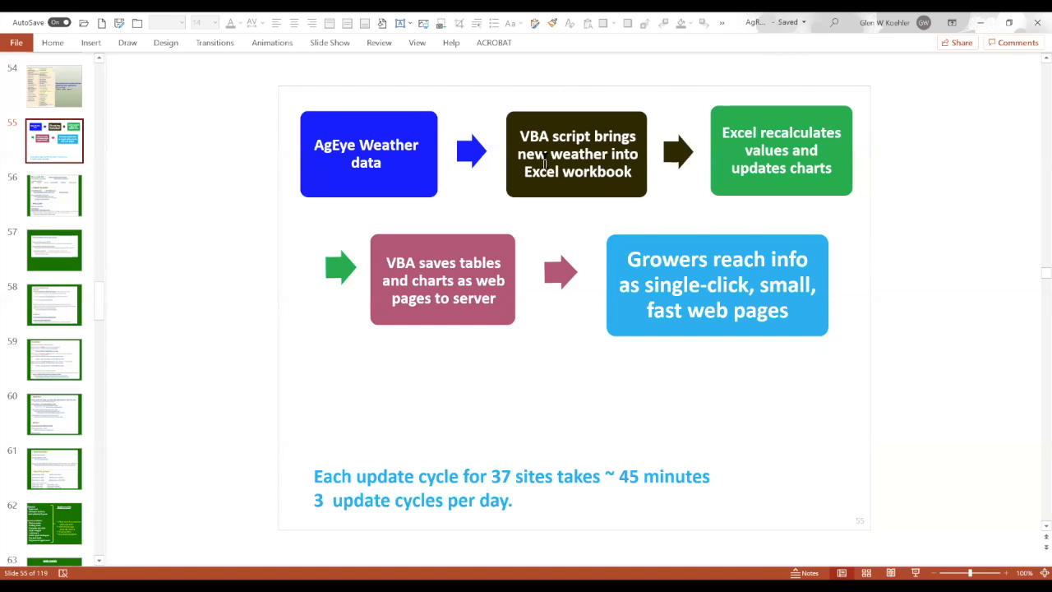
{"action": "mouse_move", "coordinate": [579, 151]}
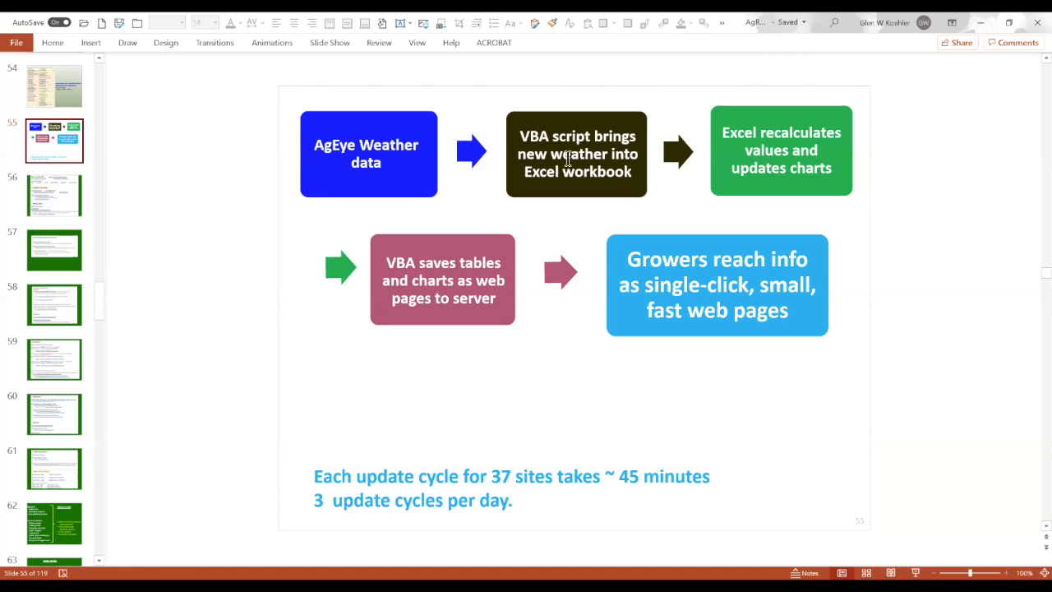
{"action": "mouse_move", "coordinate": [208, 188]}
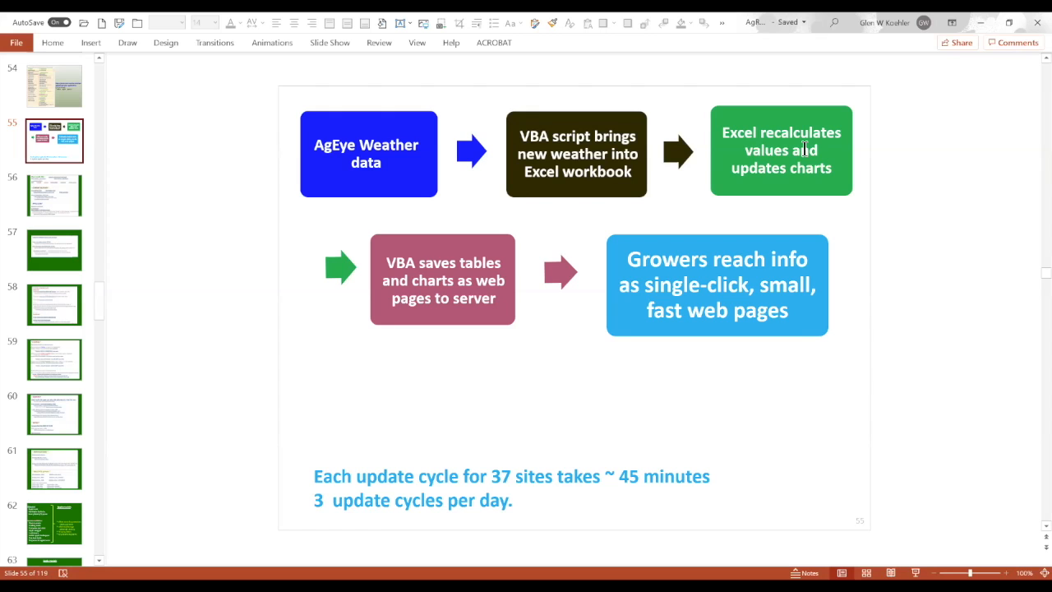
{"action": "mouse_move", "coordinate": [423, 302]}
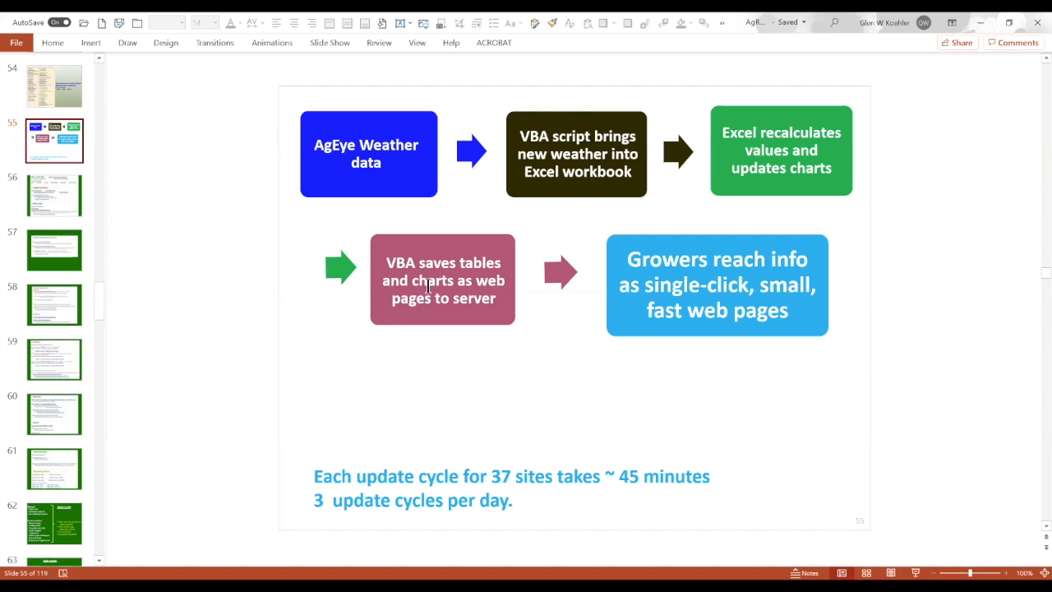
{"action": "mouse_move", "coordinate": [690, 282]}
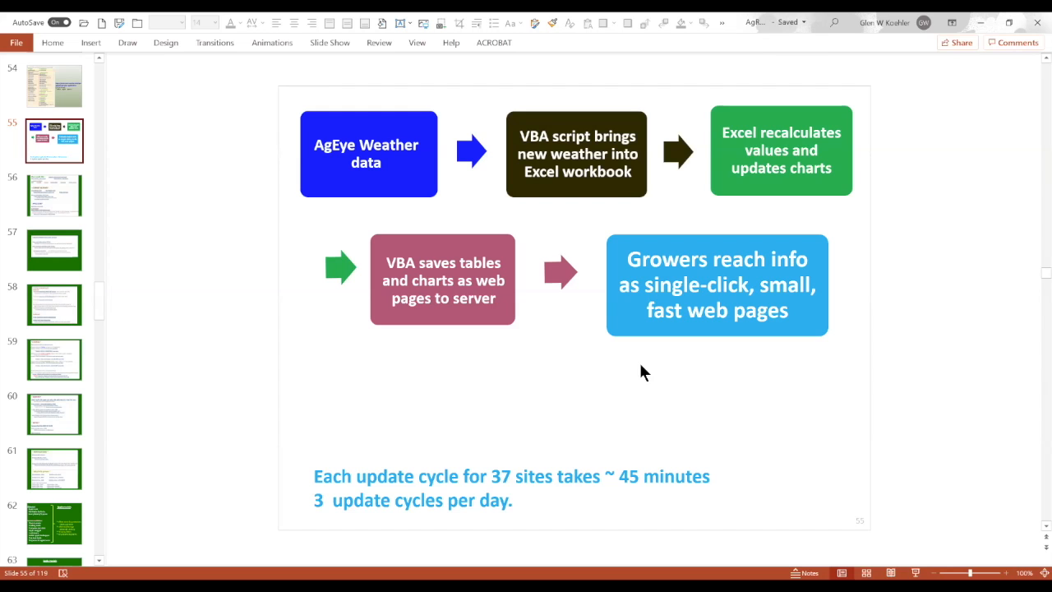
{"action": "left_click", "coordinate": [54, 196]}
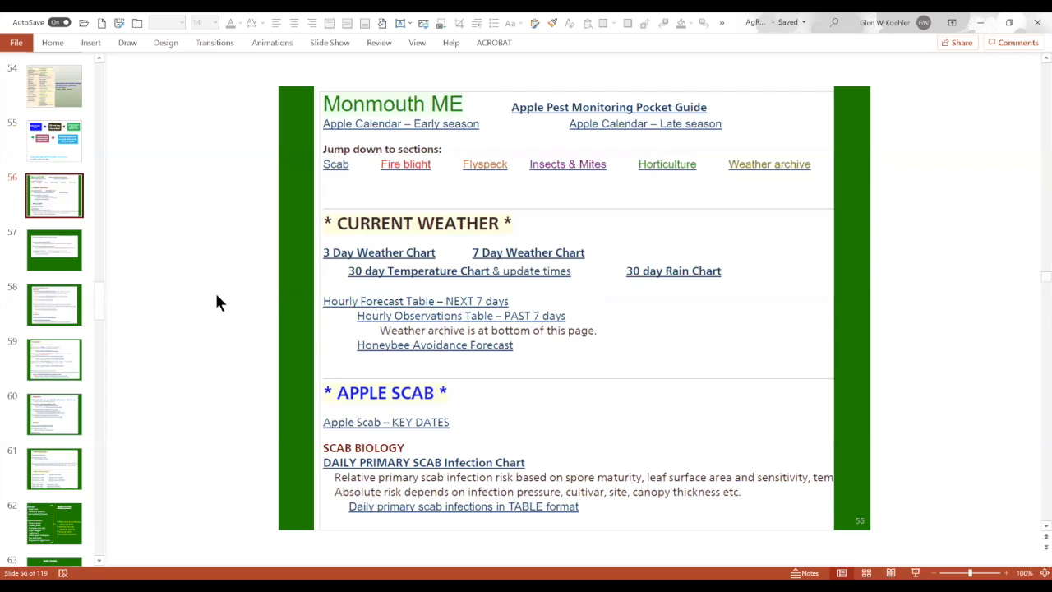
{"action": "mouse_move", "coordinate": [197, 260]}
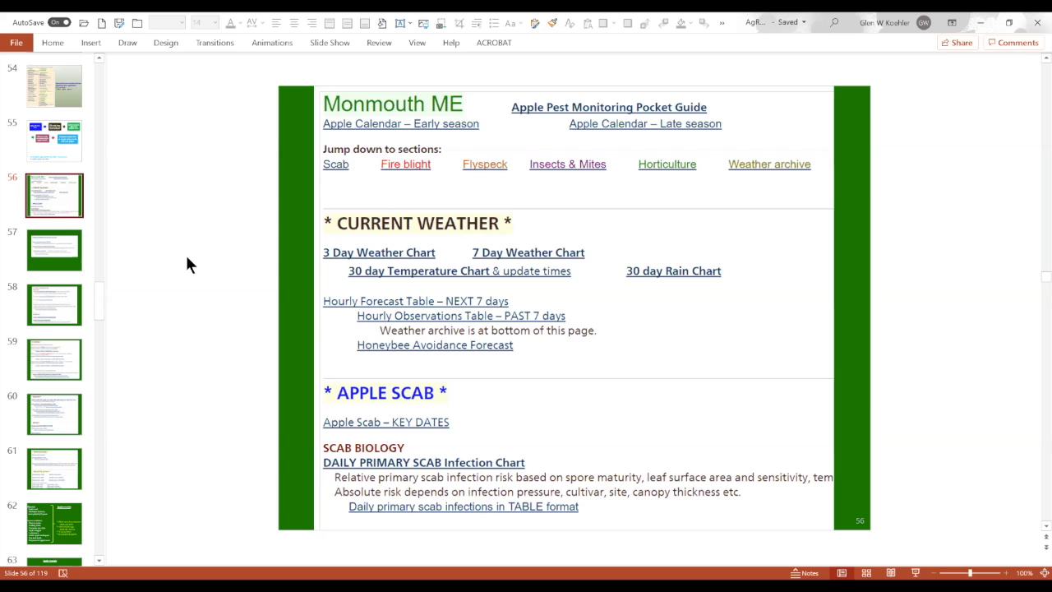
{"action": "mouse_move", "coordinate": [374, 271]}
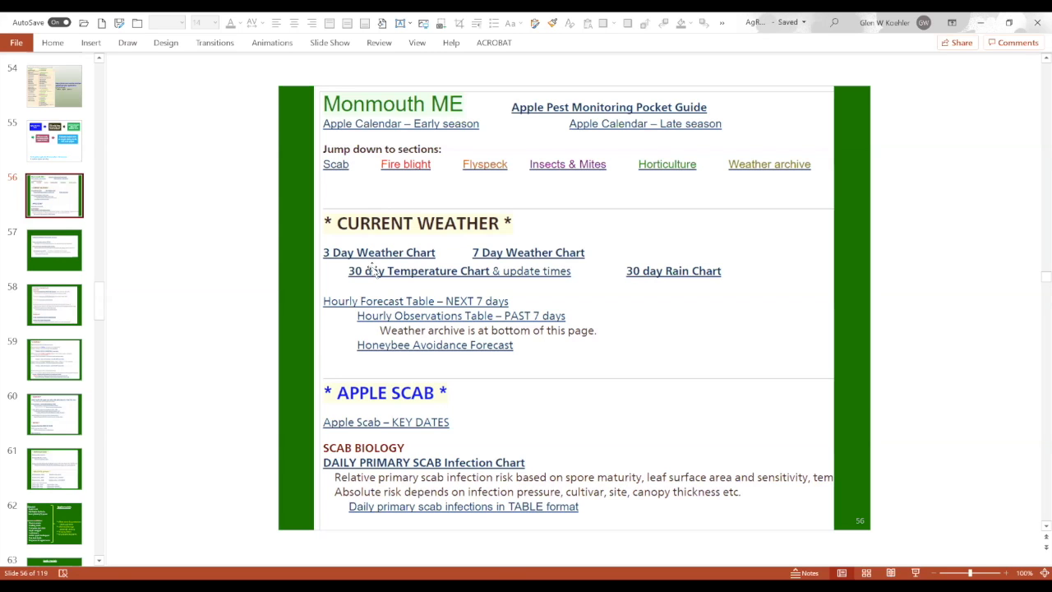
Step: Select the slide 57 thumbnail after the Monmouth ME slide
{"action": "left_click", "coordinate": [54, 250]}
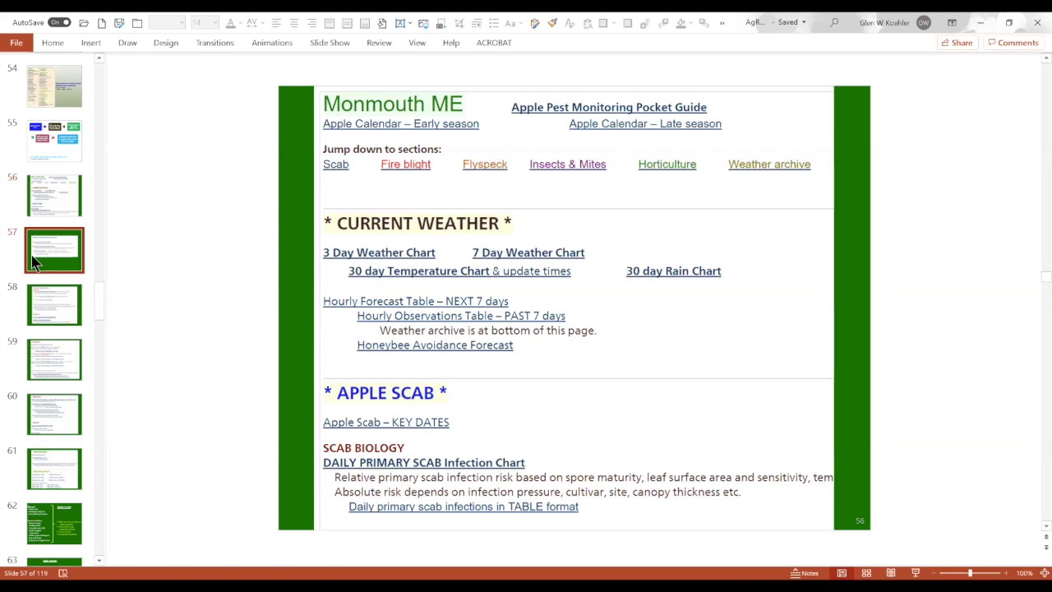
Step: Show slide 58 listing scab fungicide respray dates for protectant, strobilurin and sulfur
{"action": "left_click", "coordinate": [54, 304]}
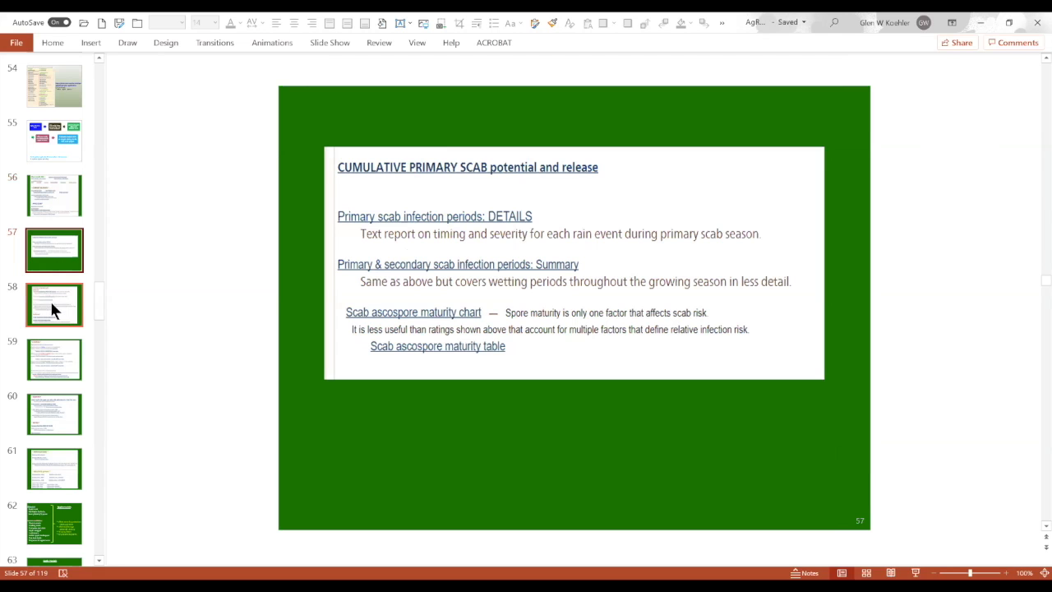
{"action": "mouse_move", "coordinate": [54, 305]}
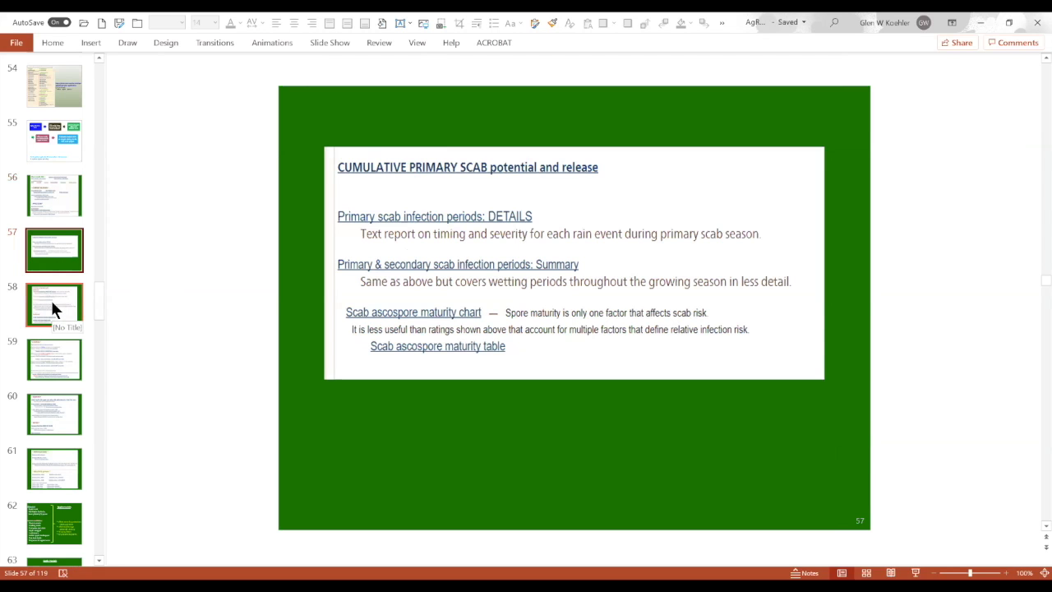
{"action": "mouse_move", "coordinate": [136, 277]}
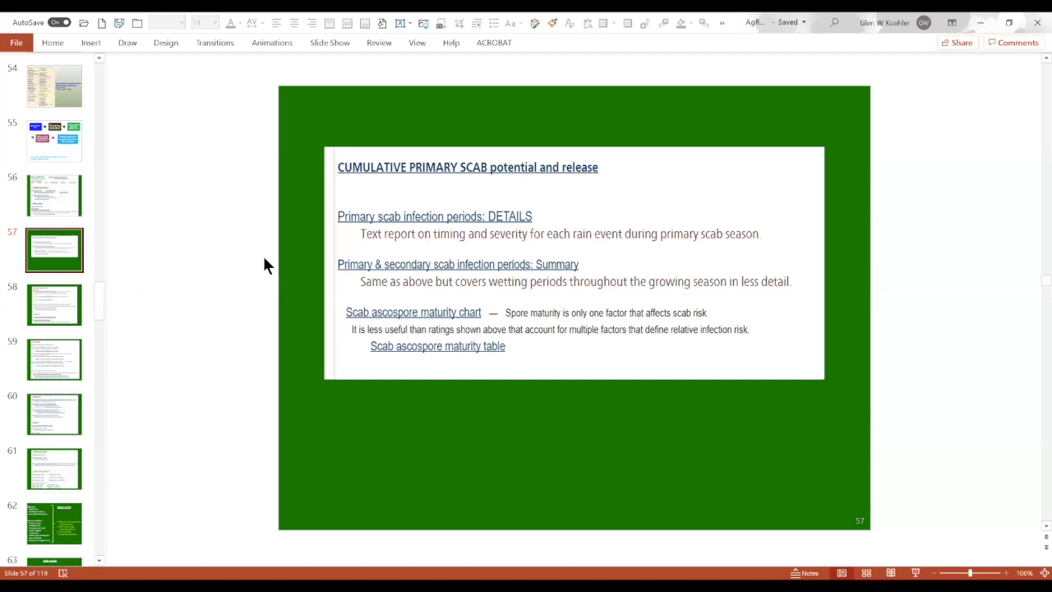
{"action": "left_click", "coordinate": [55, 305]}
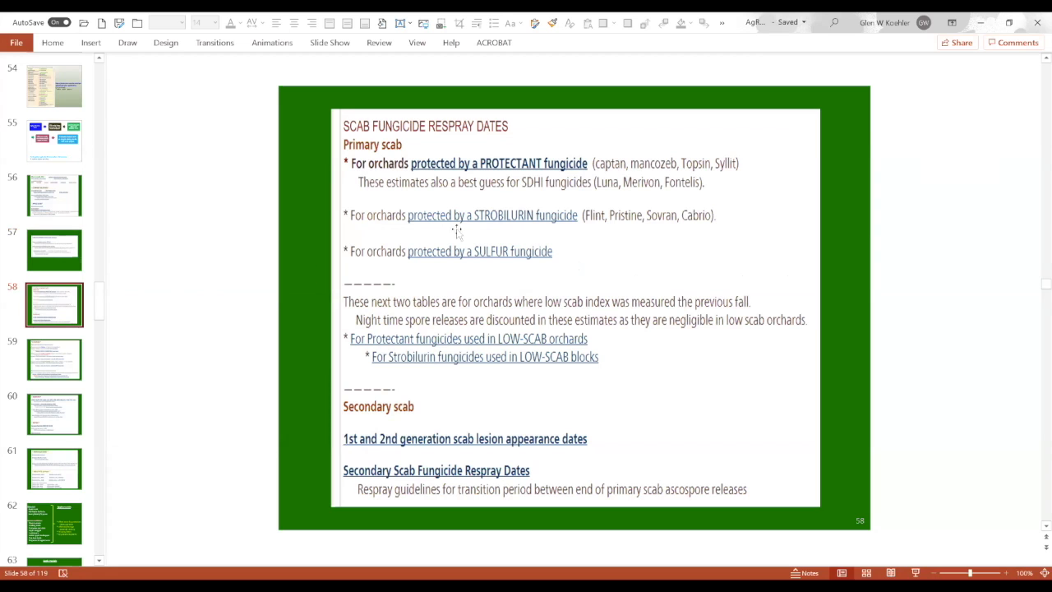
{"action": "mouse_move", "coordinate": [74, 259]}
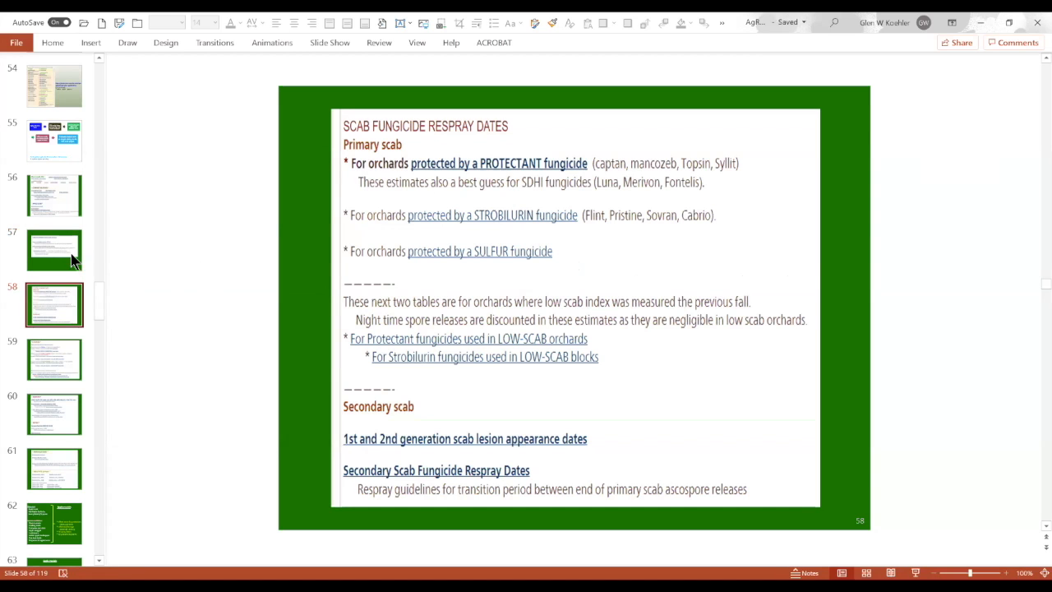
{"action": "left_click", "coordinate": [55, 249]}
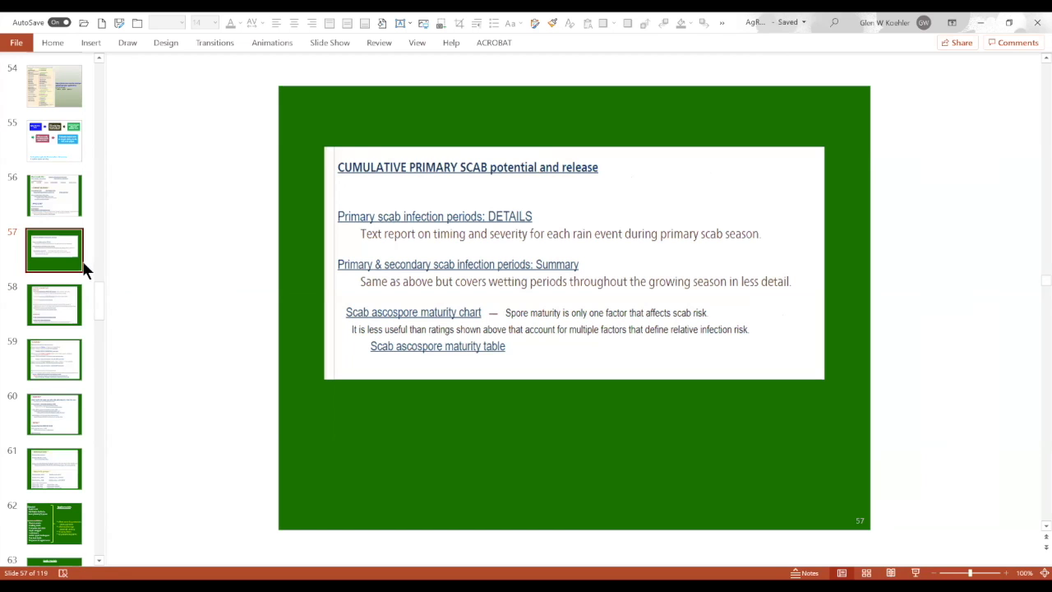
{"action": "mouse_move", "coordinate": [54, 304]}
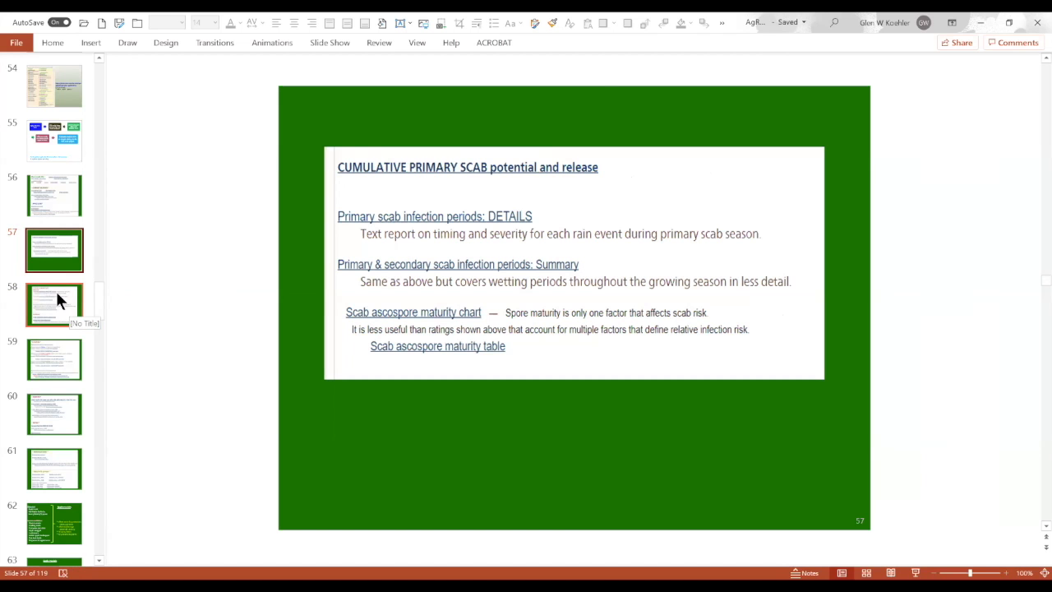
{"action": "left_click", "coordinate": [55, 304]}
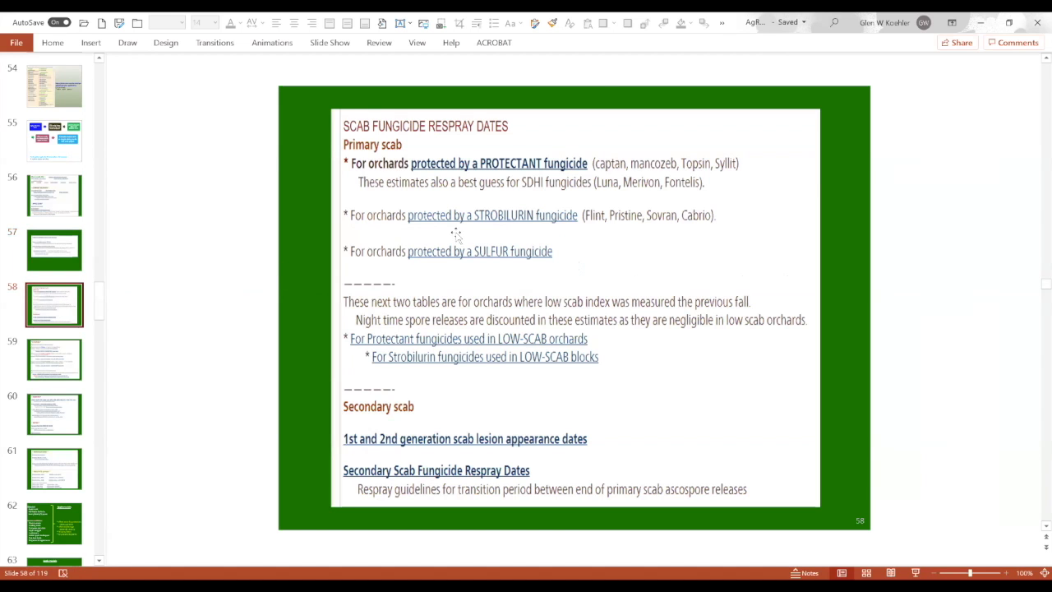
{"action": "mouse_move", "coordinate": [485, 204]}
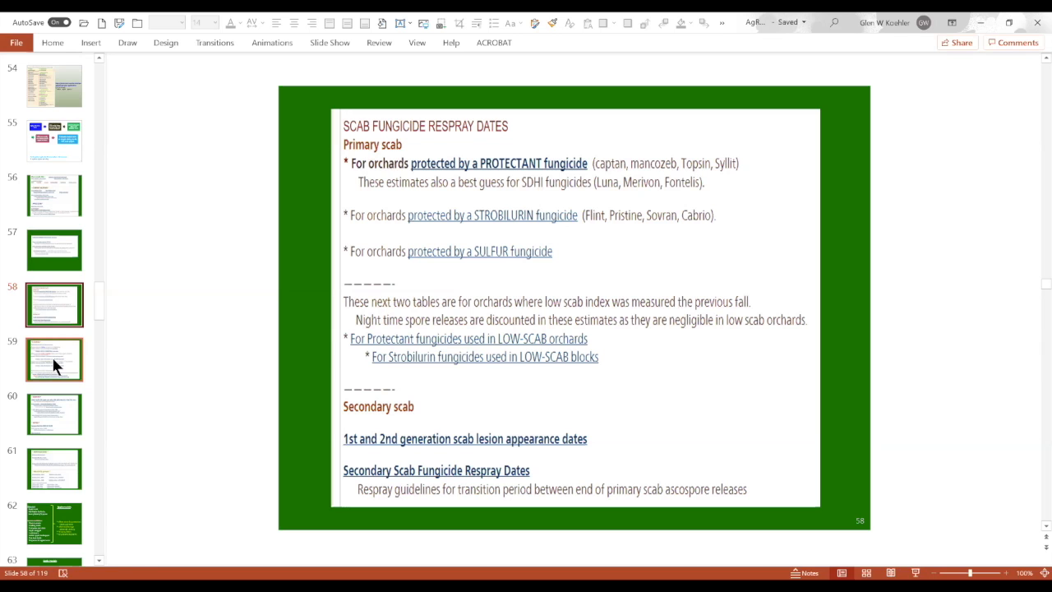
Step: Show slide 59, the FLYSPECK page with Pristine, Group A and Group B spray-date links
{"action": "left_click", "coordinate": [55, 359]}
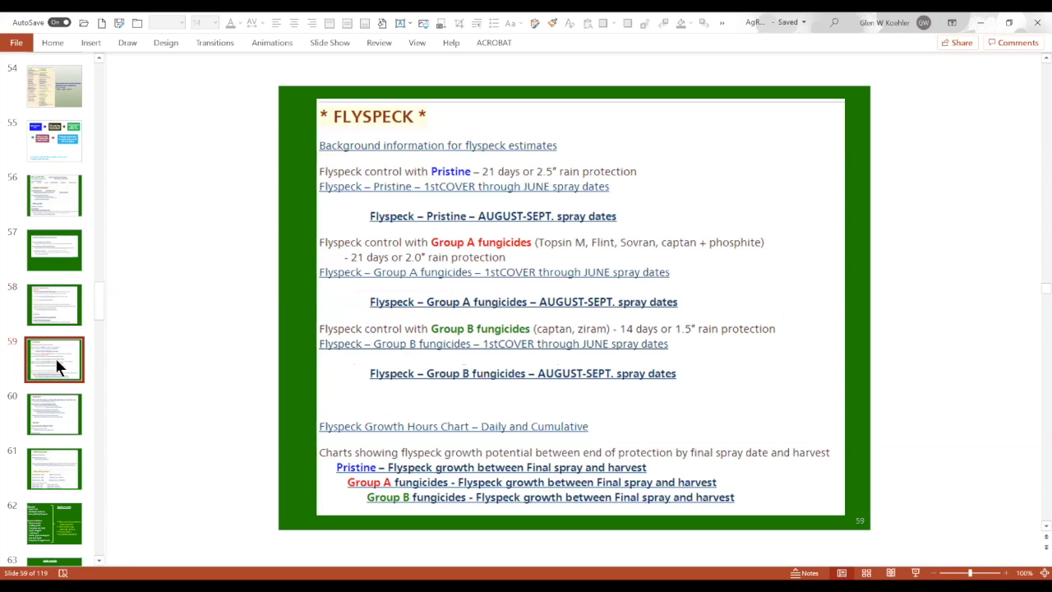
{"action": "mouse_move", "coordinate": [54, 359]}
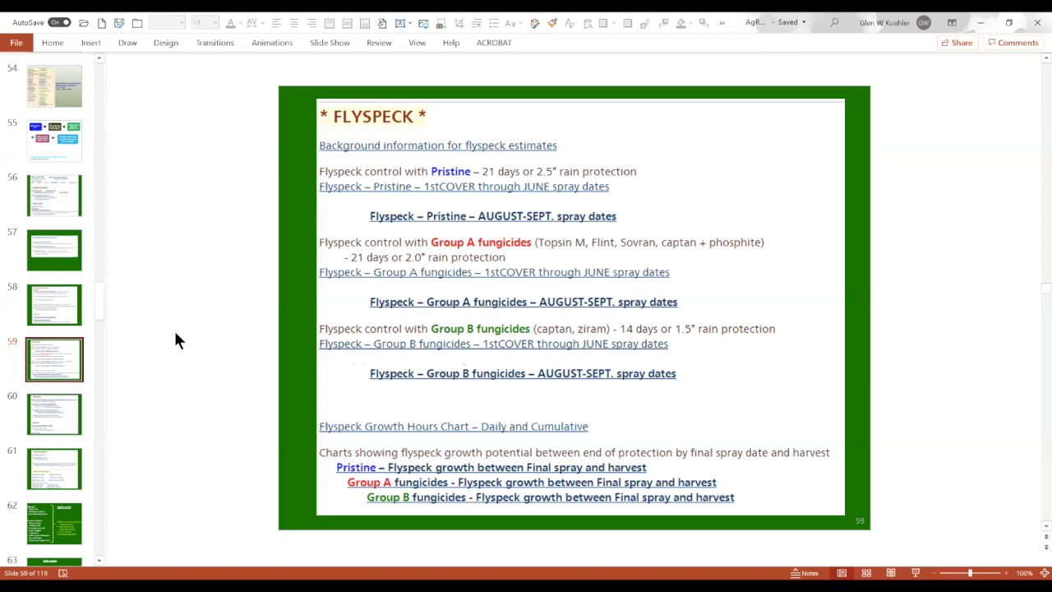
{"action": "mouse_move", "coordinate": [180, 336]}
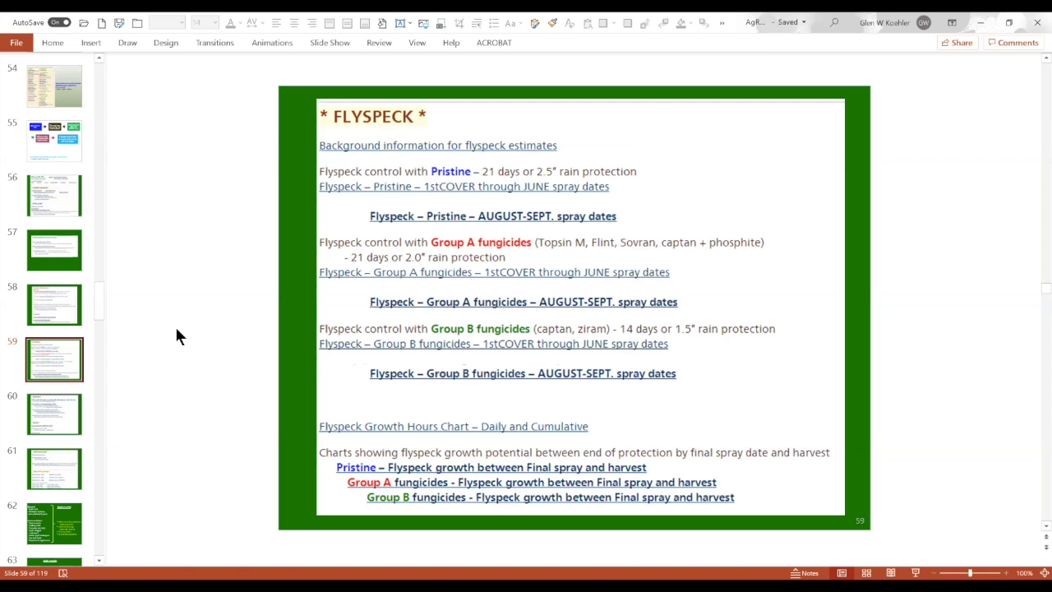
{"action": "mouse_move", "coordinate": [174, 341]}
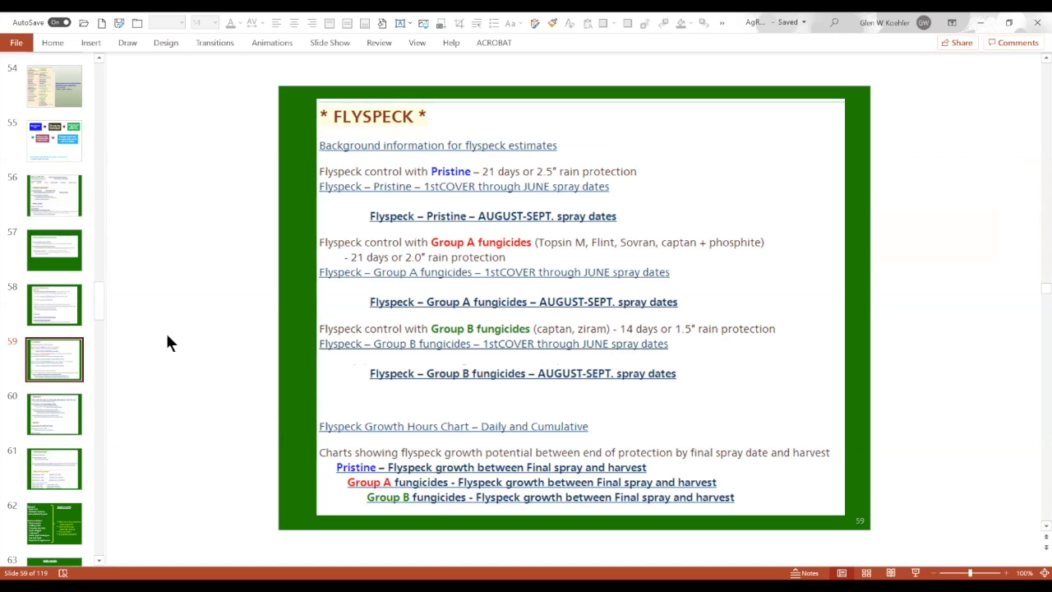
{"action": "mouse_move", "coordinate": [107, 377]}
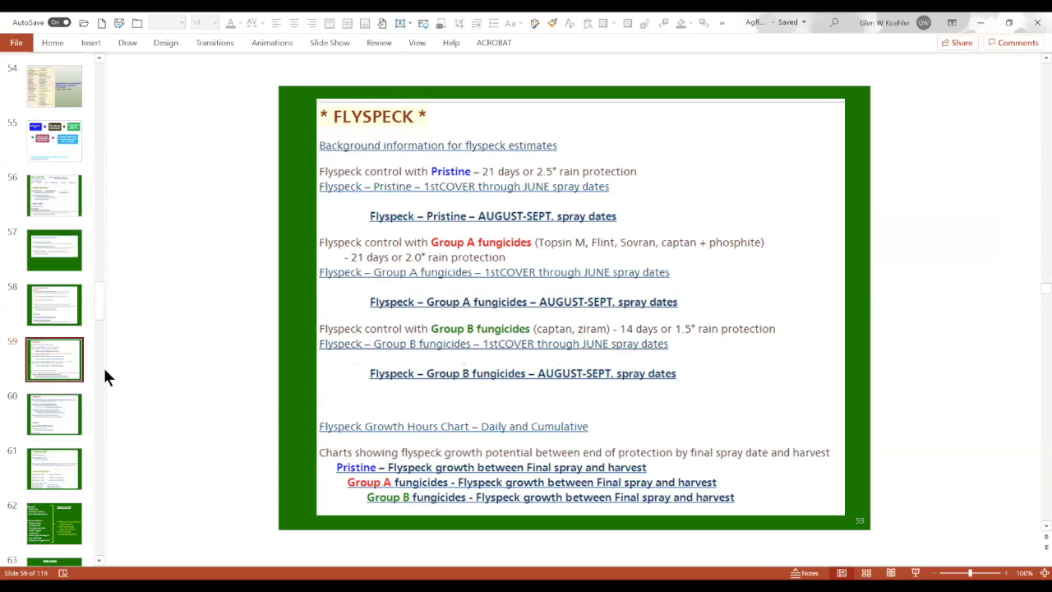
{"action": "left_click", "coordinate": [55, 413]}
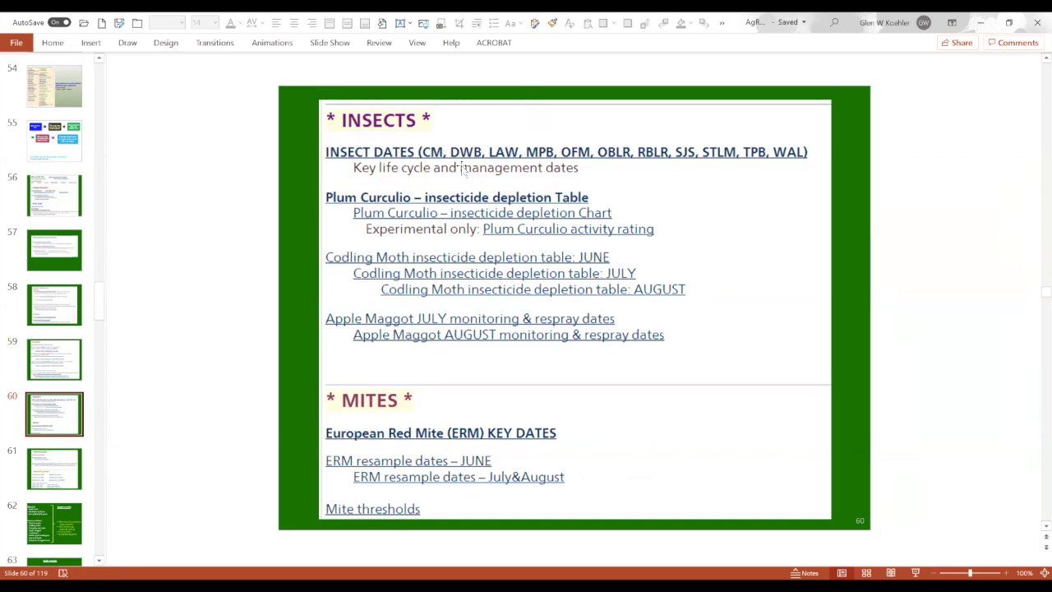
{"action": "mouse_move", "coordinate": [438, 169]}
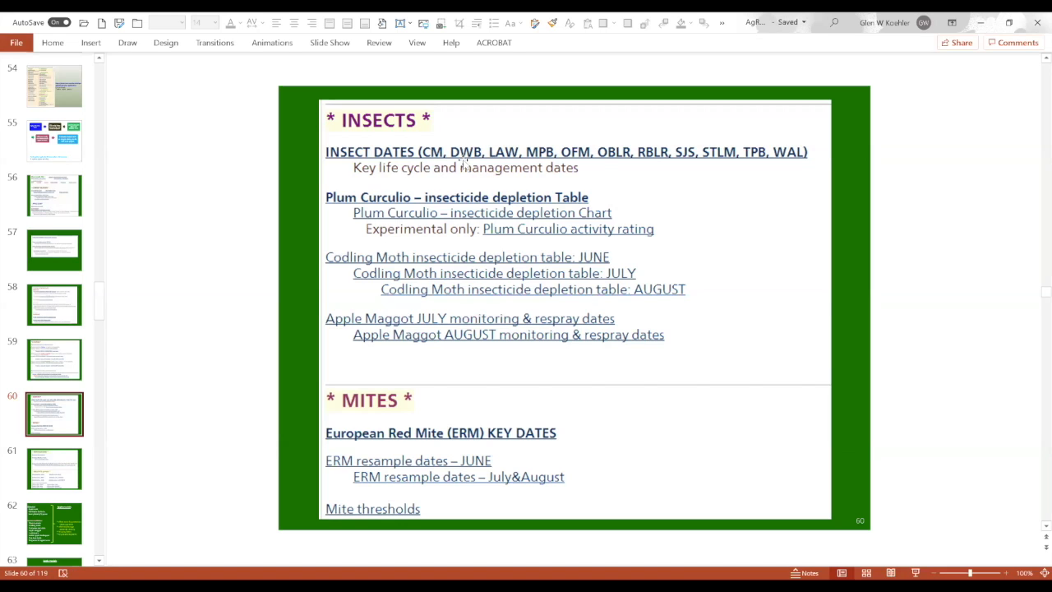
{"action": "mouse_move", "coordinate": [465, 160]}
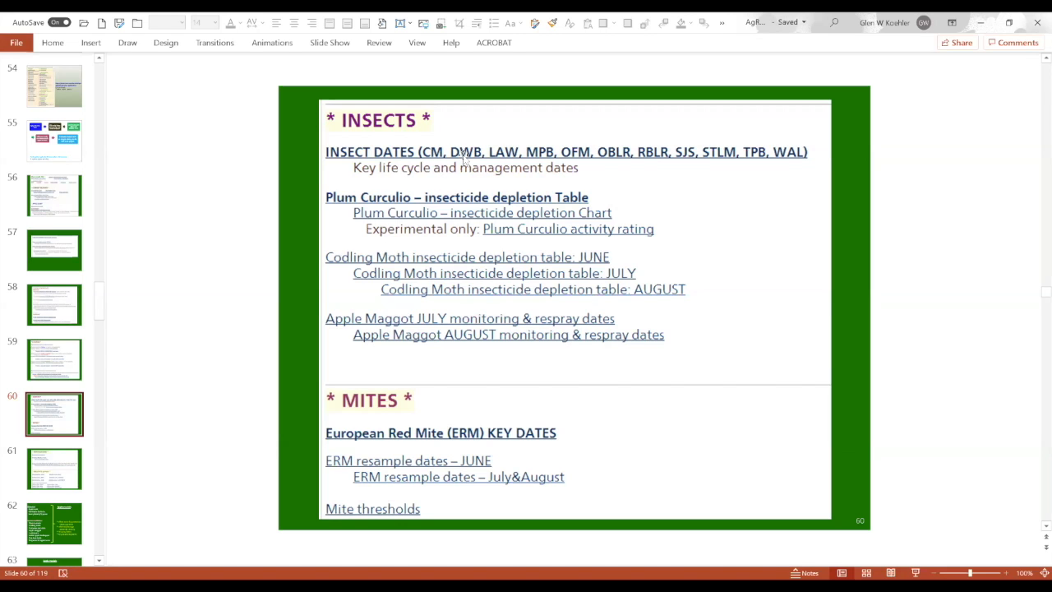
{"action": "mouse_move", "coordinate": [464, 160]}
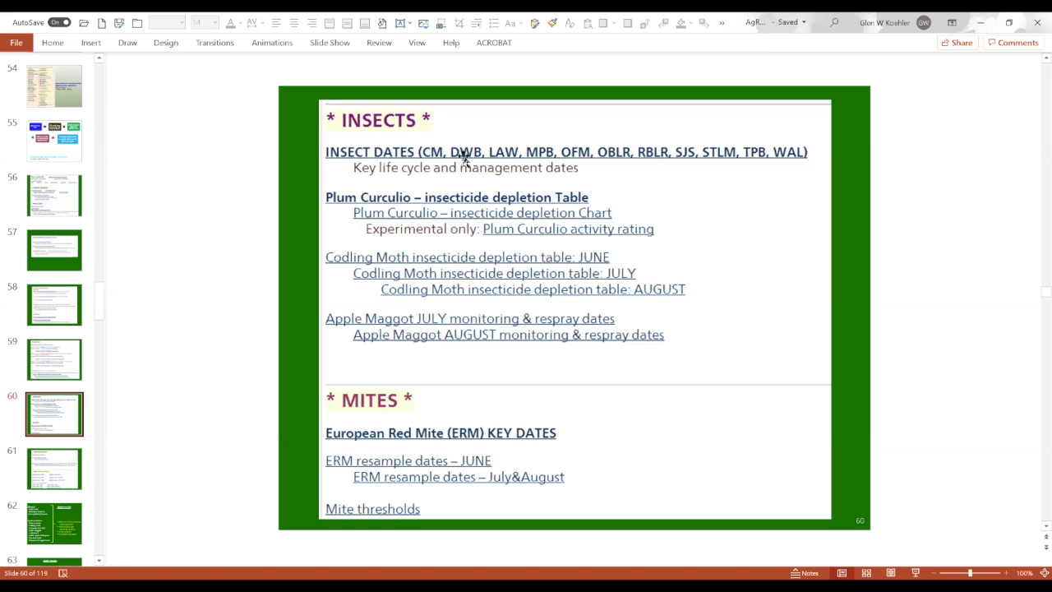
{"action": "mouse_move", "coordinate": [546, 156]}
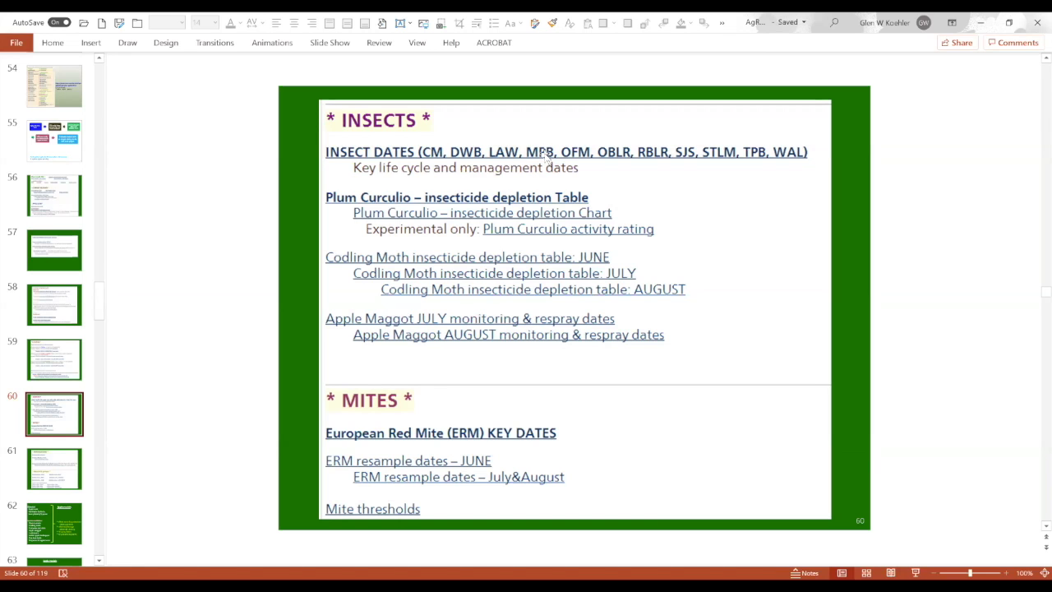
{"action": "mouse_move", "coordinate": [575, 156]}
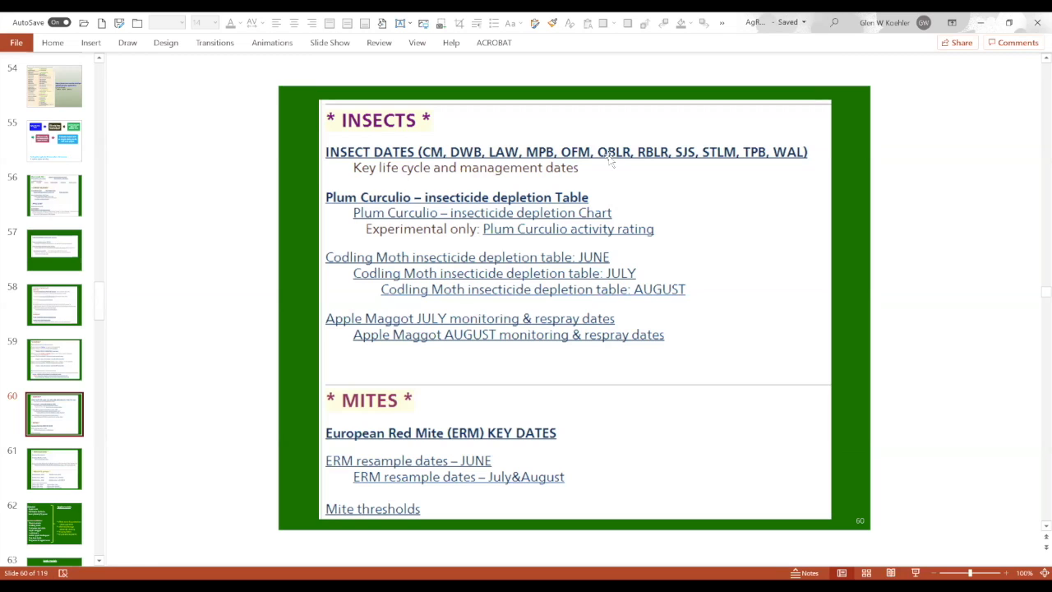
{"action": "mouse_move", "coordinate": [648, 161]}
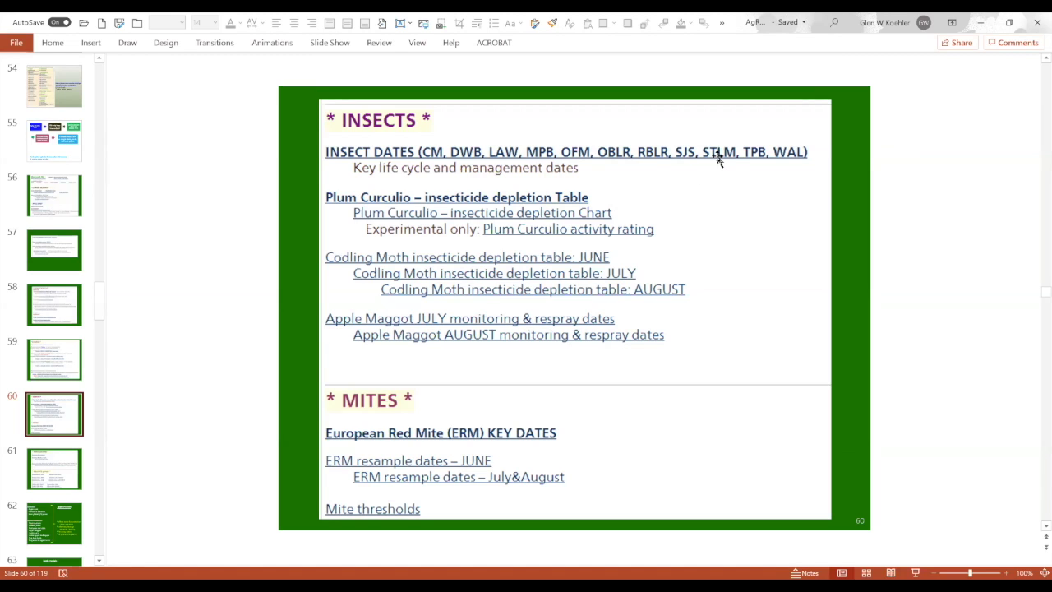
{"action": "mouse_move", "coordinate": [756, 158]}
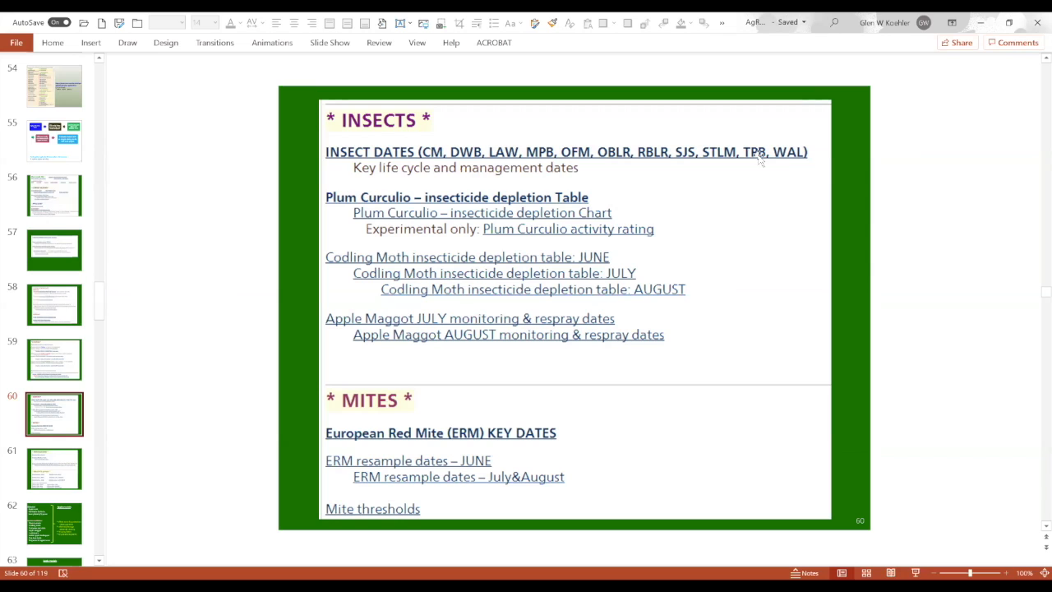
{"action": "mouse_move", "coordinate": [790, 158]}
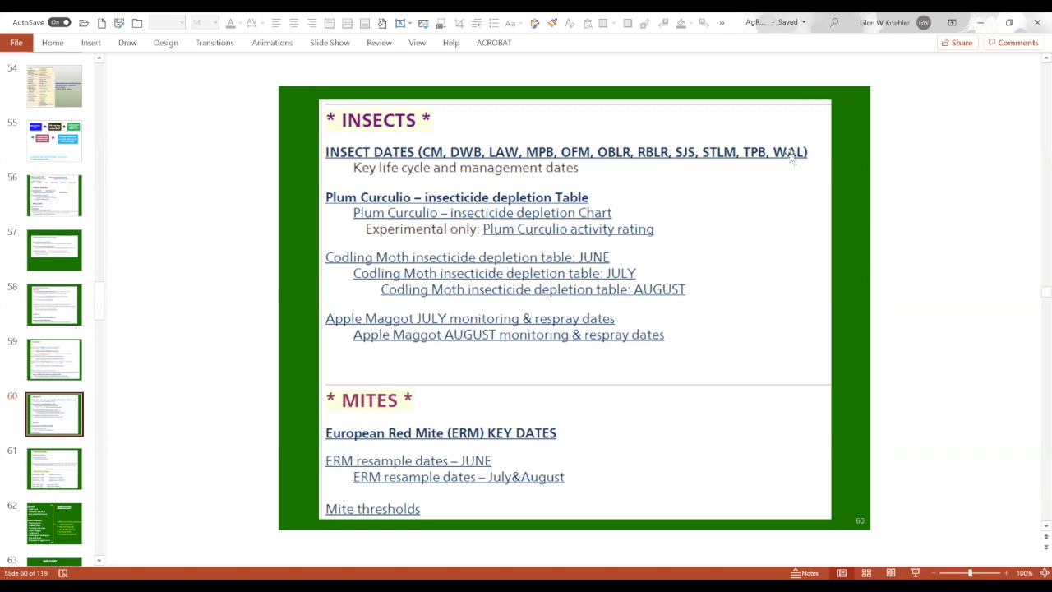
{"action": "mouse_move", "coordinate": [429, 207]}
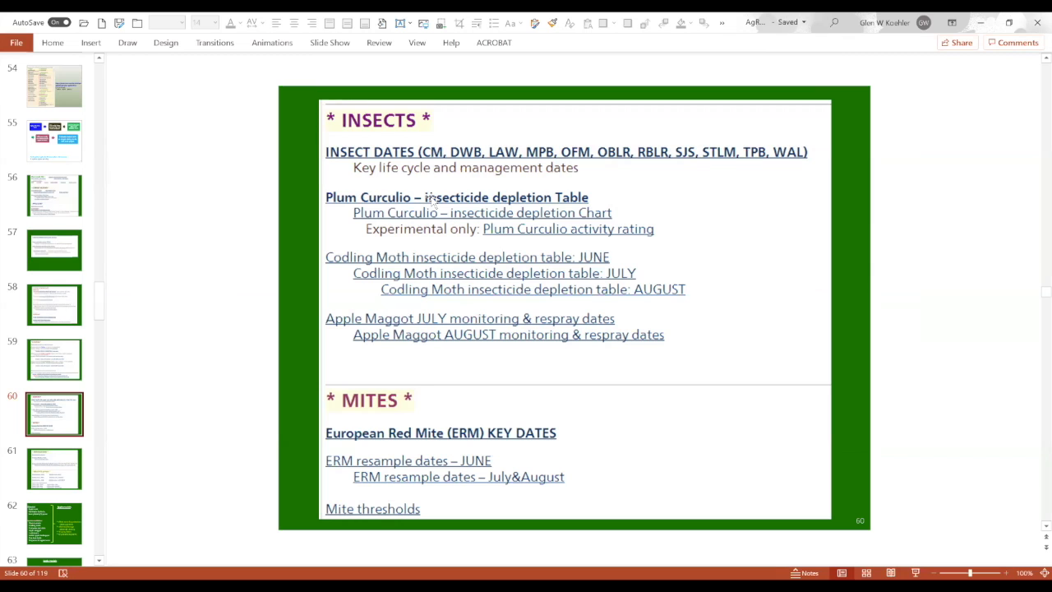
{"action": "mouse_move", "coordinate": [452, 212]}
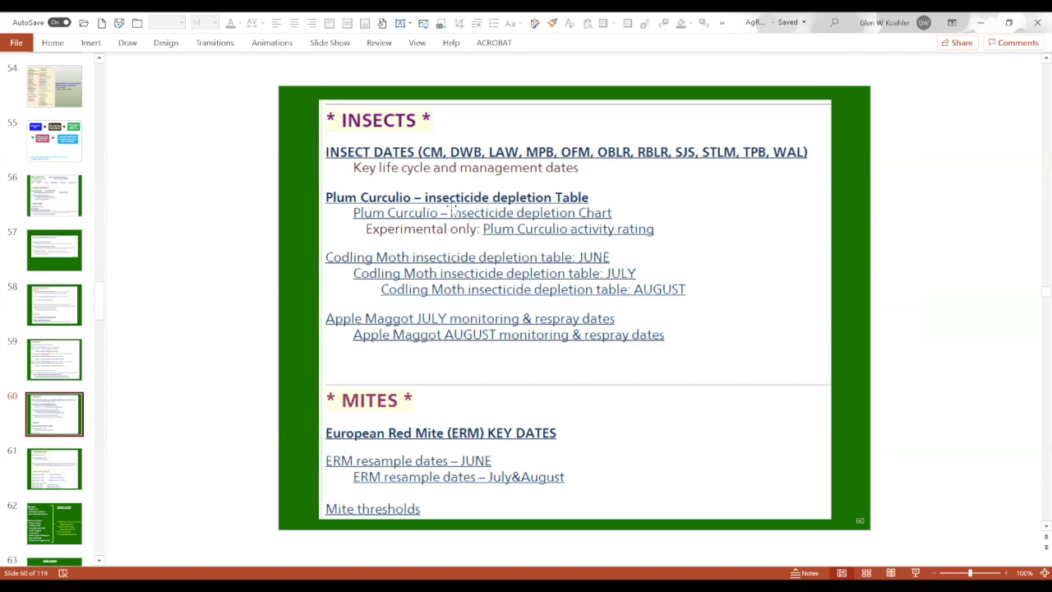
{"action": "mouse_move", "coordinate": [458, 210]}
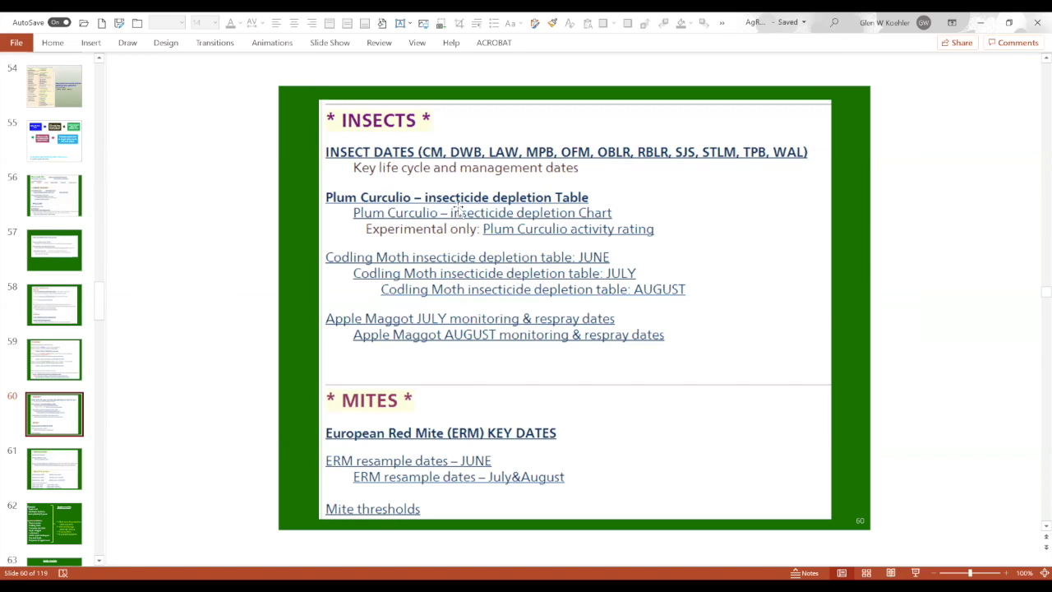
{"action": "mouse_move", "coordinate": [448, 267]}
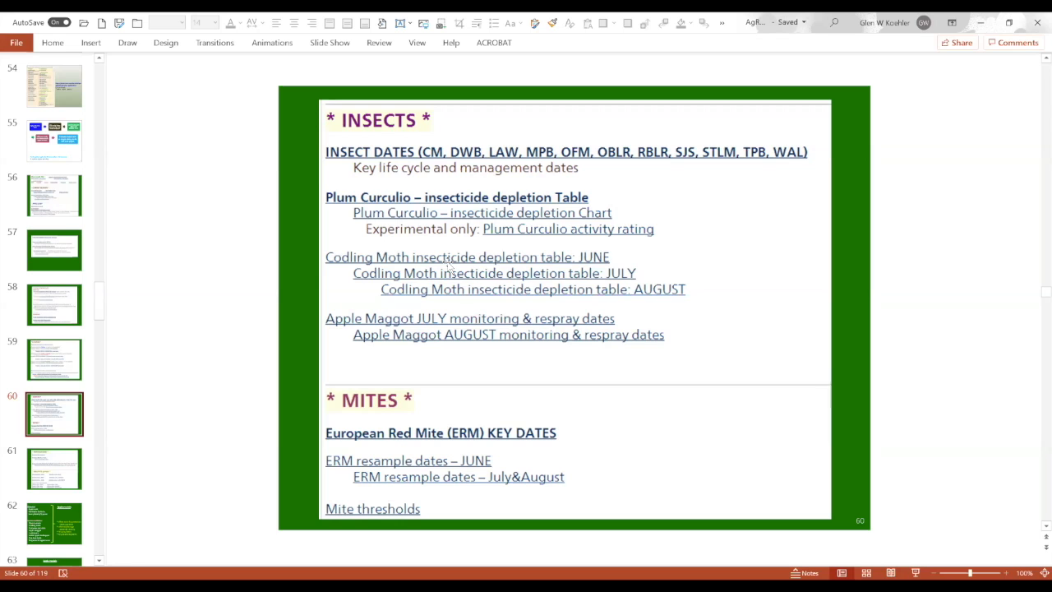
{"action": "mouse_move", "coordinate": [450, 273]}
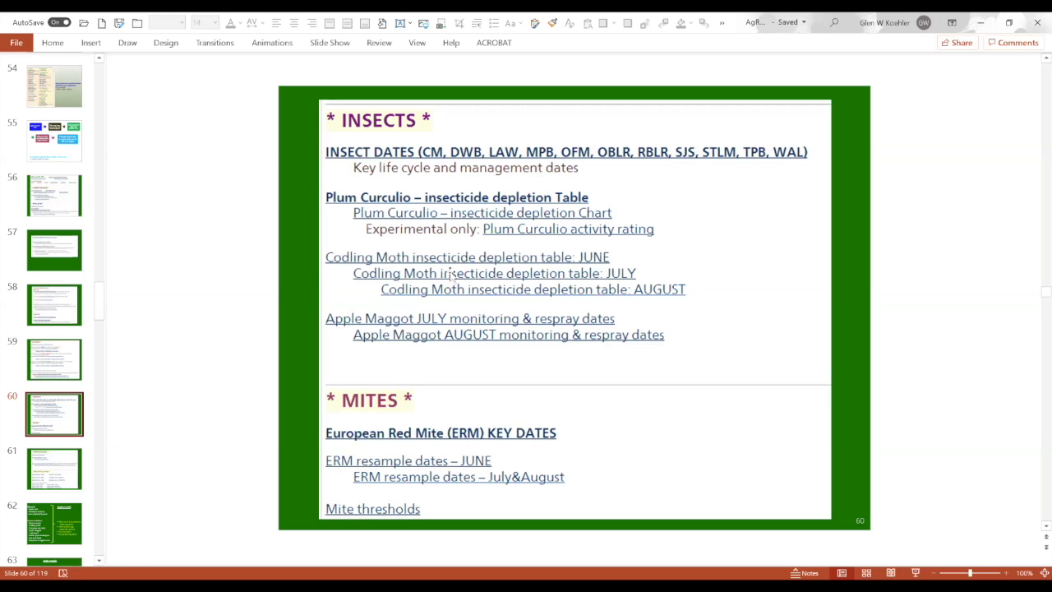
{"action": "mouse_move", "coordinate": [449, 275]}
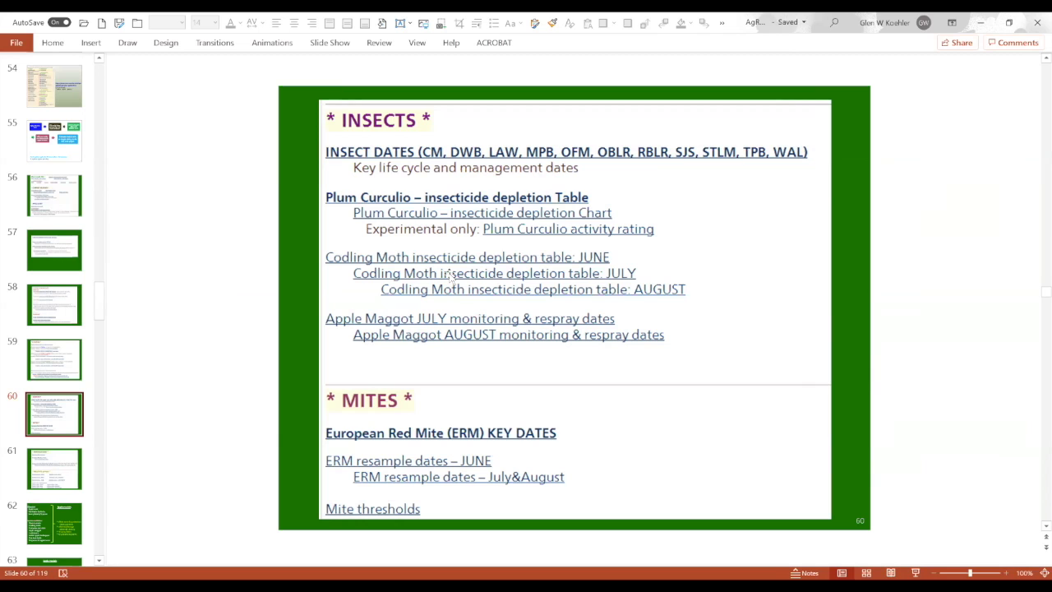
{"action": "mouse_move", "coordinate": [447, 283]}
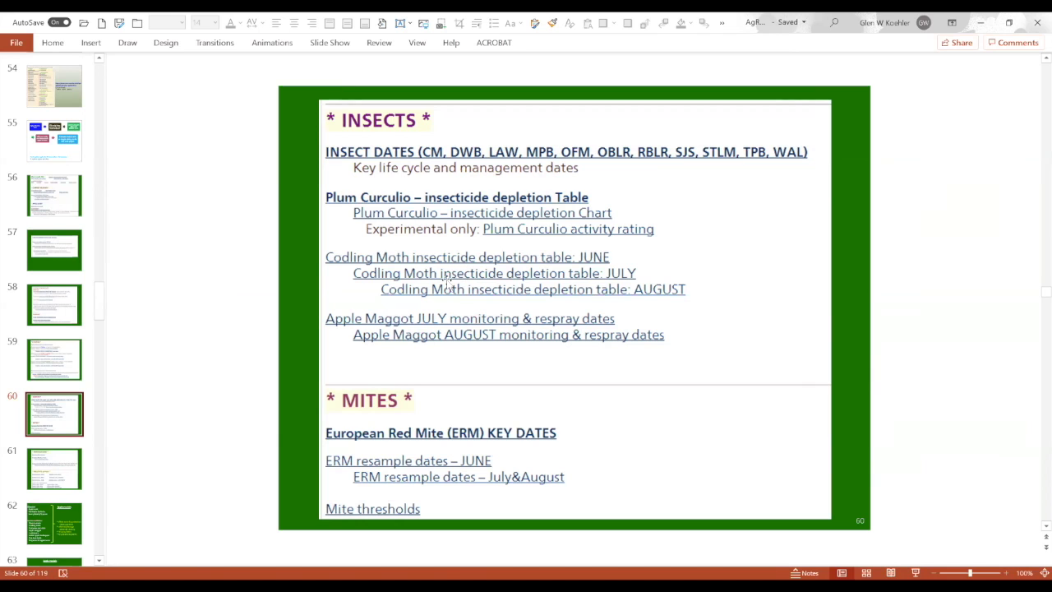
{"action": "mouse_move", "coordinate": [458, 267]}
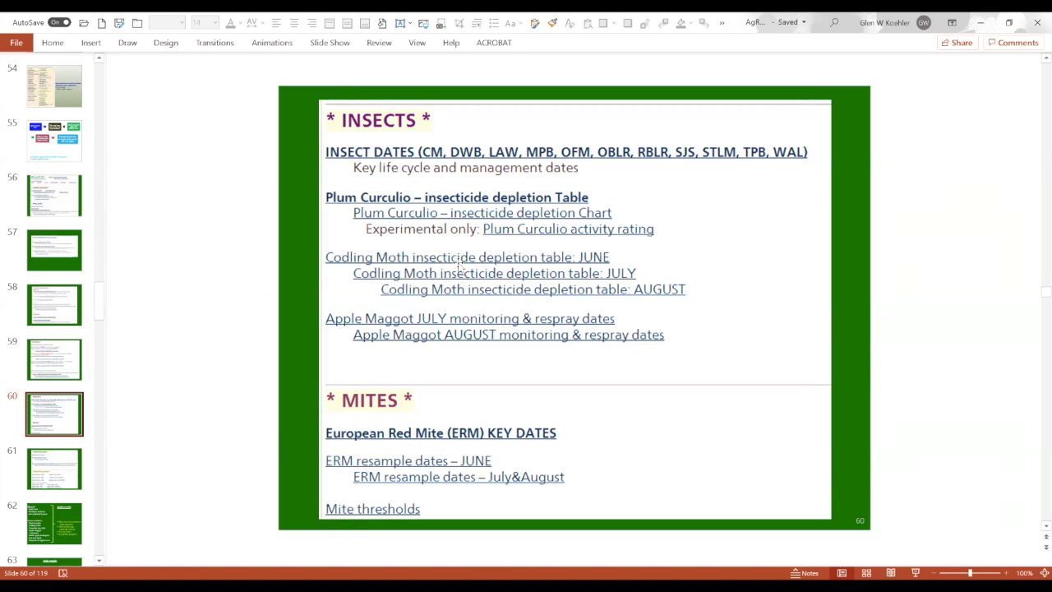
{"action": "mouse_move", "coordinate": [471, 335]}
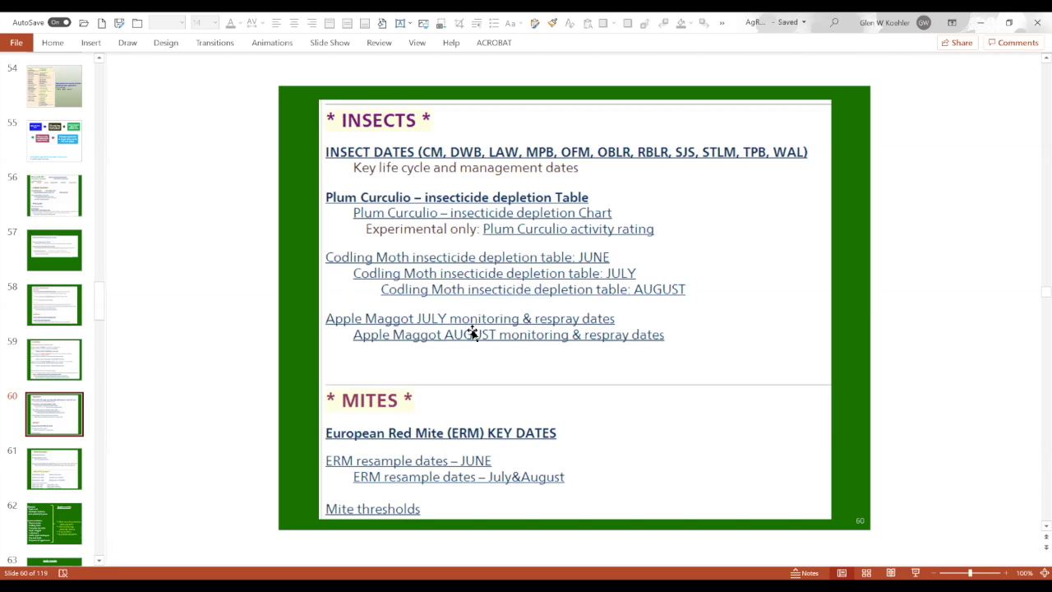
{"action": "mouse_move", "coordinate": [471, 333]}
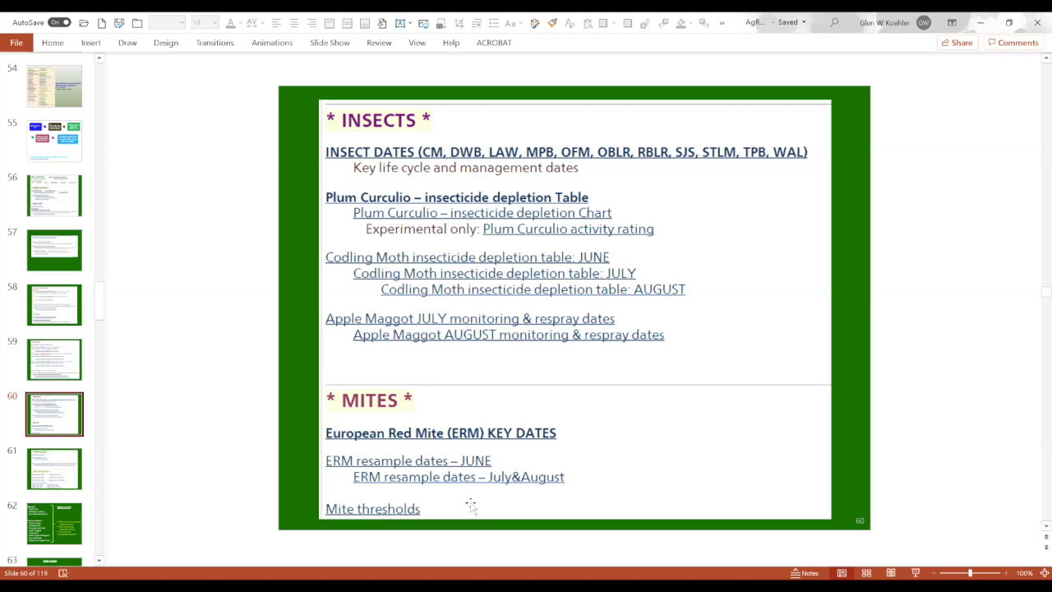
{"action": "mouse_move", "coordinate": [514, 456]}
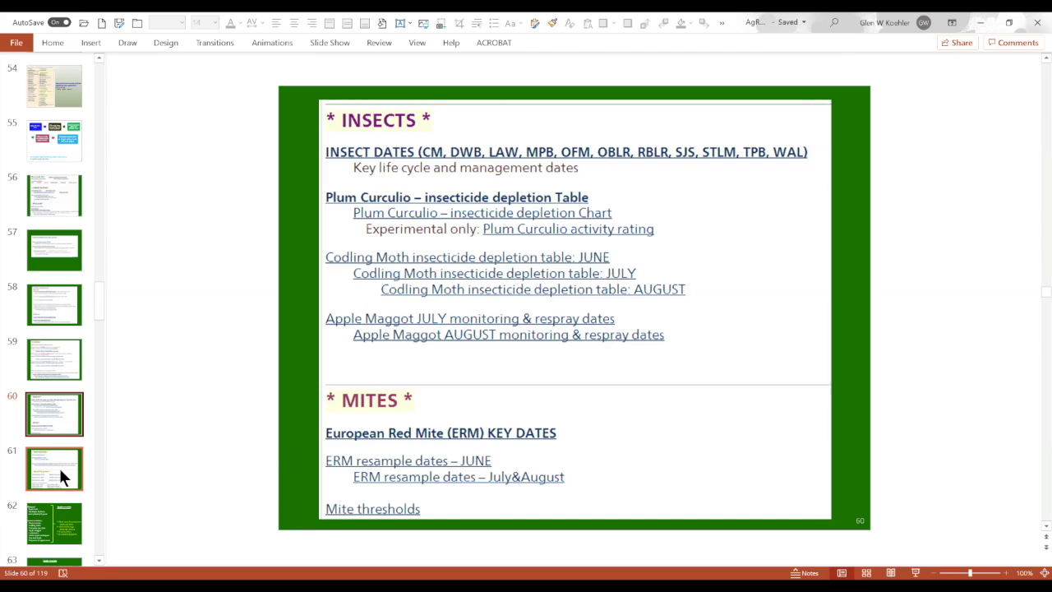
Step: Show slide 61's horticulture and weather archive links, then slide 62's disease and insect apple models
{"action": "left_click", "coordinate": [54, 468]}
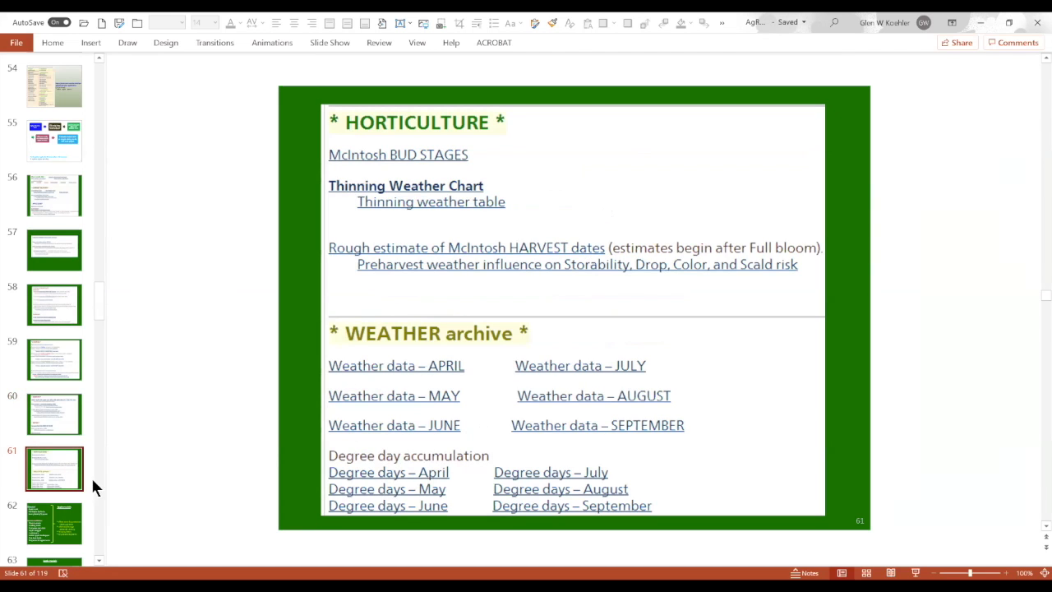
{"action": "mouse_move", "coordinate": [99, 488]}
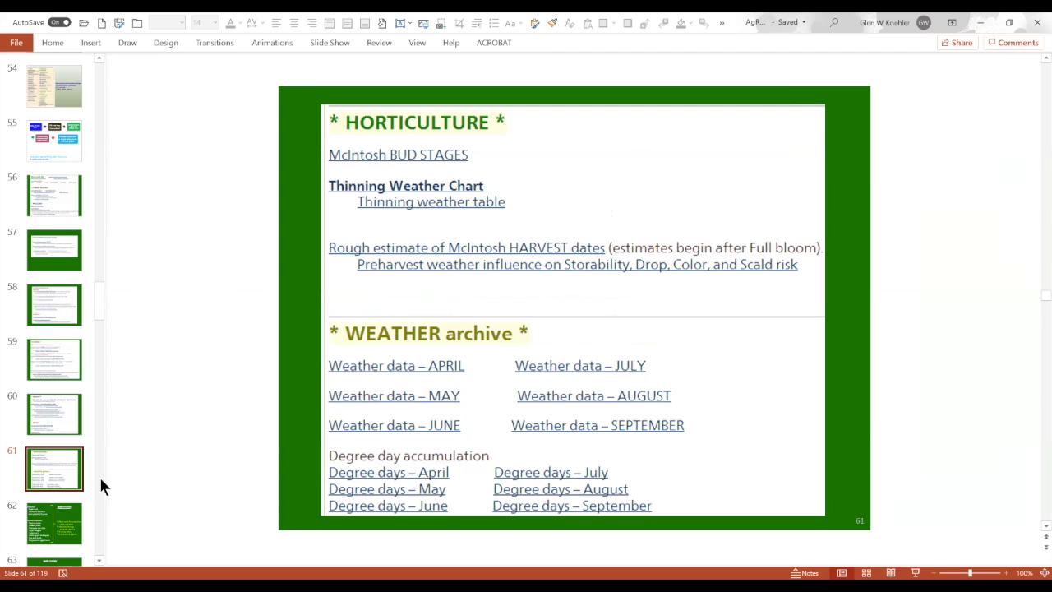
{"action": "mouse_move", "coordinate": [263, 433]}
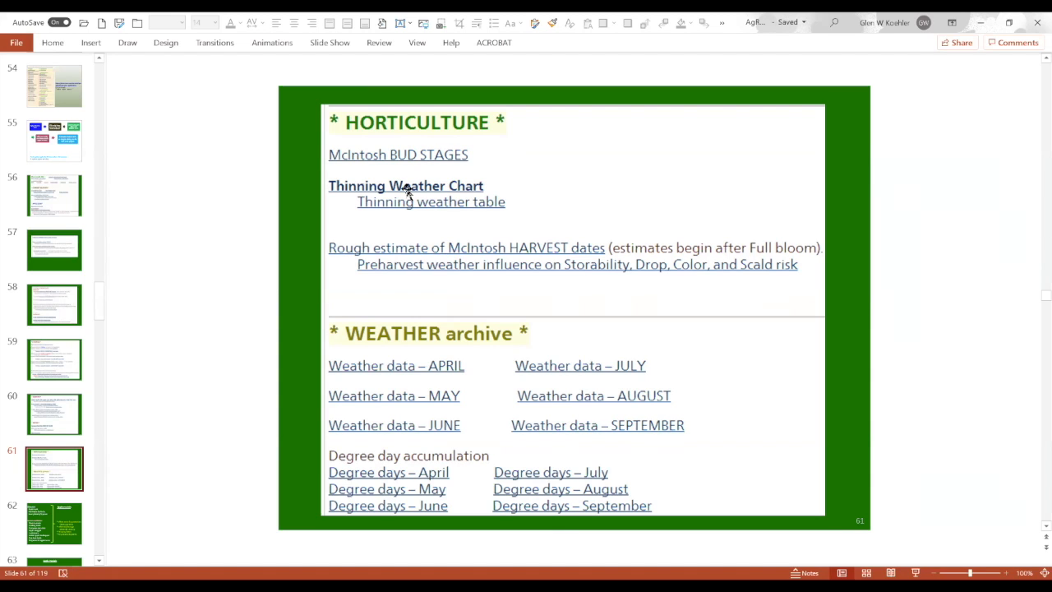
{"action": "mouse_move", "coordinate": [449, 259]}
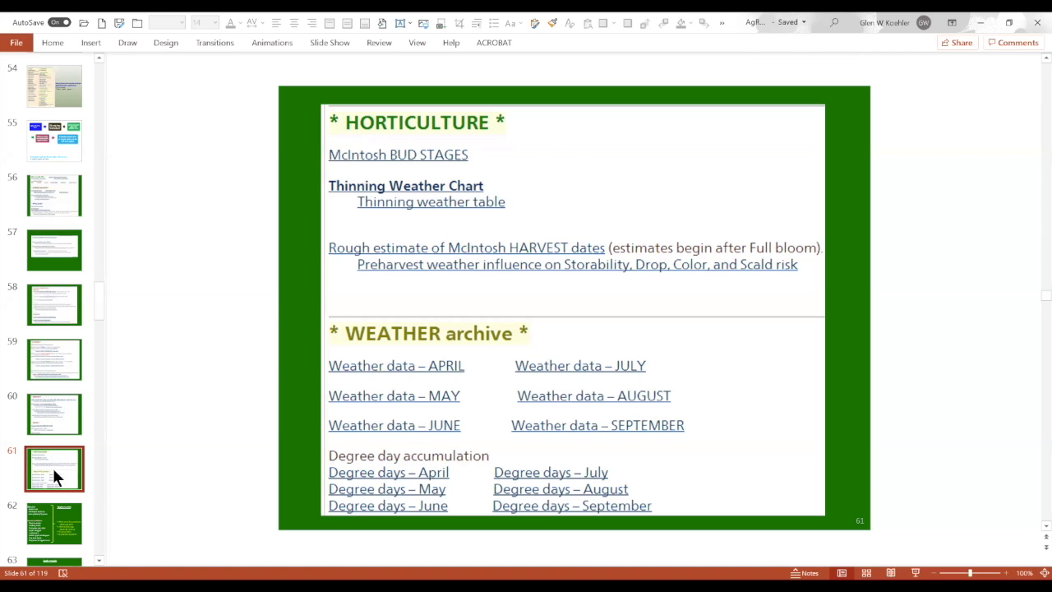
{"action": "left_click", "coordinate": [55, 523]}
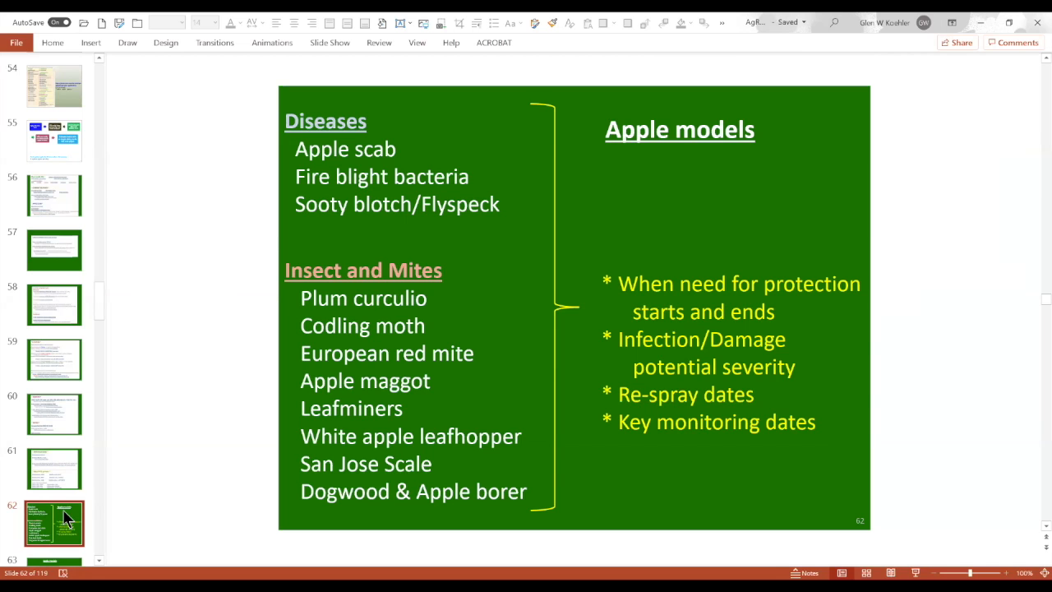
{"action": "mouse_move", "coordinate": [320, 148]}
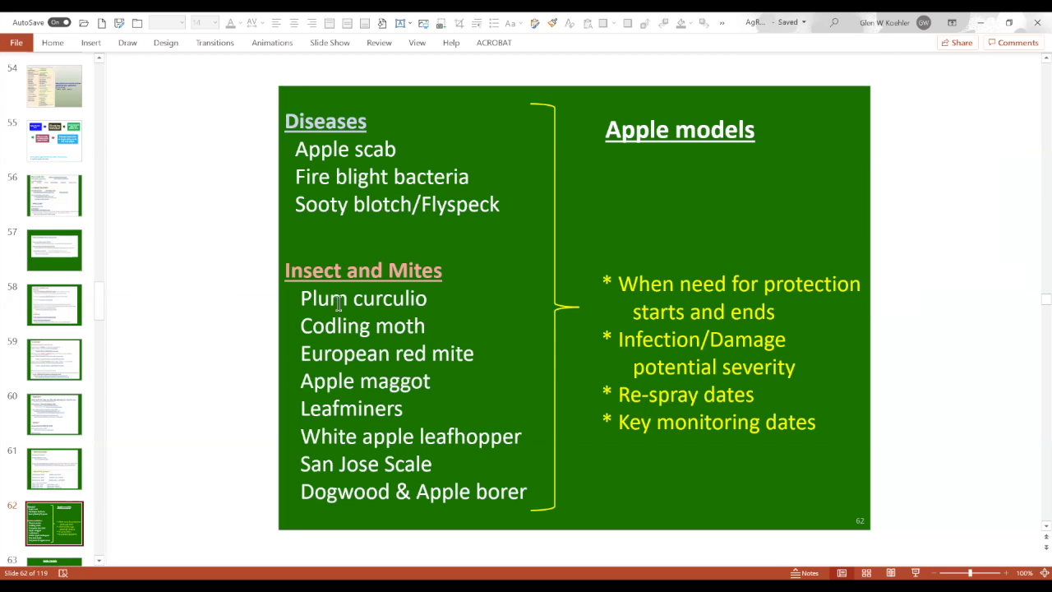
{"action": "mouse_move", "coordinate": [389, 442]}
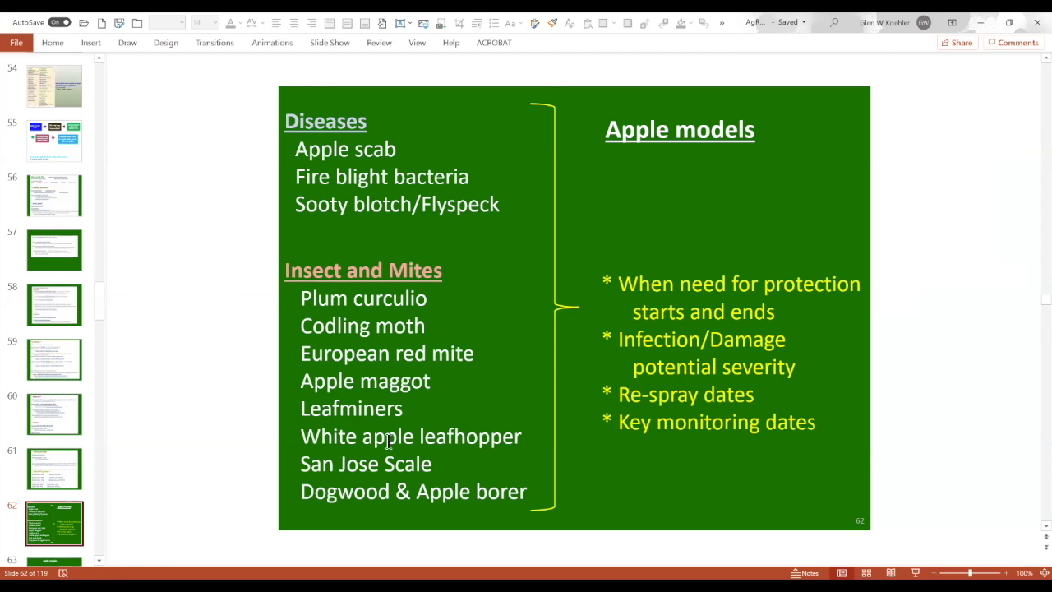
{"action": "mouse_move", "coordinate": [425, 498]}
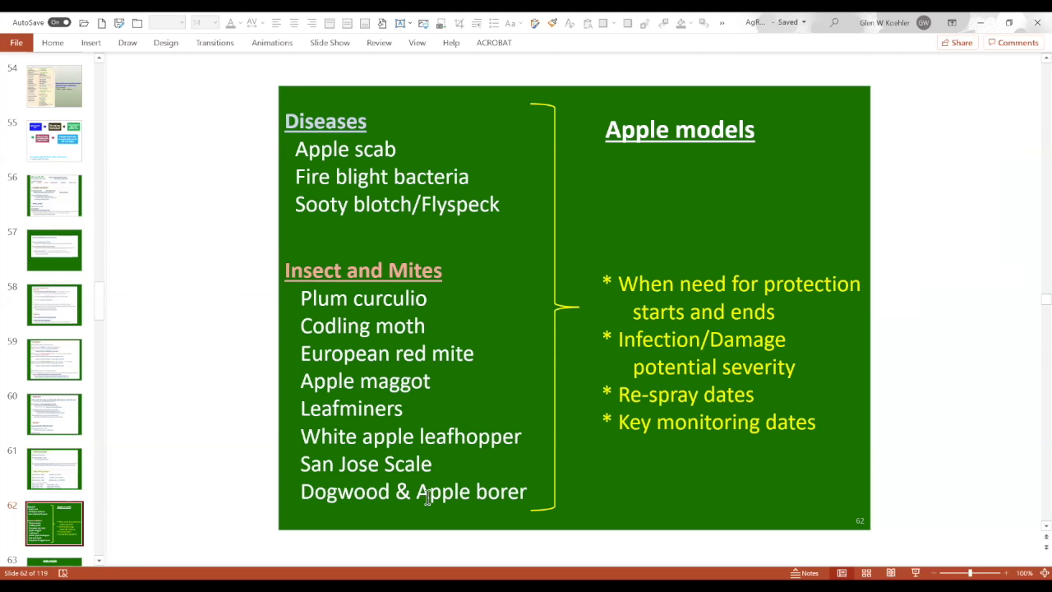
{"action": "mouse_move", "coordinate": [419, 494]}
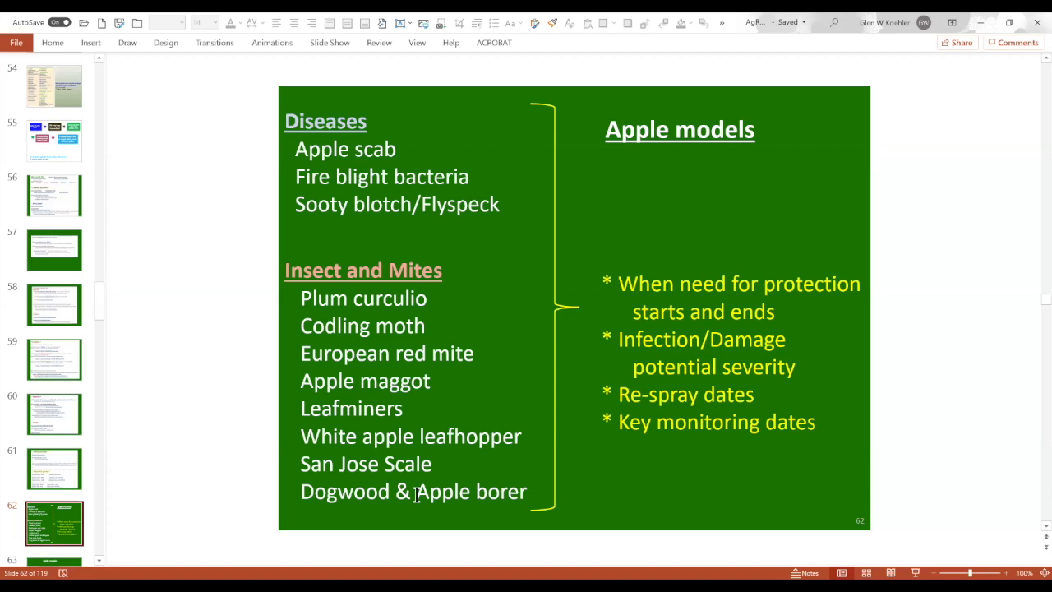
{"action": "mouse_move", "coordinate": [403, 469]}
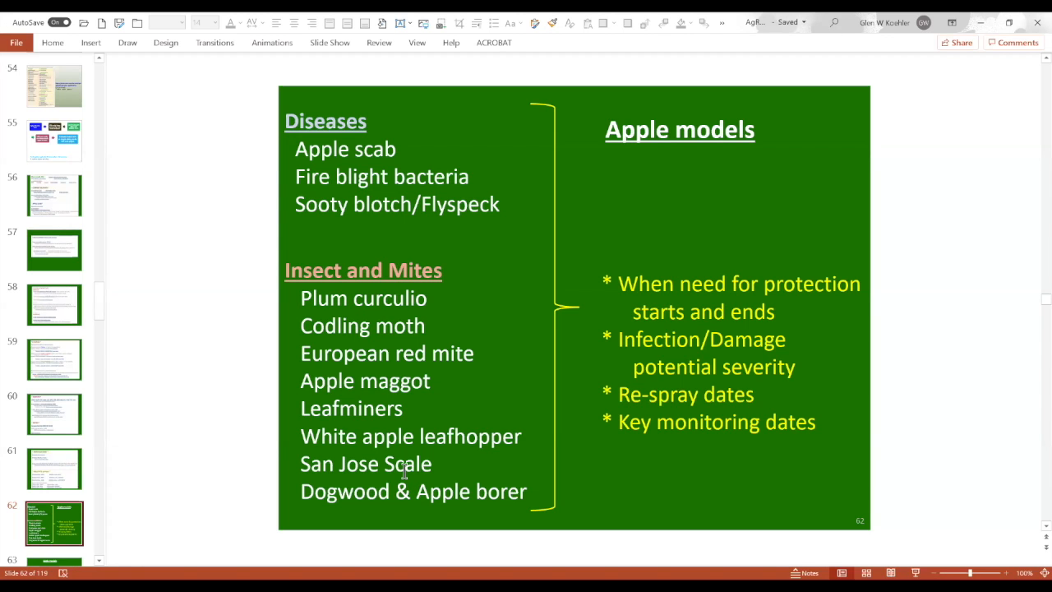
{"action": "mouse_move", "coordinate": [156, 467]}
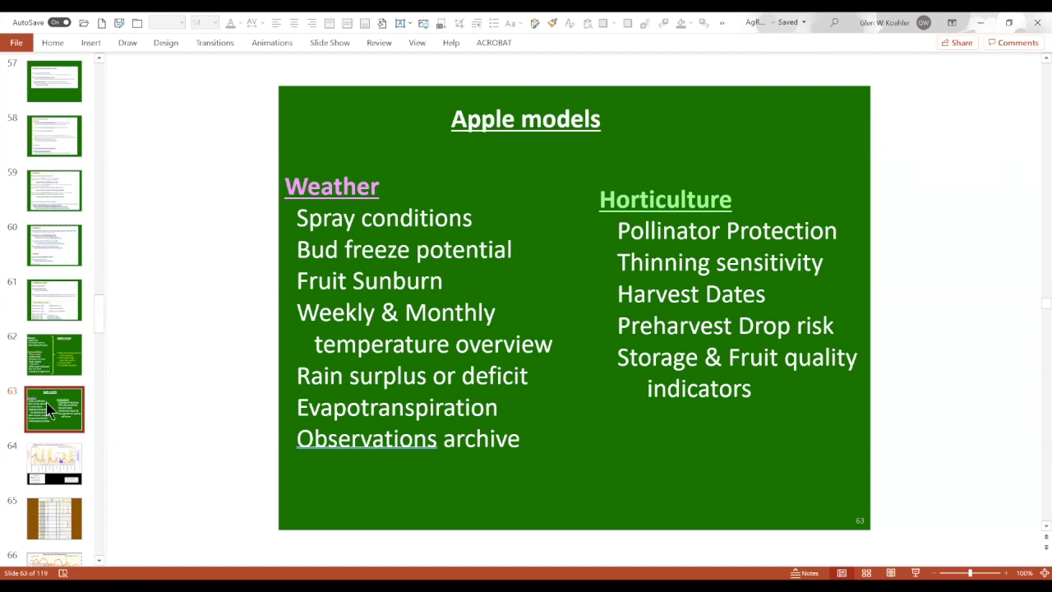
{"action": "mouse_move", "coordinate": [193, 393]}
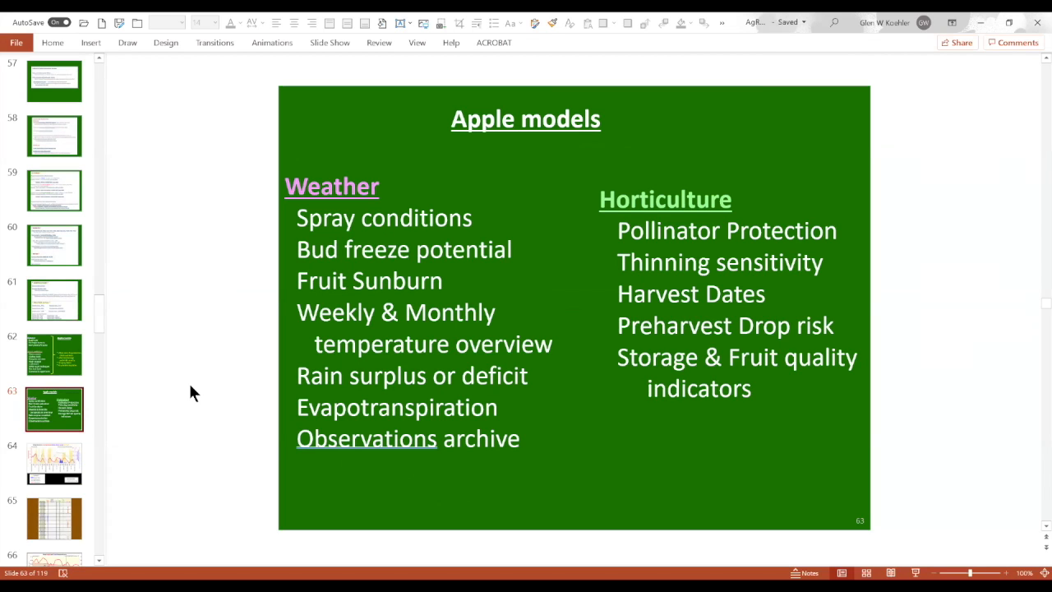
{"action": "mouse_move", "coordinate": [674, 277]}
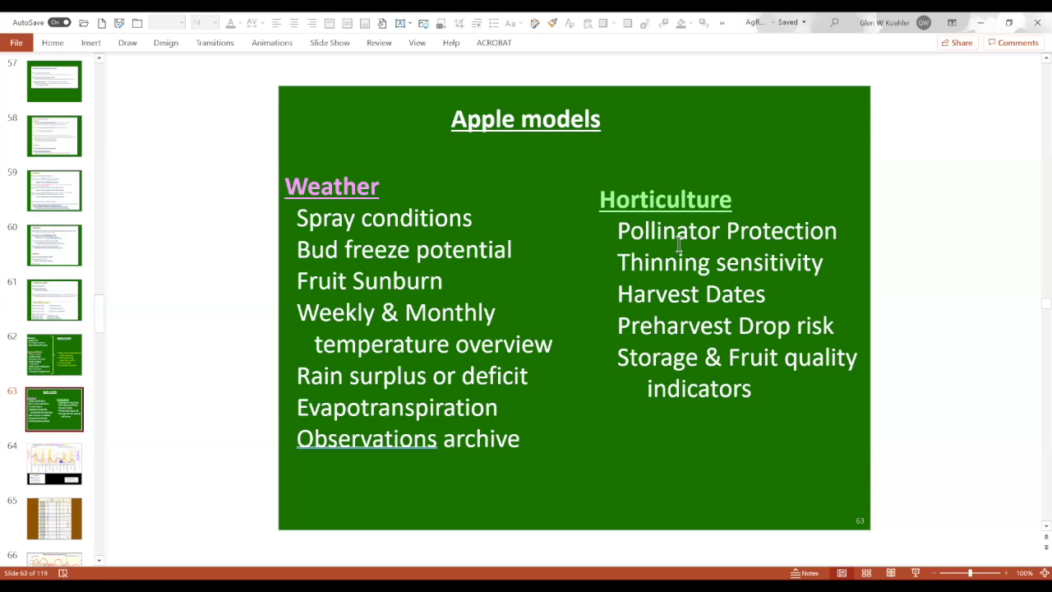
{"action": "mouse_move", "coordinate": [387, 403]}
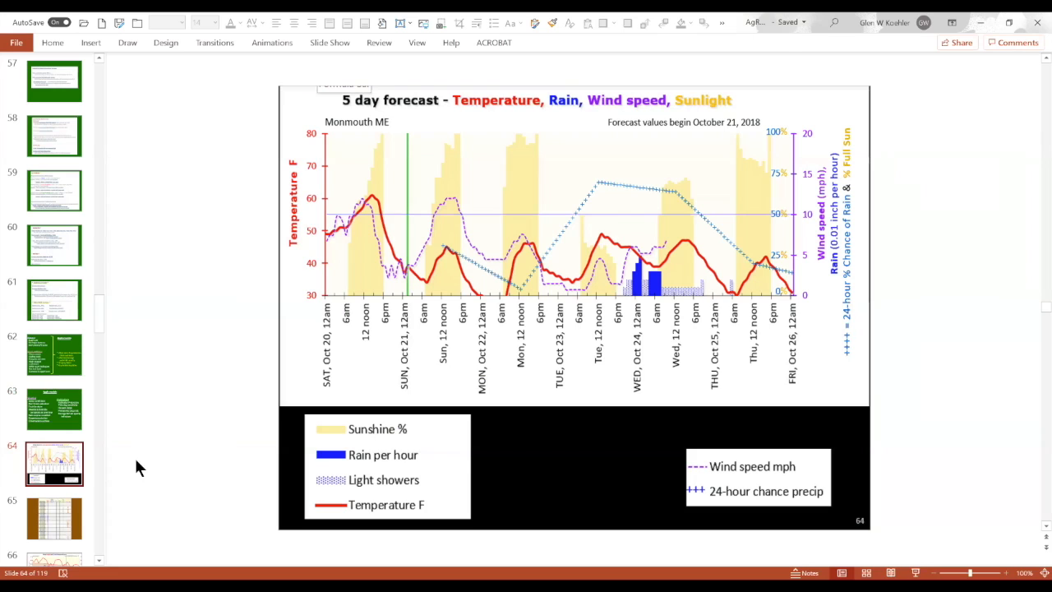
{"action": "mouse_move", "coordinate": [134, 446]}
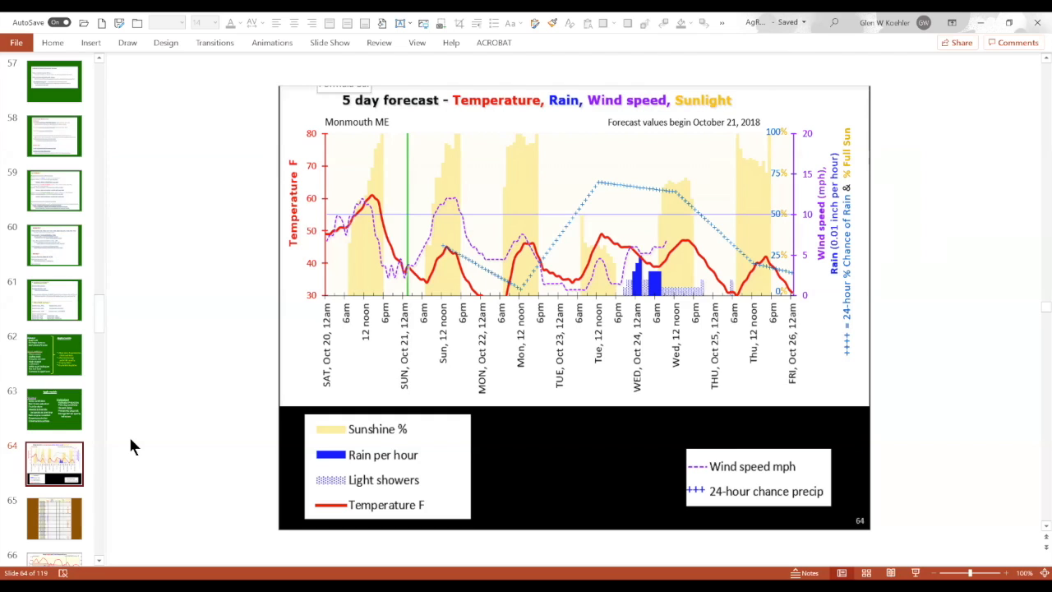
{"action": "mouse_move", "coordinate": [358, 274]}
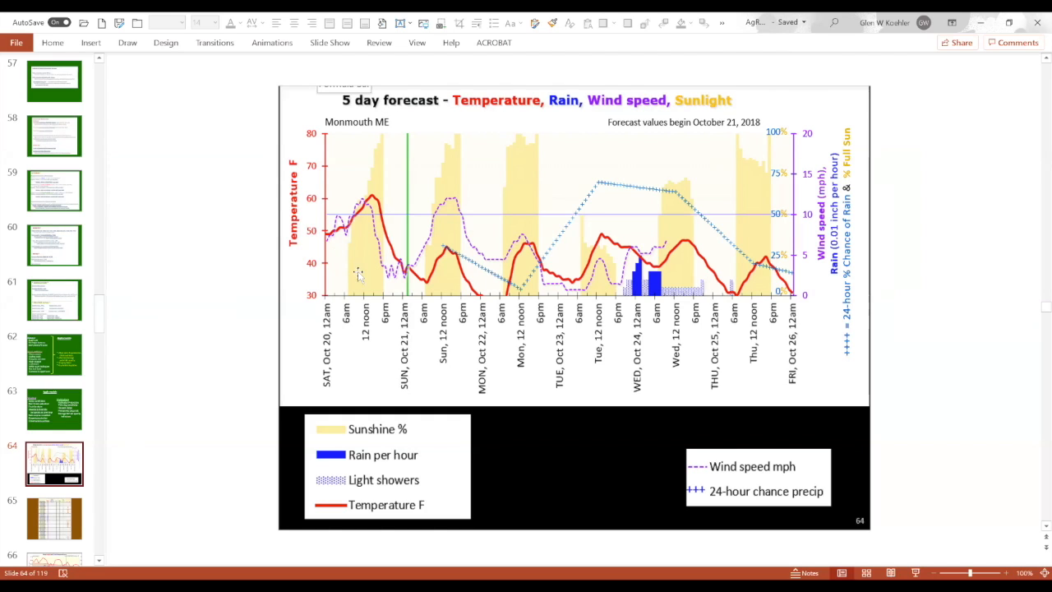
{"action": "mouse_move", "coordinate": [549, 244]}
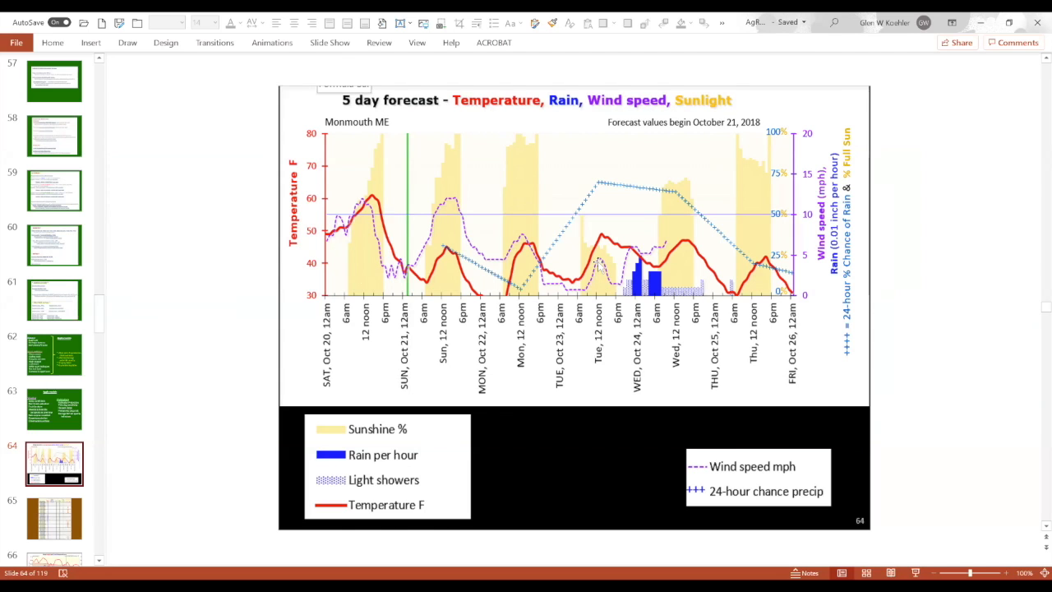
{"action": "mouse_move", "coordinate": [744, 212]}
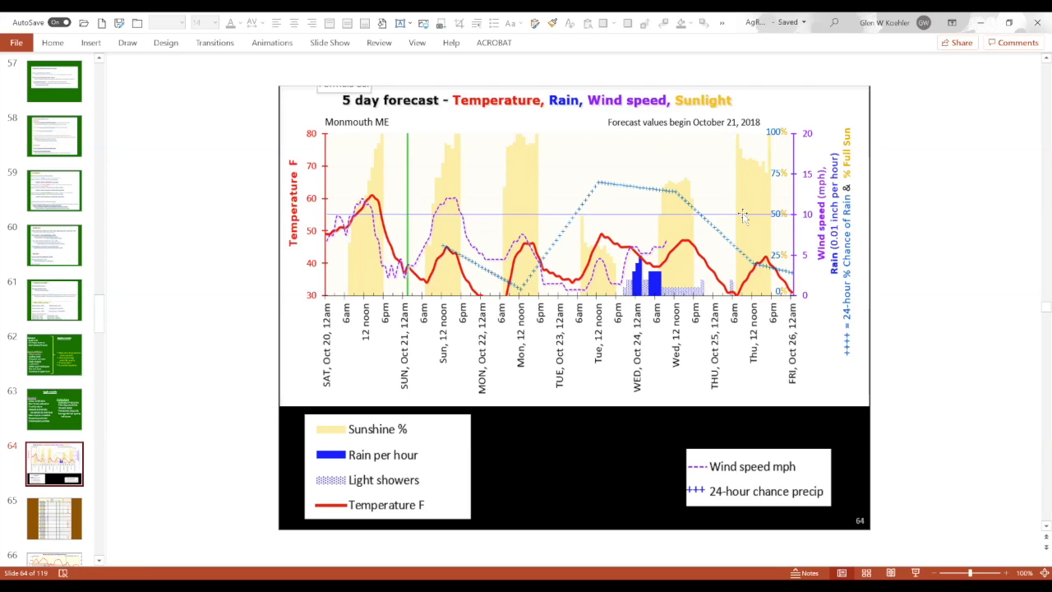
{"action": "mouse_move", "coordinate": [655, 286]}
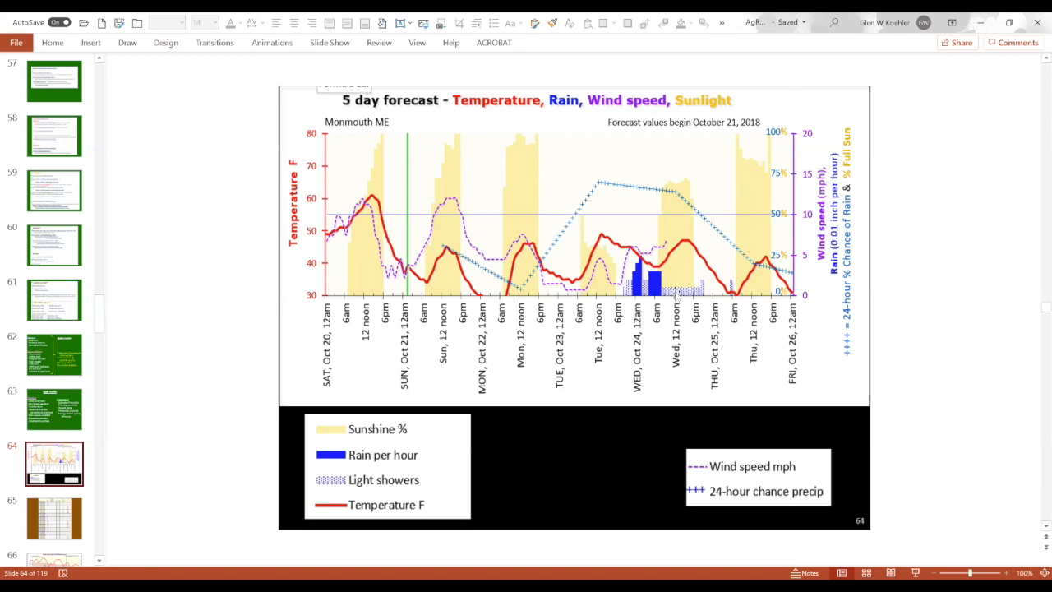
{"action": "mouse_move", "coordinate": [674, 295]}
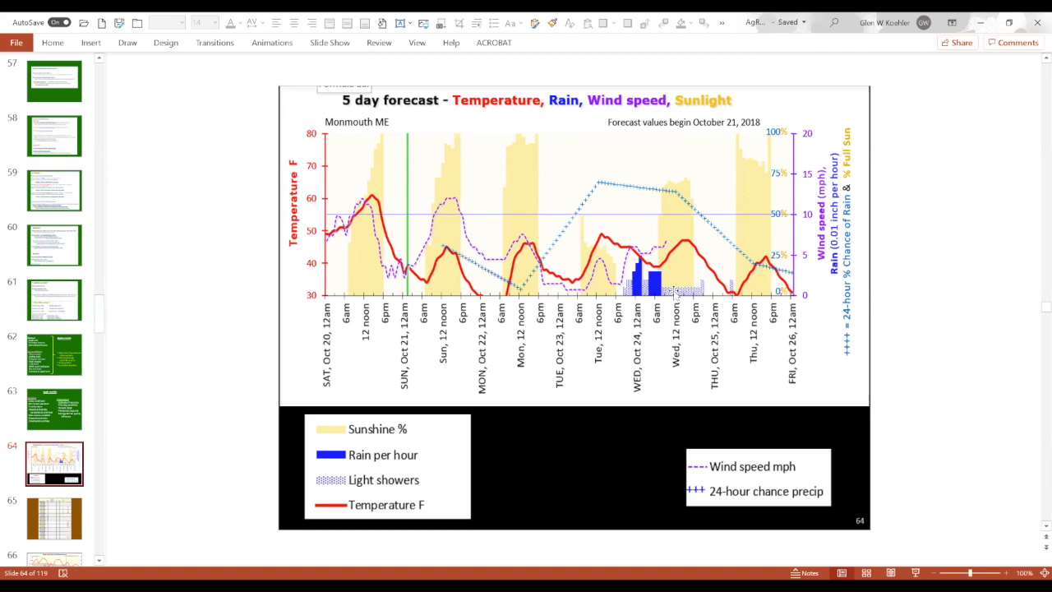
{"action": "mouse_move", "coordinate": [674, 295]}
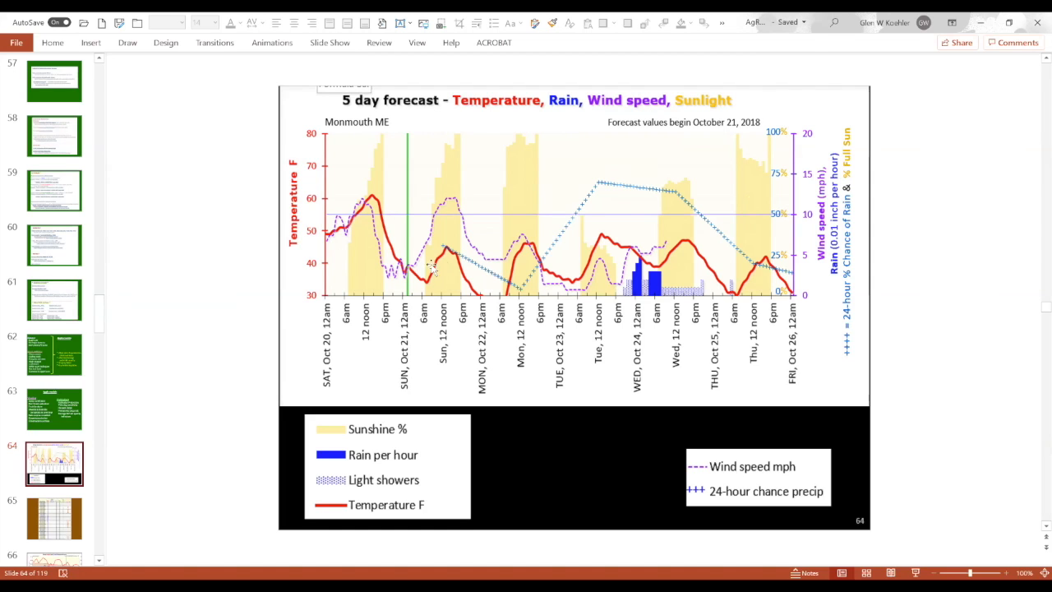
{"action": "mouse_move", "coordinate": [511, 276]}
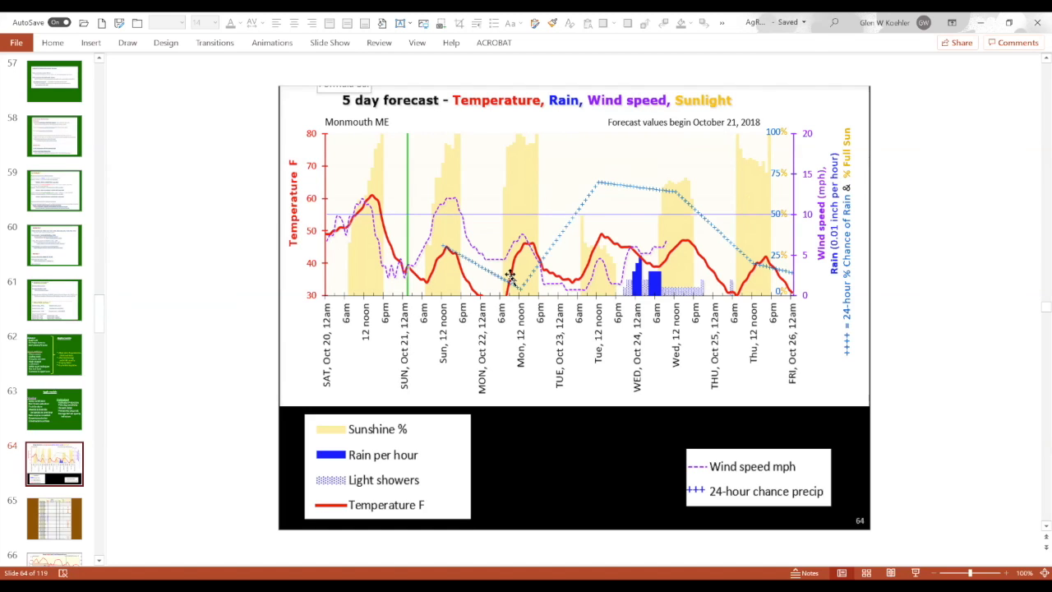
{"action": "mouse_move", "coordinate": [422, 236]}
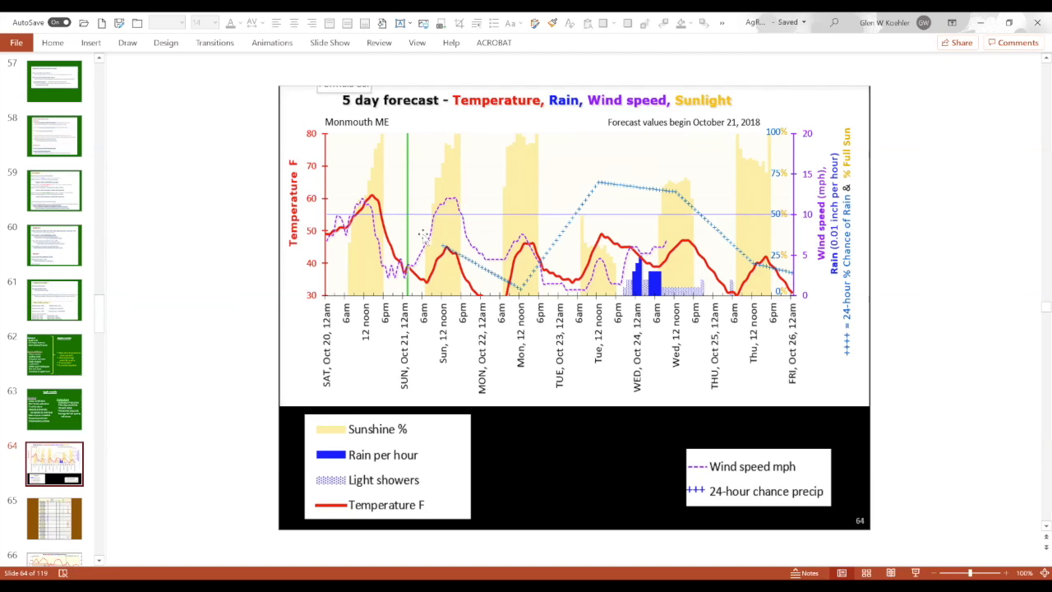
{"action": "mouse_move", "coordinate": [492, 261]}
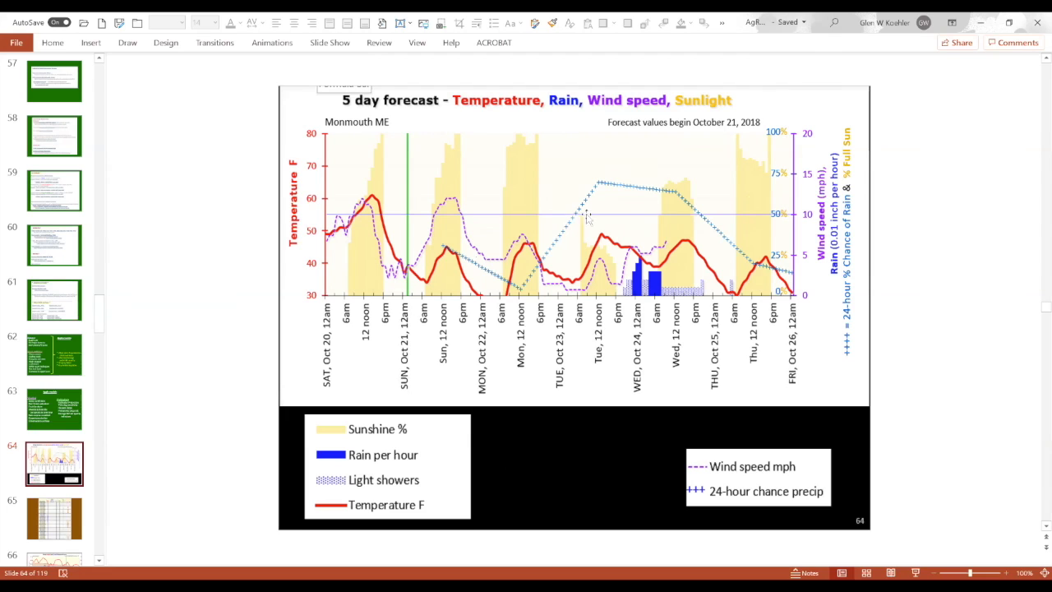
{"action": "mouse_move", "coordinate": [440, 226]}
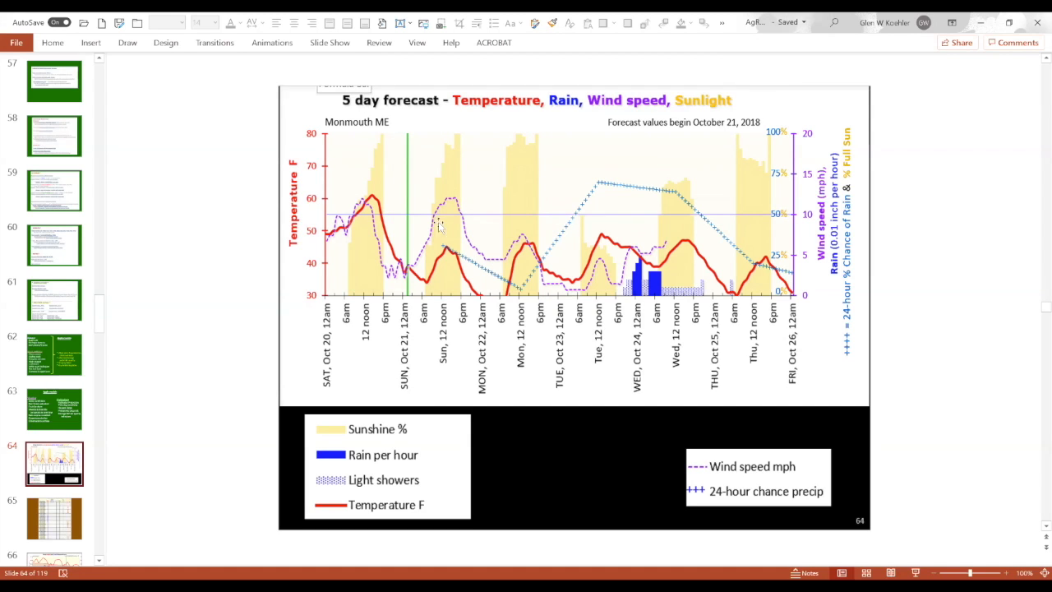
{"action": "mouse_move", "coordinate": [583, 261]}
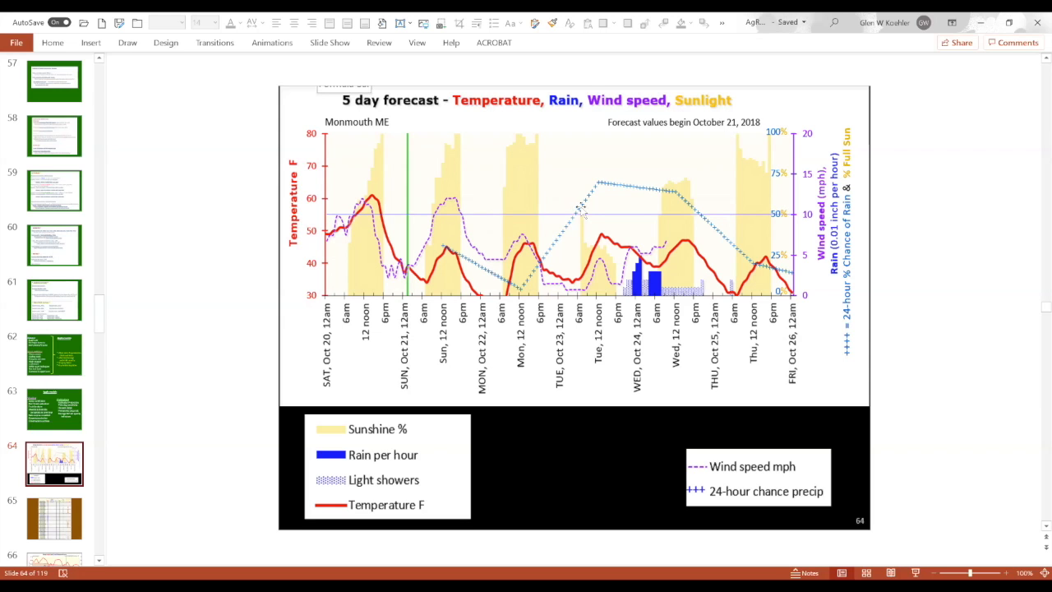
{"action": "mouse_move", "coordinate": [707, 223]}
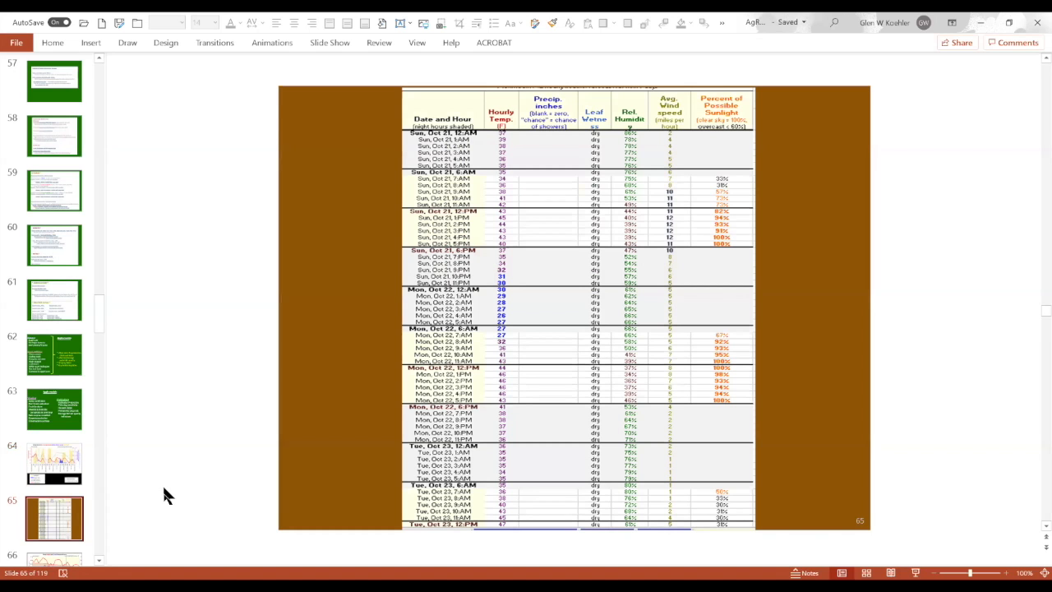
{"action": "mouse_move", "coordinate": [230, 484]}
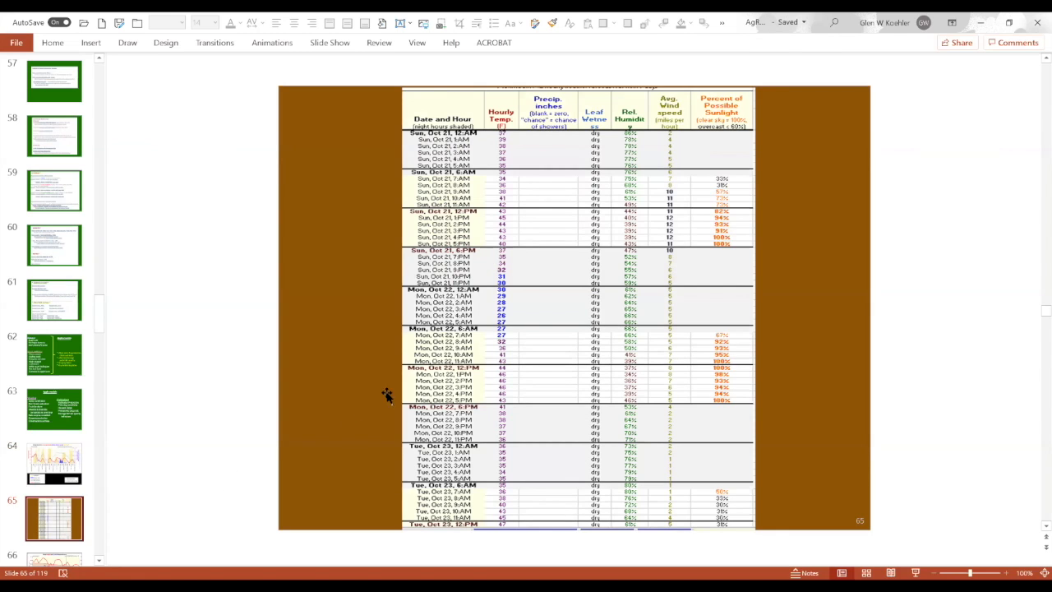
{"action": "mouse_move", "coordinate": [427, 295]}
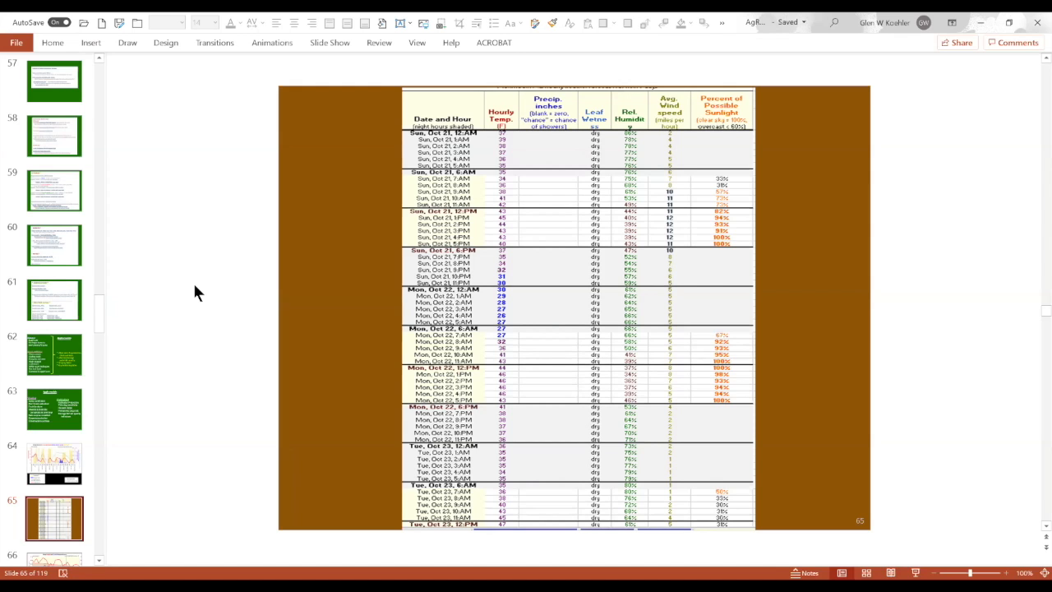
{"action": "left_click", "coordinate": [54, 408]}
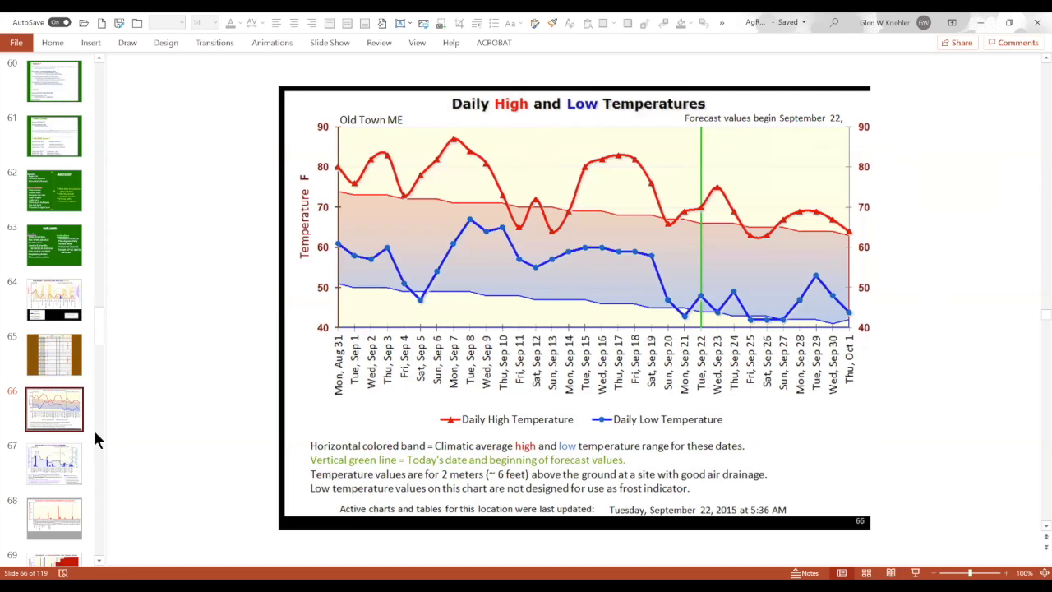
{"action": "mouse_move", "coordinate": [693, 248]}
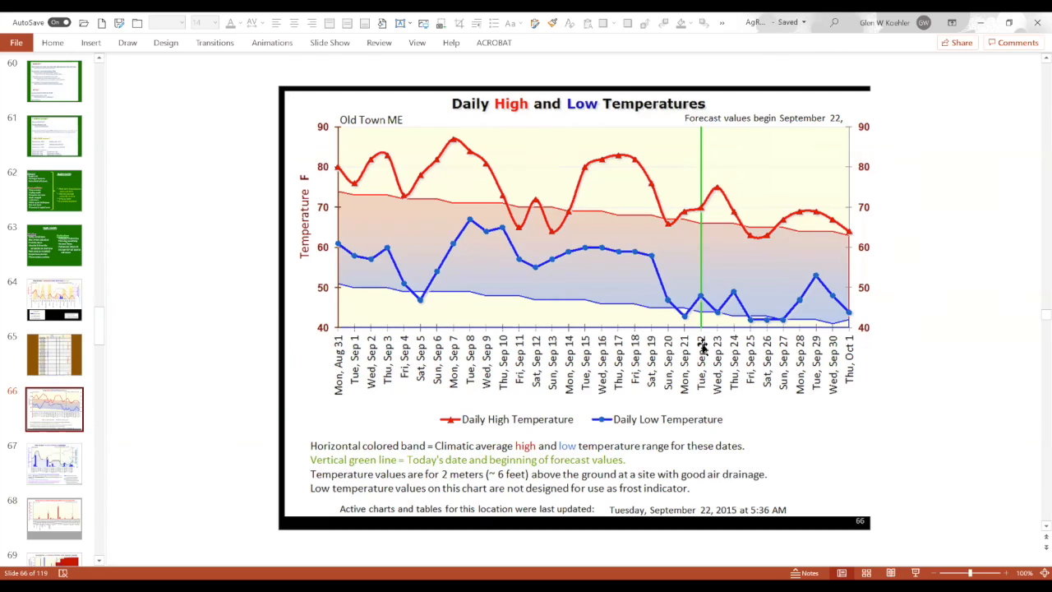
{"action": "mouse_move", "coordinate": [756, 243]}
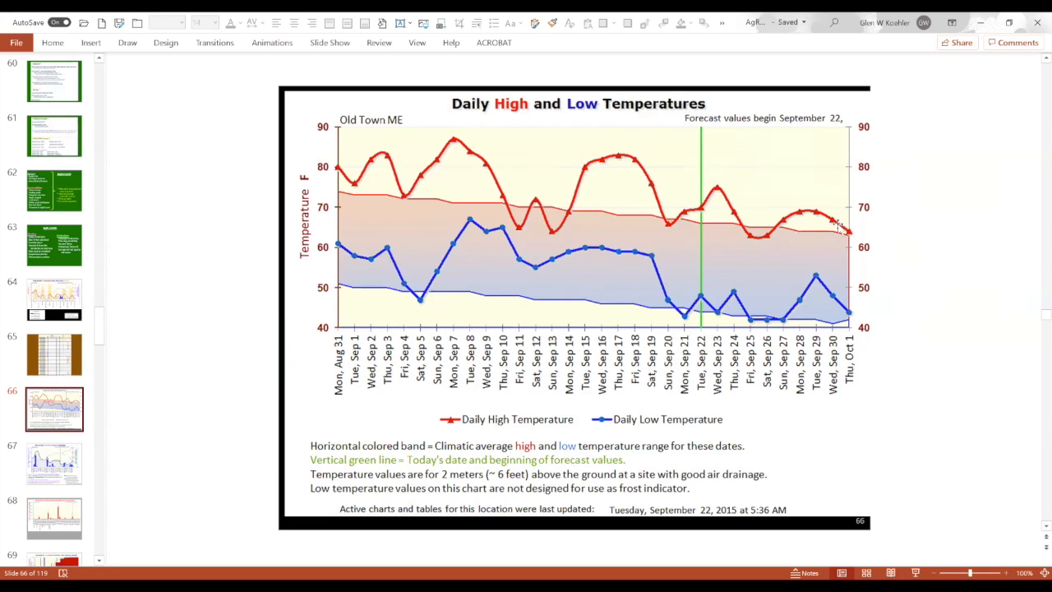
{"action": "mouse_move", "coordinate": [731, 205]}
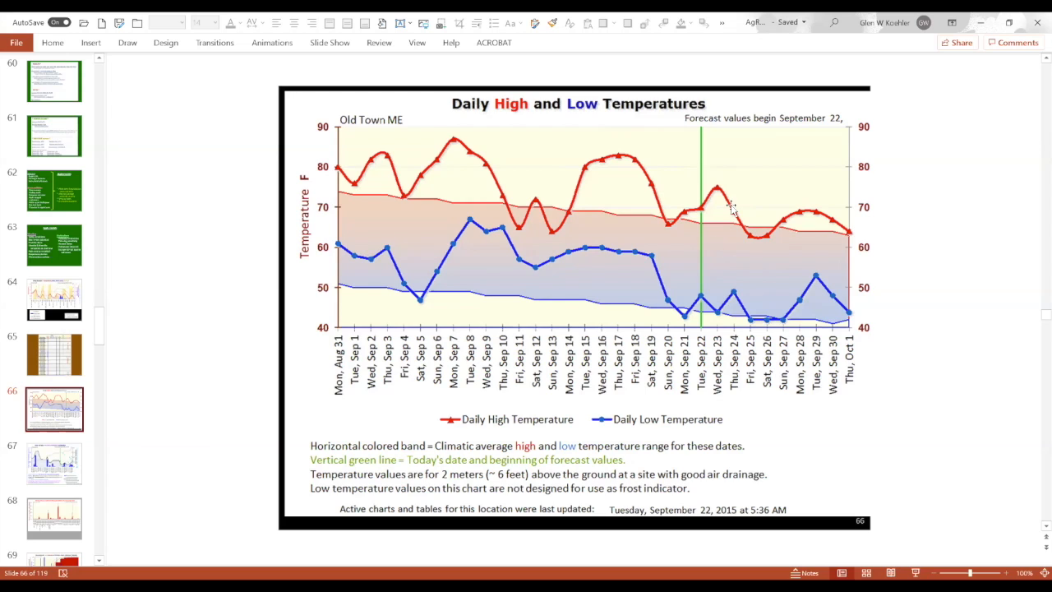
{"action": "mouse_move", "coordinate": [736, 199]}
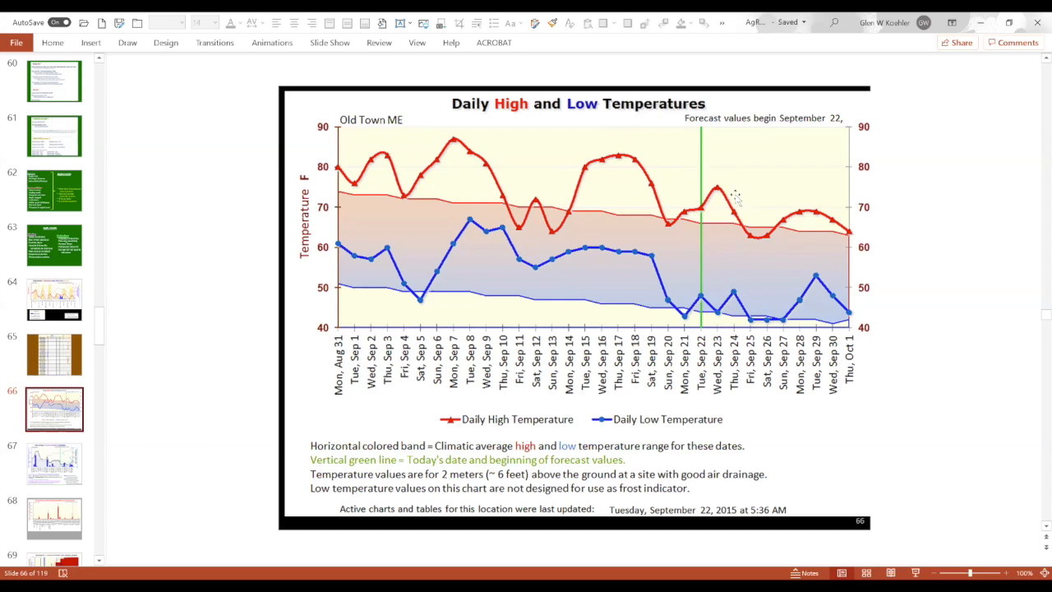
{"action": "mouse_move", "coordinate": [722, 229]}
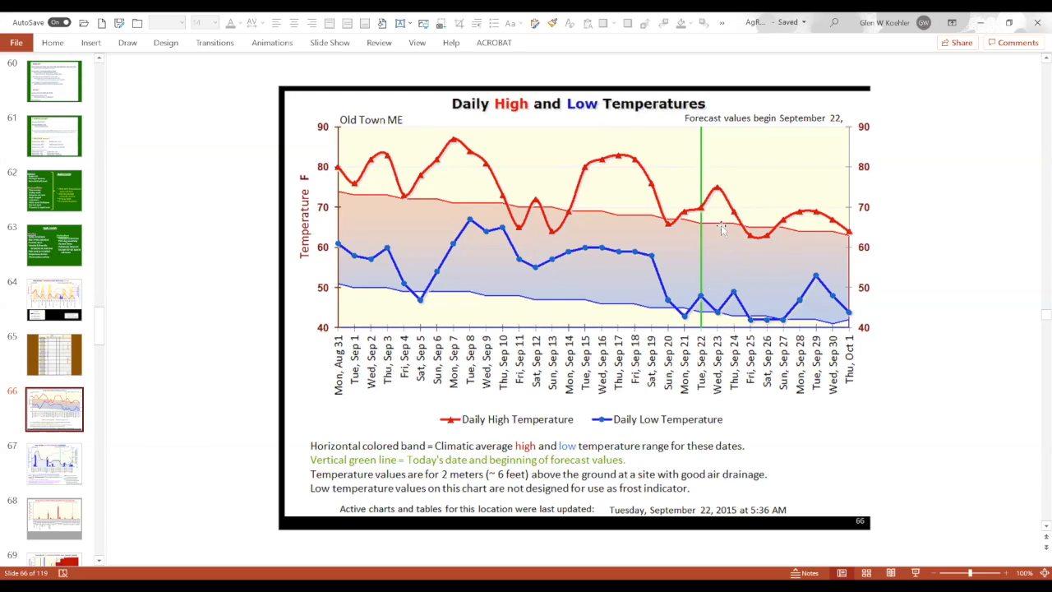
{"action": "mouse_move", "coordinate": [713, 264]}
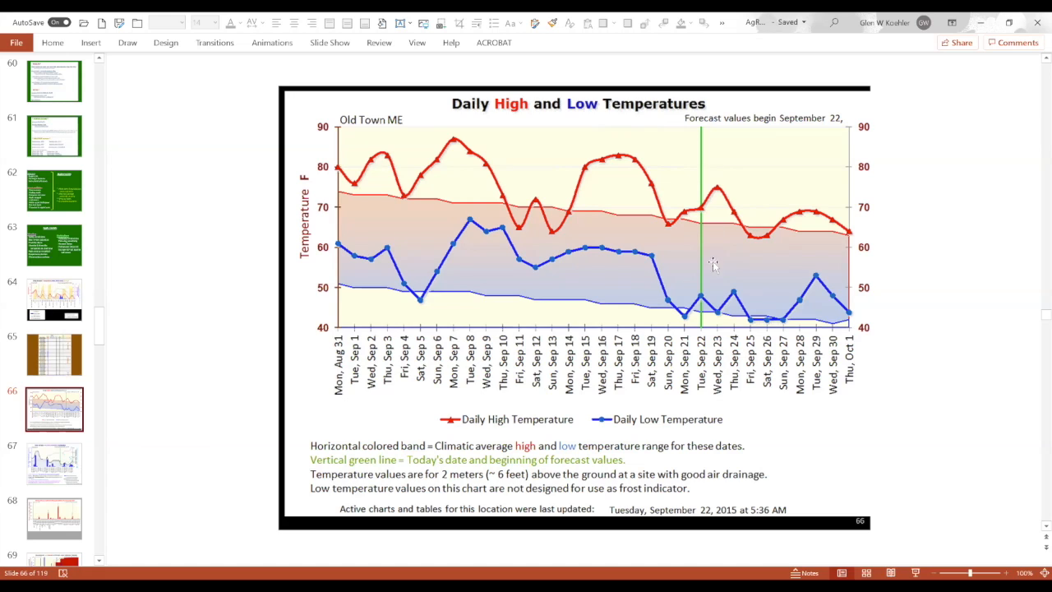
{"action": "mouse_move", "coordinate": [708, 302]}
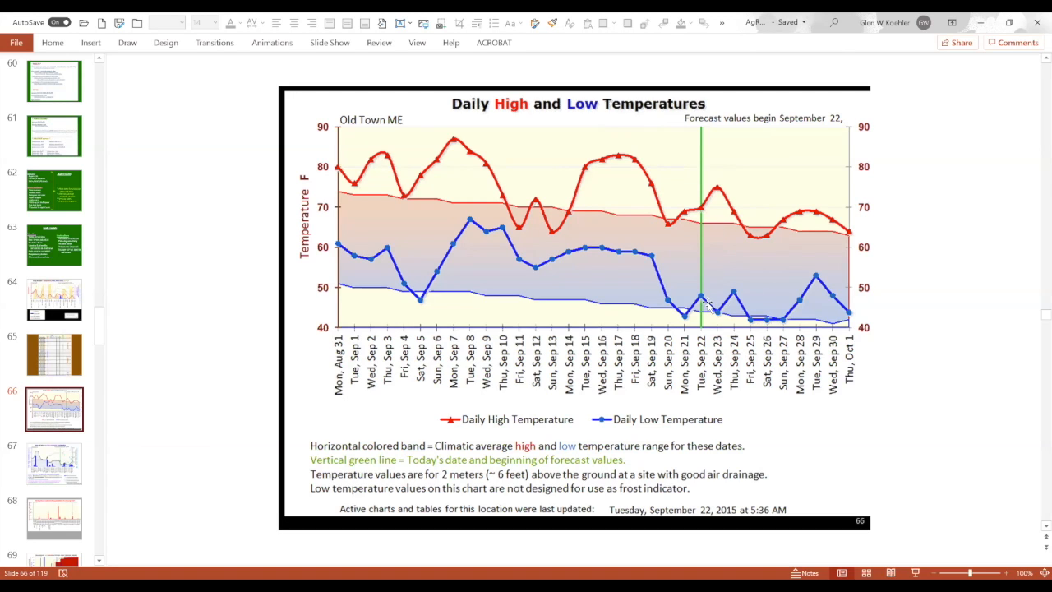
{"action": "mouse_move", "coordinate": [724, 251]}
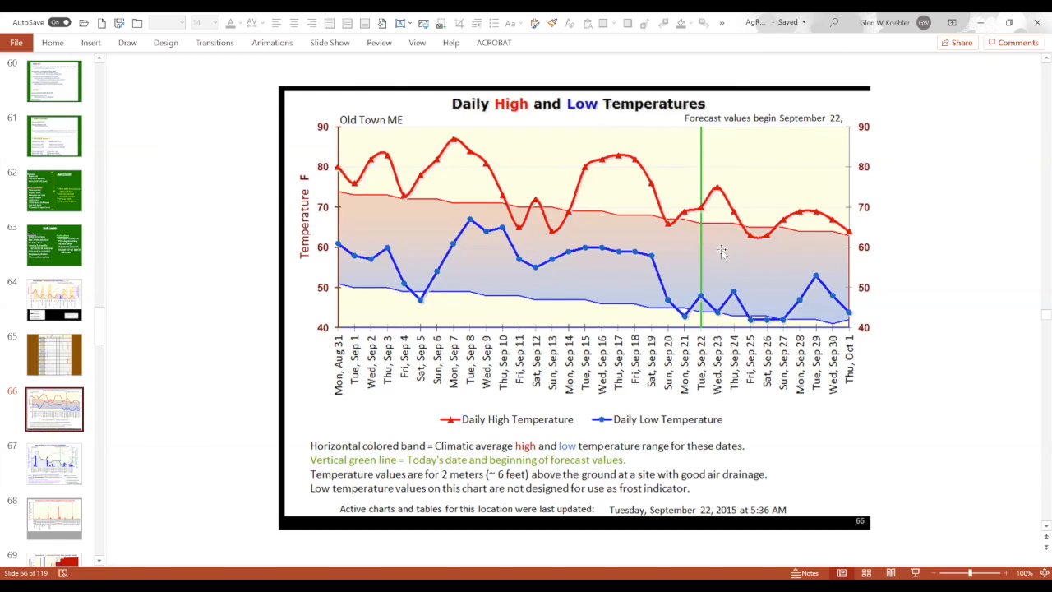
{"action": "mouse_move", "coordinate": [702, 240]}
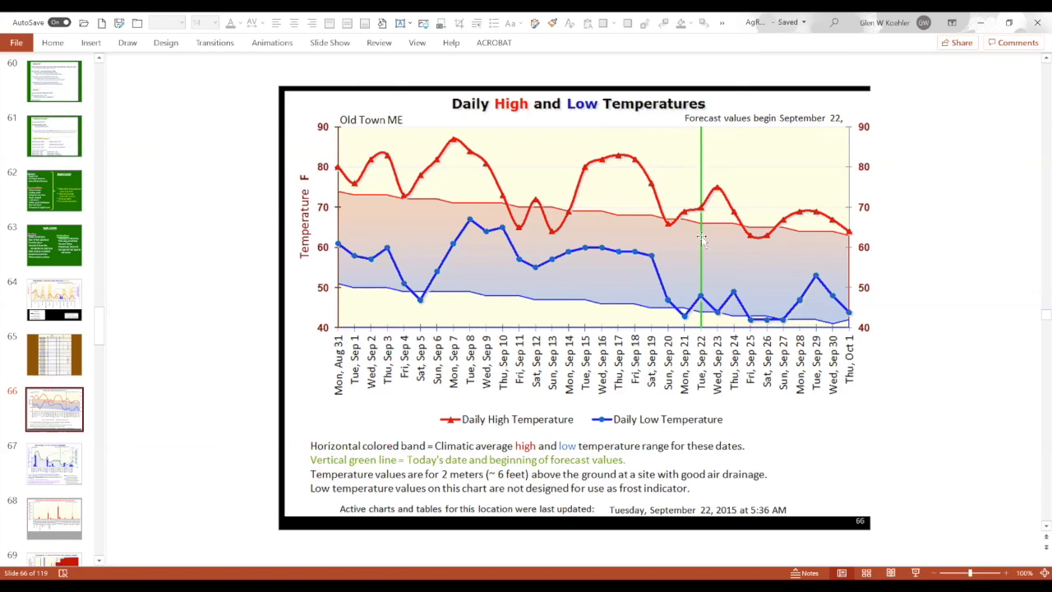
{"action": "mouse_move", "coordinate": [718, 239]}
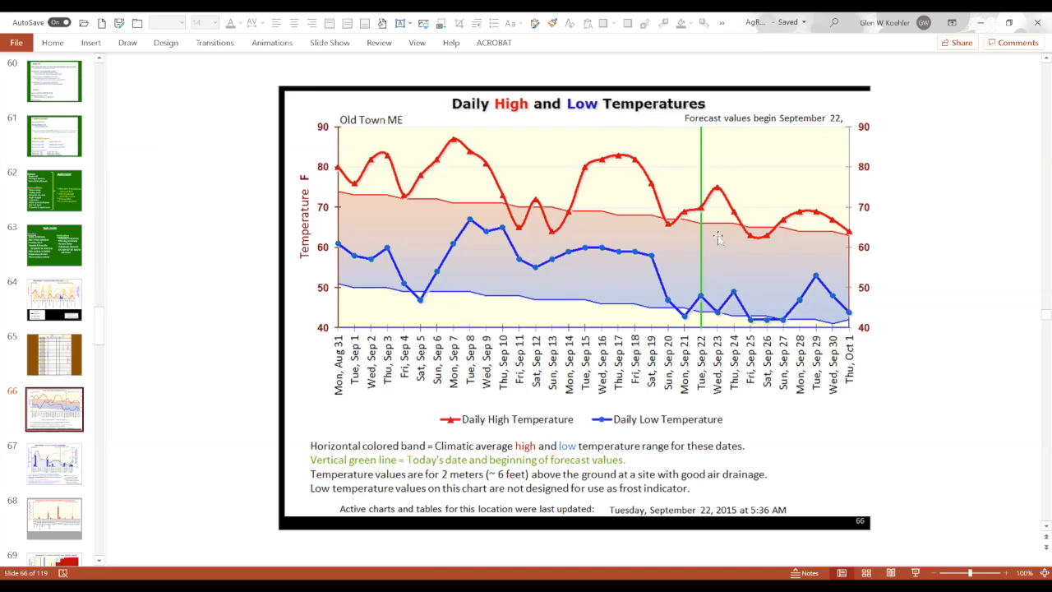
{"action": "mouse_move", "coordinate": [715, 253]}
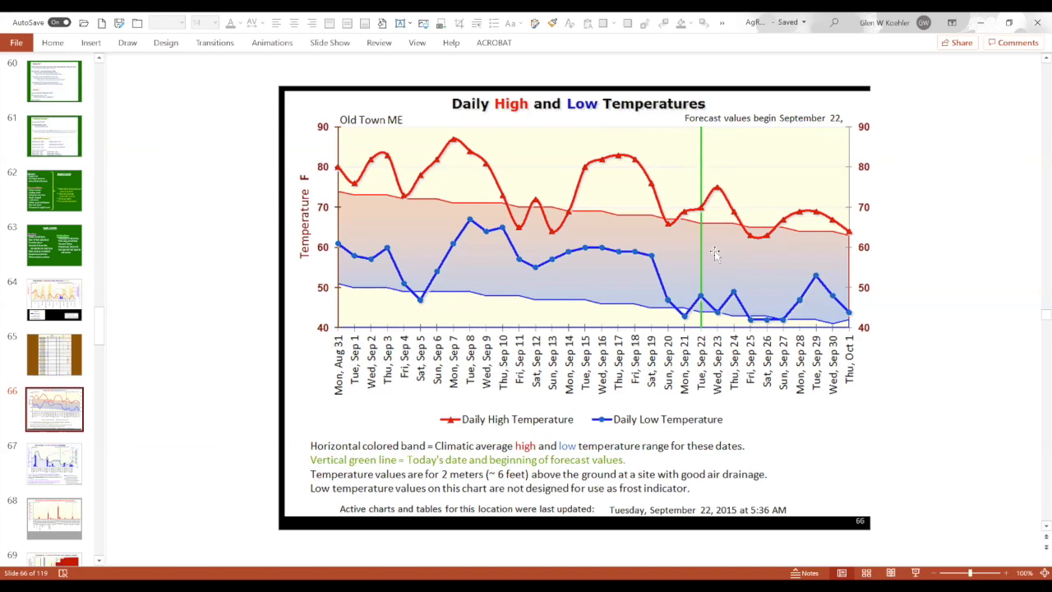
{"action": "mouse_move", "coordinate": [724, 251]}
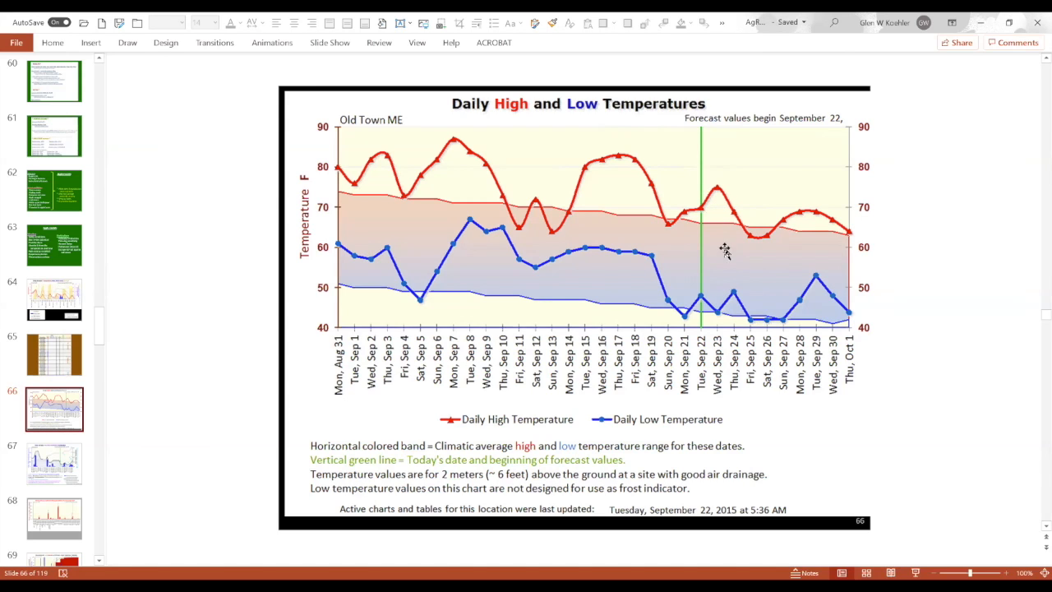
{"action": "mouse_move", "coordinate": [719, 201]}
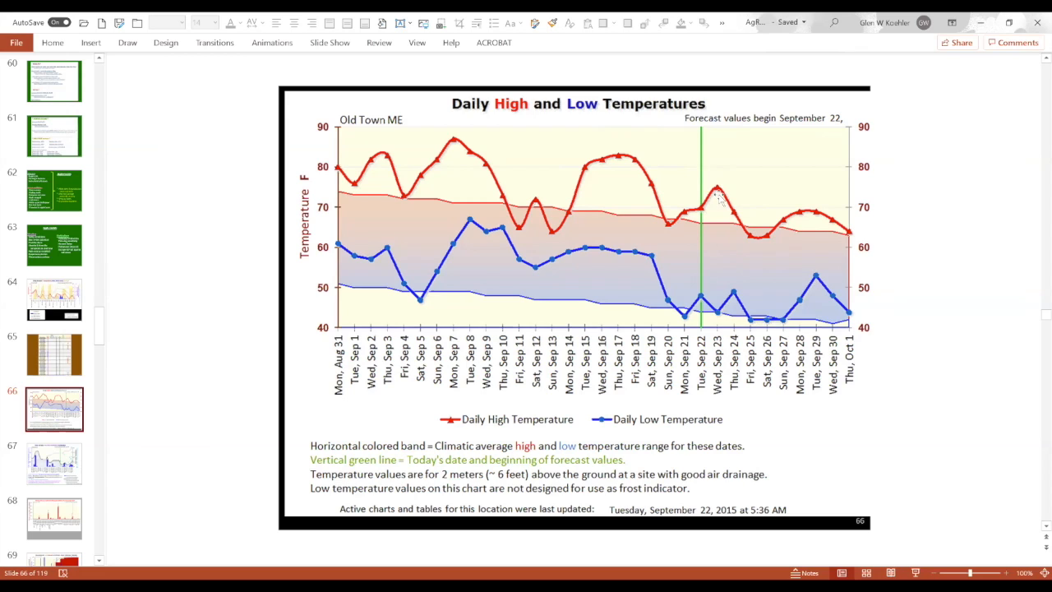
{"action": "mouse_move", "coordinate": [808, 285]}
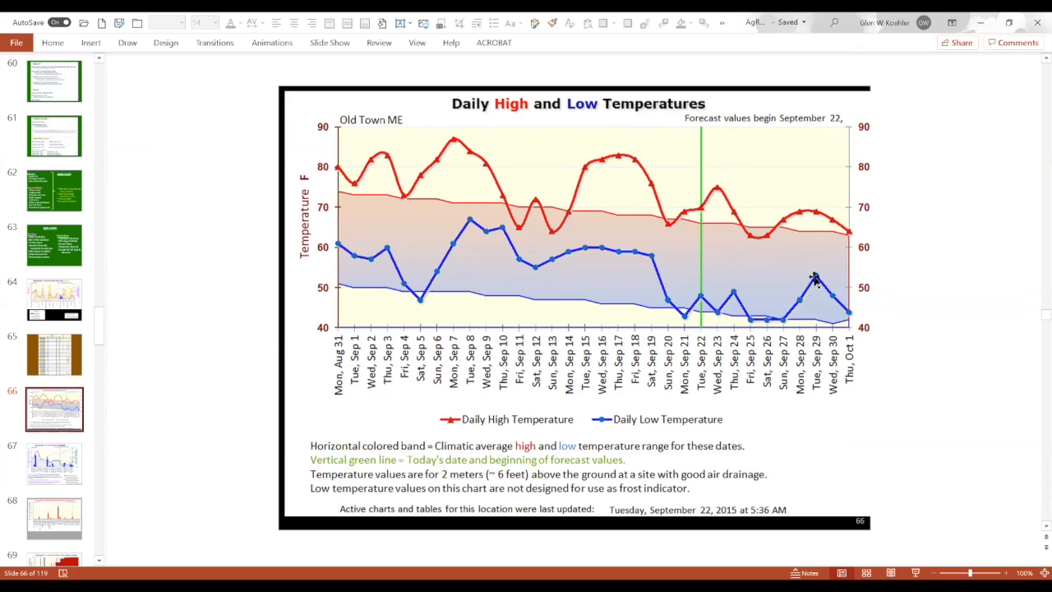
{"action": "mouse_move", "coordinate": [522, 242]}
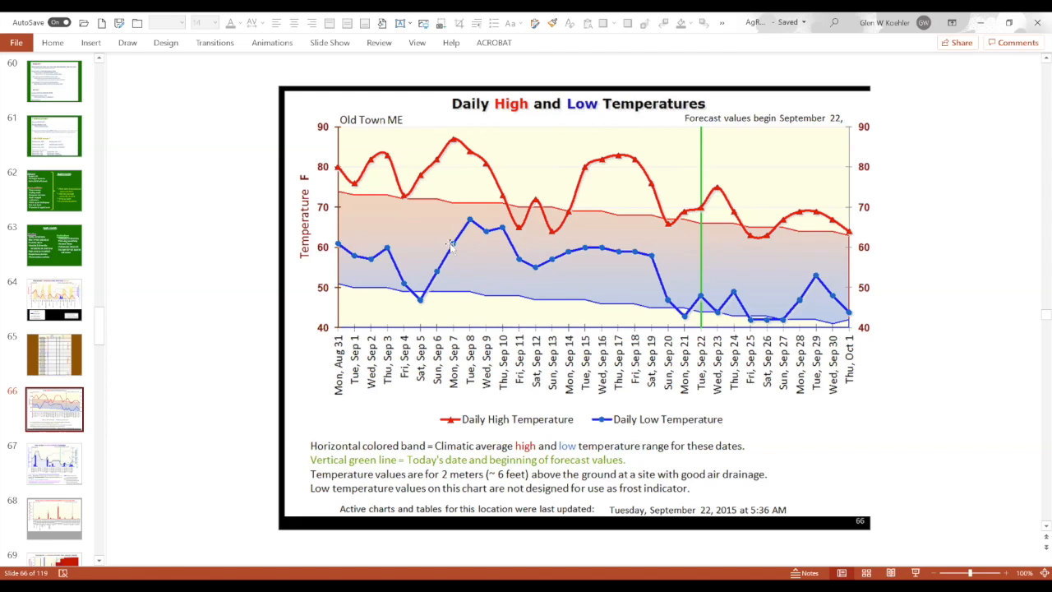
{"action": "mouse_move", "coordinate": [799, 249]}
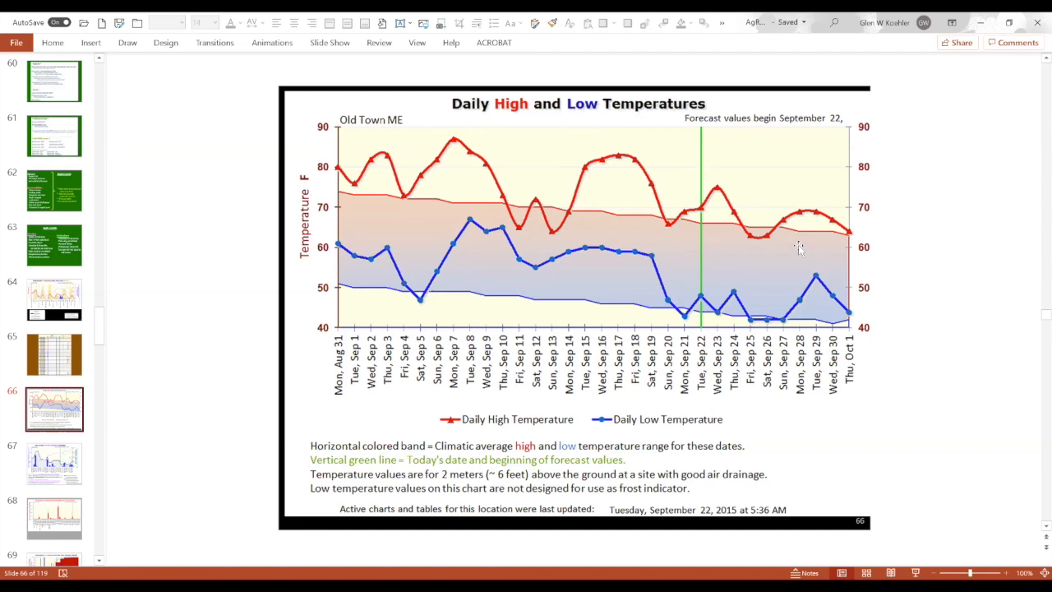
{"action": "mouse_move", "coordinate": [666, 241]}
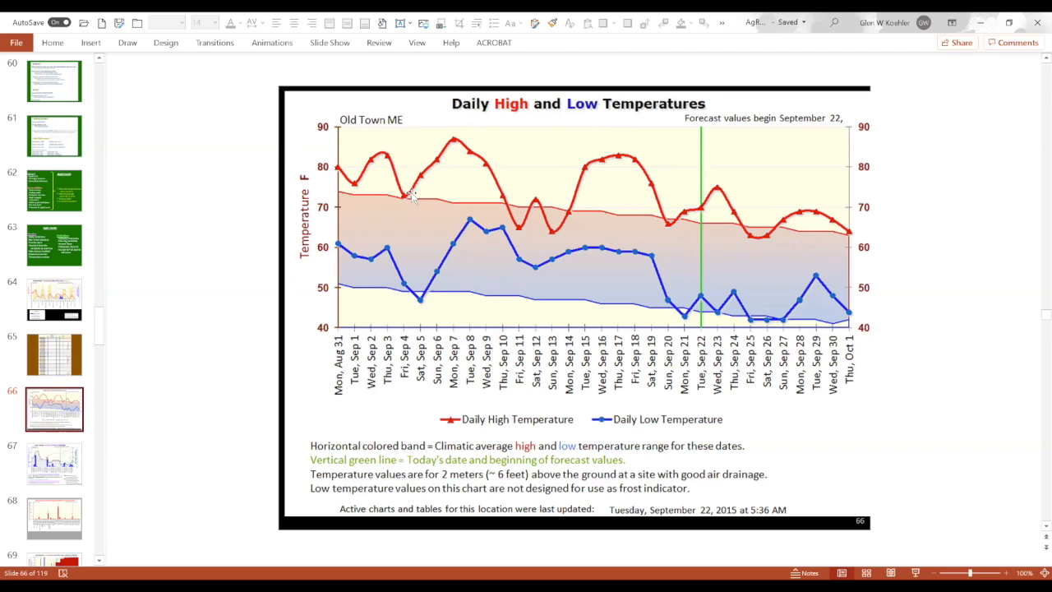
{"action": "mouse_move", "coordinate": [477, 196]}
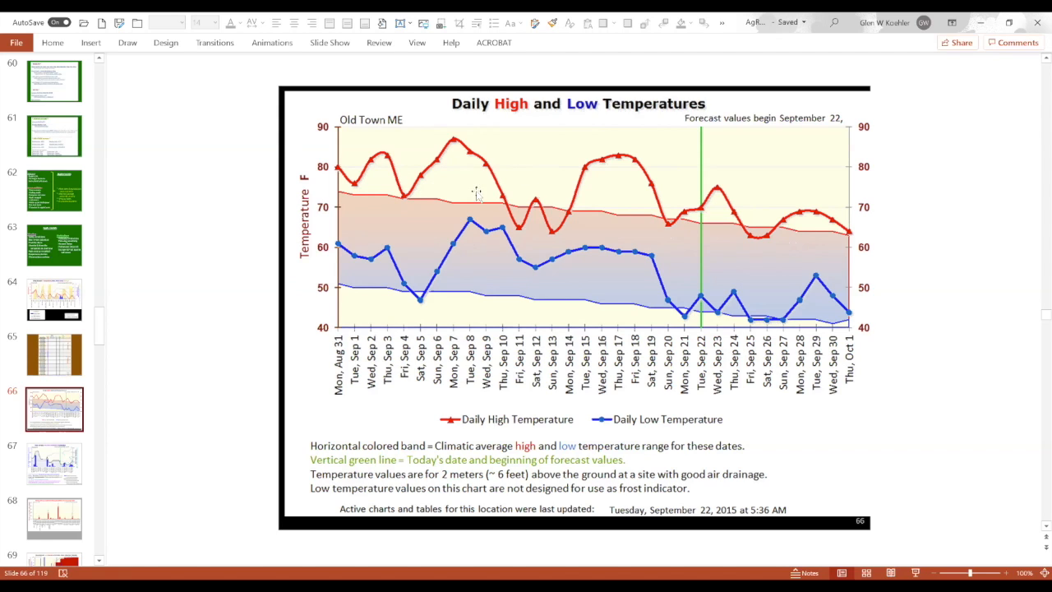
{"action": "mouse_move", "coordinate": [500, 240]}
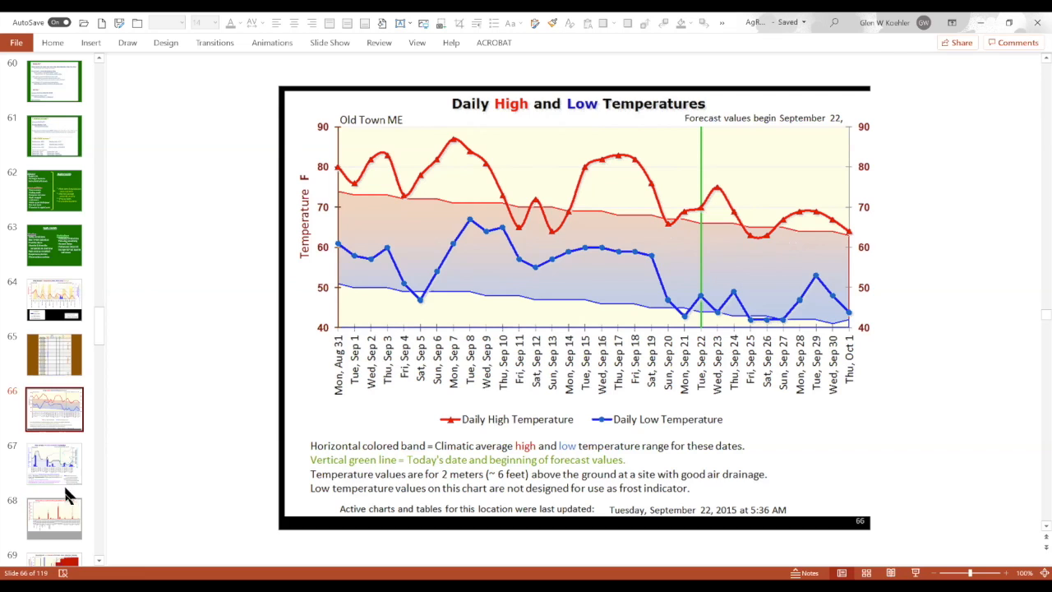
Step: Show slide 67, the Monmouth ME daily, 10-day and 32-day cumulative precipitation chart
{"action": "left_click", "coordinate": [54, 463]}
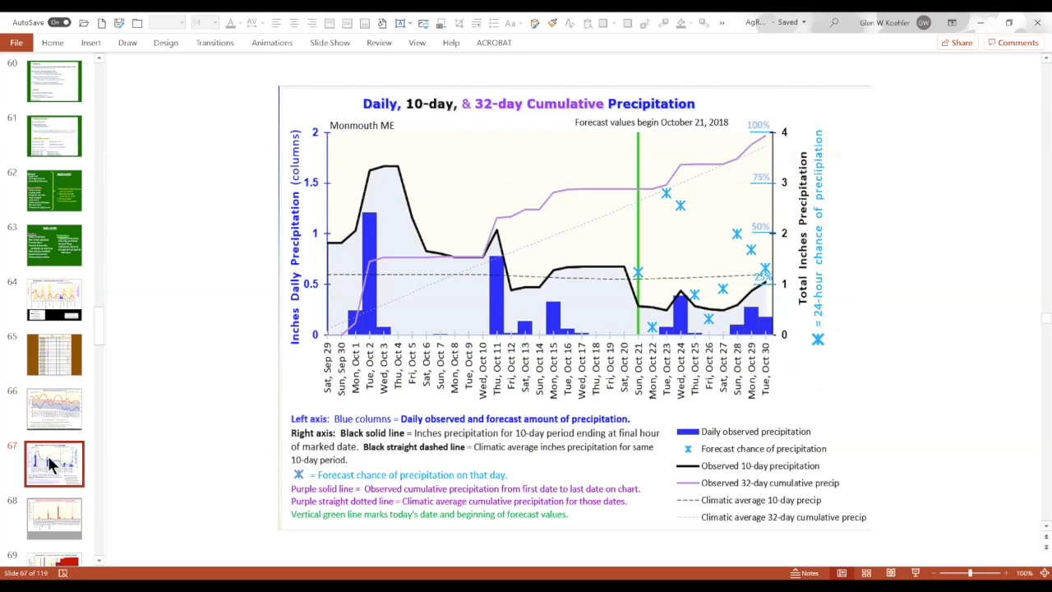
{"action": "mouse_move", "coordinate": [74, 457]}
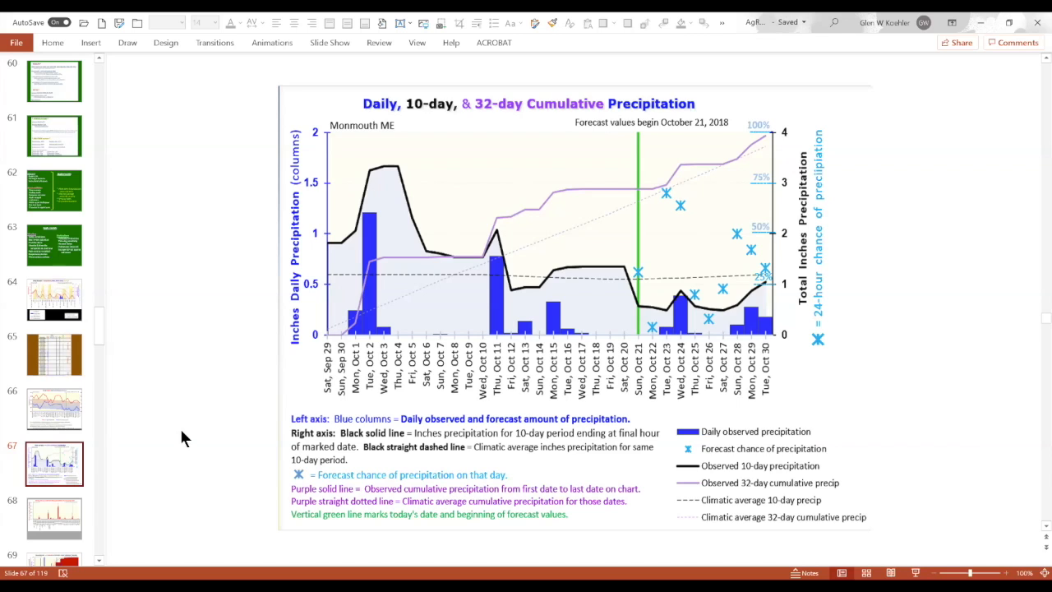
{"action": "mouse_move", "coordinate": [241, 430]}
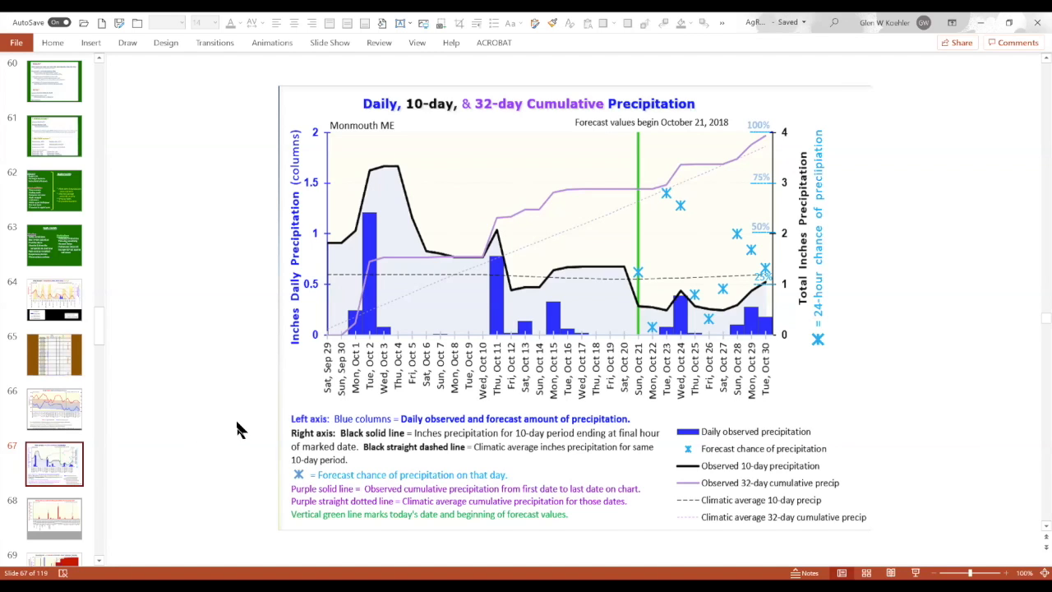
{"action": "mouse_move", "coordinate": [465, 300]}
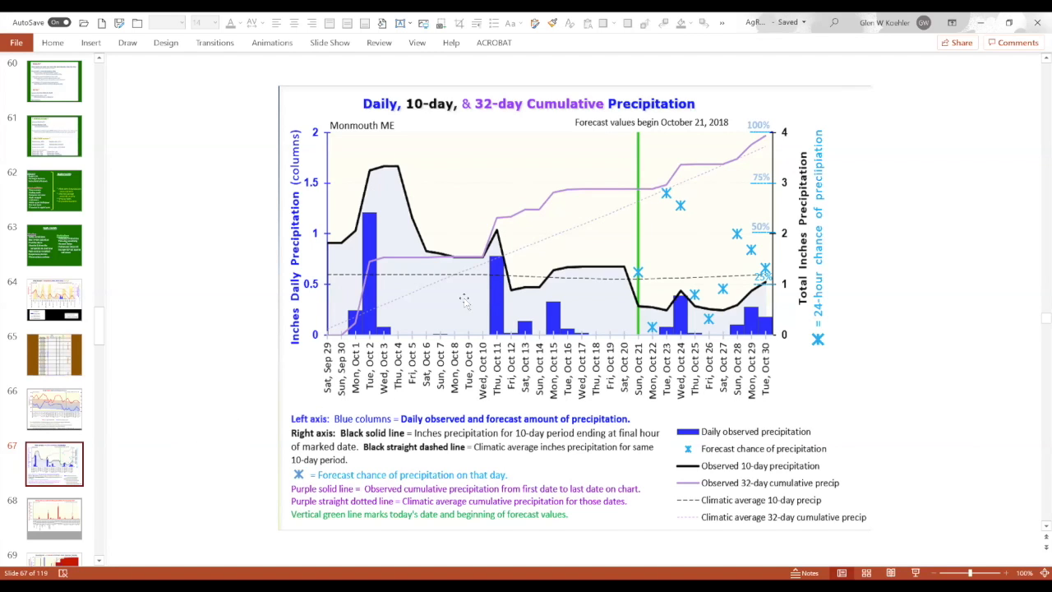
{"action": "mouse_move", "coordinate": [470, 306]}
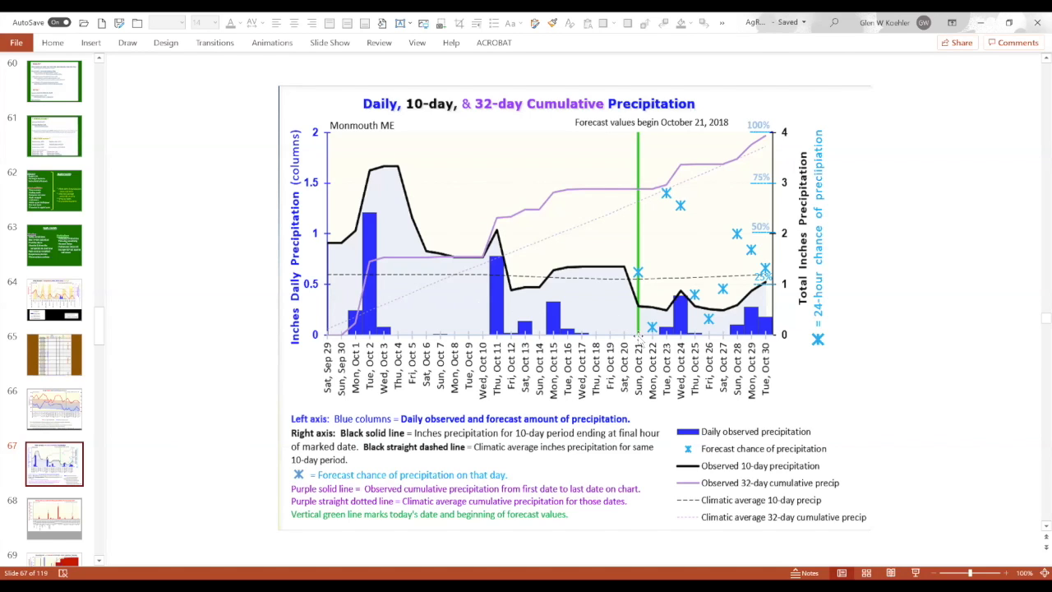
{"action": "mouse_move", "coordinate": [754, 280]}
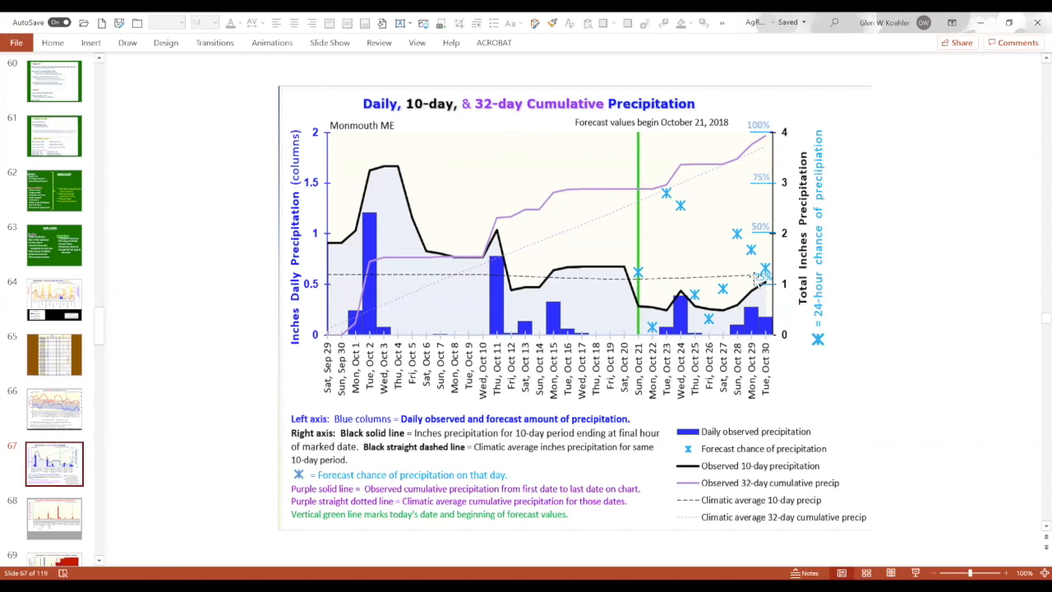
{"action": "mouse_move", "coordinate": [372, 288]}
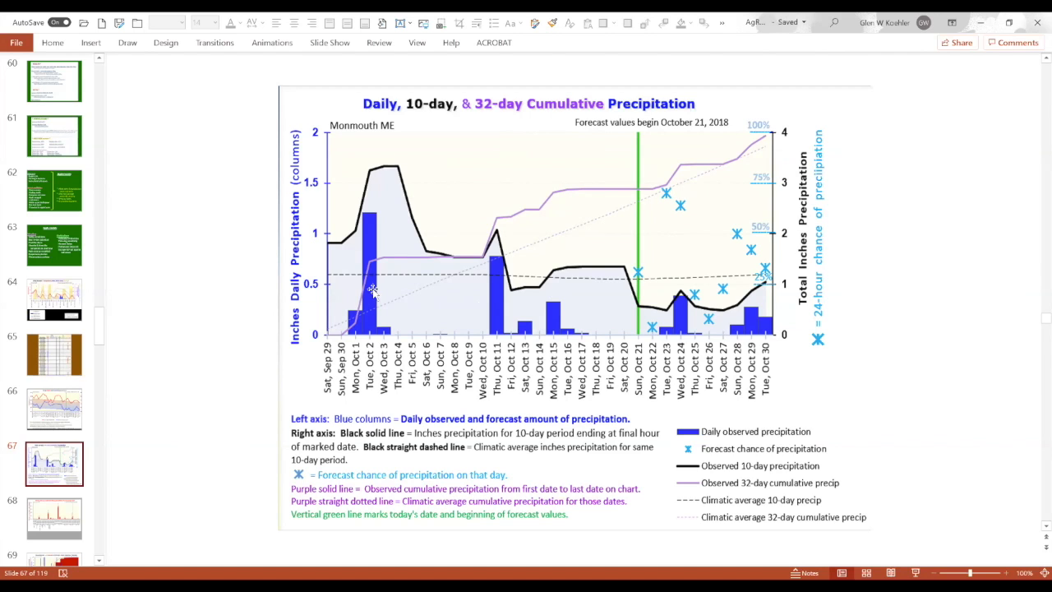
{"action": "mouse_move", "coordinate": [333, 323]}
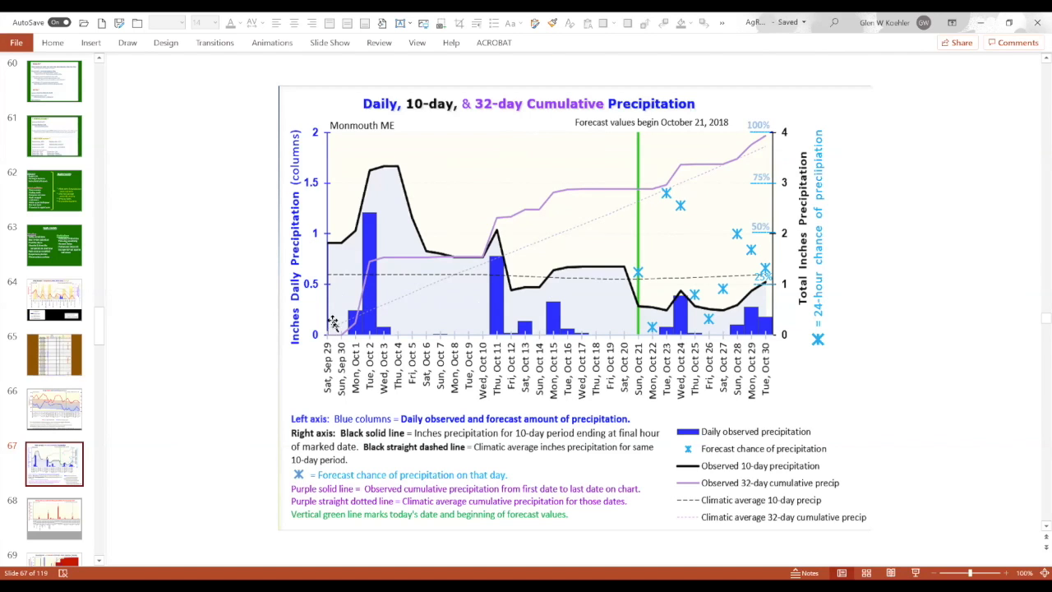
{"action": "mouse_move", "coordinate": [396, 250]}
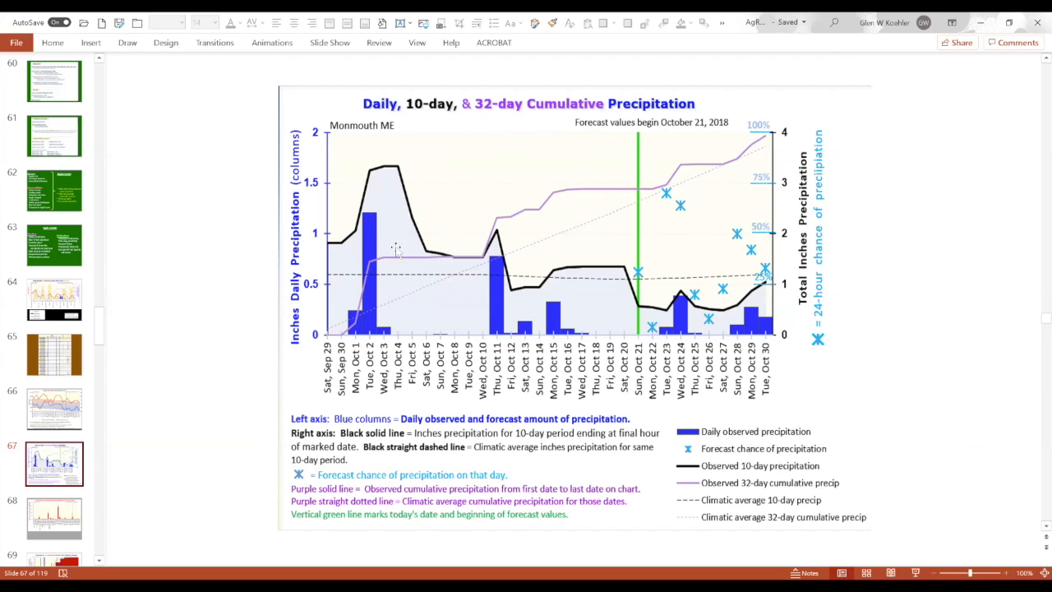
{"action": "mouse_move", "coordinate": [676, 181]}
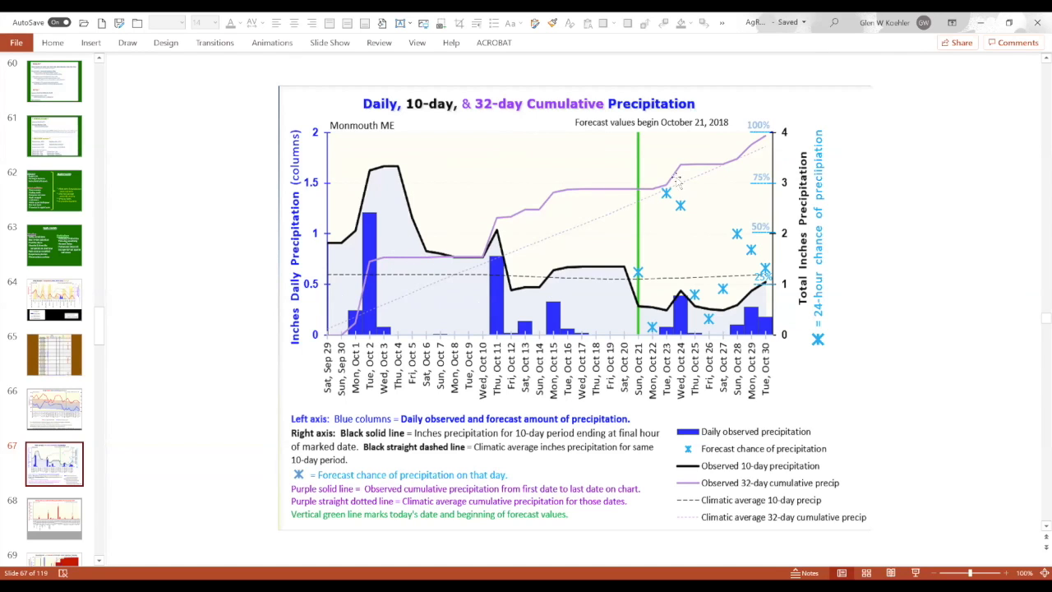
{"action": "mouse_move", "coordinate": [450, 222]}
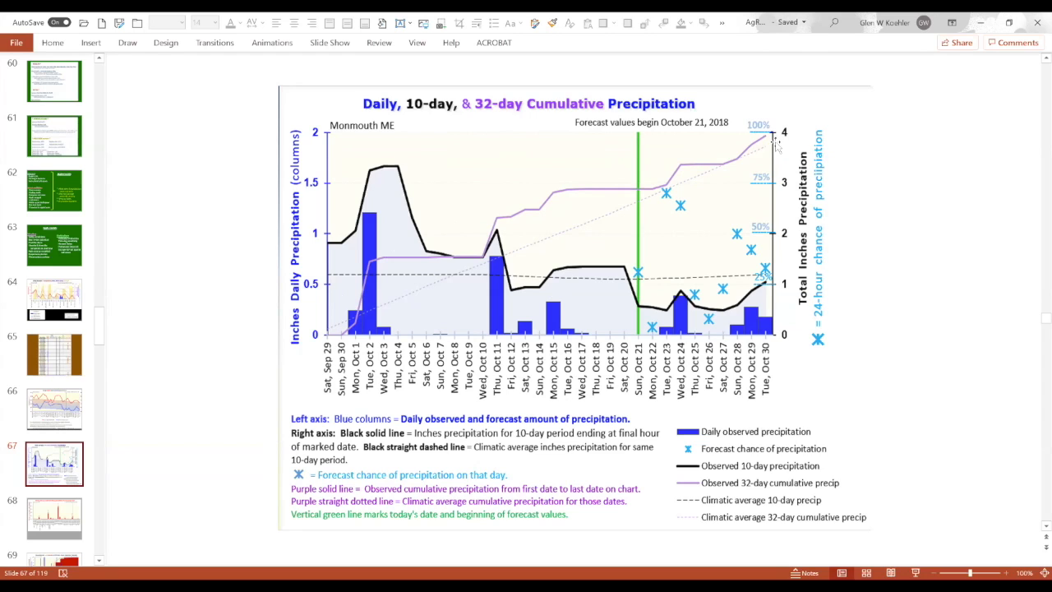
{"action": "mouse_move", "coordinate": [380, 169]}
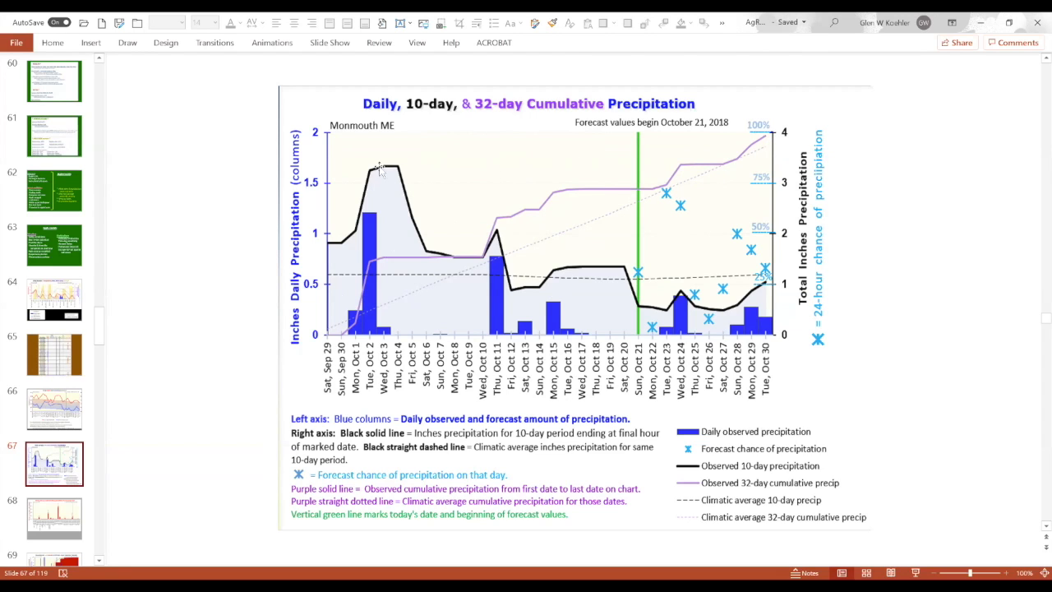
{"action": "mouse_move", "coordinate": [423, 263]}
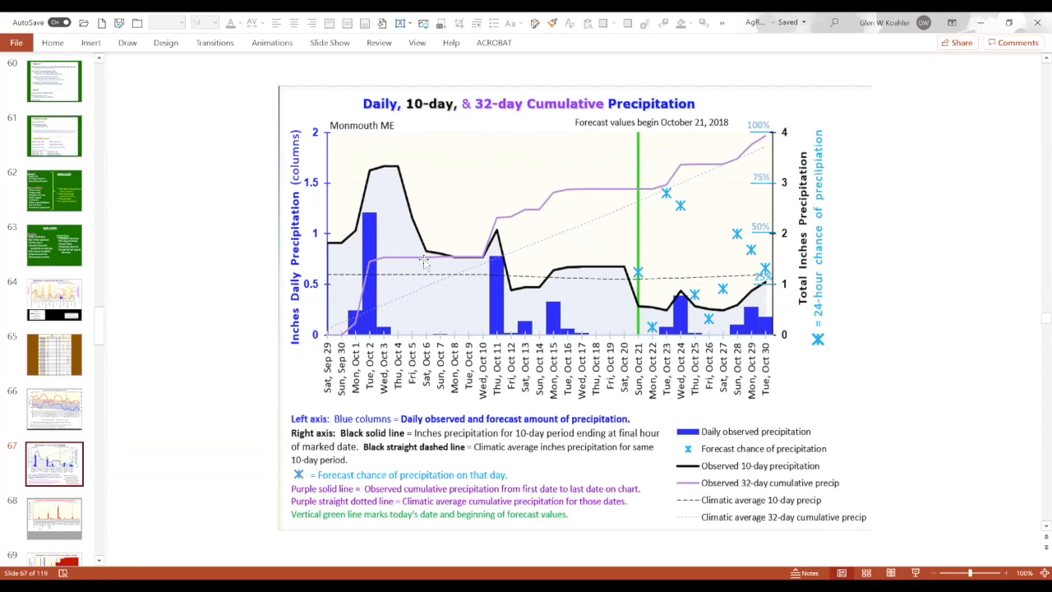
{"action": "mouse_move", "coordinate": [454, 254]}
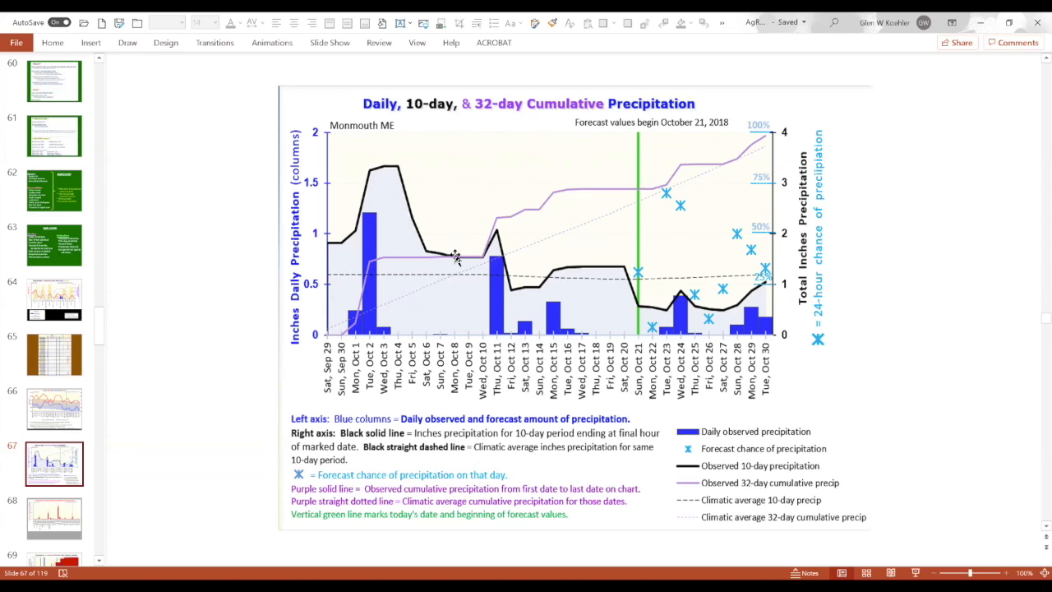
{"action": "mouse_move", "coordinate": [615, 286]}
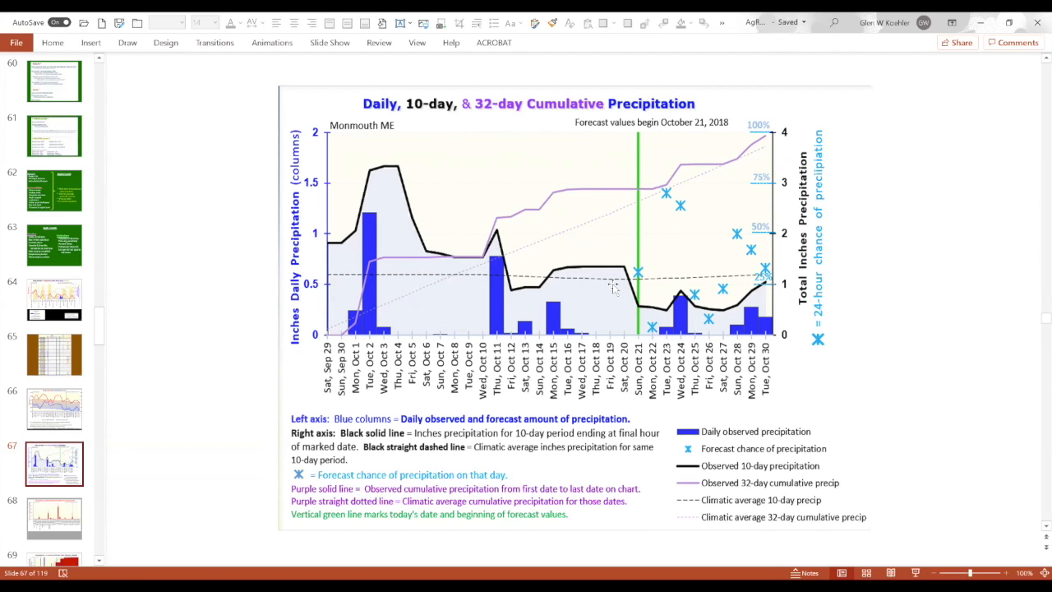
{"action": "mouse_move", "coordinate": [632, 308]}
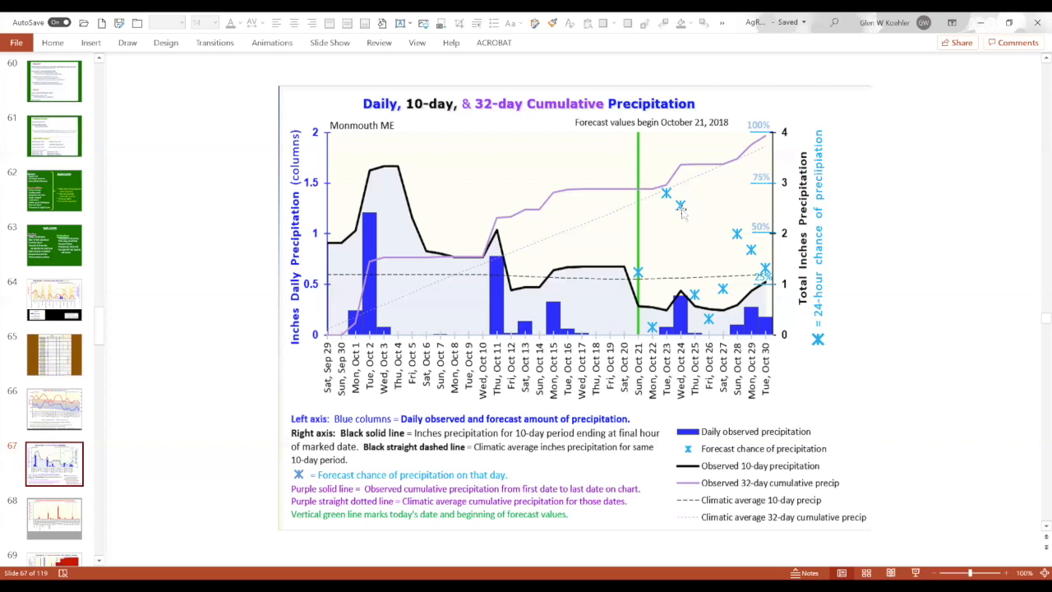
{"action": "mouse_move", "coordinate": [672, 345]}
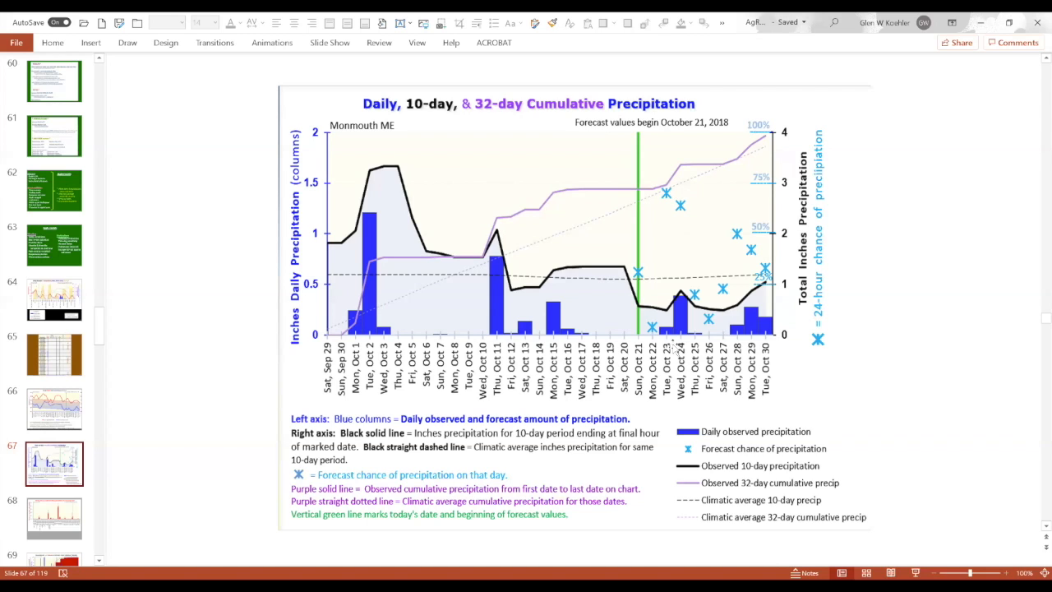
{"action": "mouse_move", "coordinate": [760, 337]}
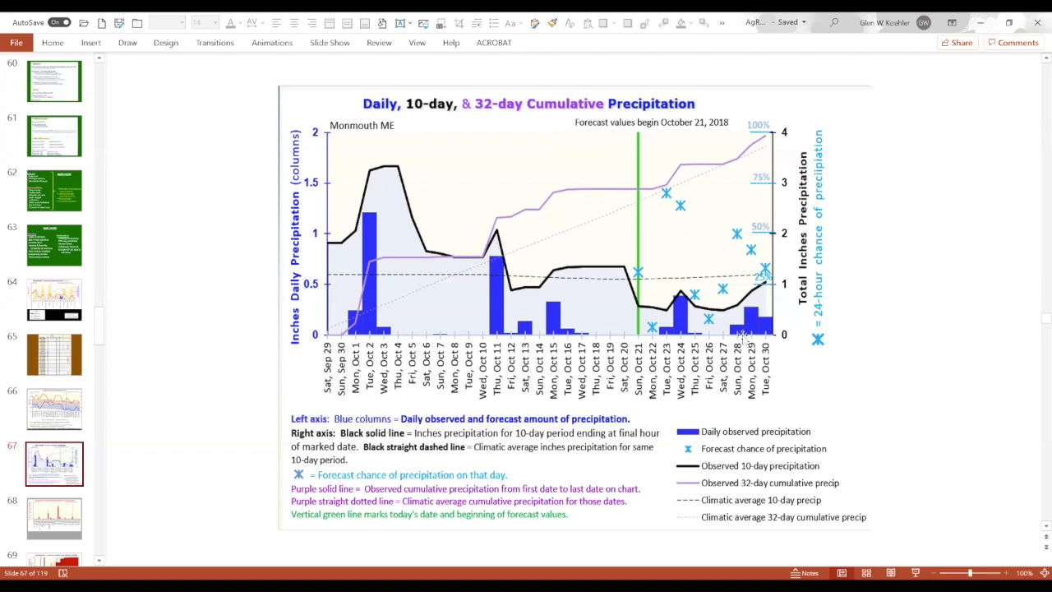
{"action": "mouse_move", "coordinate": [742, 330]}
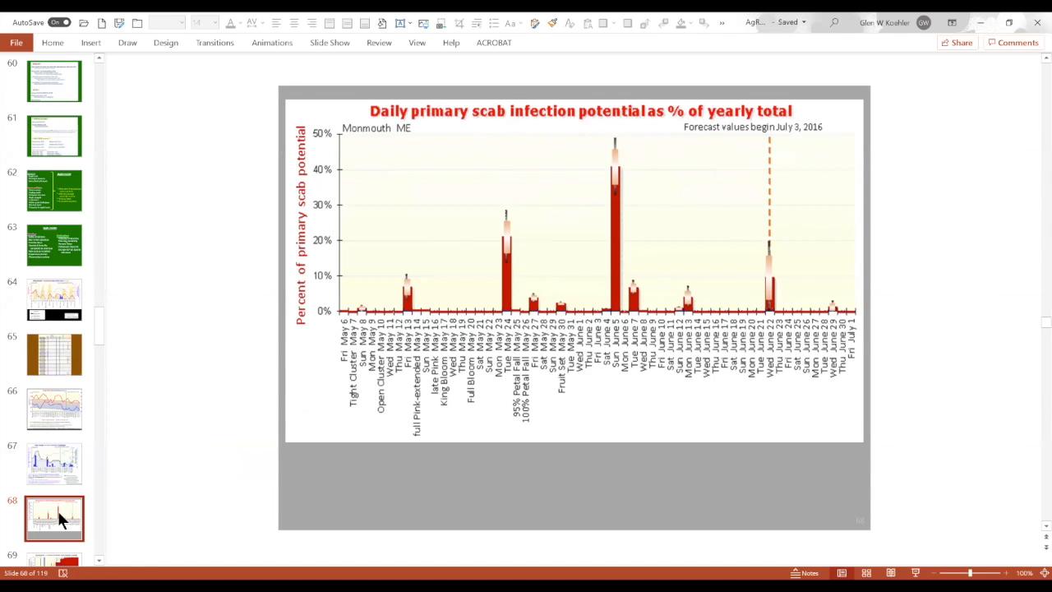
{"action": "mouse_move", "coordinate": [238, 483]}
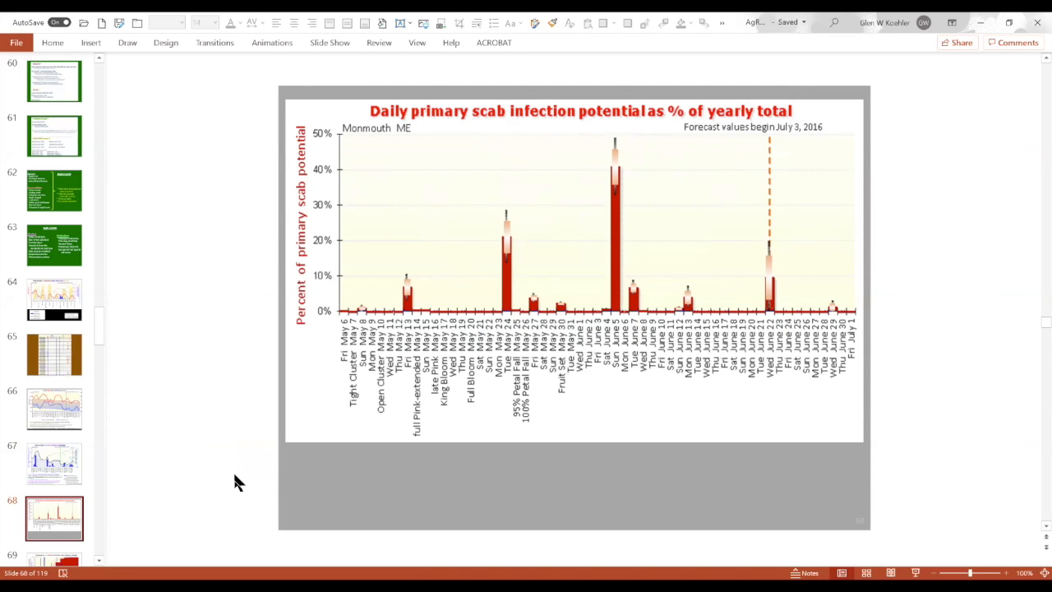
{"action": "mouse_move", "coordinate": [193, 461]}
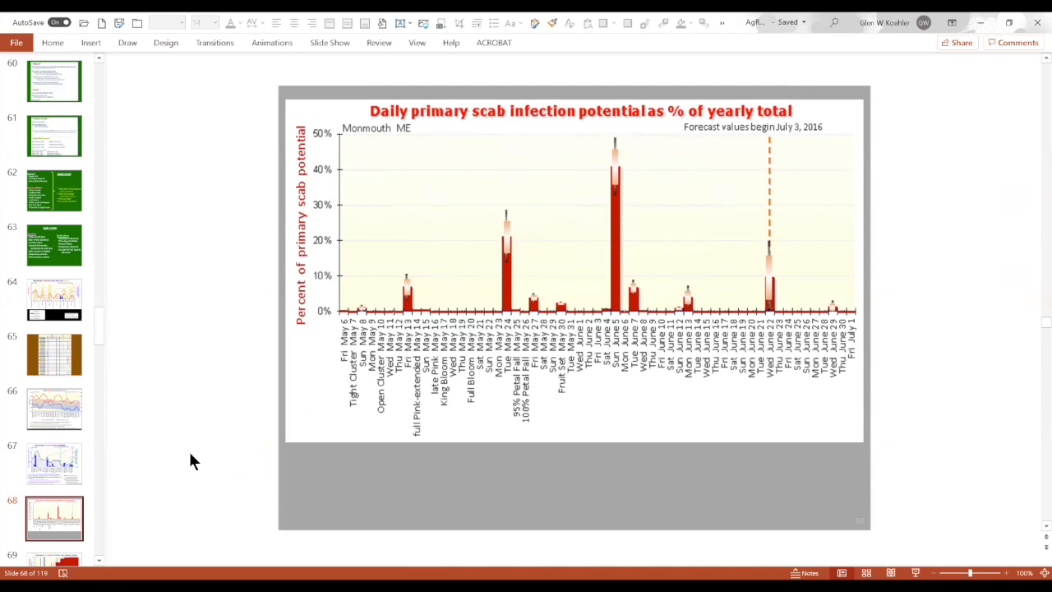
{"action": "mouse_move", "coordinate": [120, 444]}
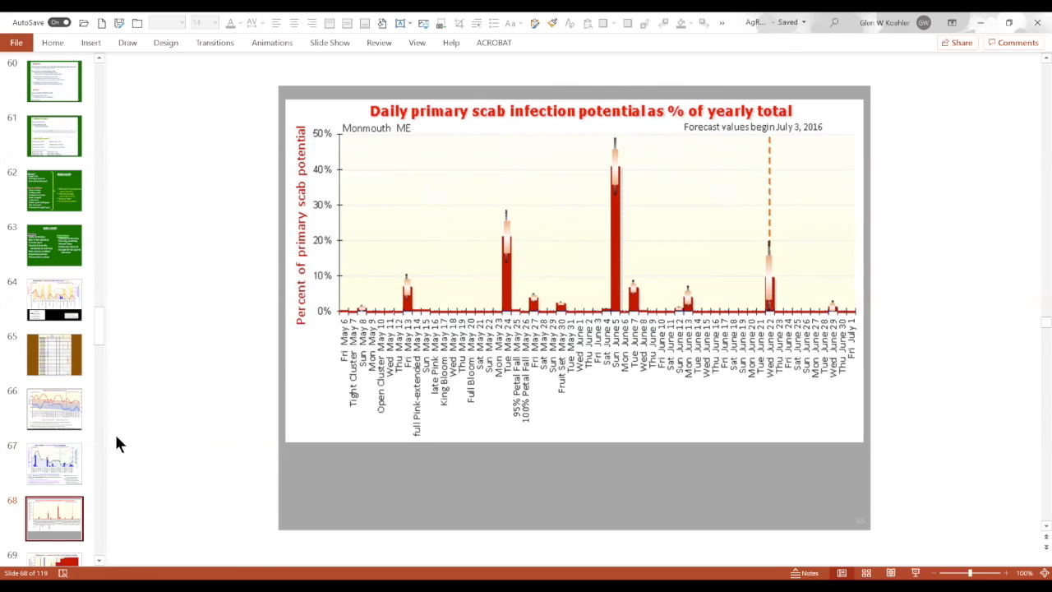
{"action": "mouse_move", "coordinate": [144, 440]}
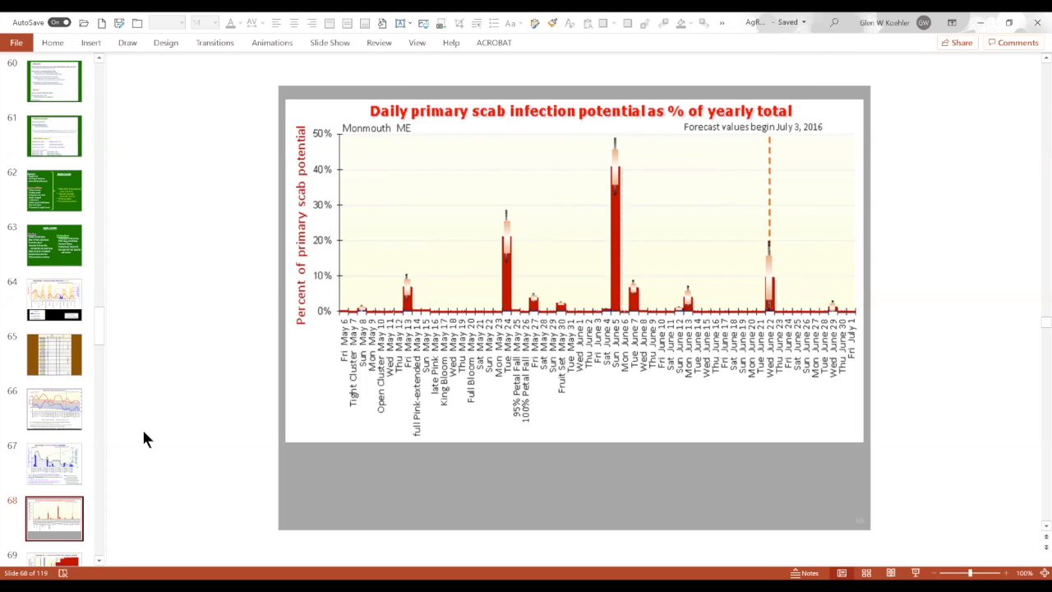
{"action": "mouse_move", "coordinate": [433, 360]}
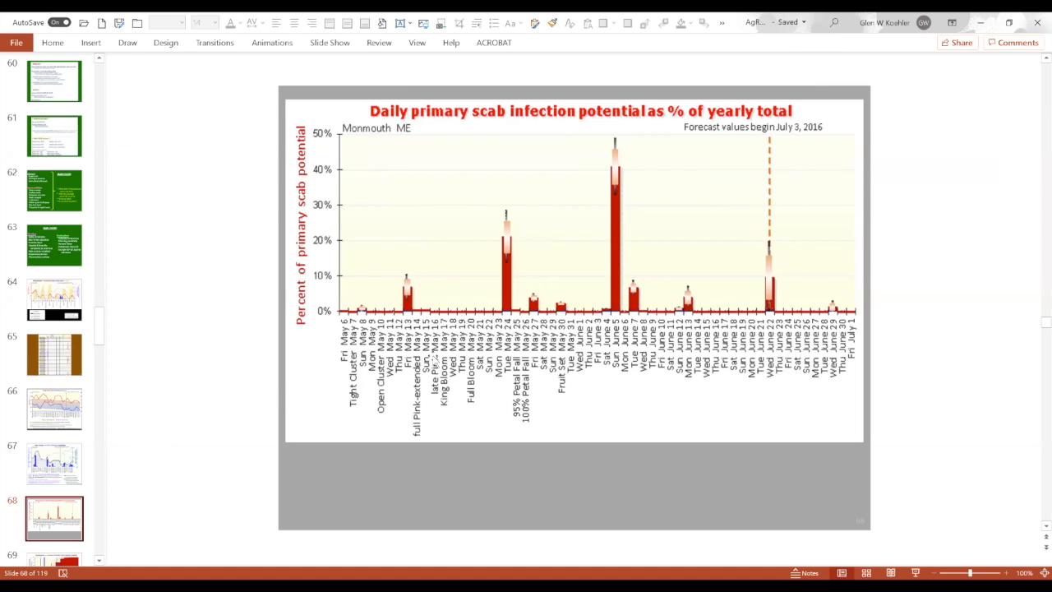
{"action": "mouse_move", "coordinate": [416, 256]}
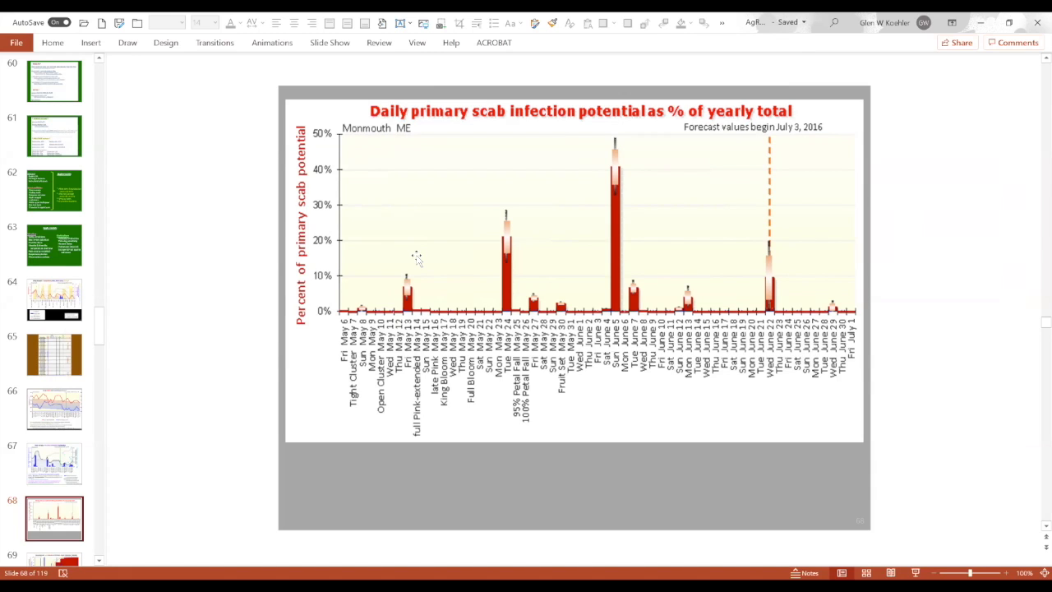
{"action": "mouse_move", "coordinate": [370, 319]}
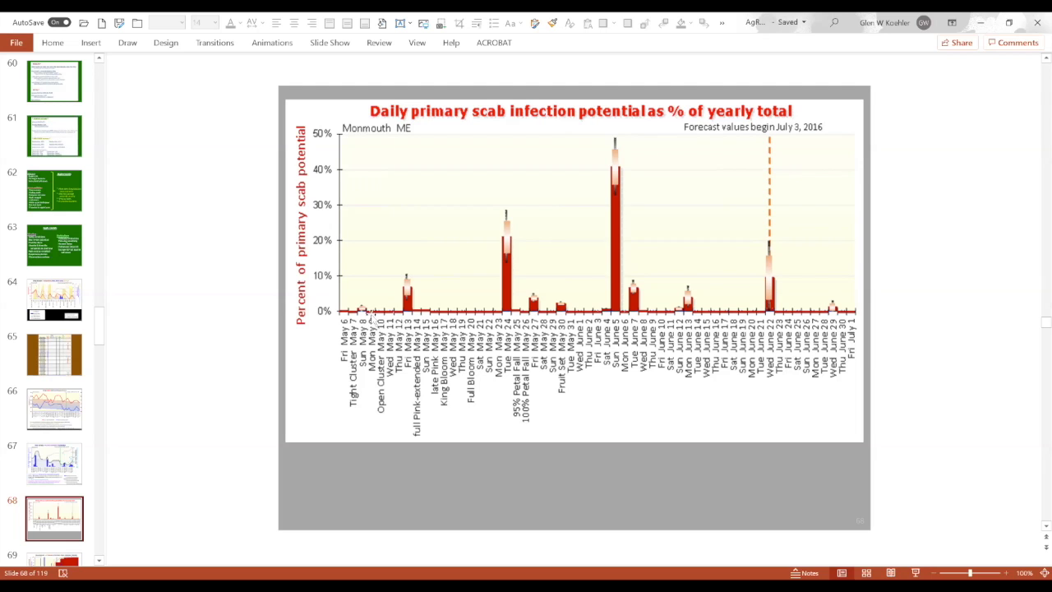
{"action": "mouse_move", "coordinate": [668, 284]}
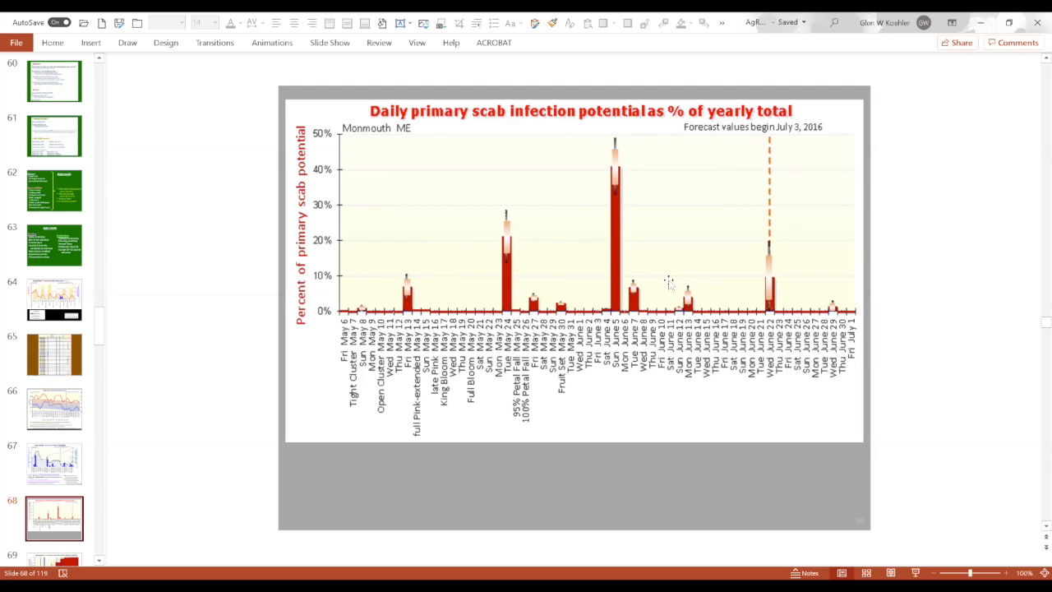
{"action": "mouse_move", "coordinate": [631, 288]}
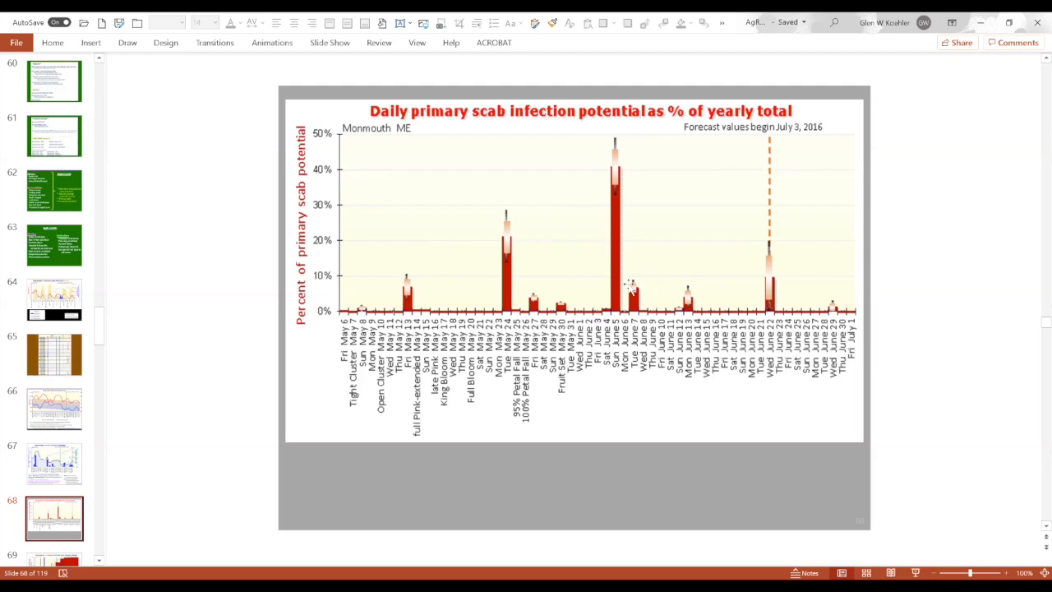
{"action": "mouse_move", "coordinate": [510, 297]}
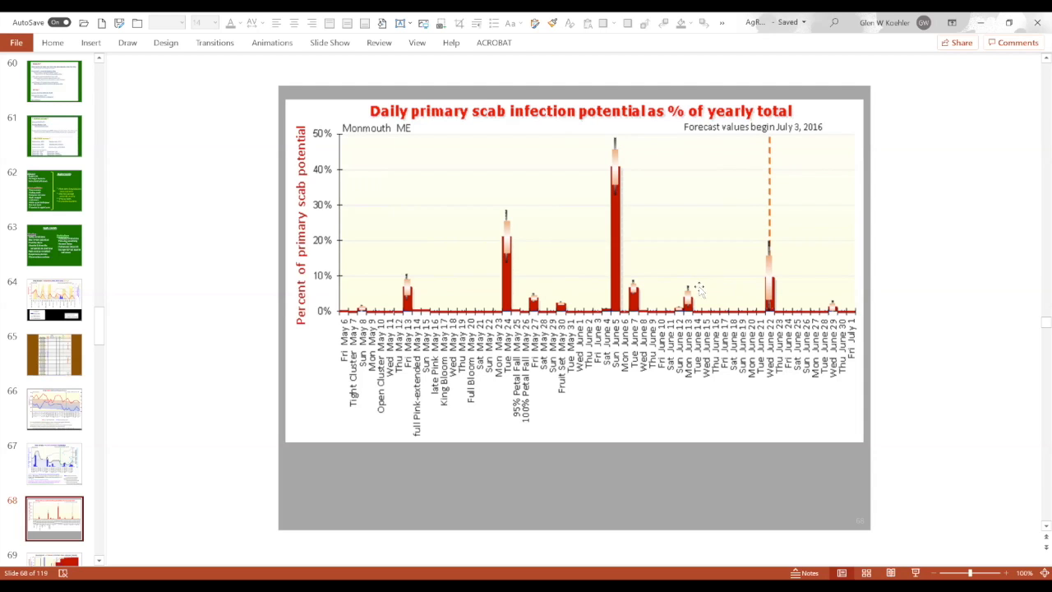
{"action": "mouse_move", "coordinate": [769, 206]}
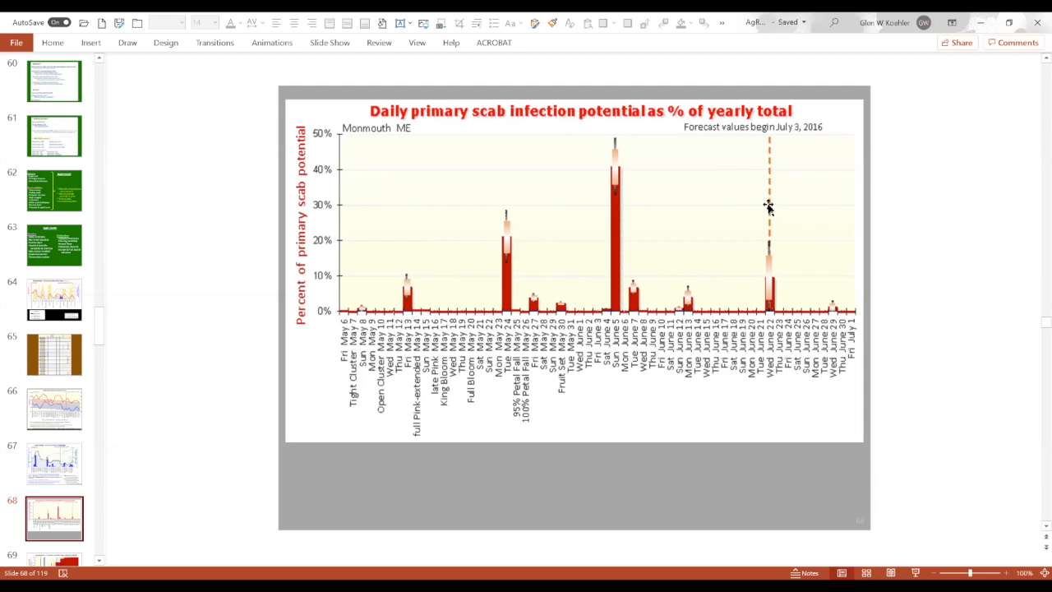
{"action": "mouse_move", "coordinate": [729, 224]}
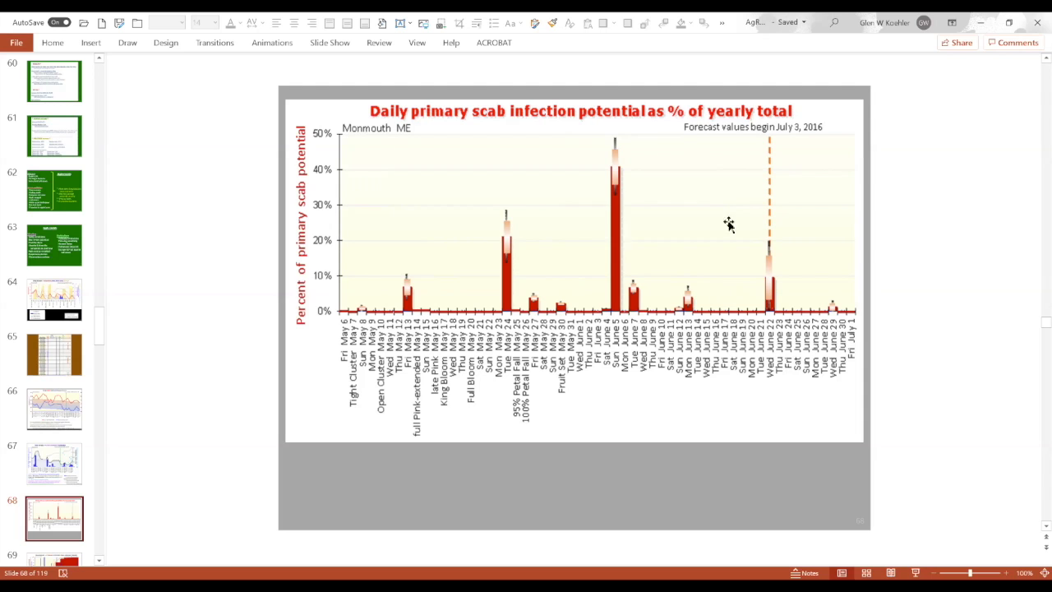
{"action": "mouse_move", "coordinate": [525, 139]}
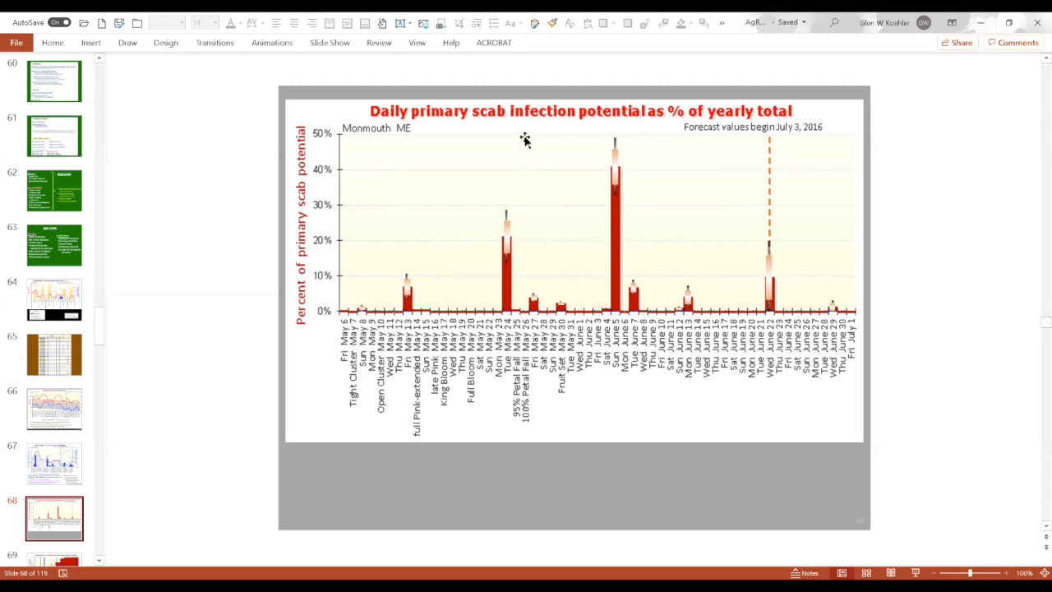
{"action": "mouse_move", "coordinate": [517, 321]}
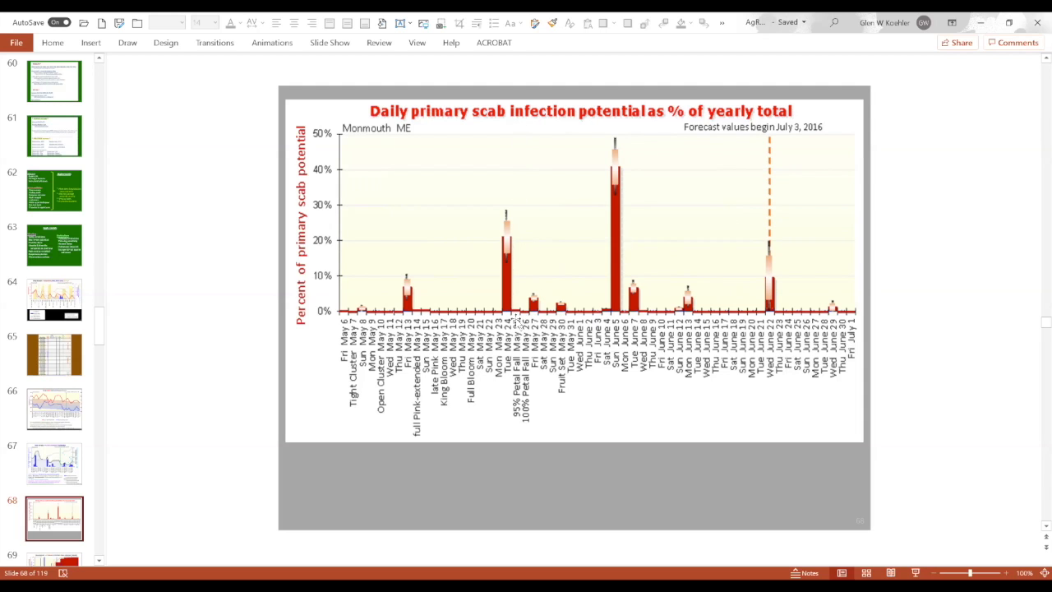
{"action": "mouse_move", "coordinate": [683, 207]}
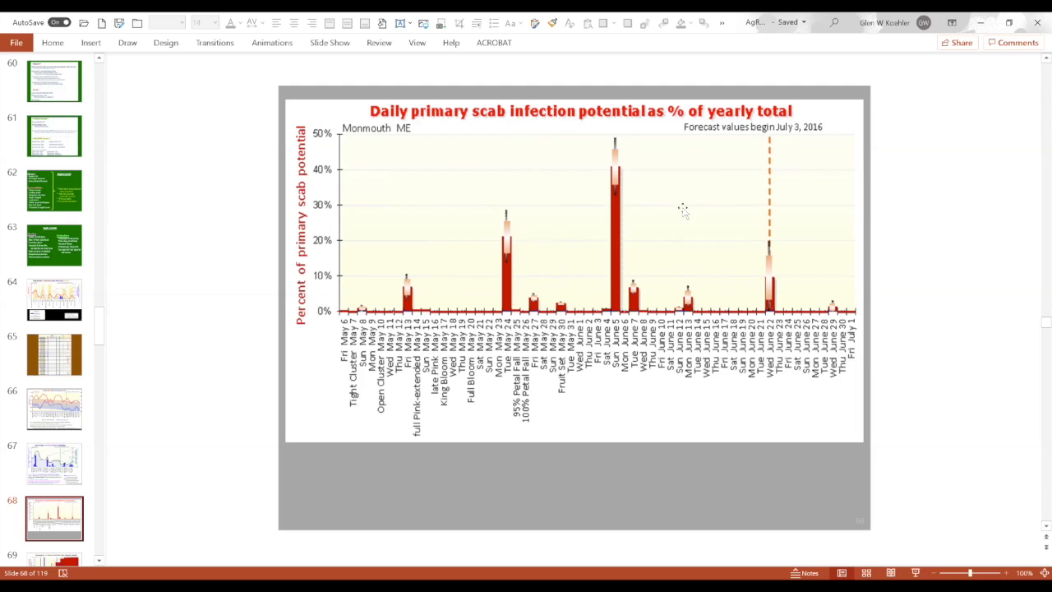
{"action": "mouse_move", "coordinate": [530, 229]}
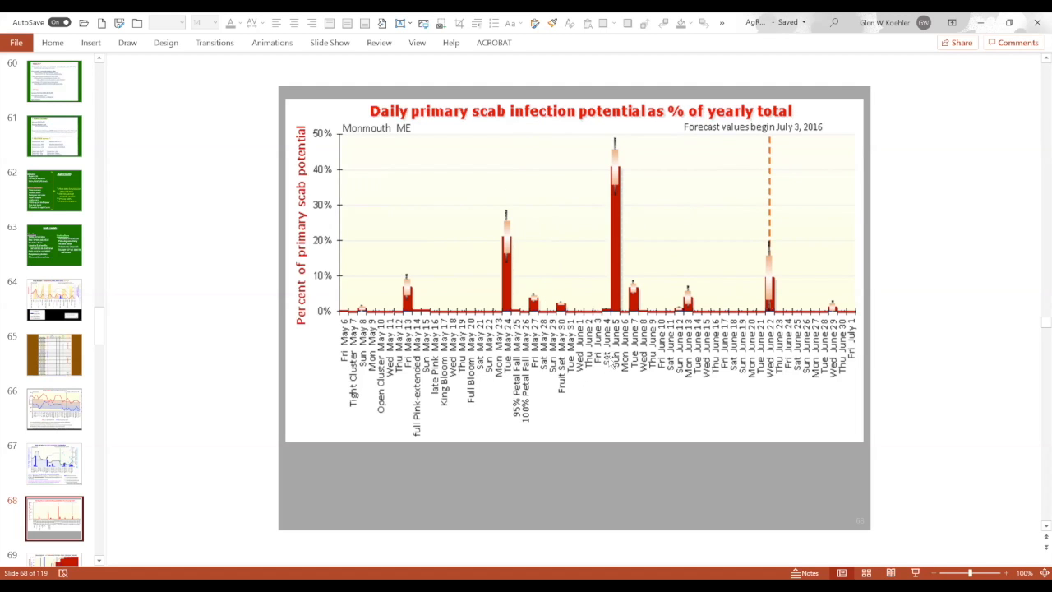
{"action": "mouse_move", "coordinate": [519, 260]}
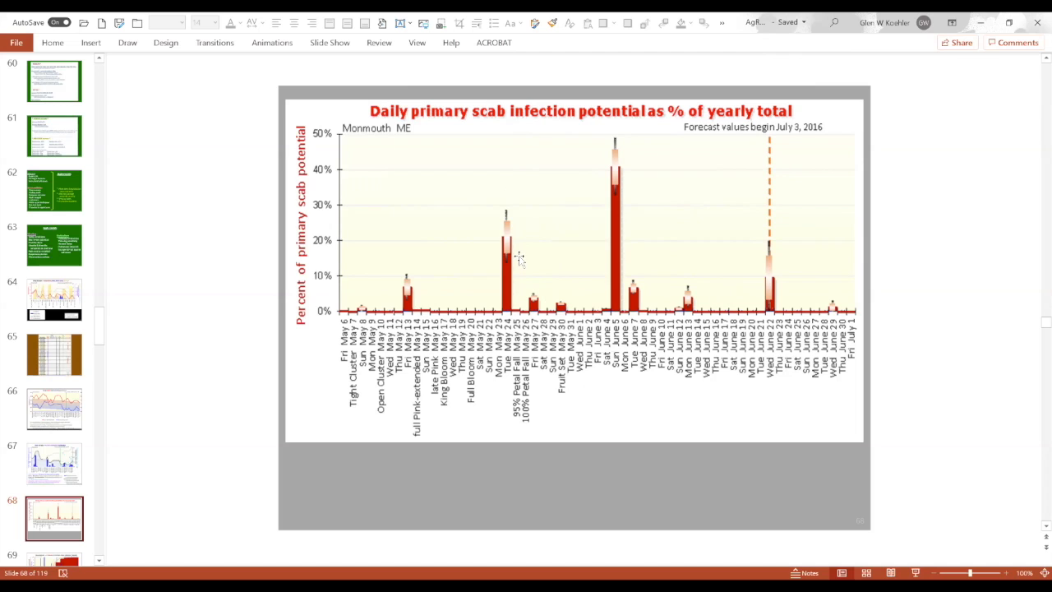
{"action": "mouse_move", "coordinate": [533, 244]}
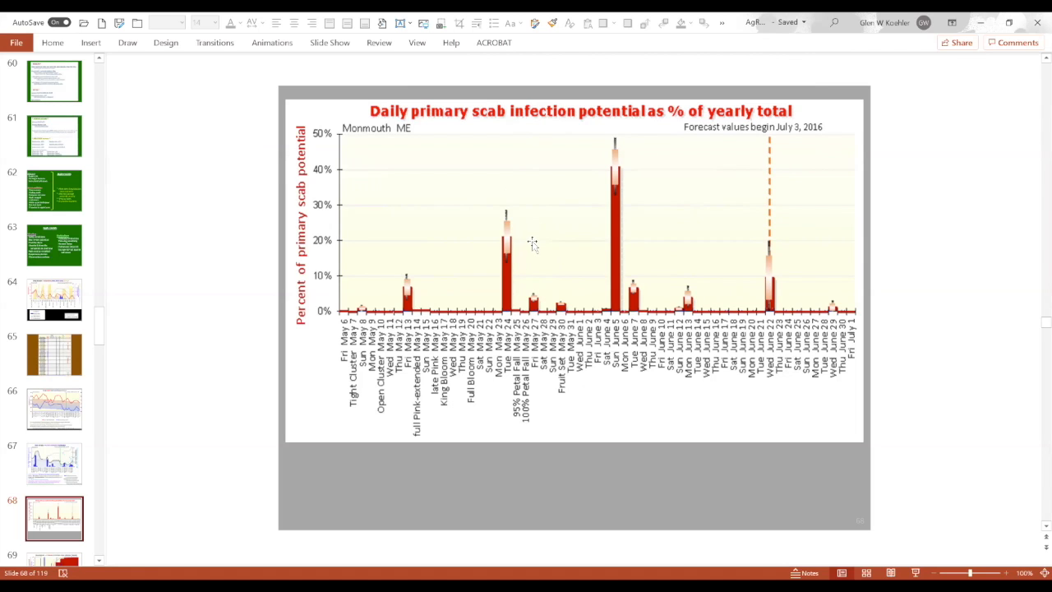
{"action": "mouse_move", "coordinate": [539, 243]}
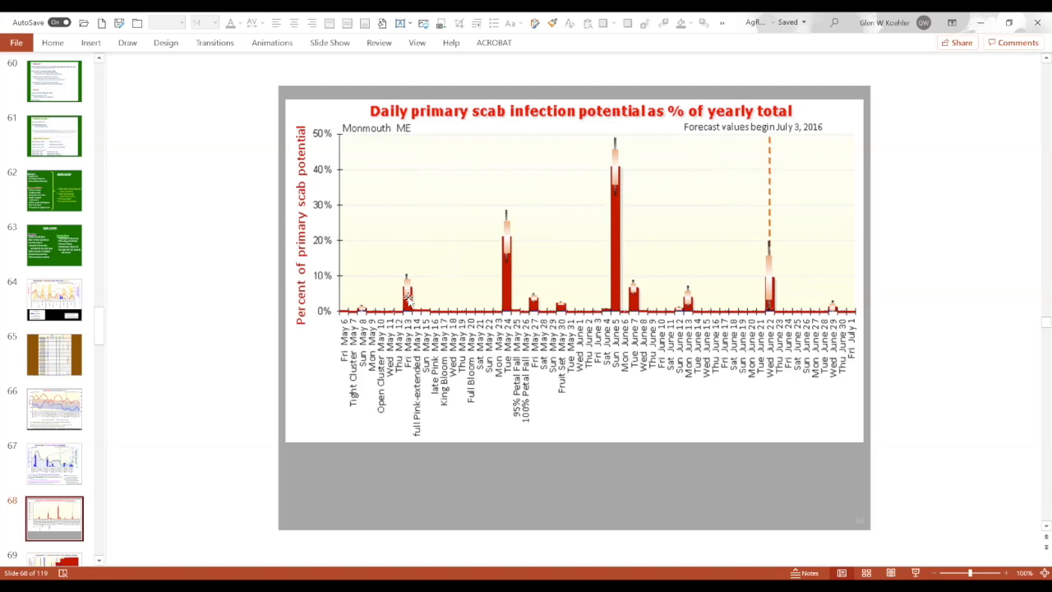
{"action": "mouse_move", "coordinate": [495, 288]}
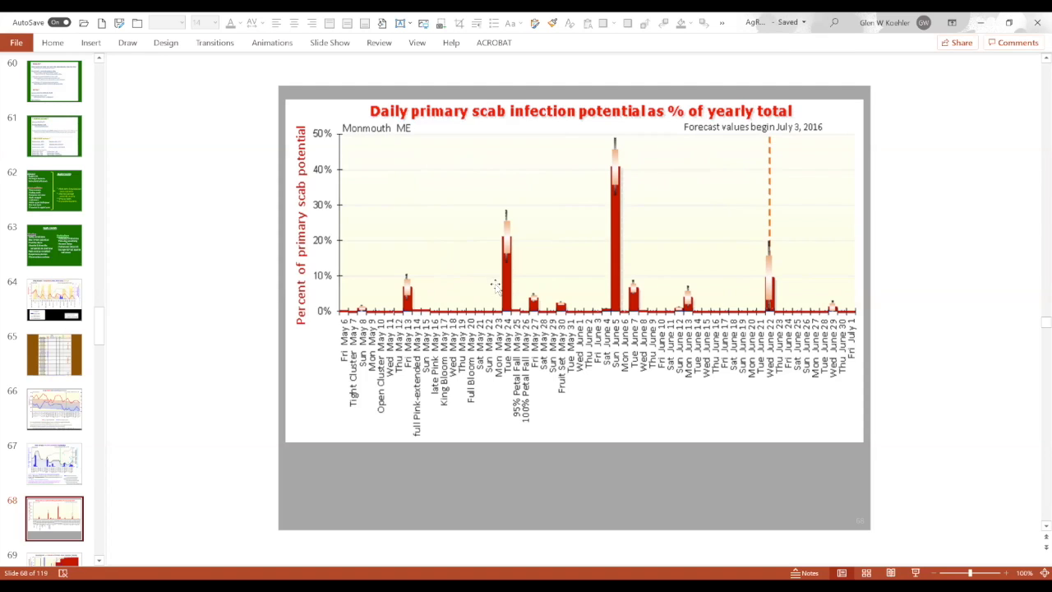
{"action": "mouse_move", "coordinate": [489, 294]}
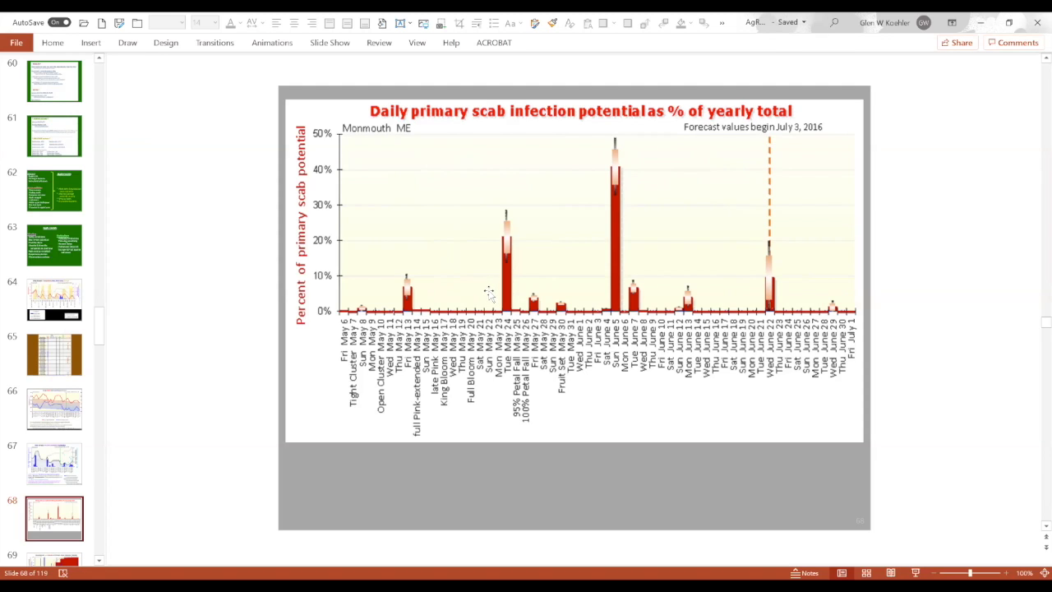
{"action": "mouse_move", "coordinate": [480, 279]}
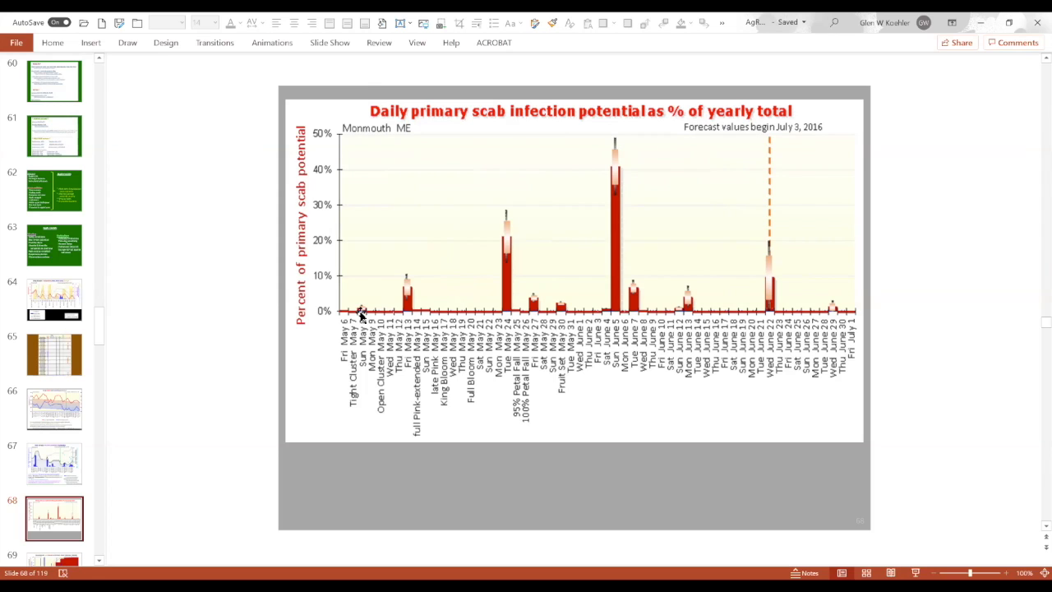
{"action": "mouse_move", "coordinate": [366, 294]}
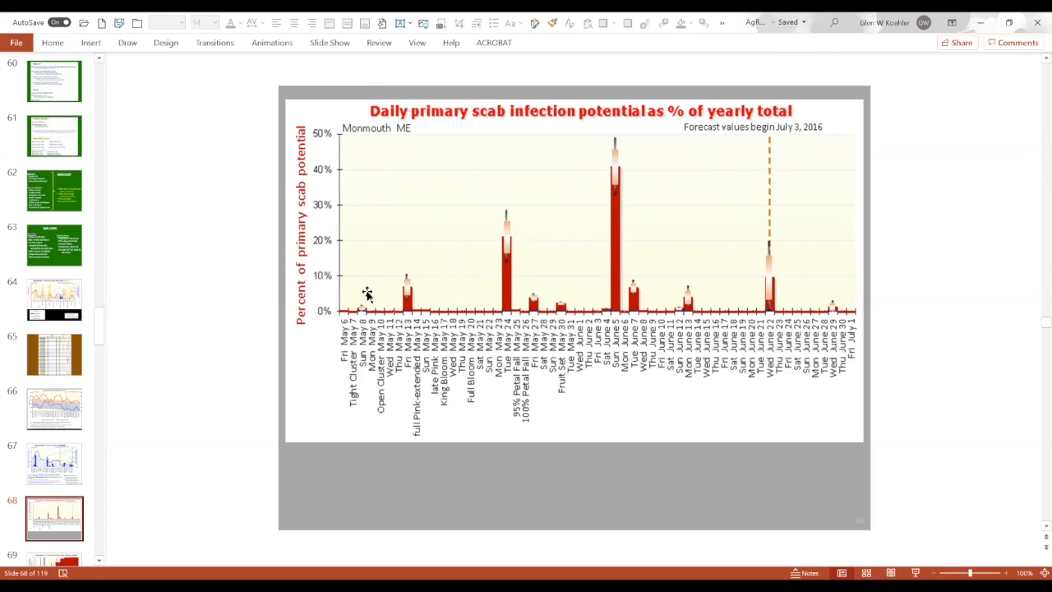
{"action": "mouse_move", "coordinate": [363, 298]}
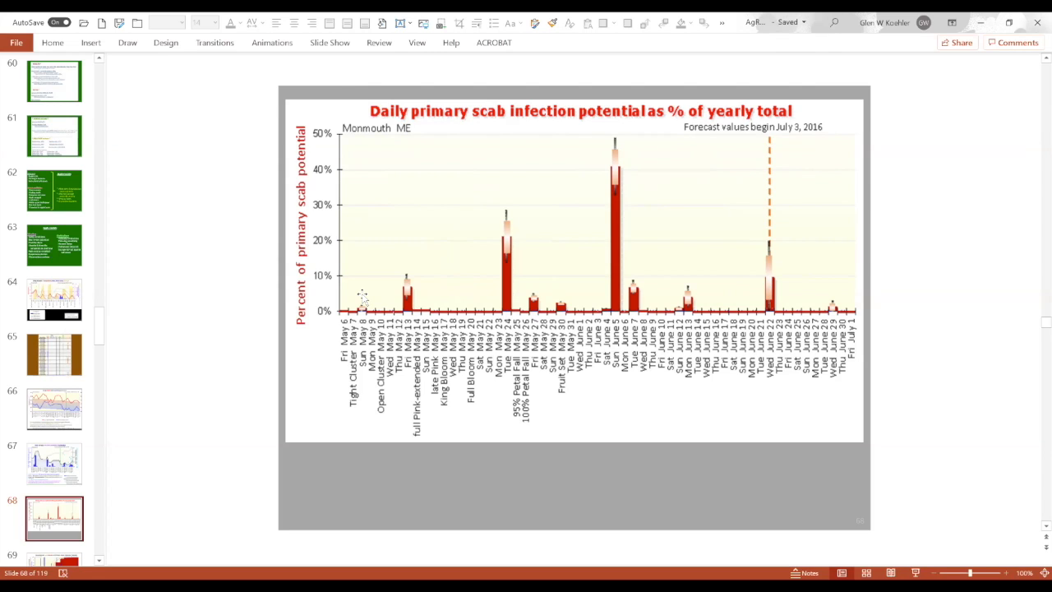
{"action": "mouse_move", "coordinate": [360, 304]}
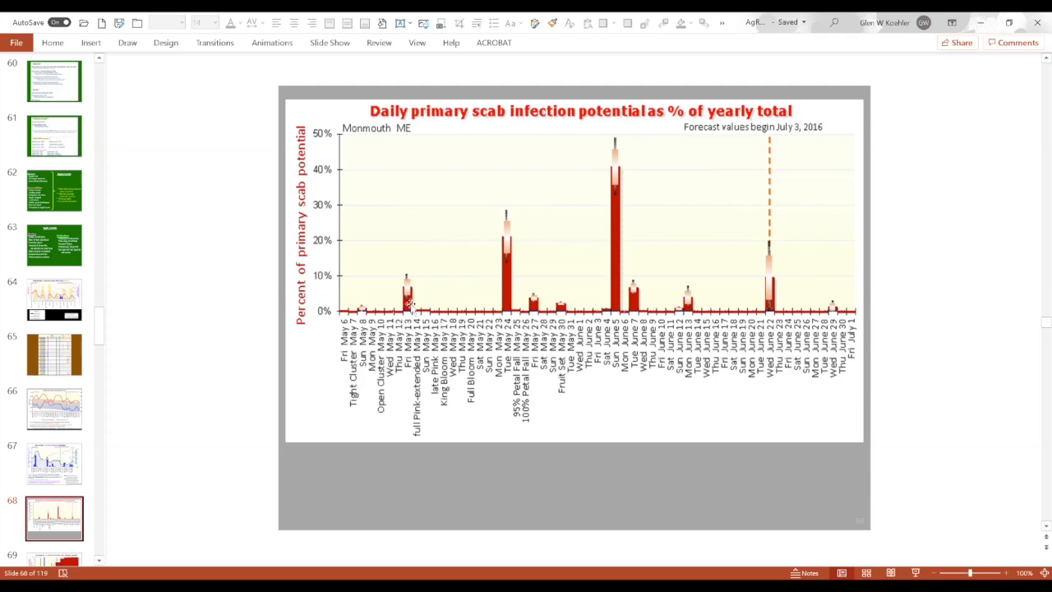
{"action": "mouse_move", "coordinate": [405, 290]}
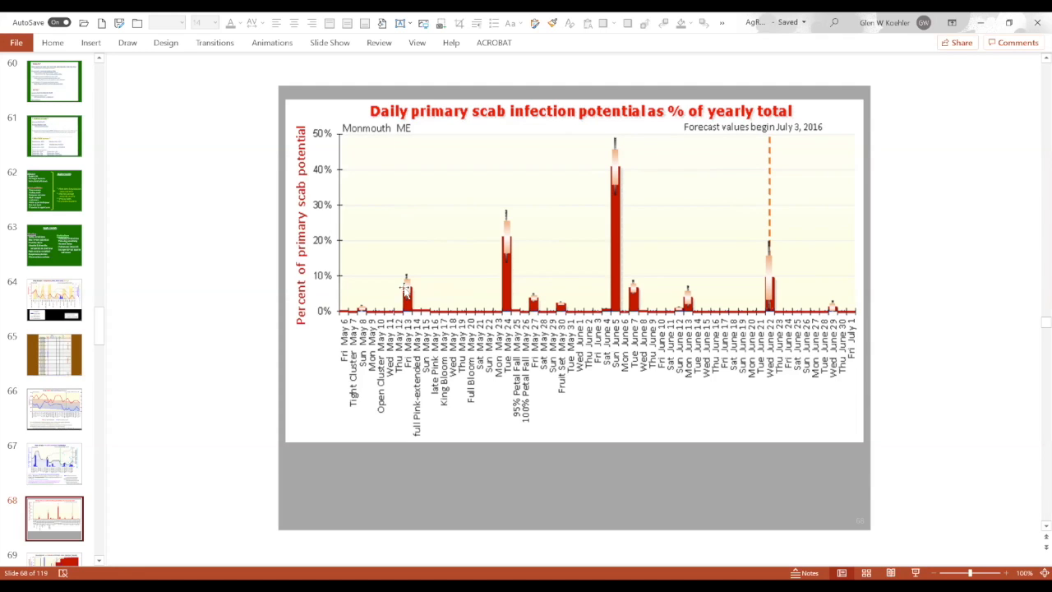
{"action": "mouse_move", "coordinate": [508, 267]}
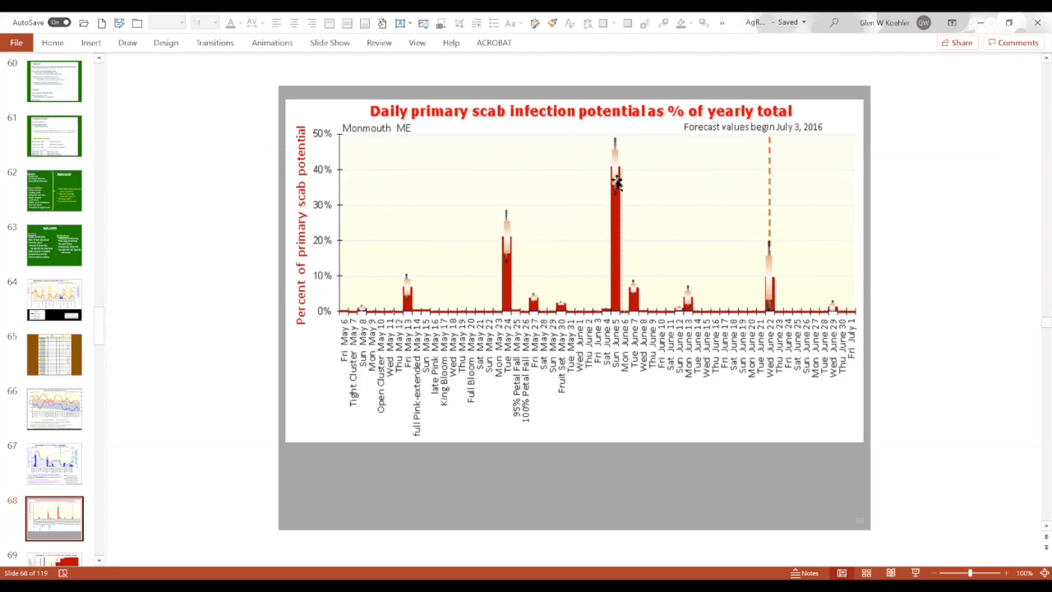
{"action": "mouse_move", "coordinate": [513, 253]}
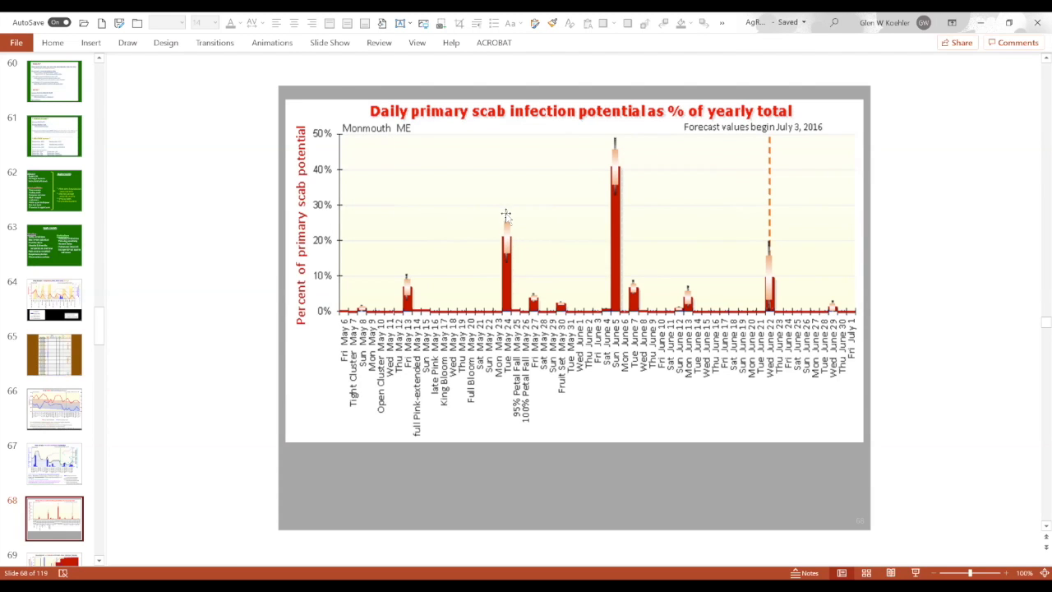
{"action": "mouse_move", "coordinate": [530, 255]}
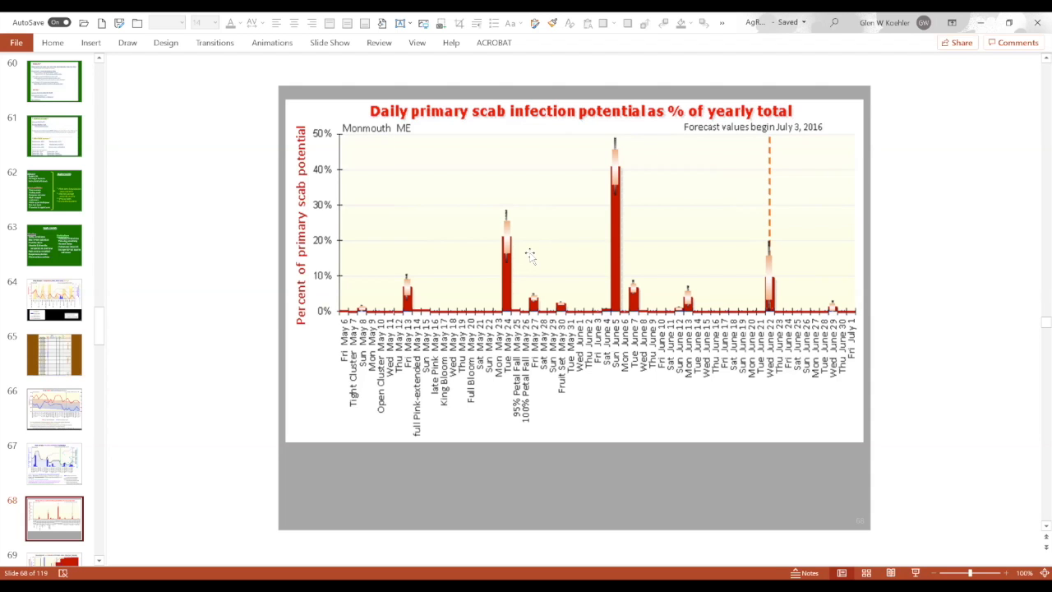
{"action": "mouse_move", "coordinate": [516, 253]}
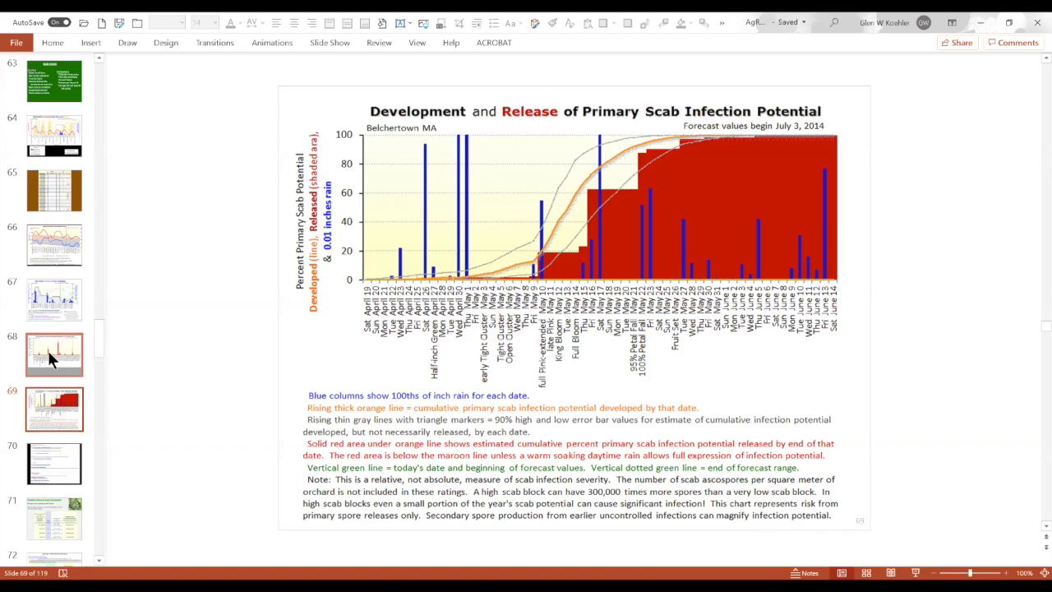
{"action": "mouse_move", "coordinate": [54, 355]}
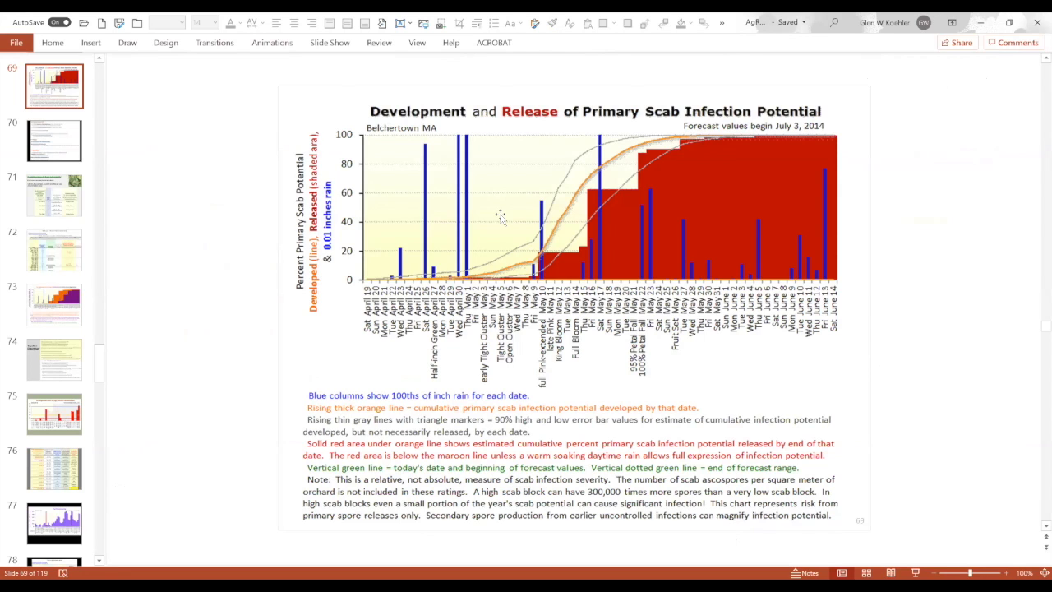
{"action": "mouse_move", "coordinate": [513, 111]}
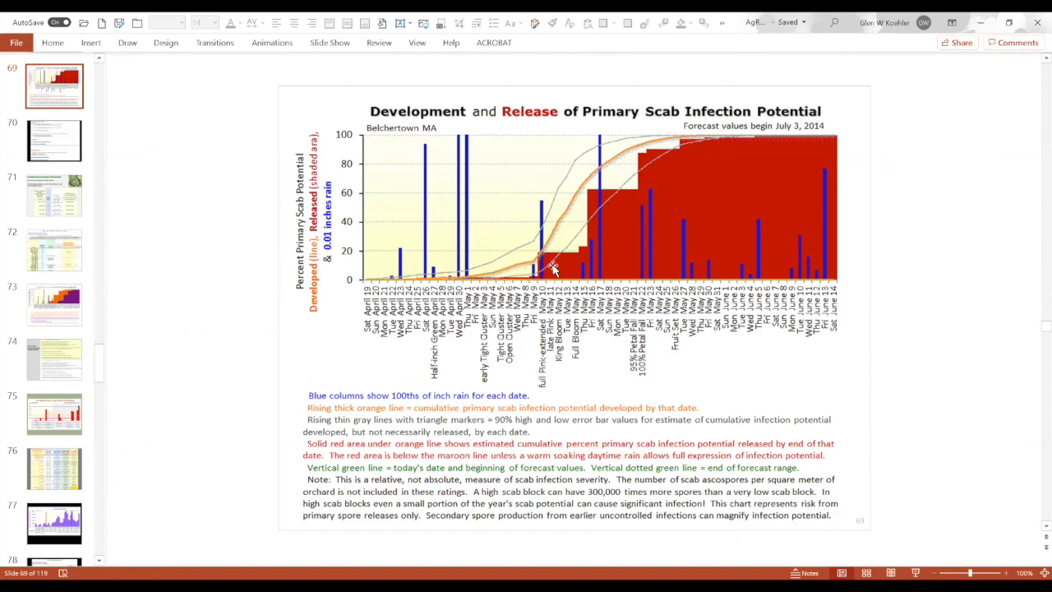
{"action": "mouse_move", "coordinate": [546, 261]}
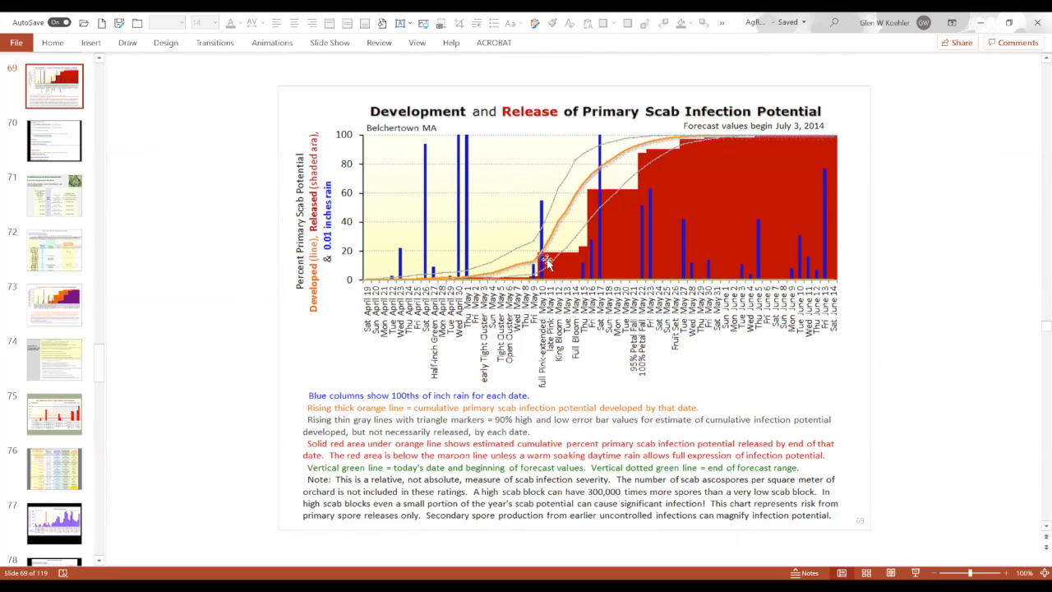
{"action": "mouse_move", "coordinate": [579, 249]}
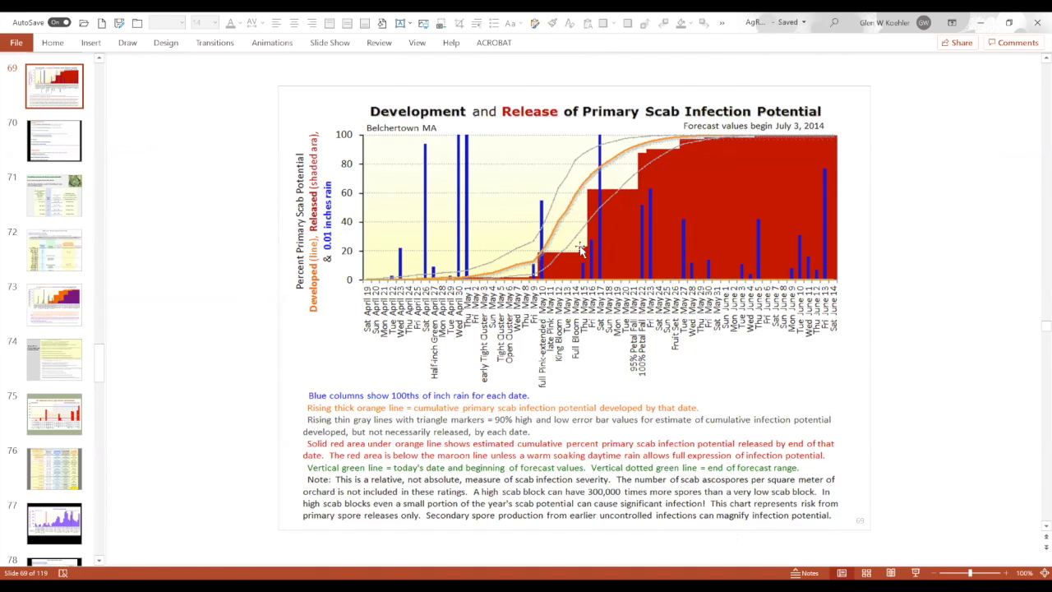
{"action": "mouse_move", "coordinate": [592, 195]}
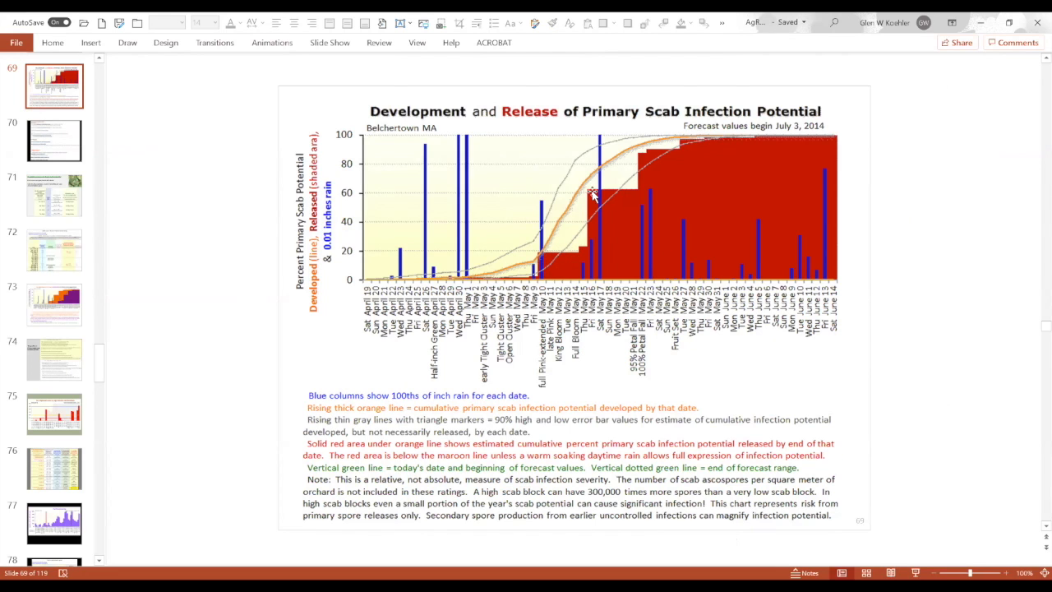
{"action": "mouse_move", "coordinate": [610, 222]}
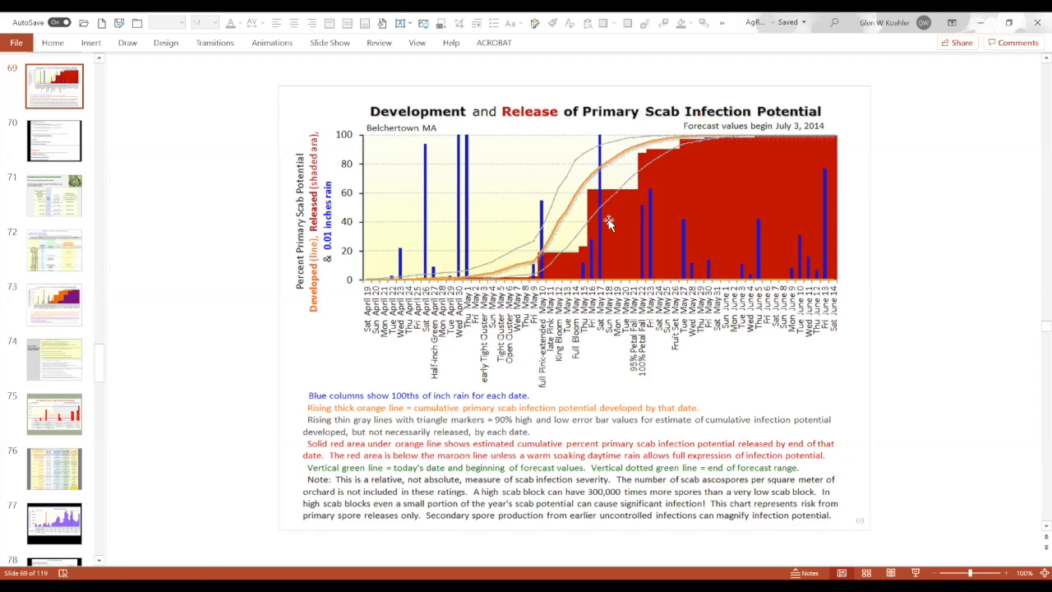
{"action": "mouse_move", "coordinate": [547, 259]}
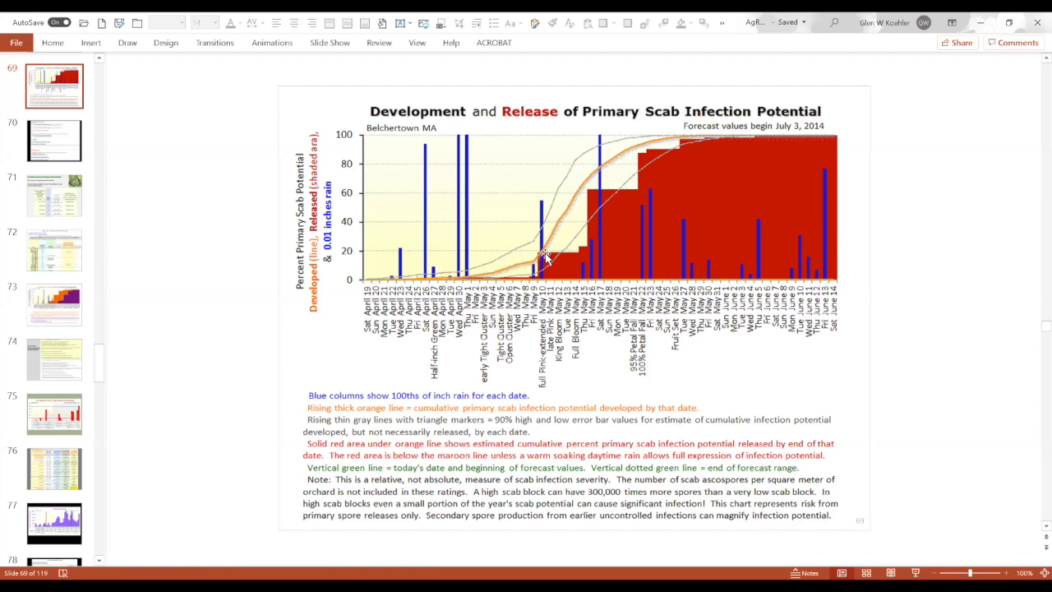
{"action": "mouse_move", "coordinate": [563, 259]}
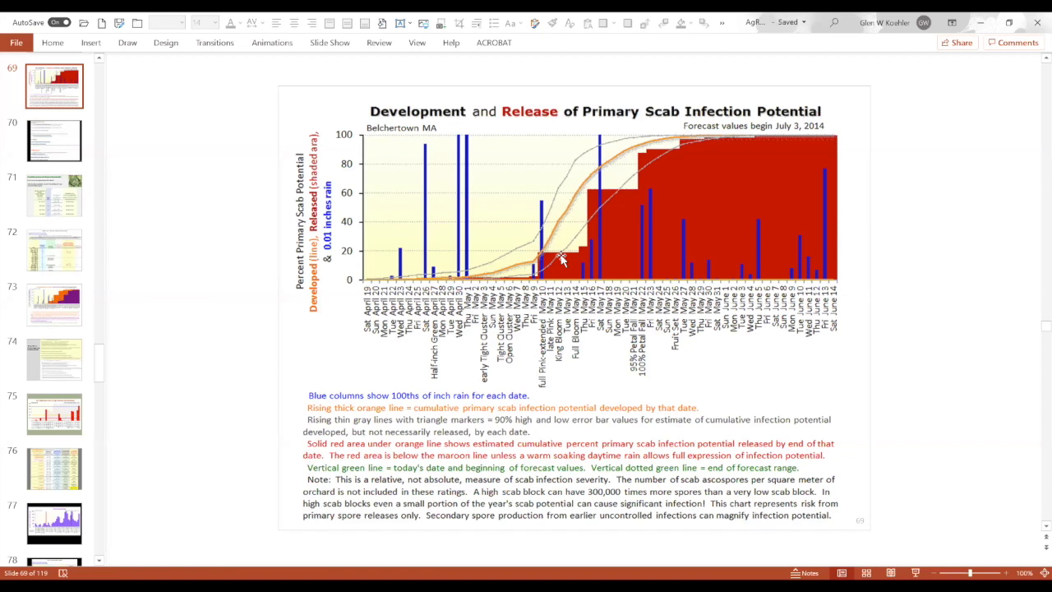
{"action": "mouse_move", "coordinate": [575, 264]}
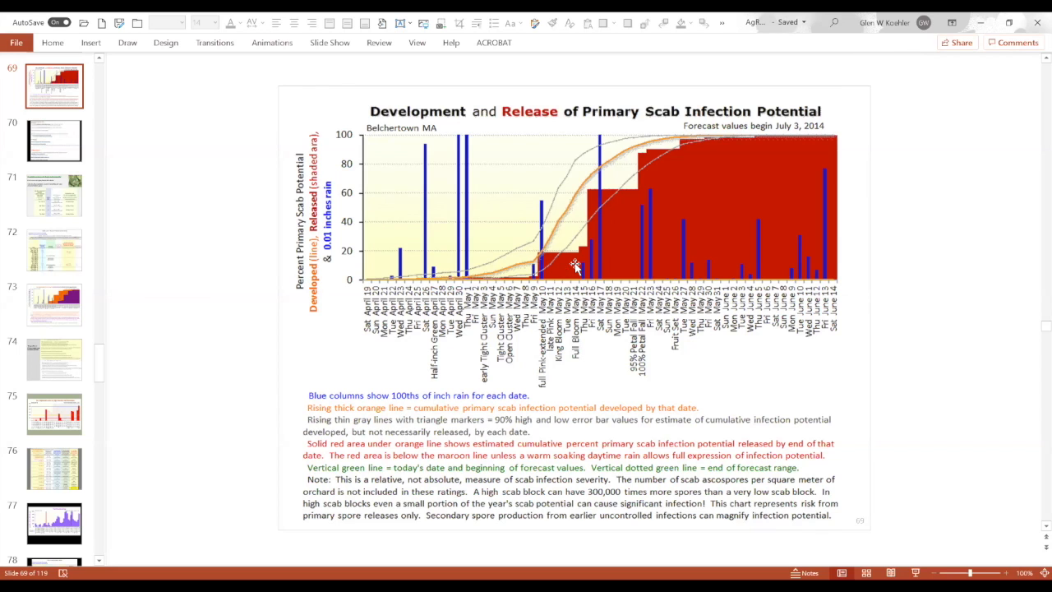
{"action": "mouse_move", "coordinate": [588, 246]}
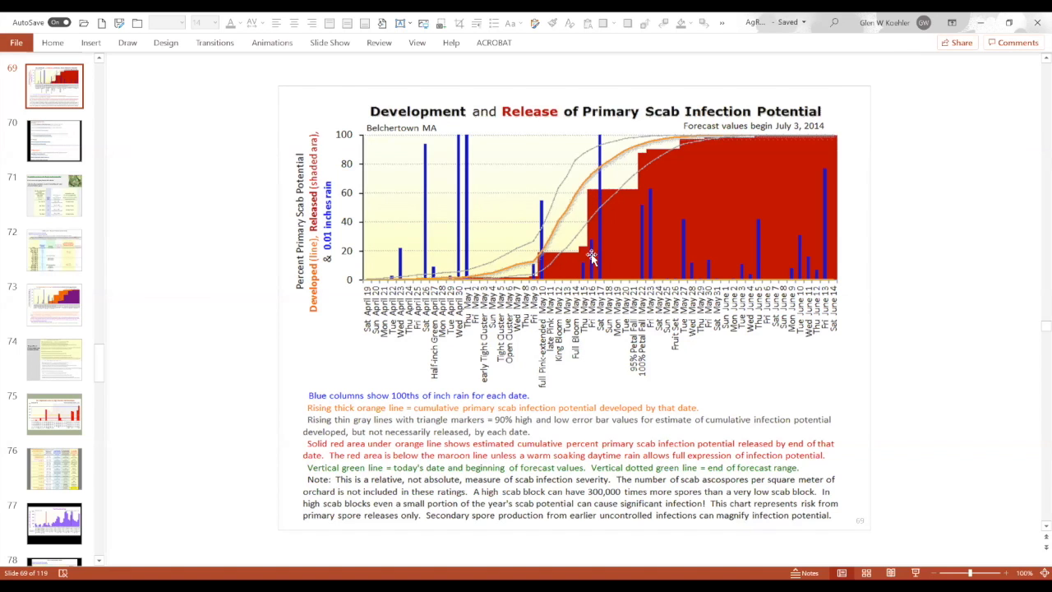
{"action": "mouse_move", "coordinate": [594, 195]}
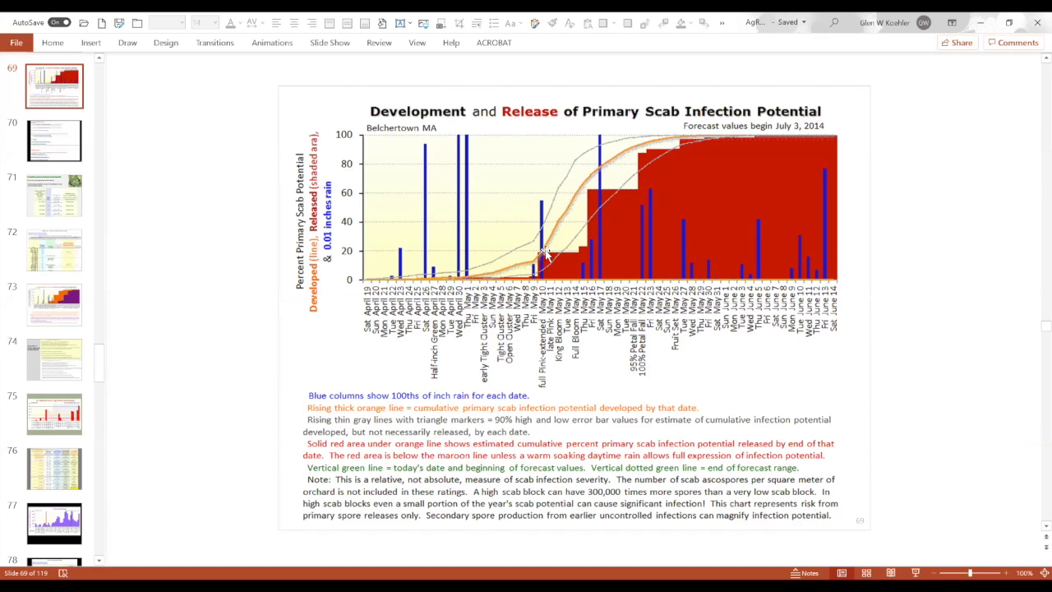
{"action": "mouse_move", "coordinate": [627, 167]}
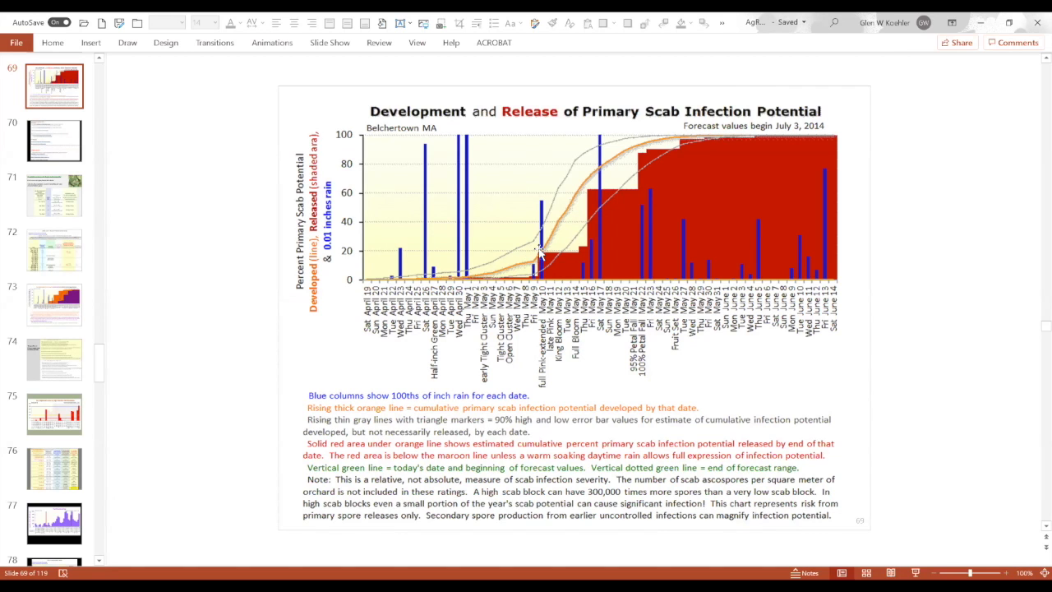
{"action": "mouse_move", "coordinate": [542, 263]}
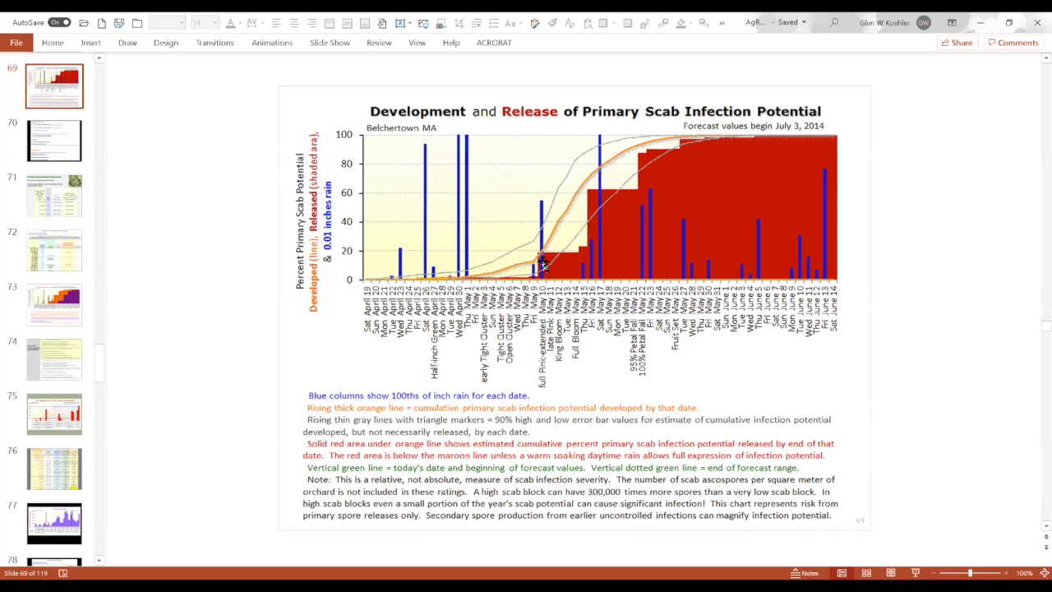
{"action": "mouse_move", "coordinate": [597, 207]}
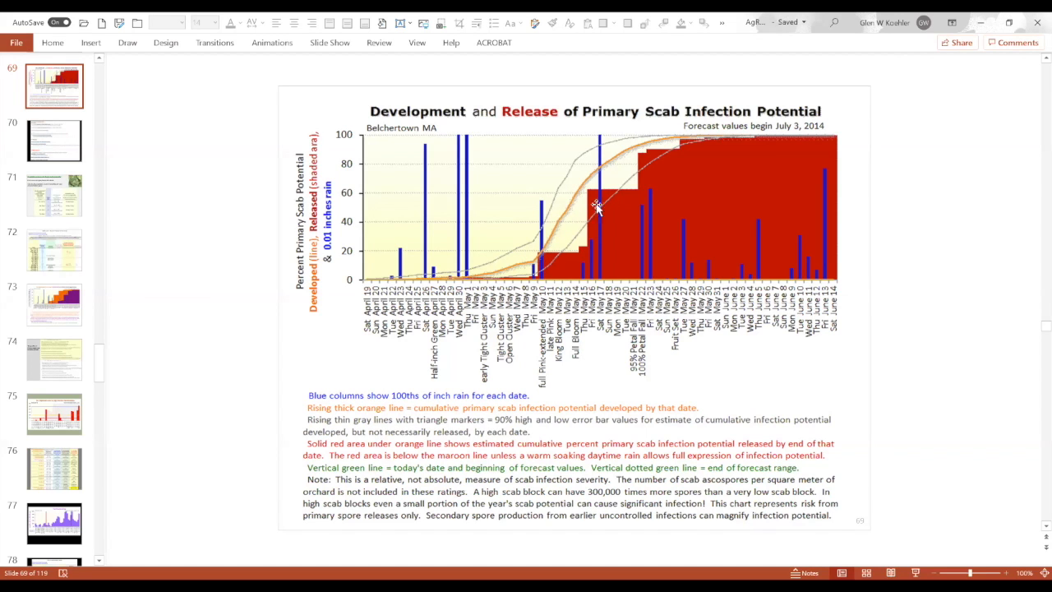
{"action": "mouse_move", "coordinate": [592, 252]}
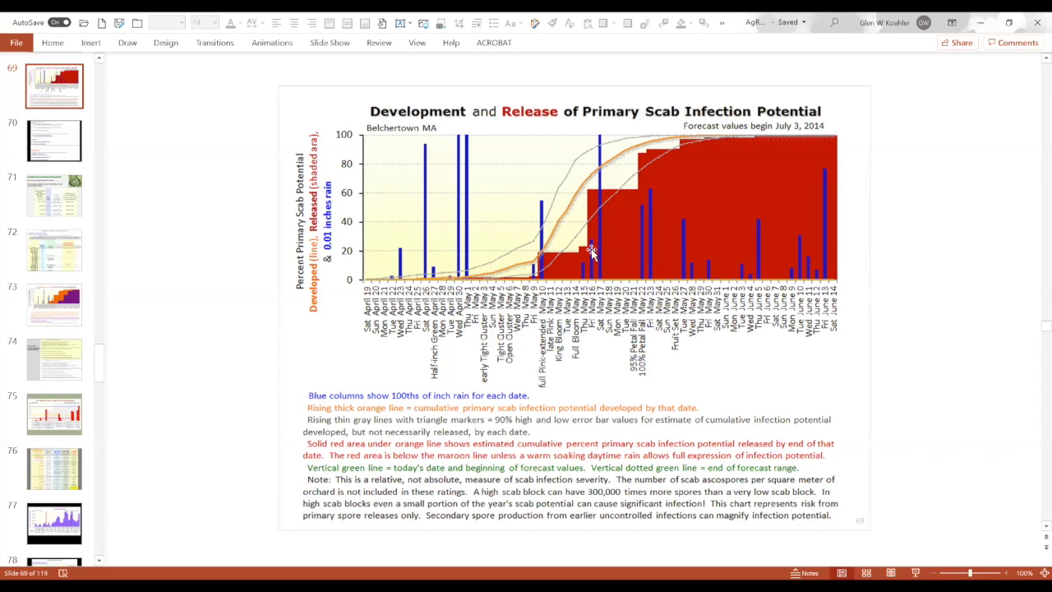
{"action": "mouse_move", "coordinate": [588, 216]}
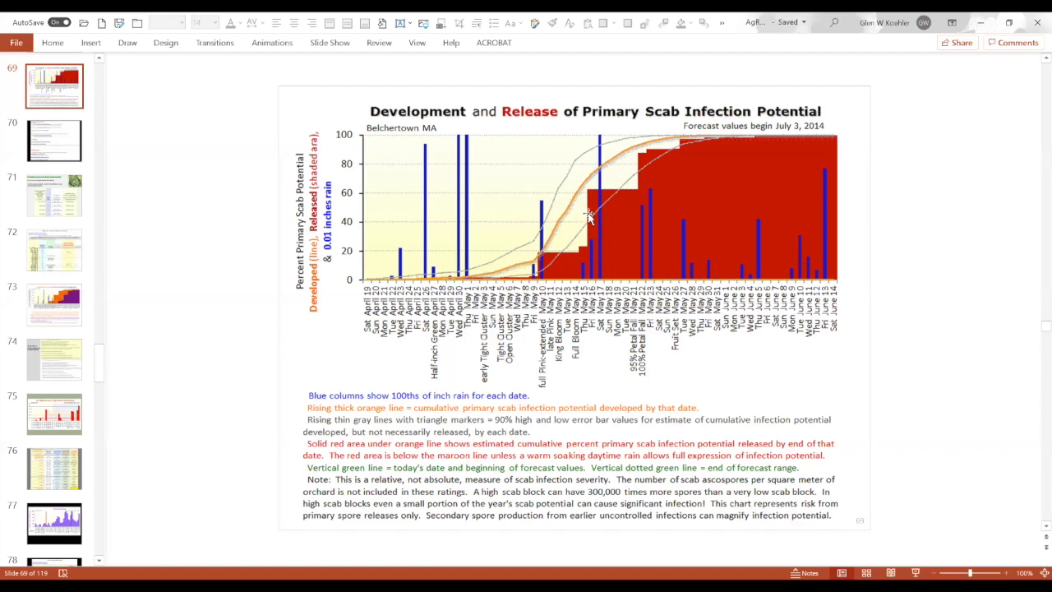
{"action": "mouse_move", "coordinate": [587, 195]}
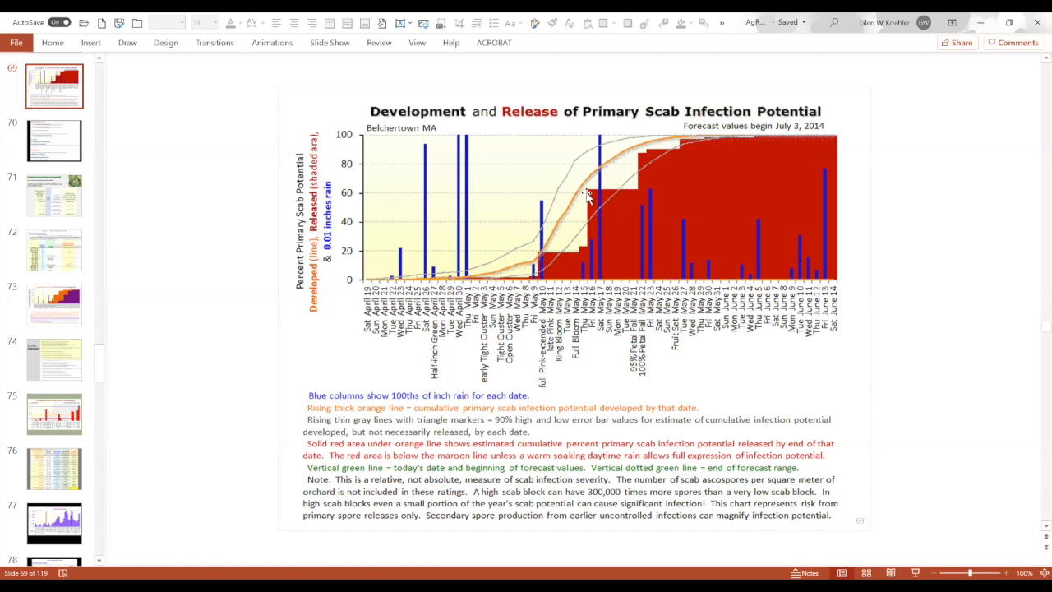
{"action": "mouse_move", "coordinate": [656, 155]}
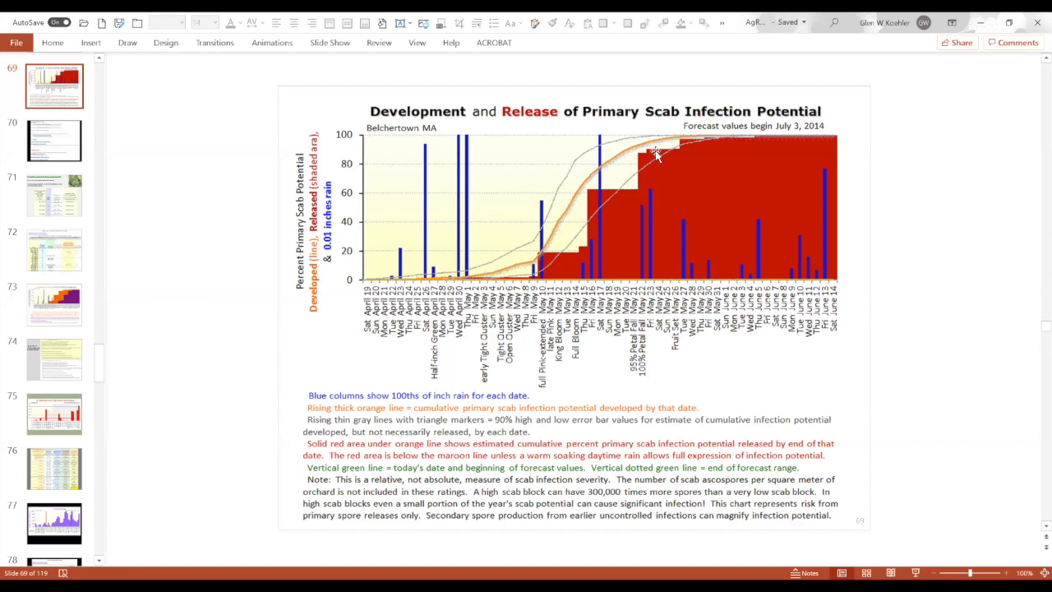
{"action": "mouse_move", "coordinate": [670, 167]}
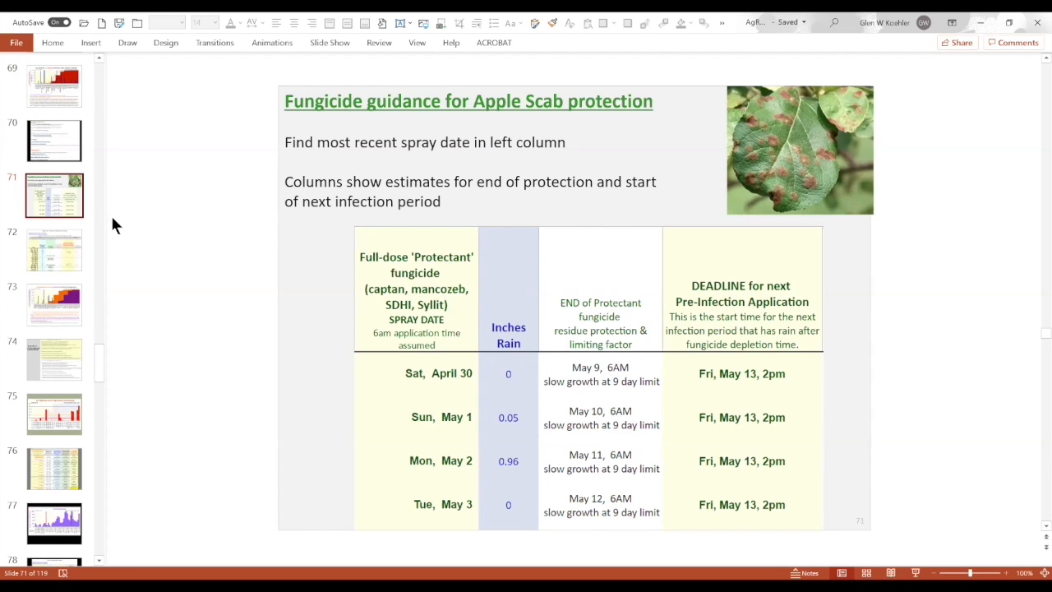
{"action": "mouse_move", "coordinate": [341, 312]}
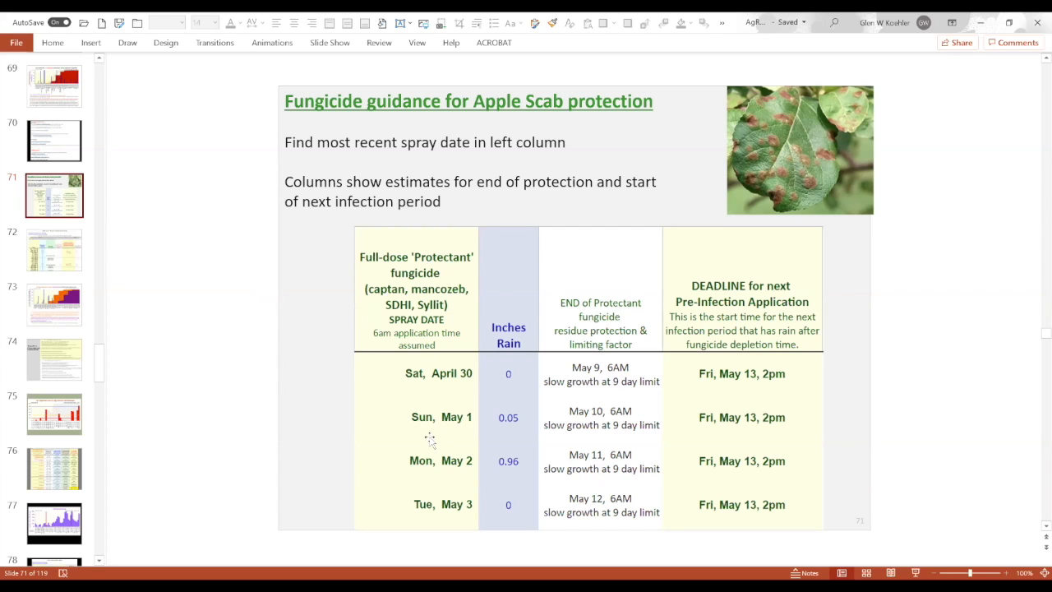
{"action": "mouse_move", "coordinate": [428, 458]}
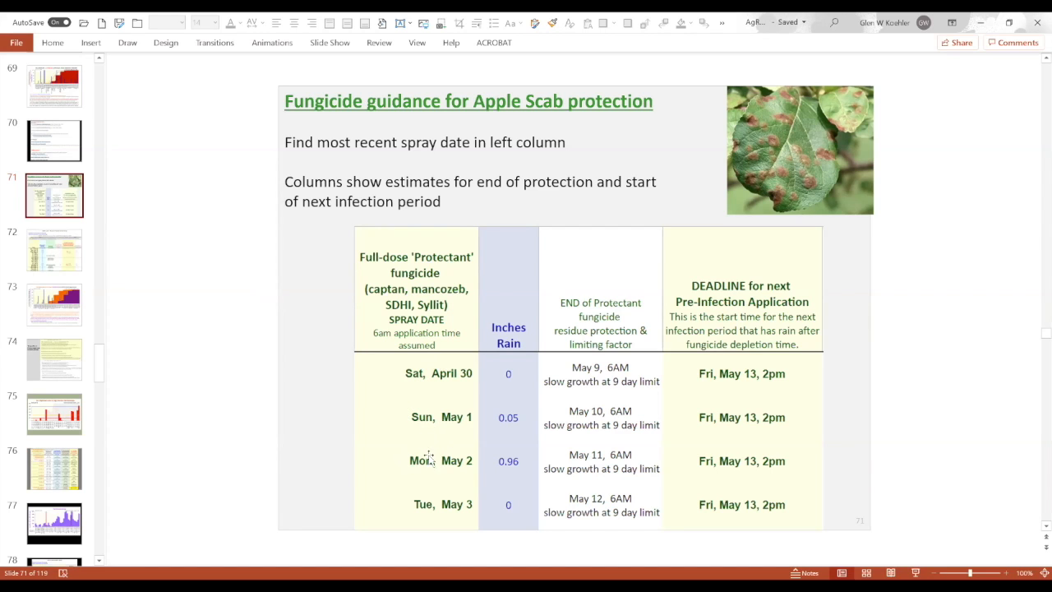
{"action": "mouse_move", "coordinate": [452, 460]}
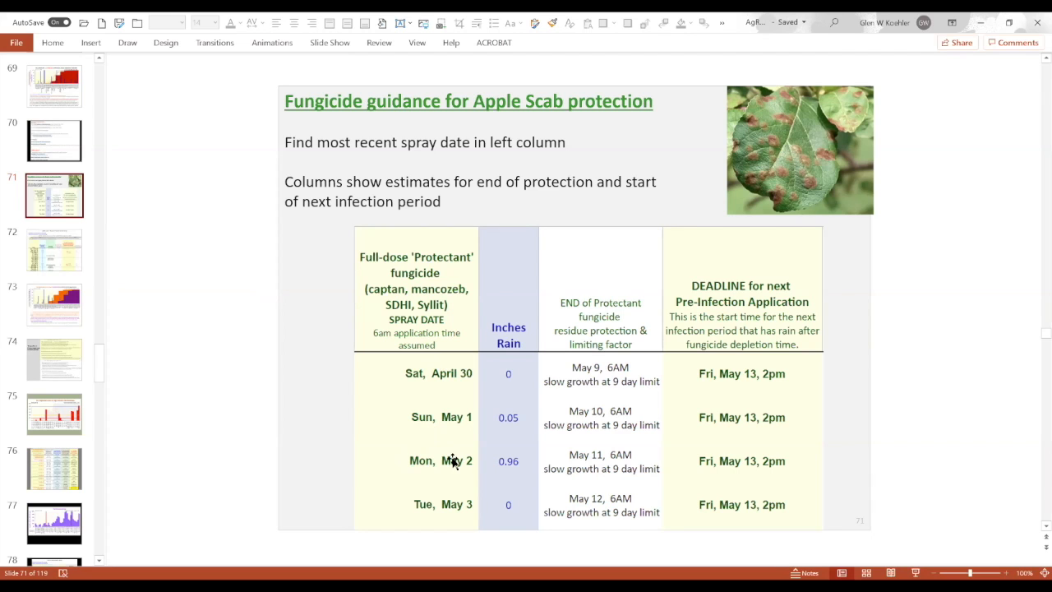
{"action": "mouse_move", "coordinate": [506, 451]}
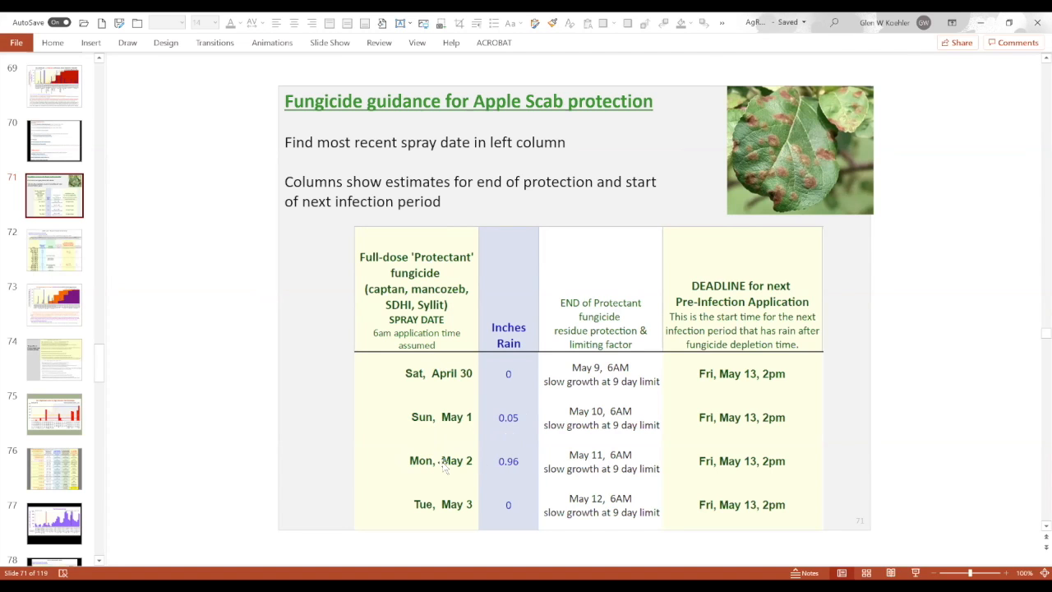
{"action": "mouse_move", "coordinate": [637, 460]}
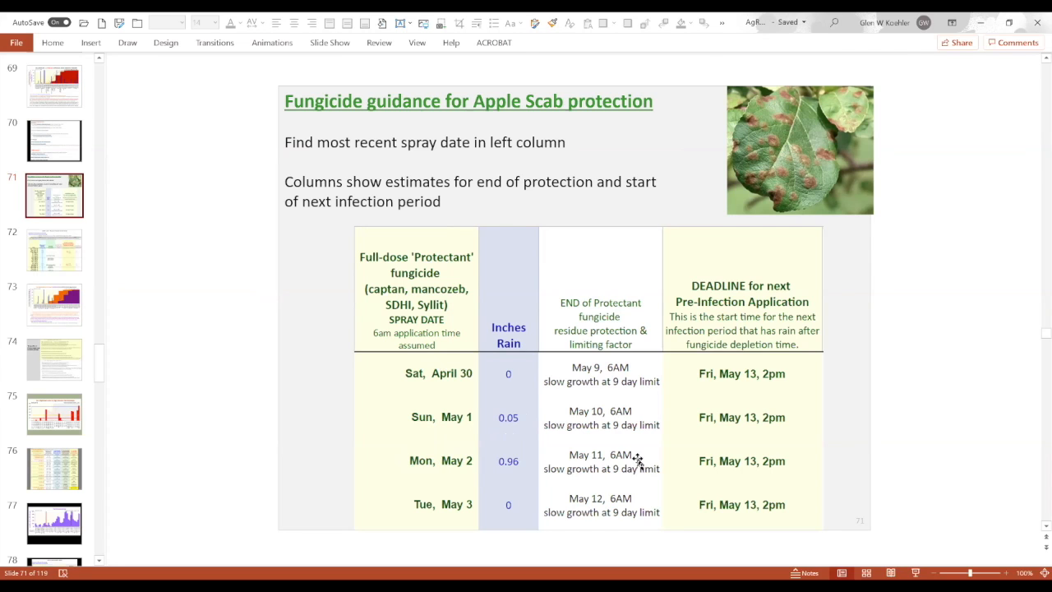
{"action": "mouse_move", "coordinate": [379, 246]}
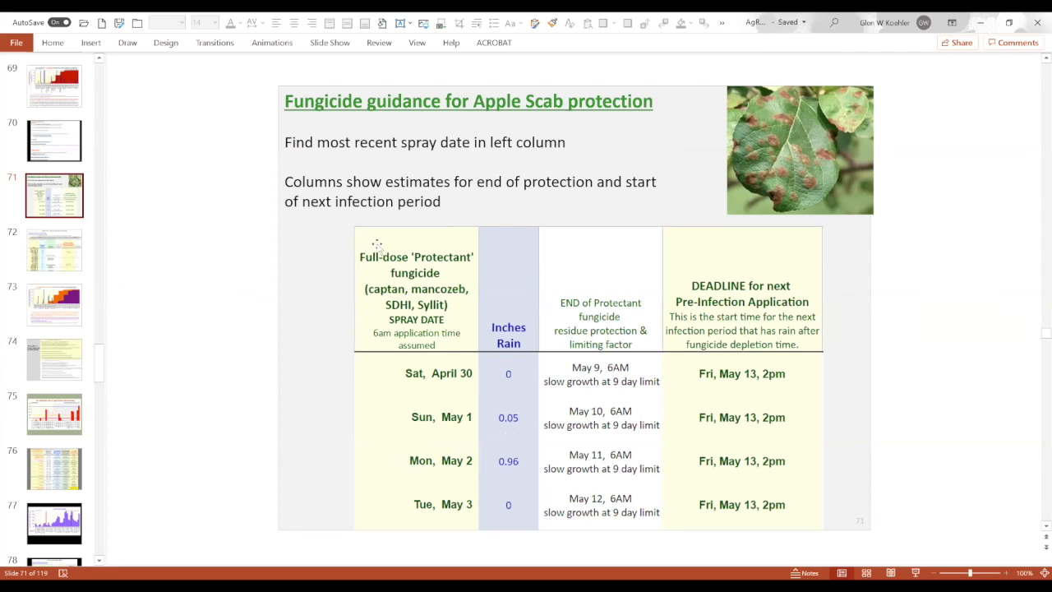
{"action": "mouse_move", "coordinate": [394, 296]}
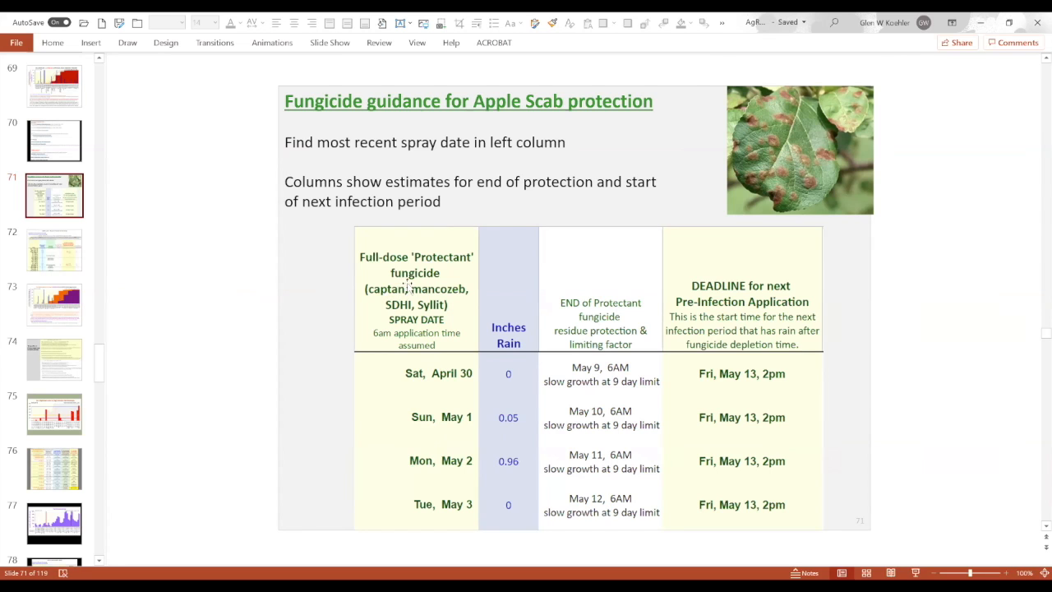
{"action": "mouse_move", "coordinate": [428, 295]}
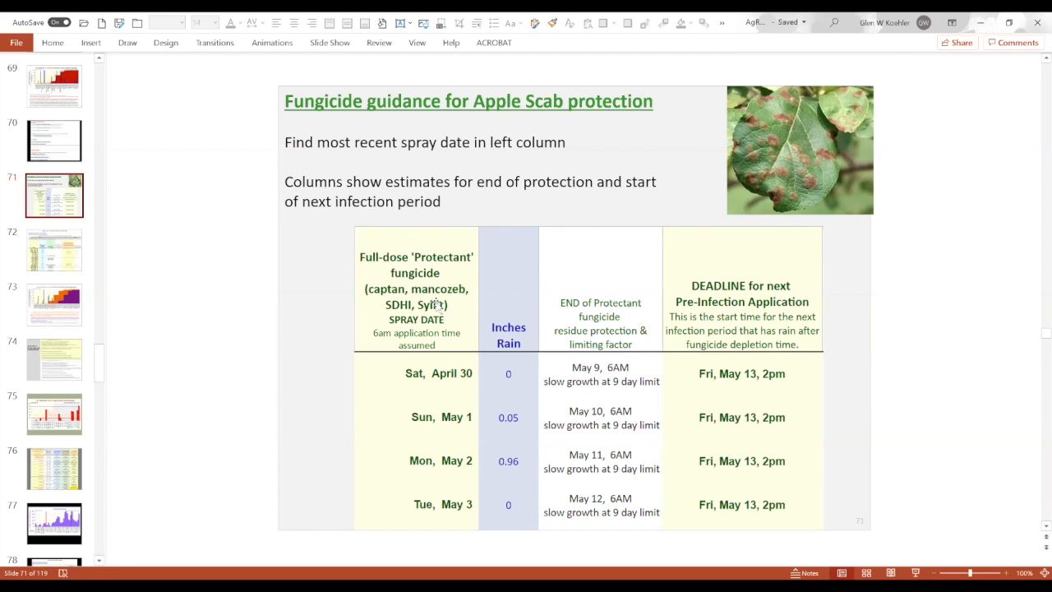
{"action": "mouse_move", "coordinate": [431, 333]}
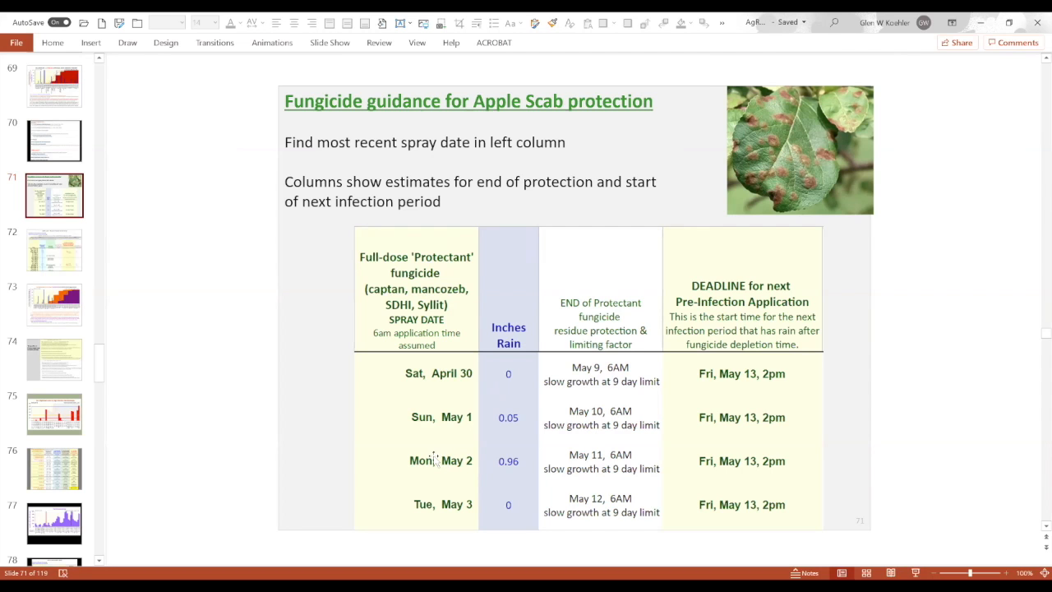
{"action": "mouse_move", "coordinate": [437, 459]}
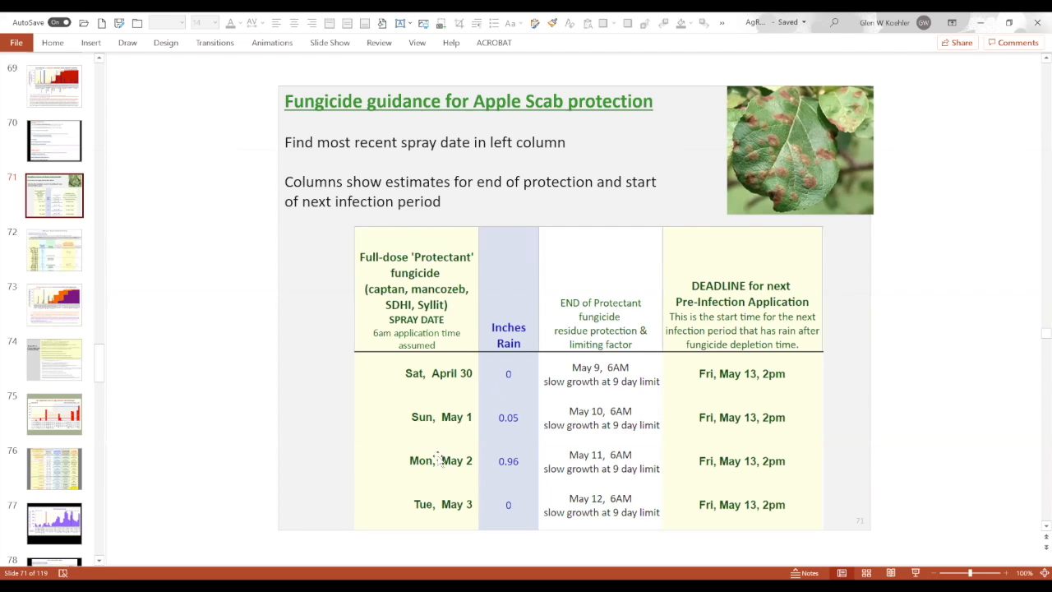
{"action": "mouse_move", "coordinate": [575, 459]}
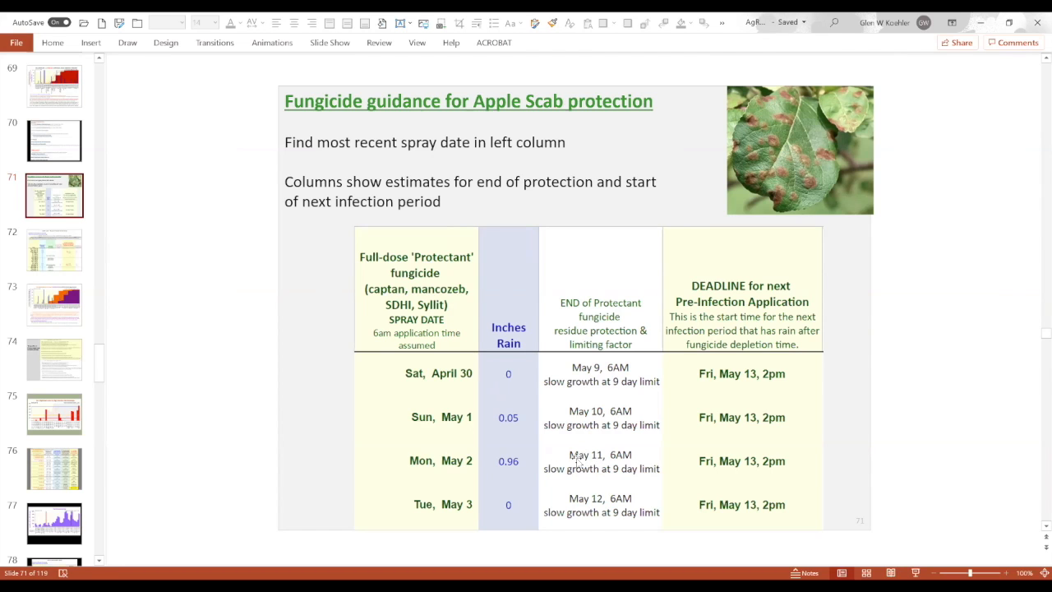
{"action": "mouse_move", "coordinate": [602, 458]}
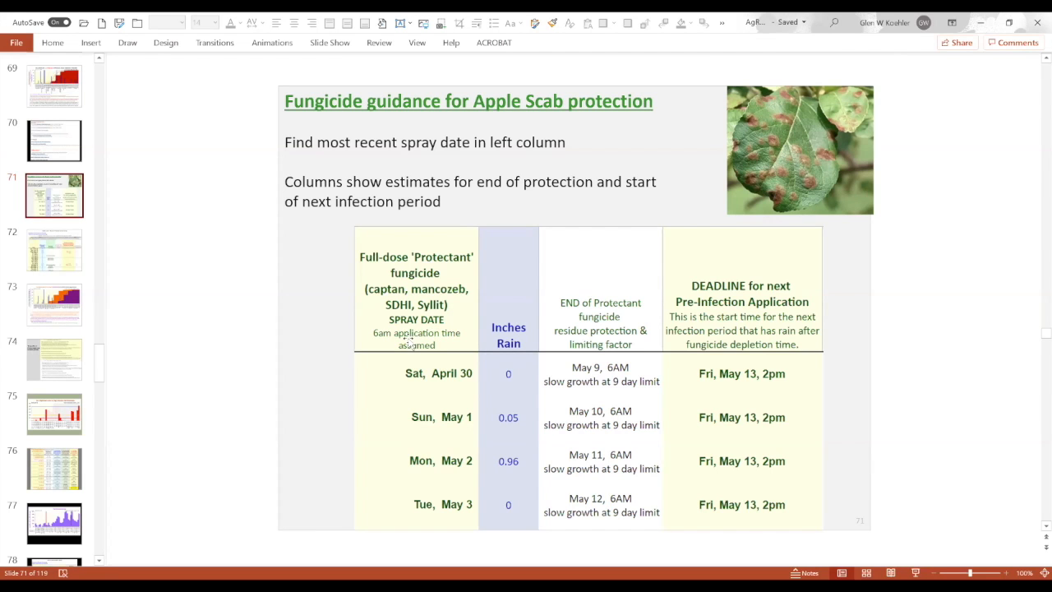
{"action": "mouse_move", "coordinate": [467, 452]}
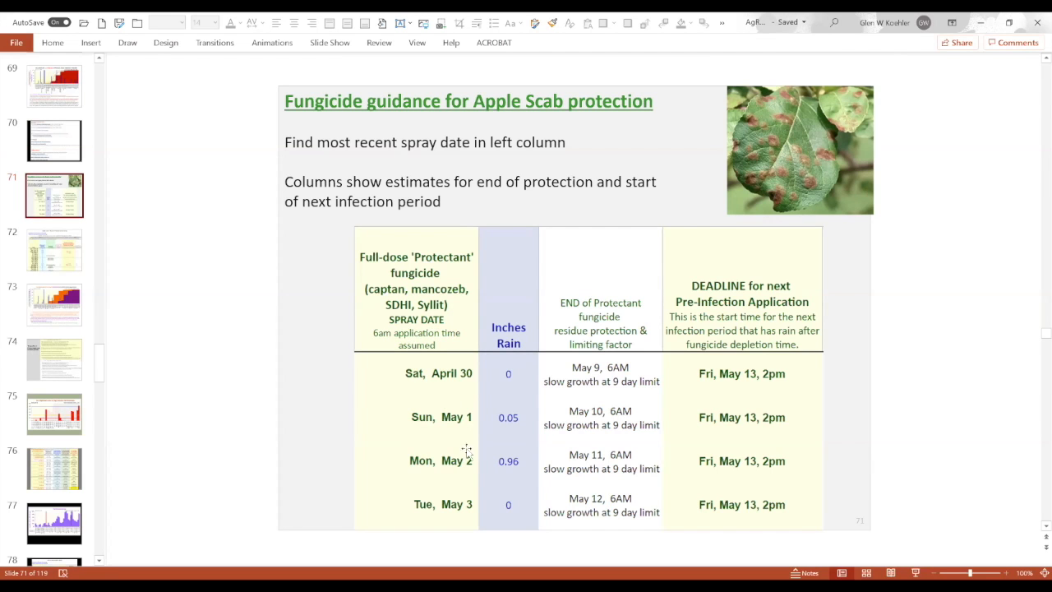
{"action": "mouse_move", "coordinate": [454, 511]}
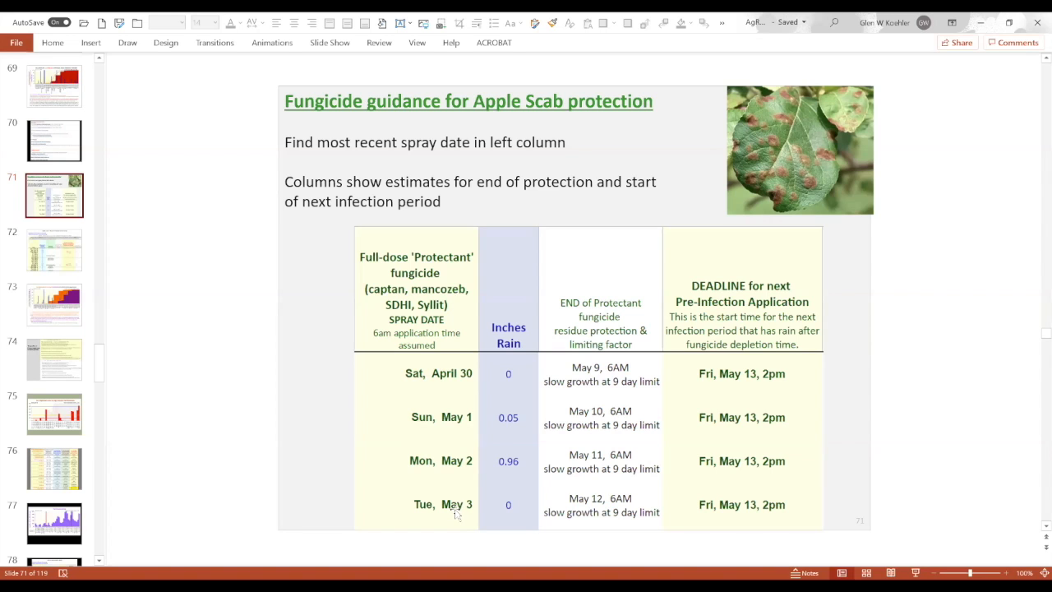
{"action": "mouse_move", "coordinate": [448, 459]}
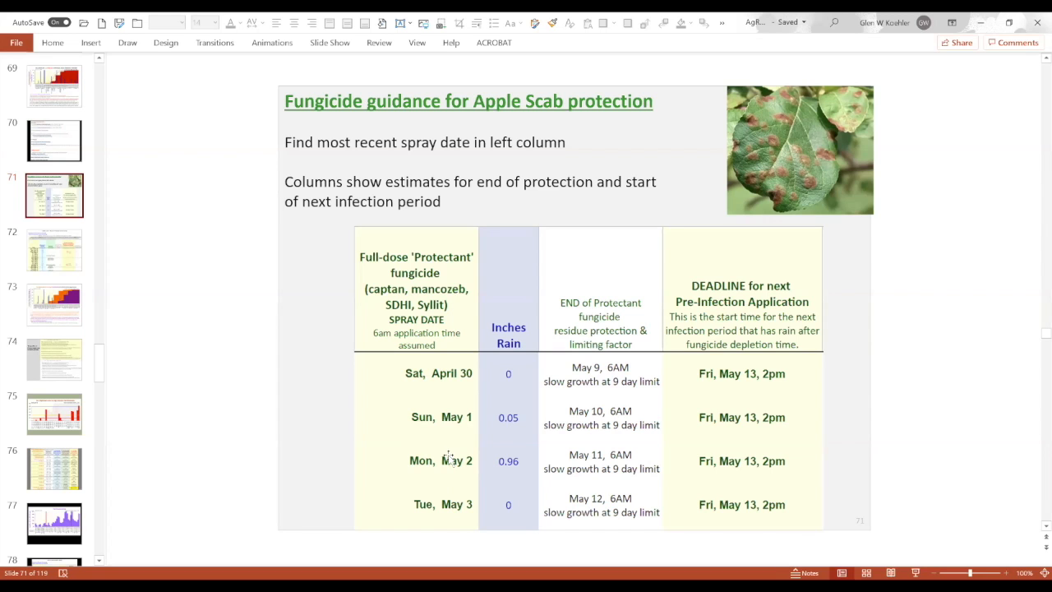
{"action": "mouse_move", "coordinate": [597, 475]}
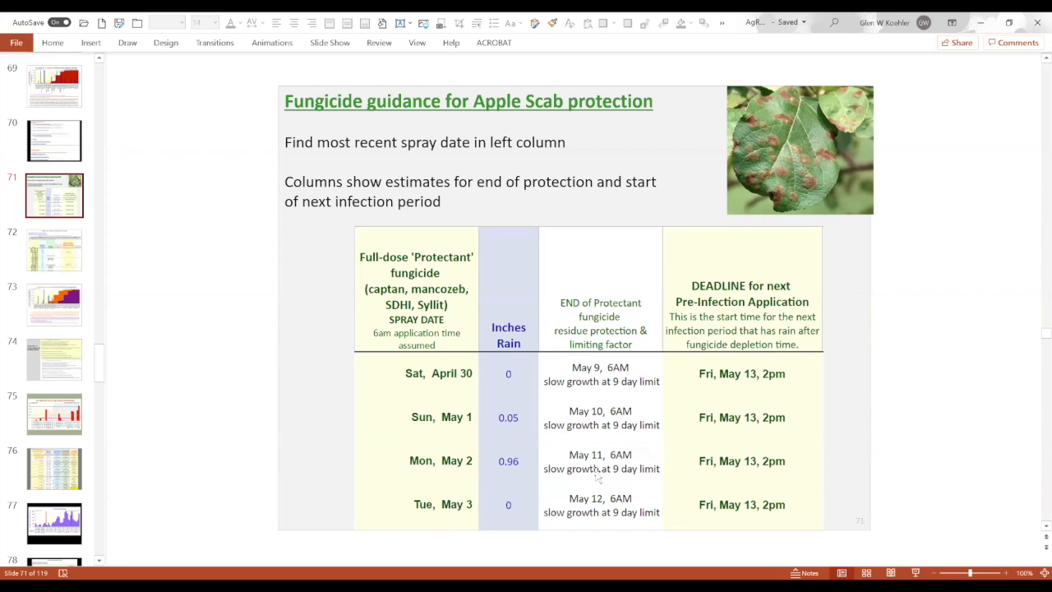
{"action": "mouse_move", "coordinate": [539, 467]}
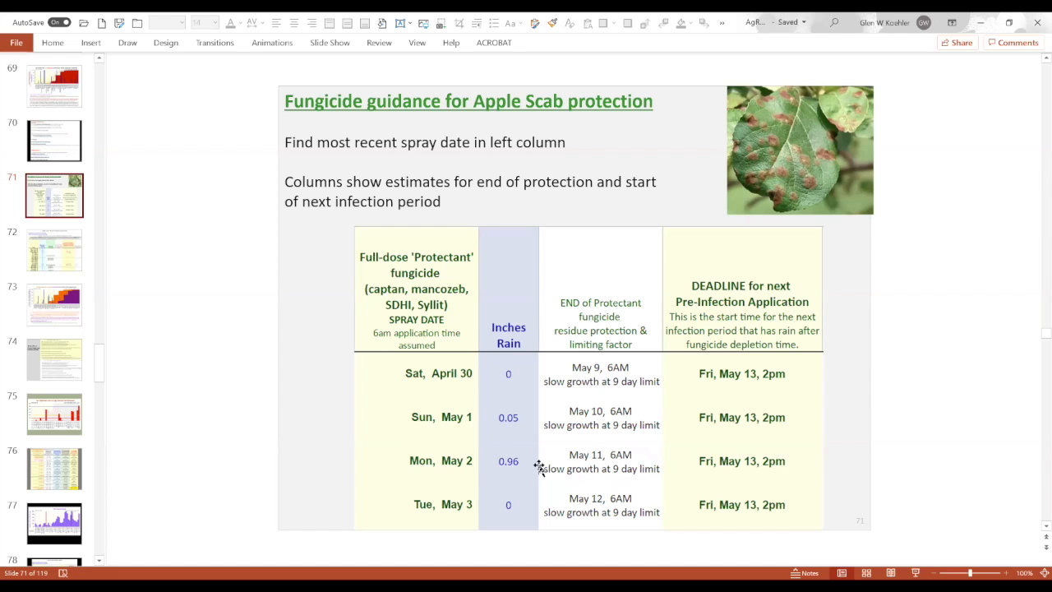
{"action": "mouse_move", "coordinate": [653, 468]}
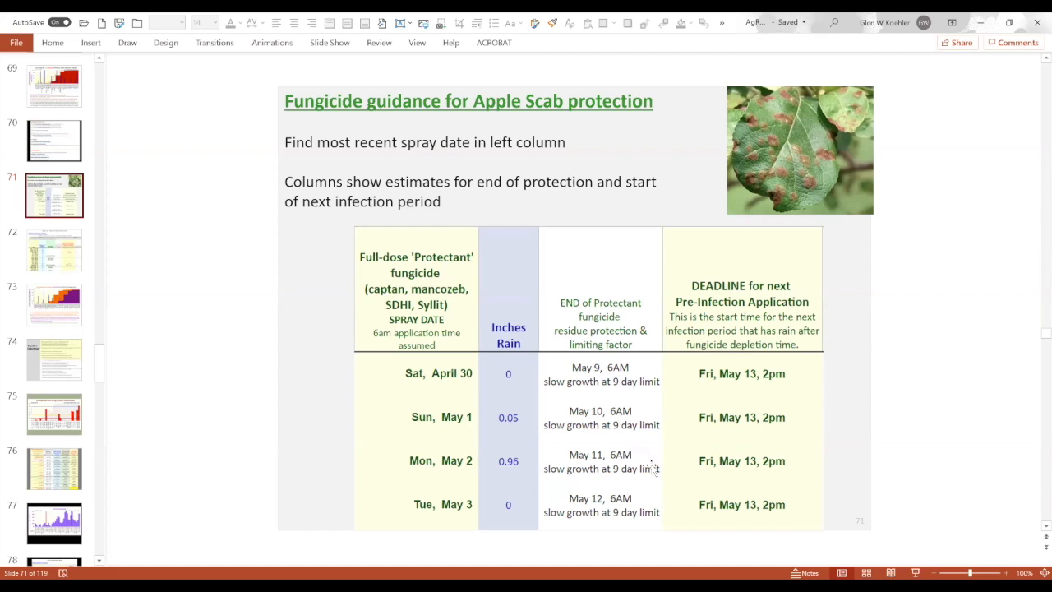
{"action": "mouse_move", "coordinate": [729, 462]}
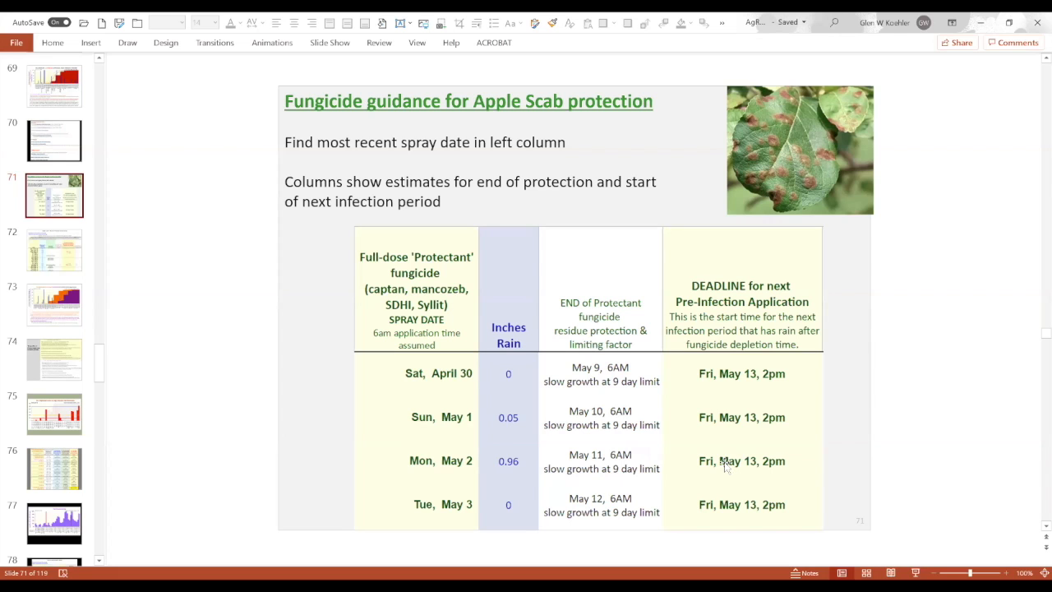
{"action": "mouse_move", "coordinate": [726, 460]}
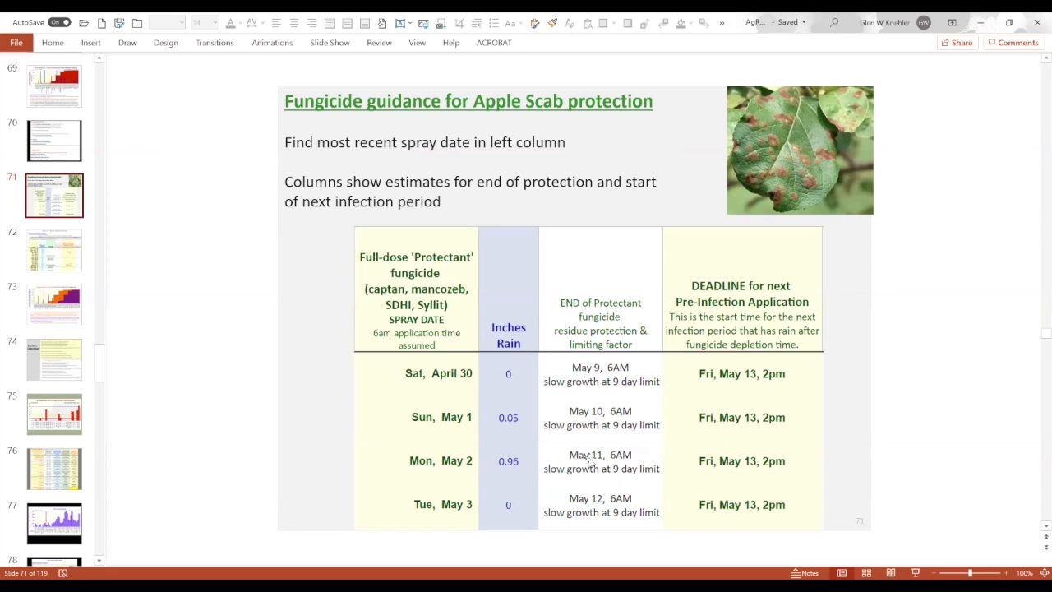
{"action": "mouse_move", "coordinate": [606, 462]}
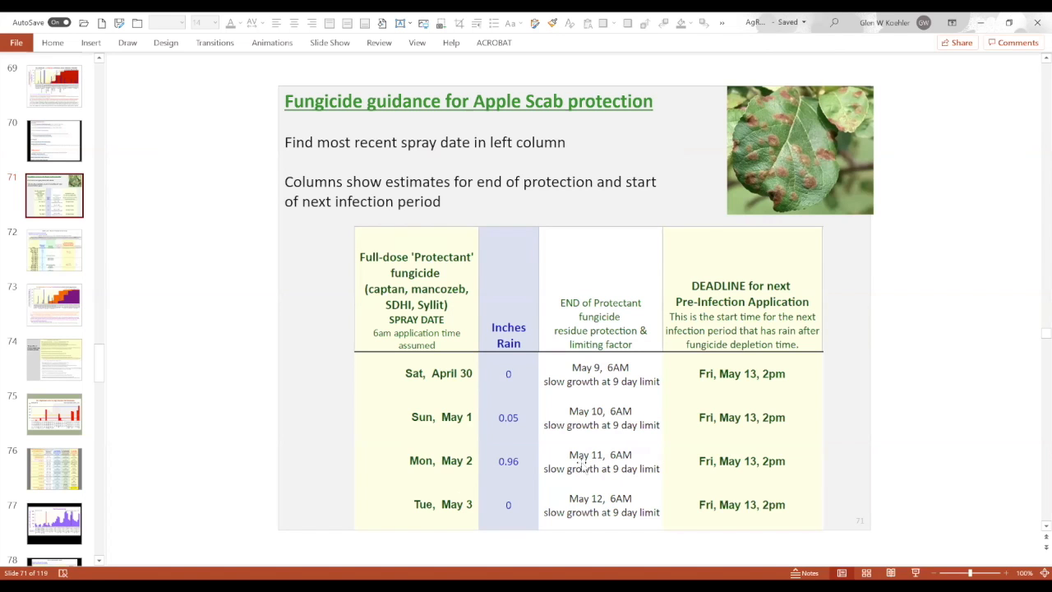
{"action": "mouse_move", "coordinate": [598, 464]}
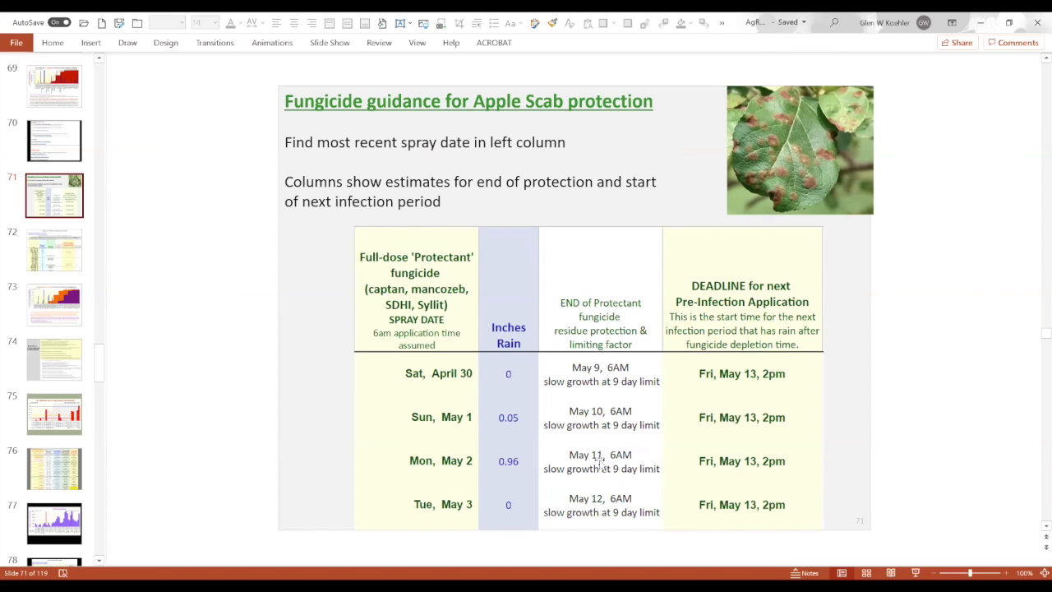
Step: Show slide 72, the Belchertown MA primary apple scab infection ratings table
{"action": "left_click", "coordinate": [53, 250]}
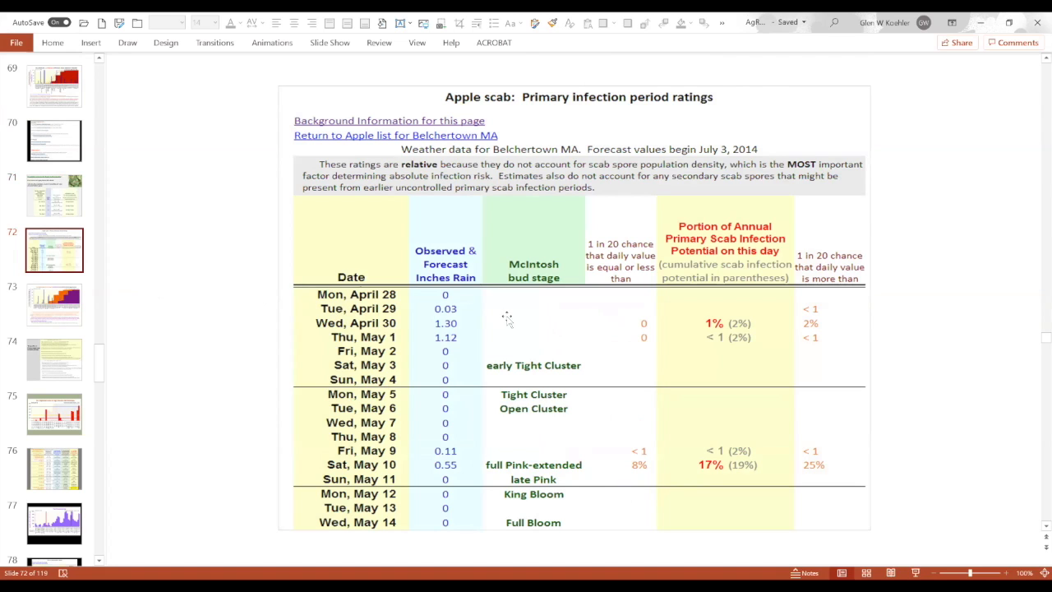
{"action": "mouse_move", "coordinate": [496, 320]}
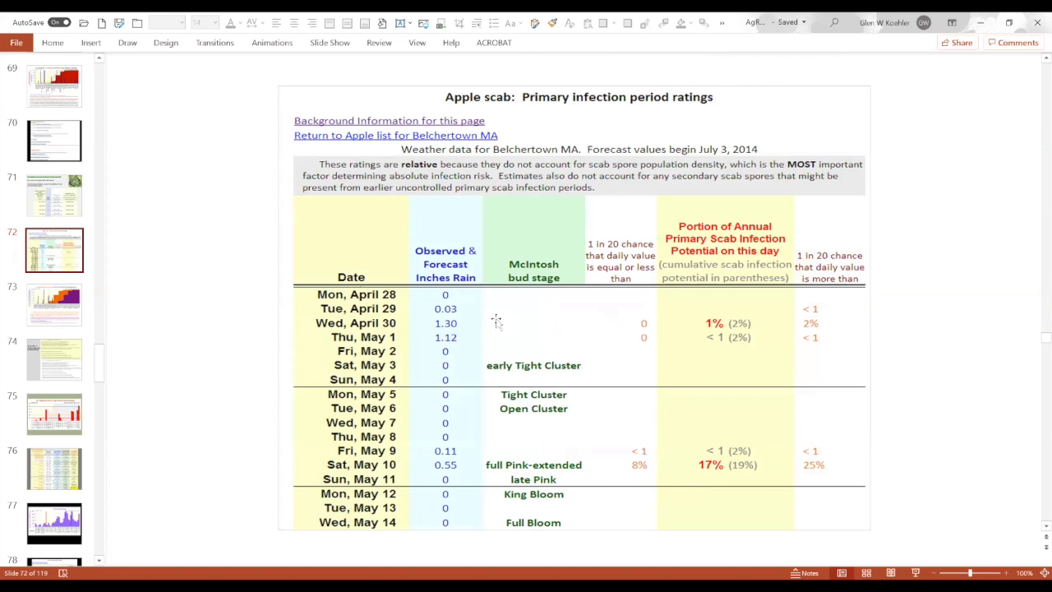
{"action": "mouse_move", "coordinate": [530, 335]}
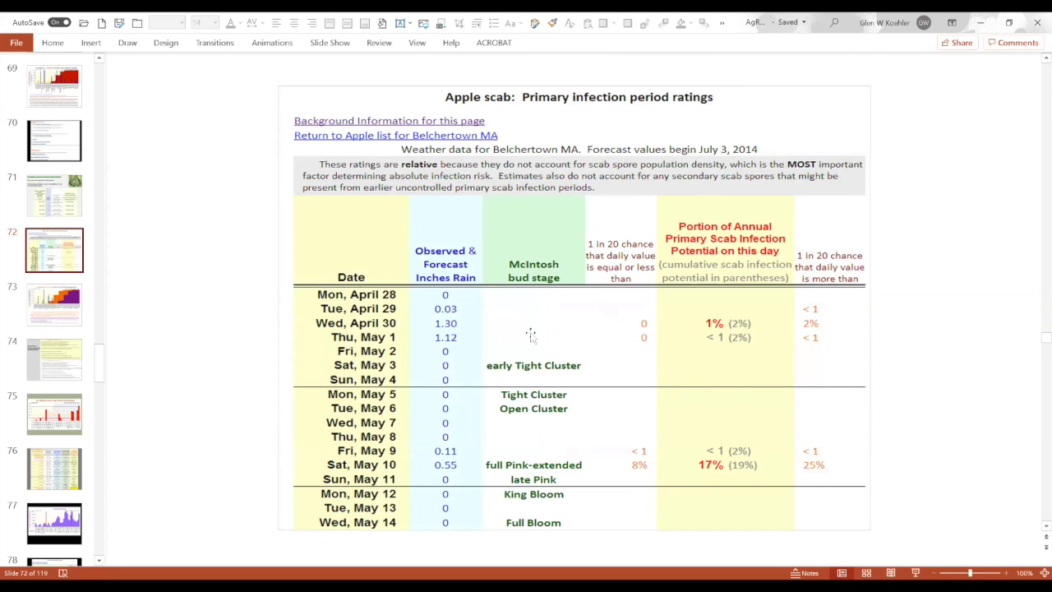
{"action": "mouse_move", "coordinate": [565, 410]}
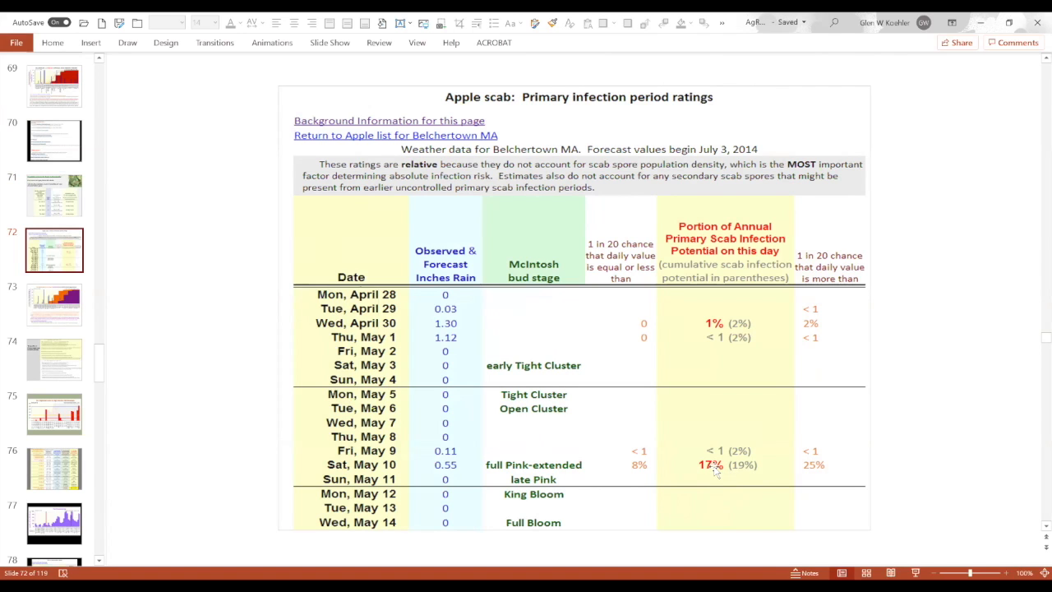
{"action": "mouse_move", "coordinate": [705, 467]}
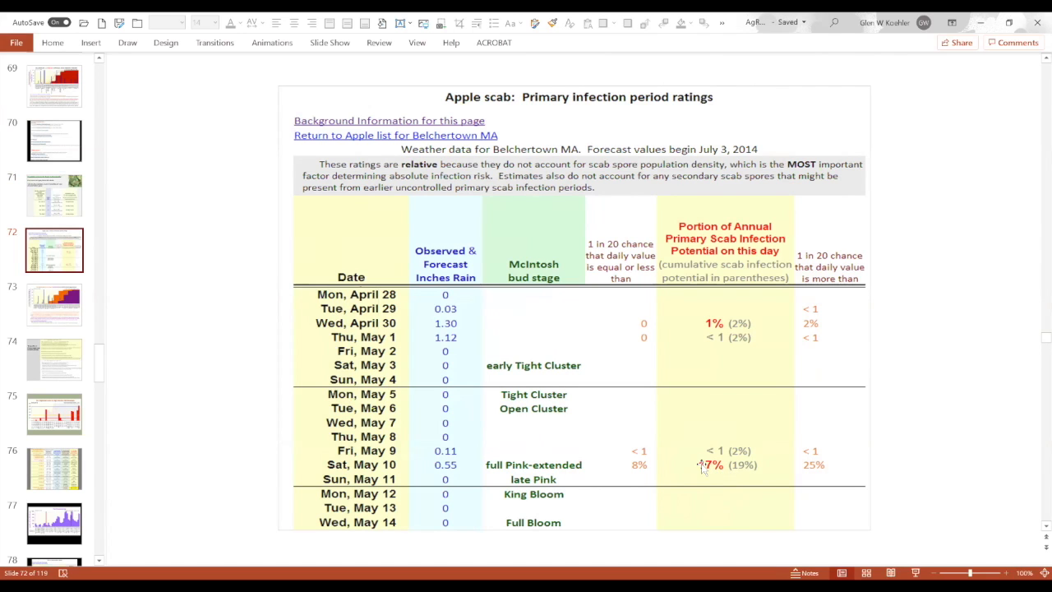
{"action": "mouse_move", "coordinate": [713, 469]}
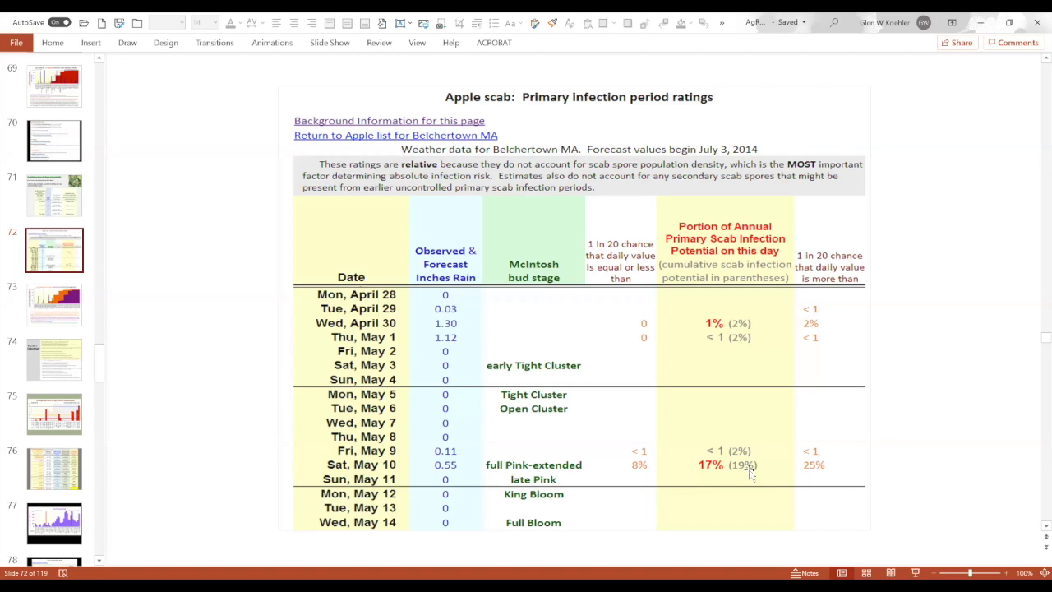
{"action": "mouse_move", "coordinate": [708, 468]}
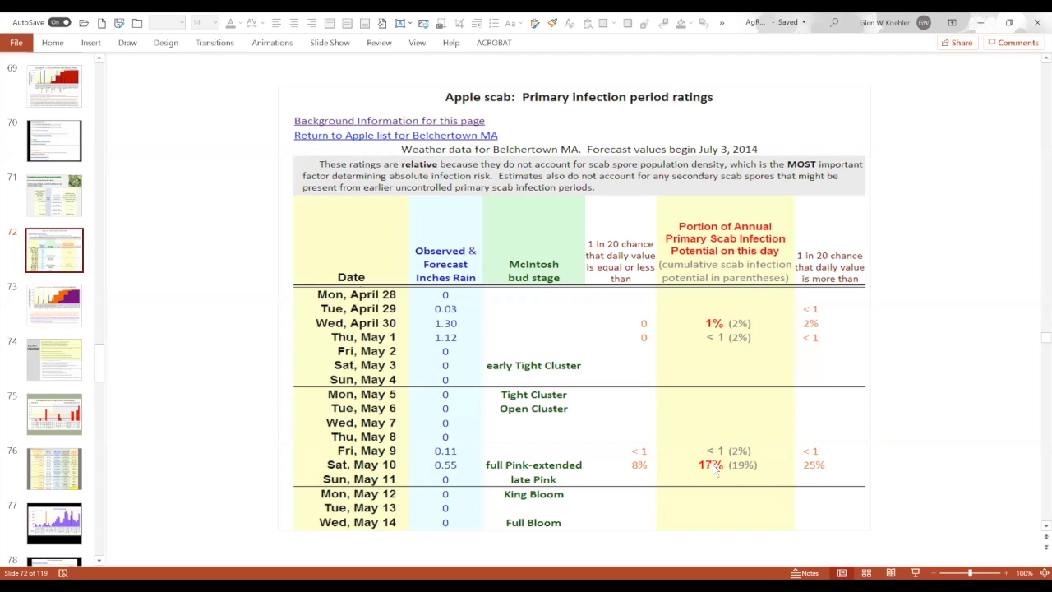
{"action": "mouse_move", "coordinate": [377, 464]}
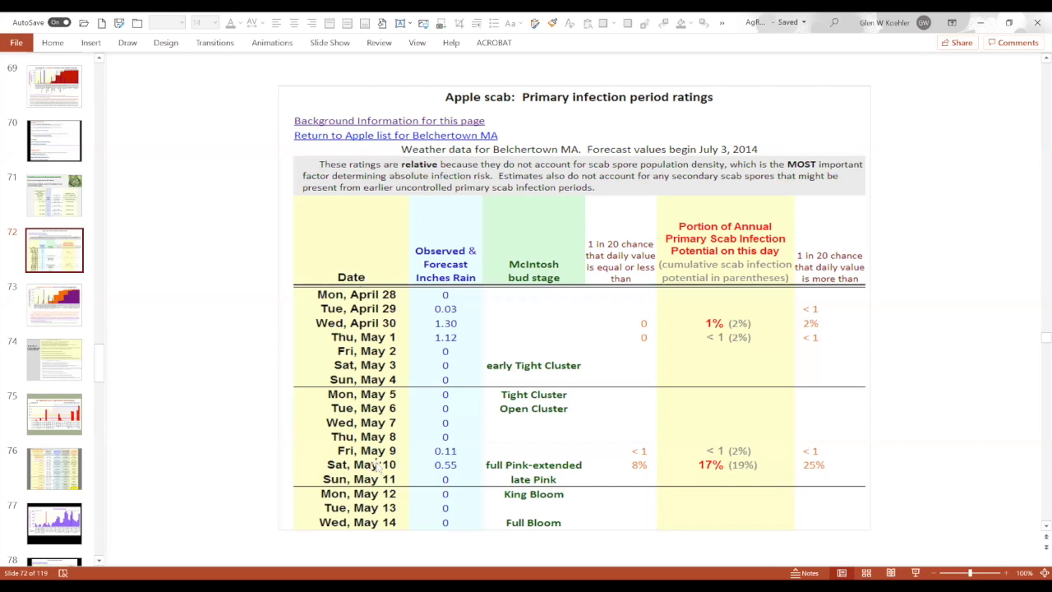
{"action": "mouse_move", "coordinate": [710, 469]}
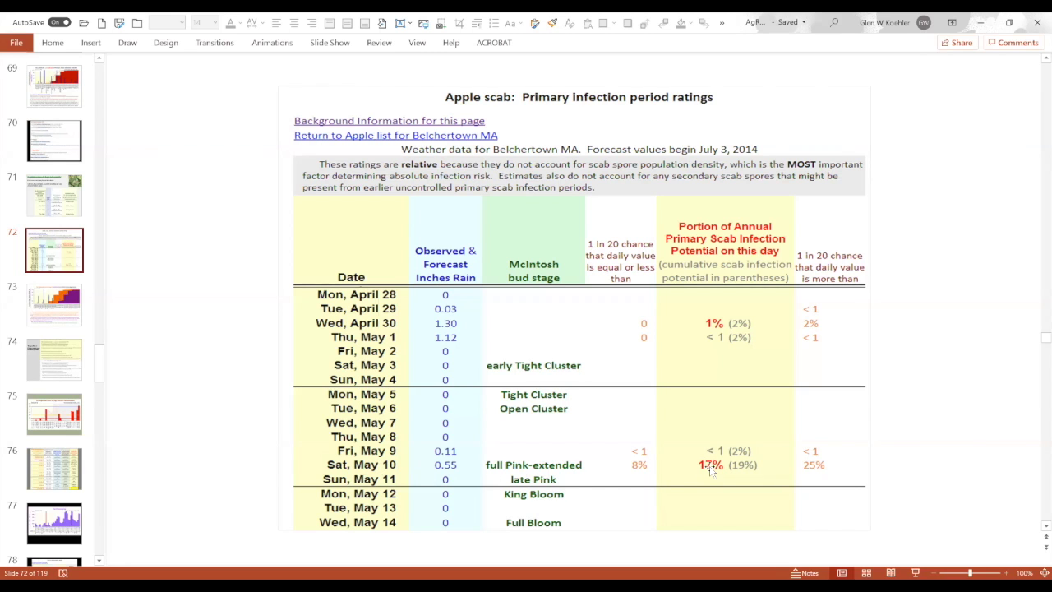
Step: Show slide 73, the Belchertown MA first- and second-generation scab lesion appearance chart
{"action": "left_click", "coordinate": [53, 304]}
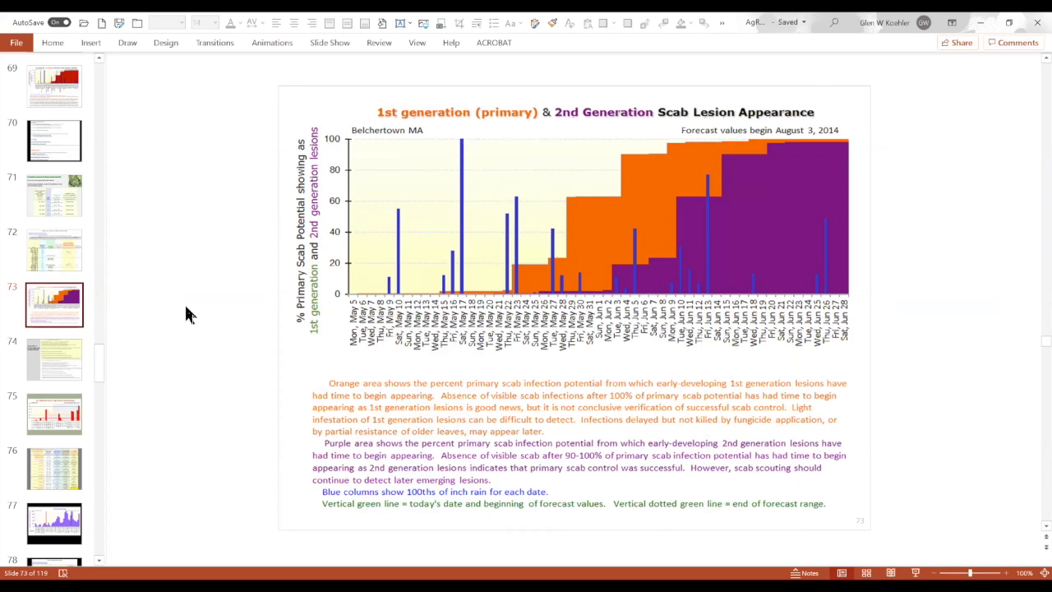
{"action": "mouse_move", "coordinate": [195, 317]}
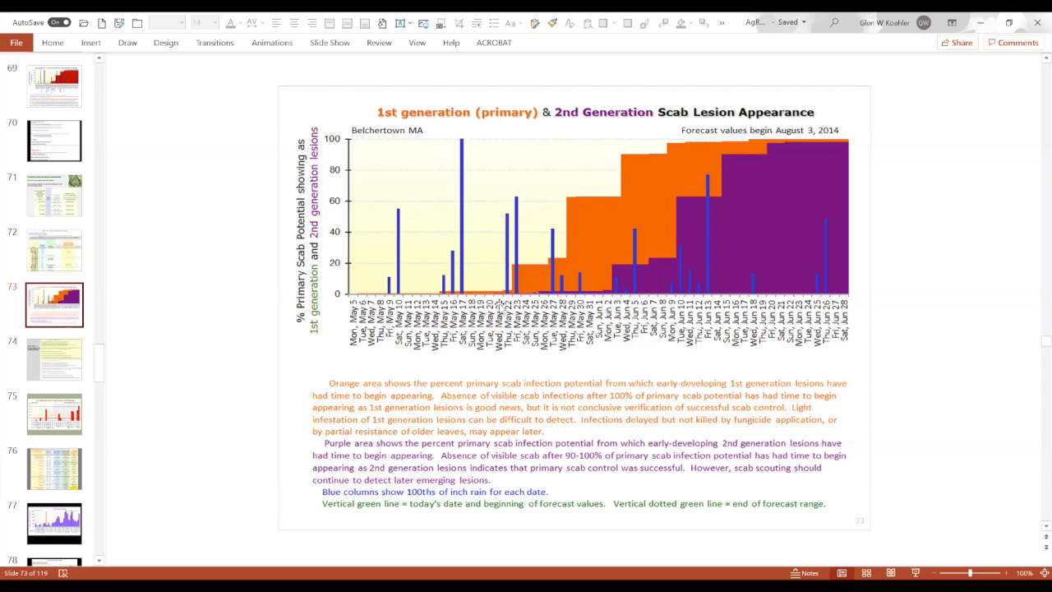
{"action": "mouse_move", "coordinate": [483, 297]}
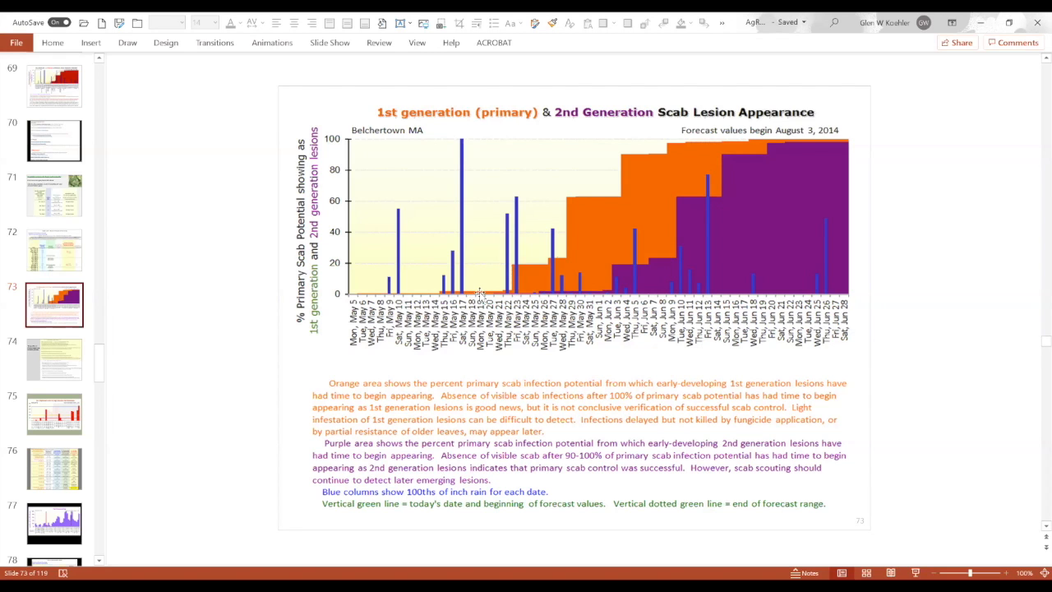
{"action": "mouse_move", "coordinate": [460, 296]}
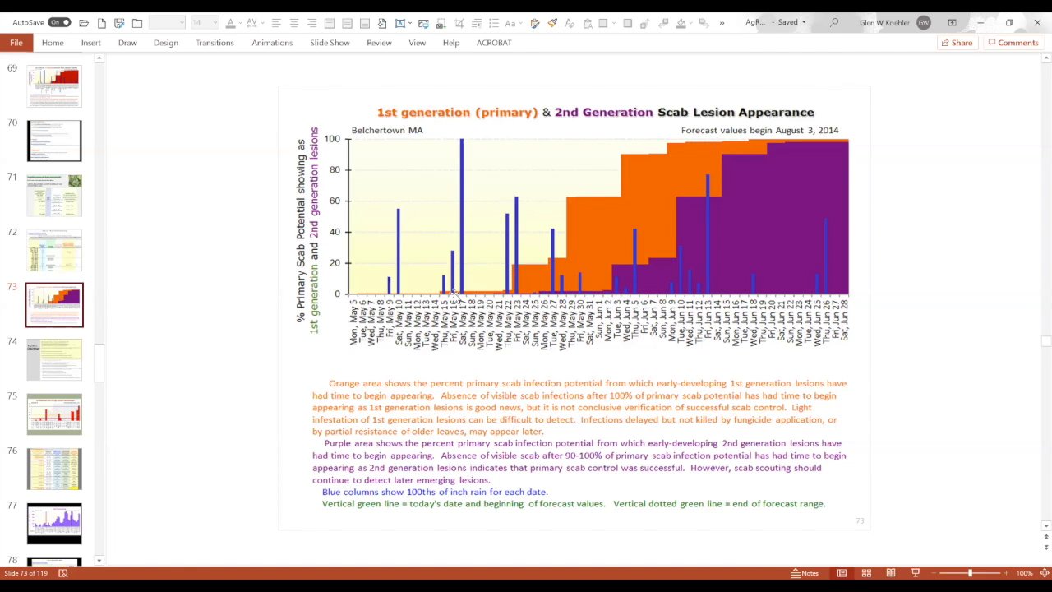
{"action": "mouse_move", "coordinate": [526, 280]}
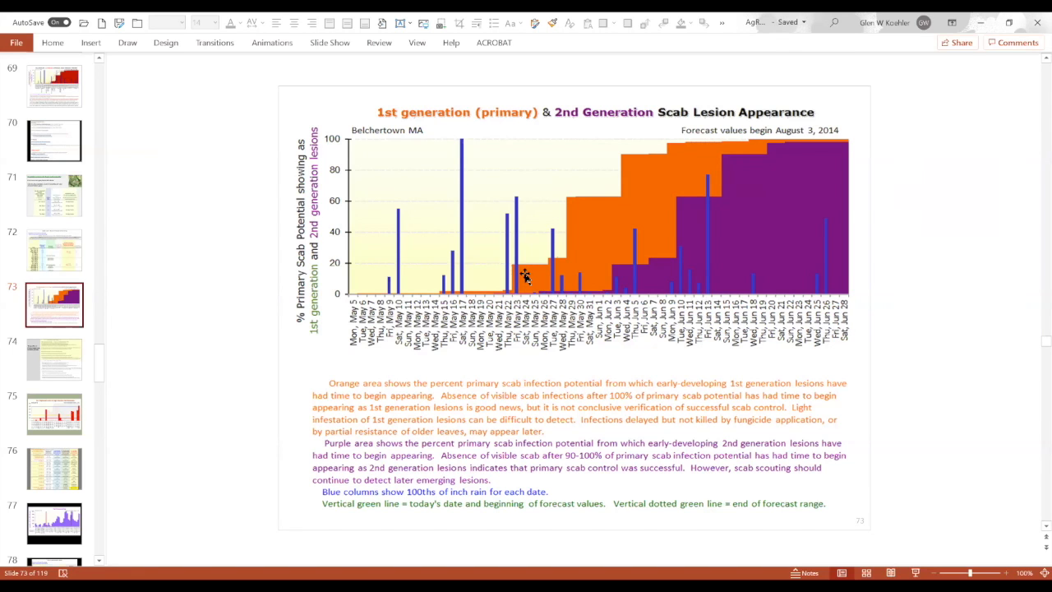
{"action": "mouse_move", "coordinate": [566, 215]}
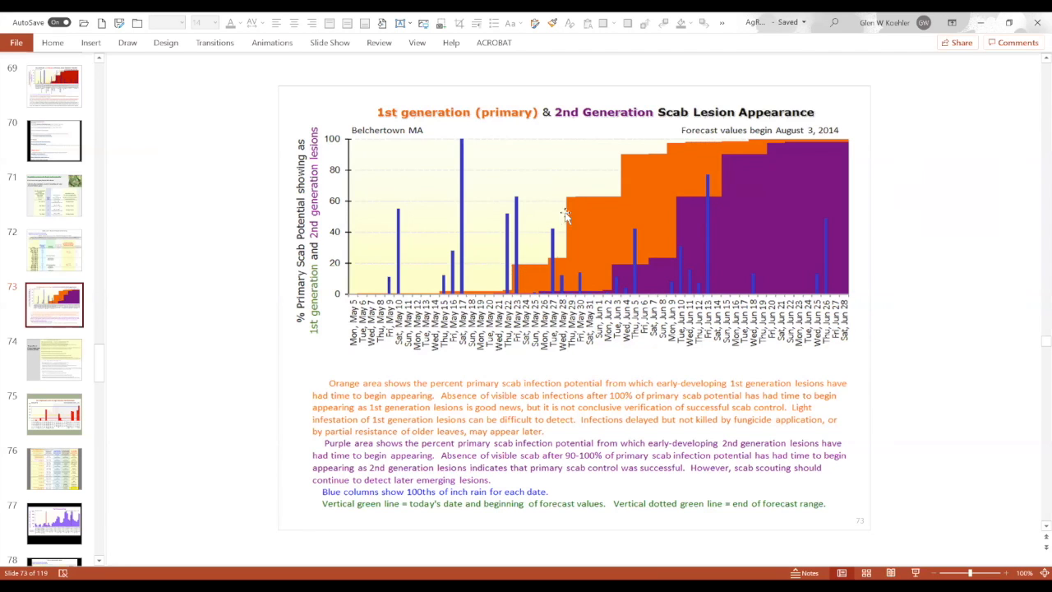
{"action": "mouse_move", "coordinate": [588, 230]}
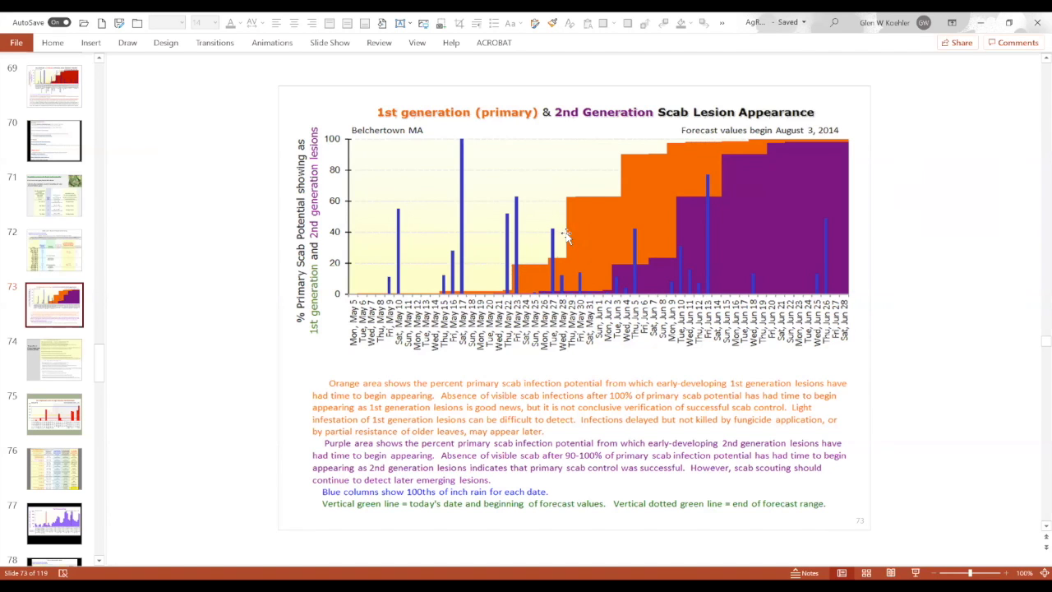
{"action": "mouse_move", "coordinate": [578, 232]}
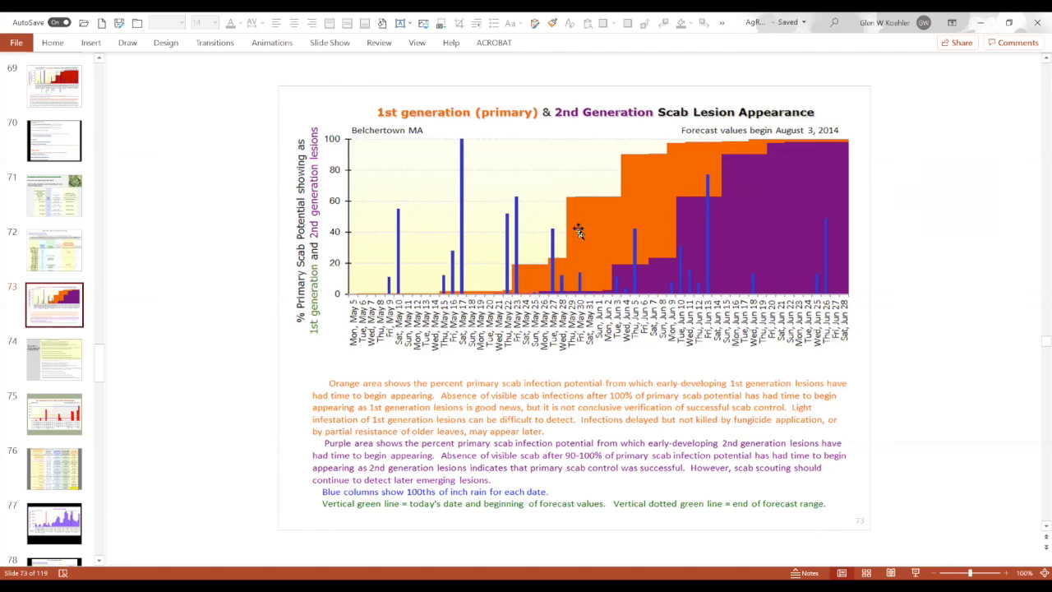
{"action": "mouse_move", "coordinate": [622, 180]}
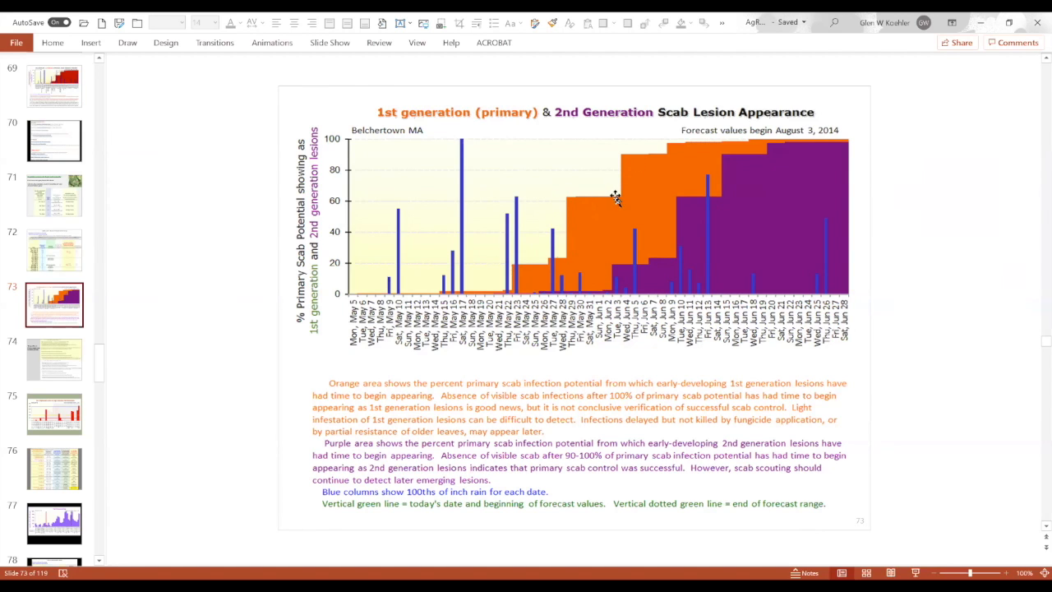
{"action": "mouse_move", "coordinate": [619, 168]}
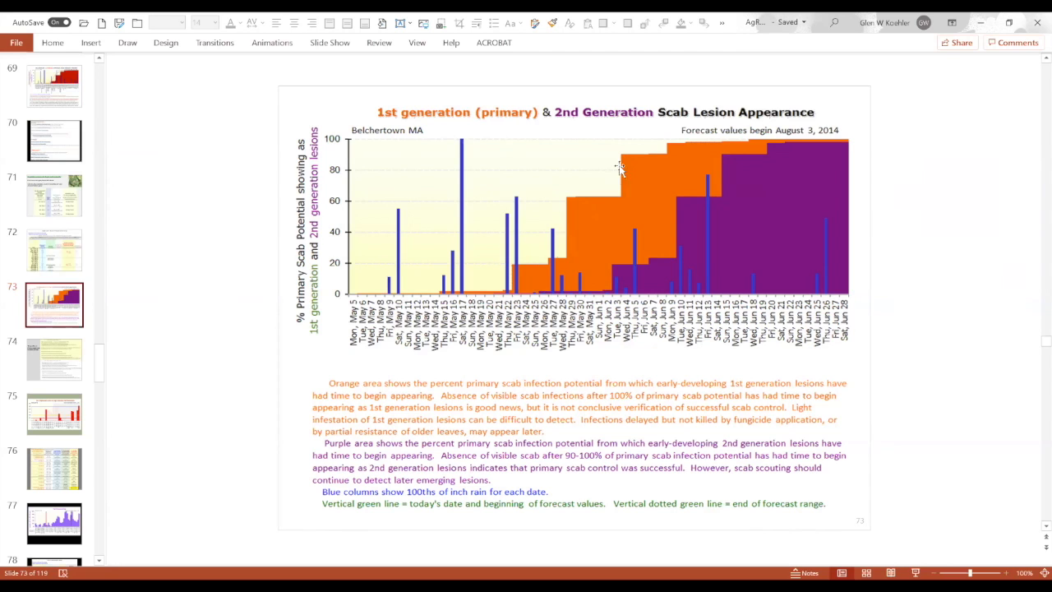
{"action": "mouse_move", "coordinate": [608, 213]}
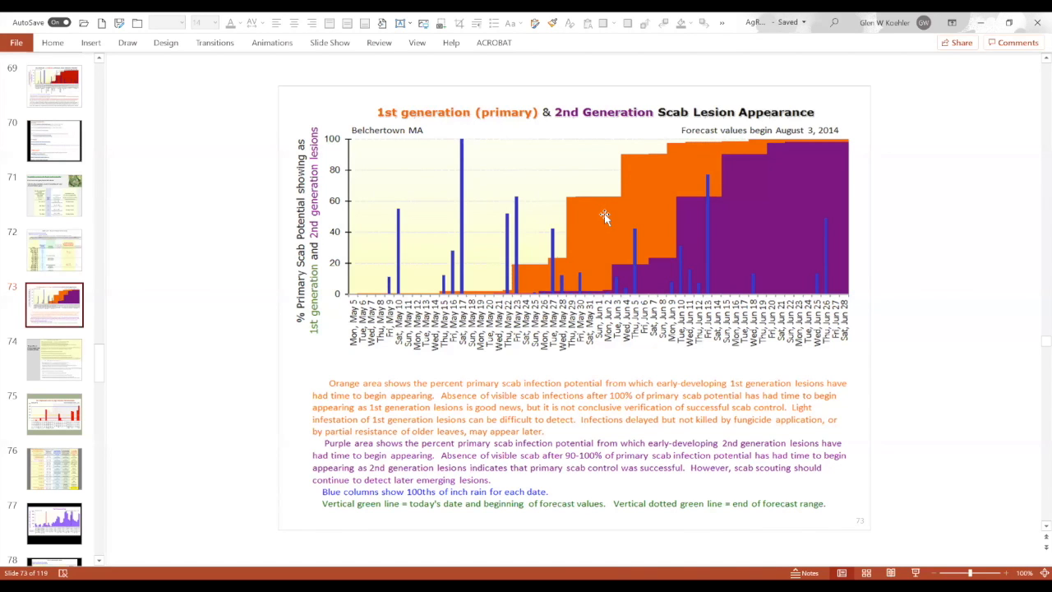
{"action": "mouse_move", "coordinate": [621, 230]}
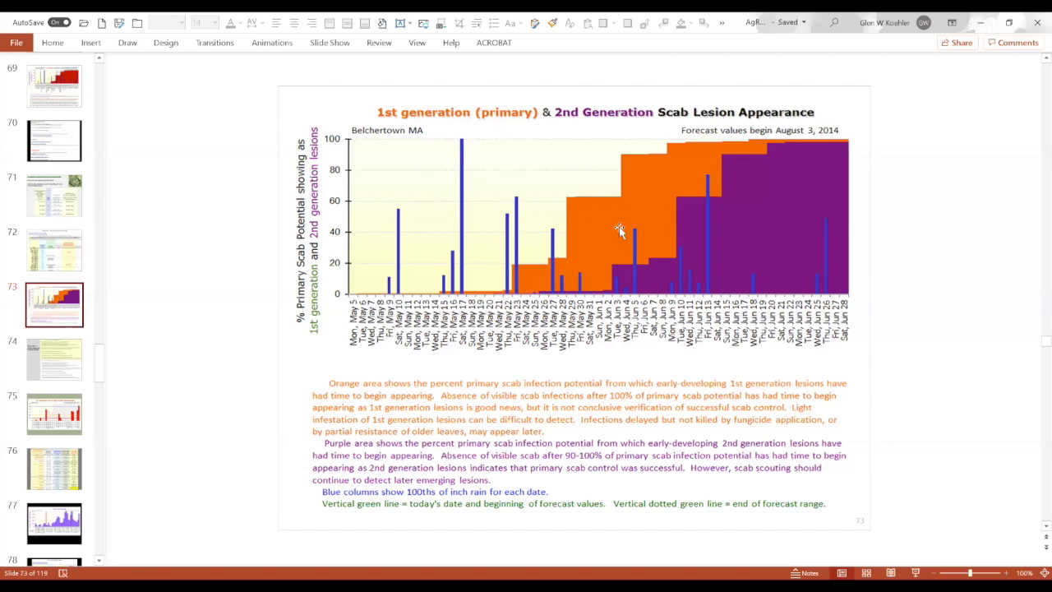
{"action": "mouse_move", "coordinate": [675, 147]}
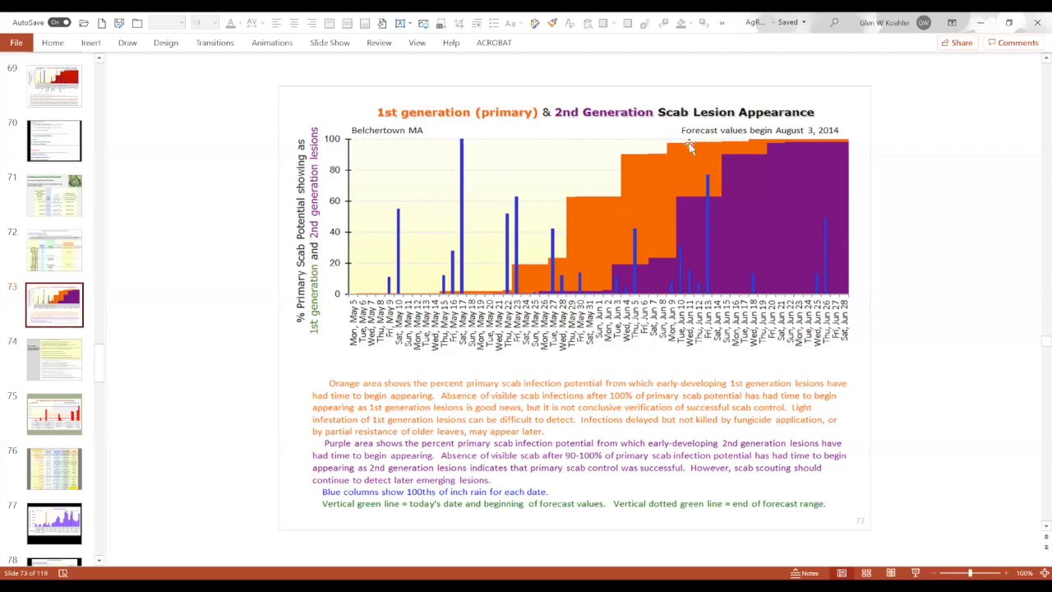
{"action": "mouse_move", "coordinate": [689, 148]}
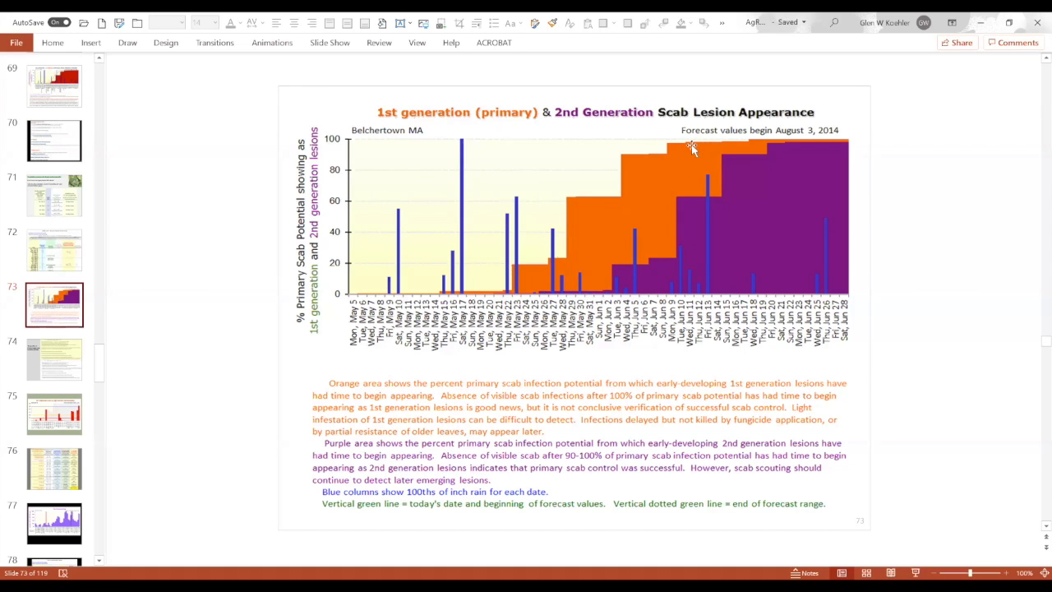
{"action": "mouse_move", "coordinate": [688, 148]}
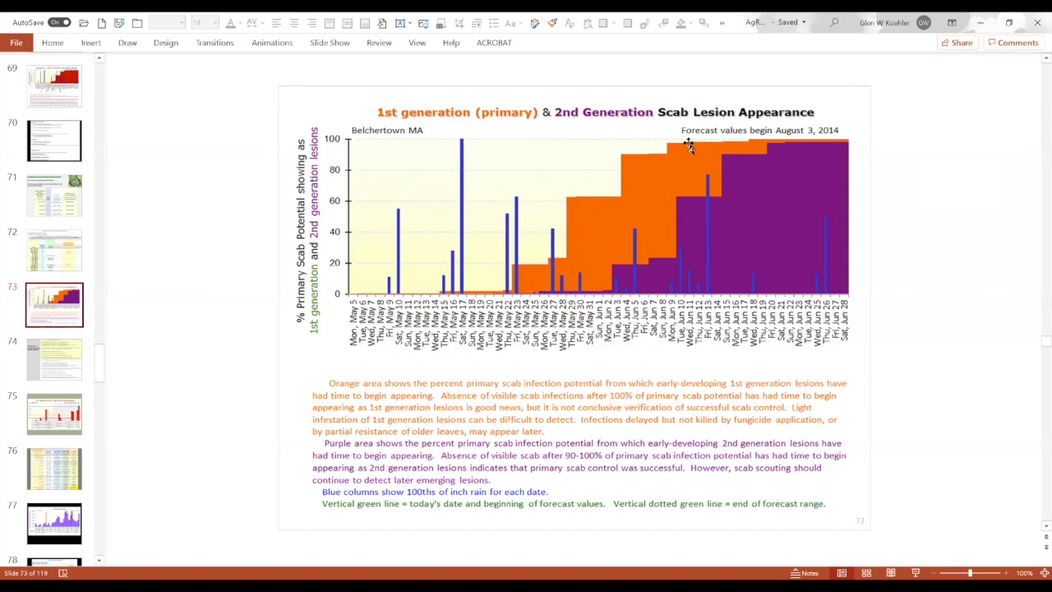
{"action": "mouse_move", "coordinate": [684, 146]}
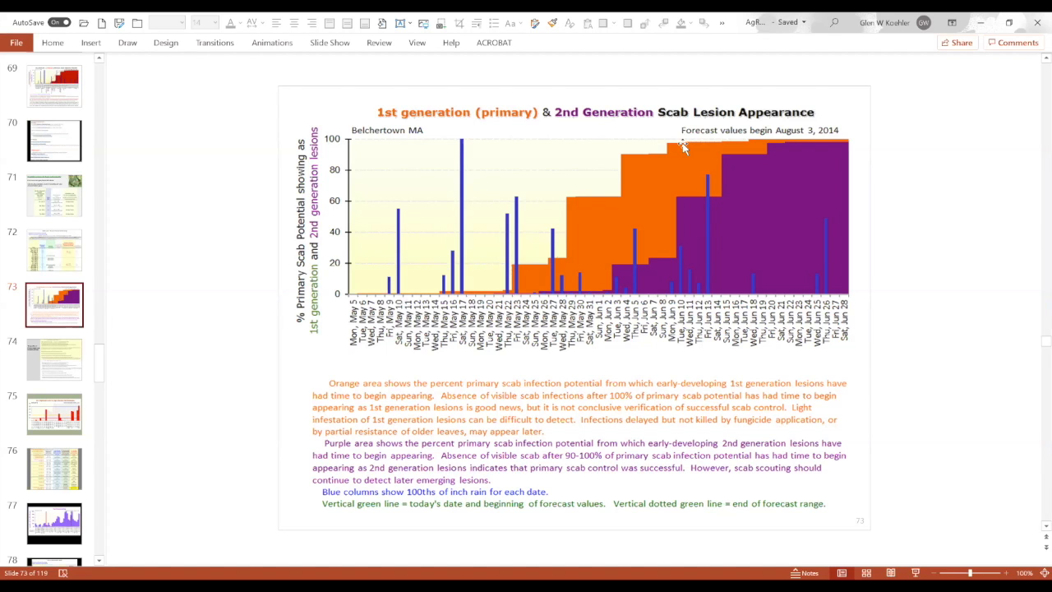
{"action": "mouse_move", "coordinate": [684, 148]}
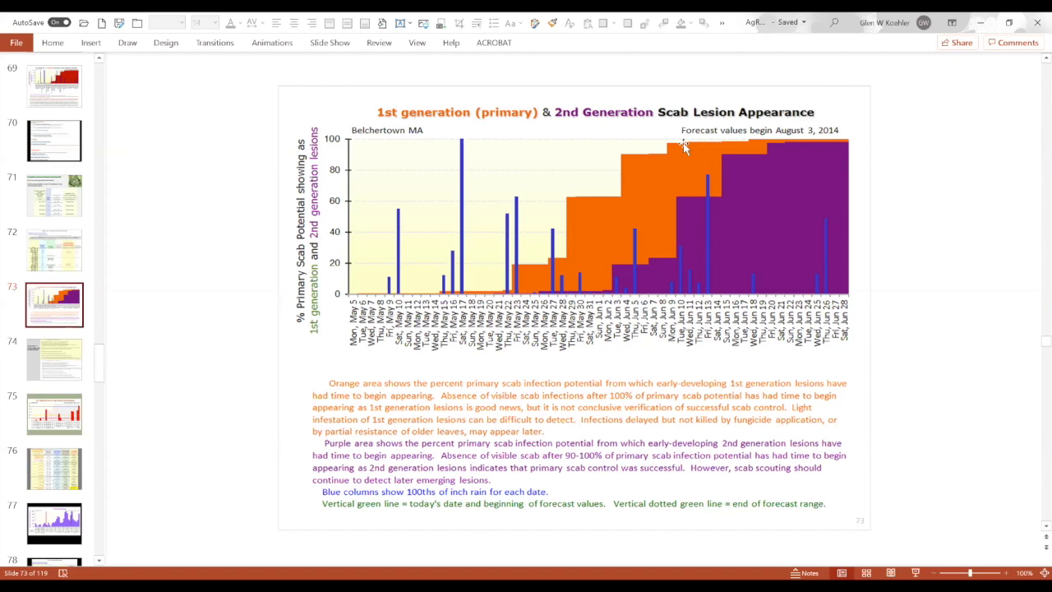
{"action": "mouse_move", "coordinate": [676, 158]}
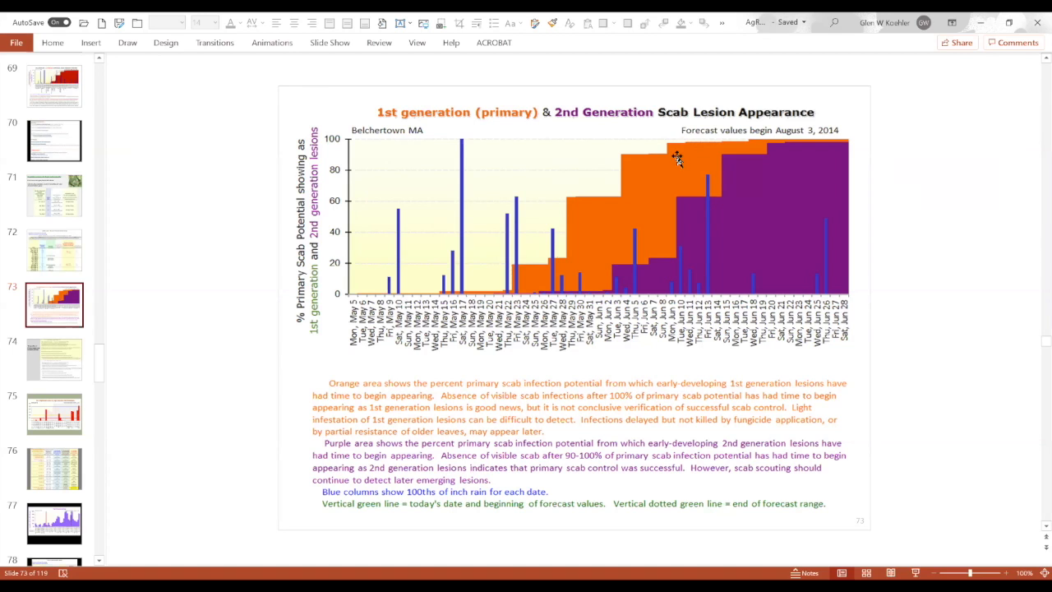
{"action": "mouse_move", "coordinate": [677, 148]}
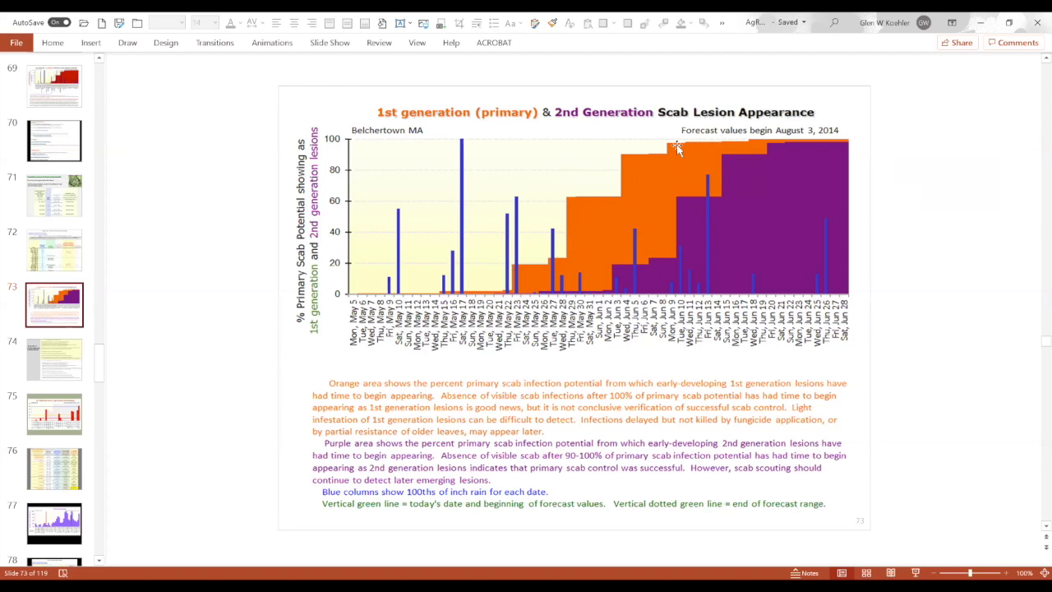
{"action": "mouse_move", "coordinate": [674, 161]}
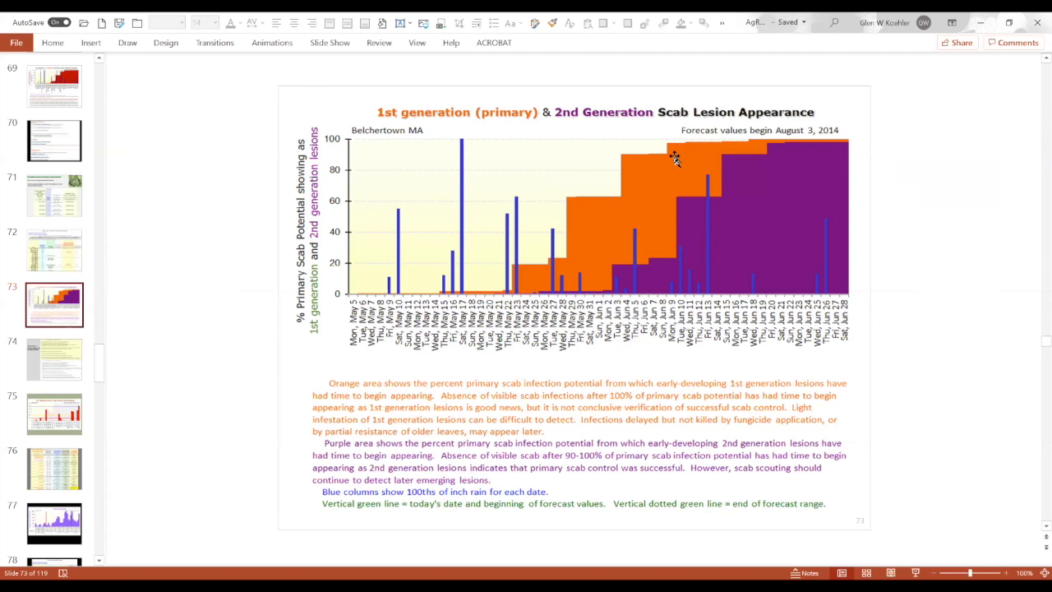
{"action": "mouse_move", "coordinate": [669, 184]}
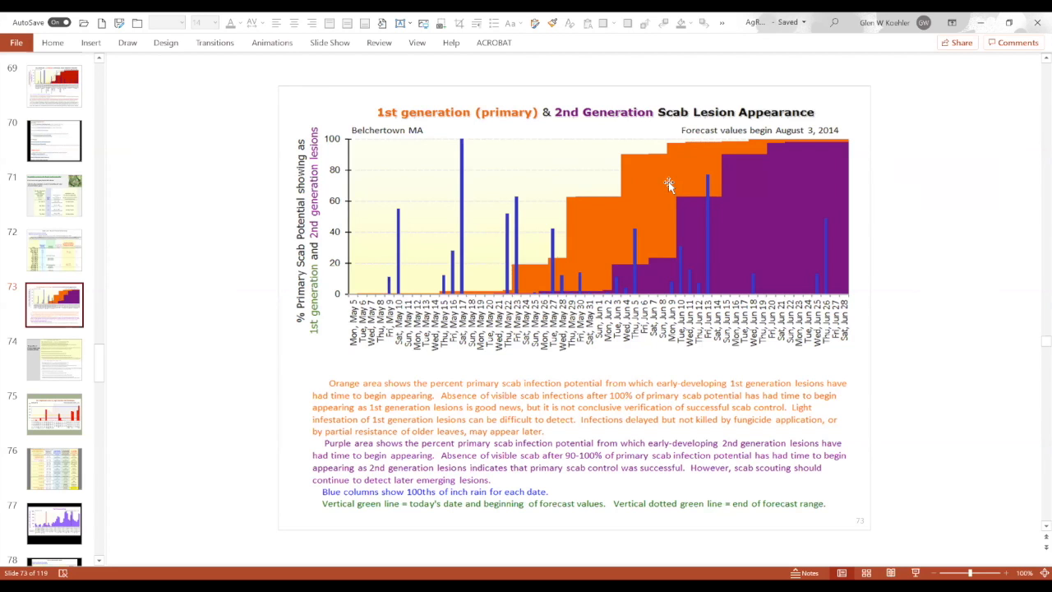
{"action": "mouse_move", "coordinate": [646, 154]}
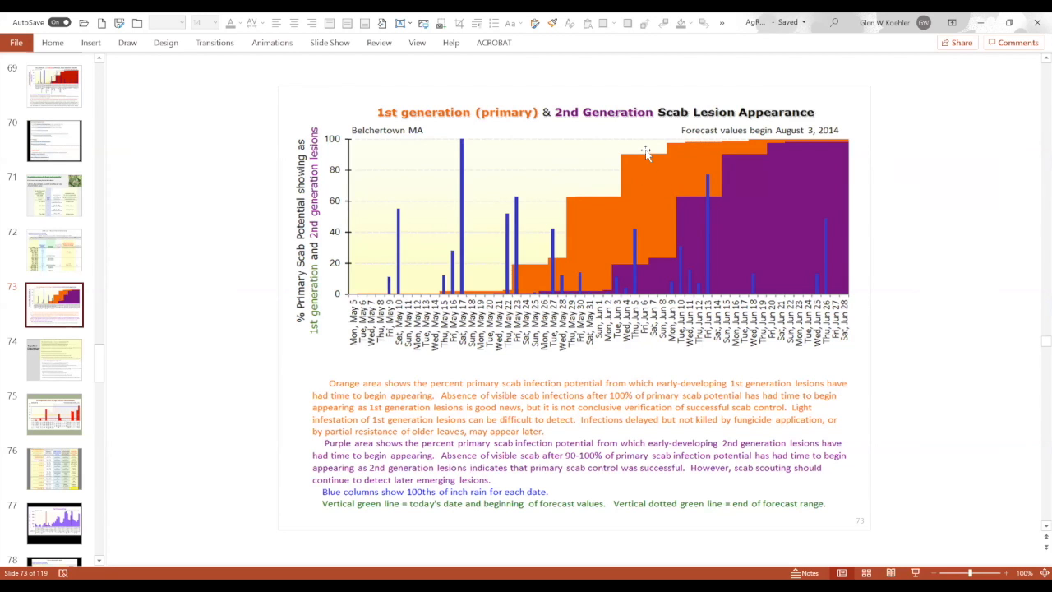
{"action": "mouse_move", "coordinate": [644, 157]}
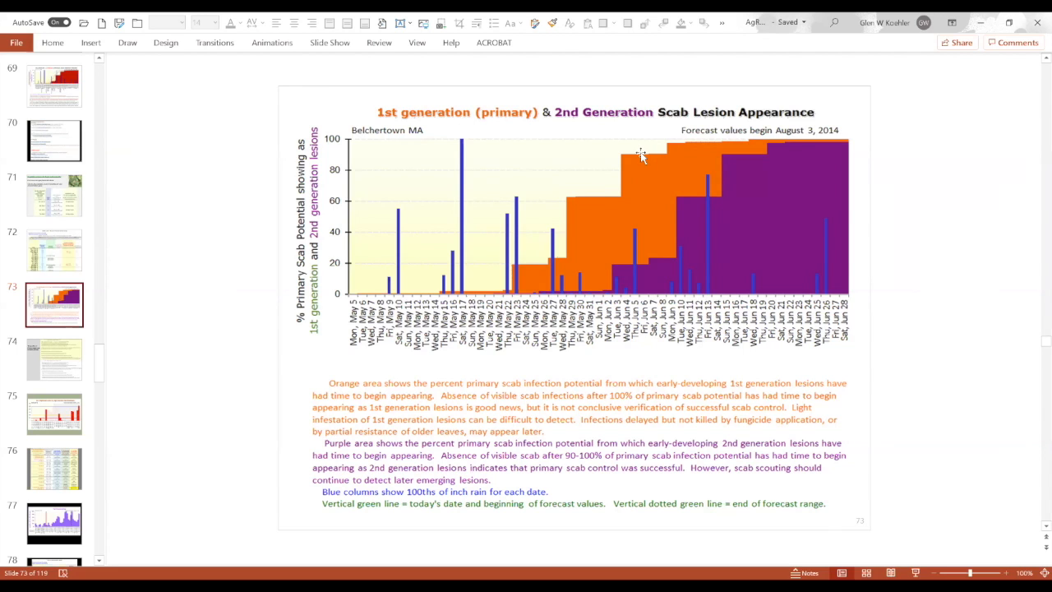
{"action": "mouse_move", "coordinate": [655, 154]}
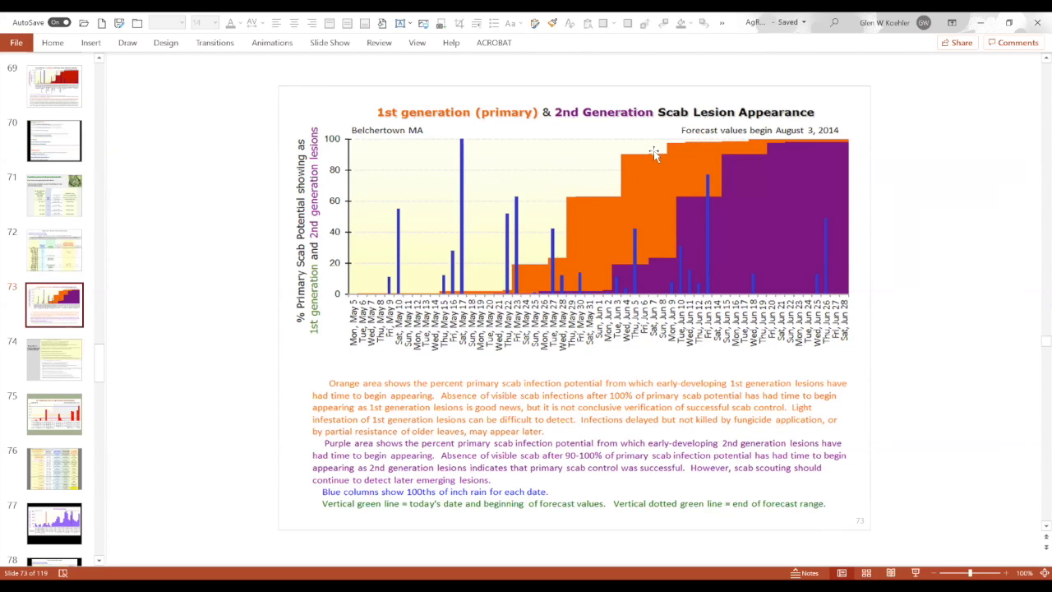
{"action": "mouse_move", "coordinate": [653, 157]}
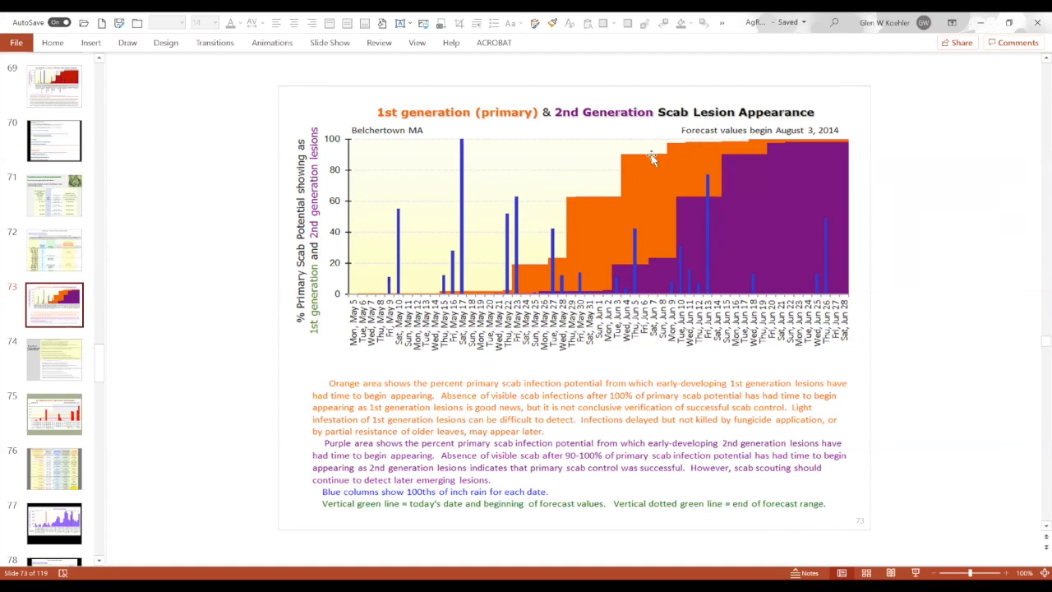
{"action": "mouse_move", "coordinate": [651, 170]}
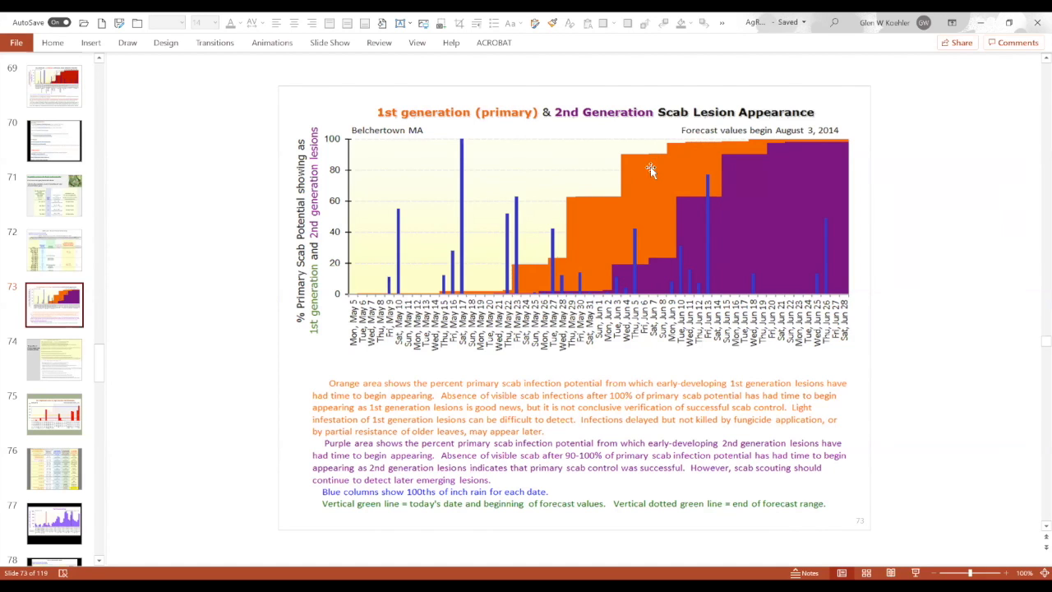
{"action": "mouse_move", "coordinate": [692, 212]}
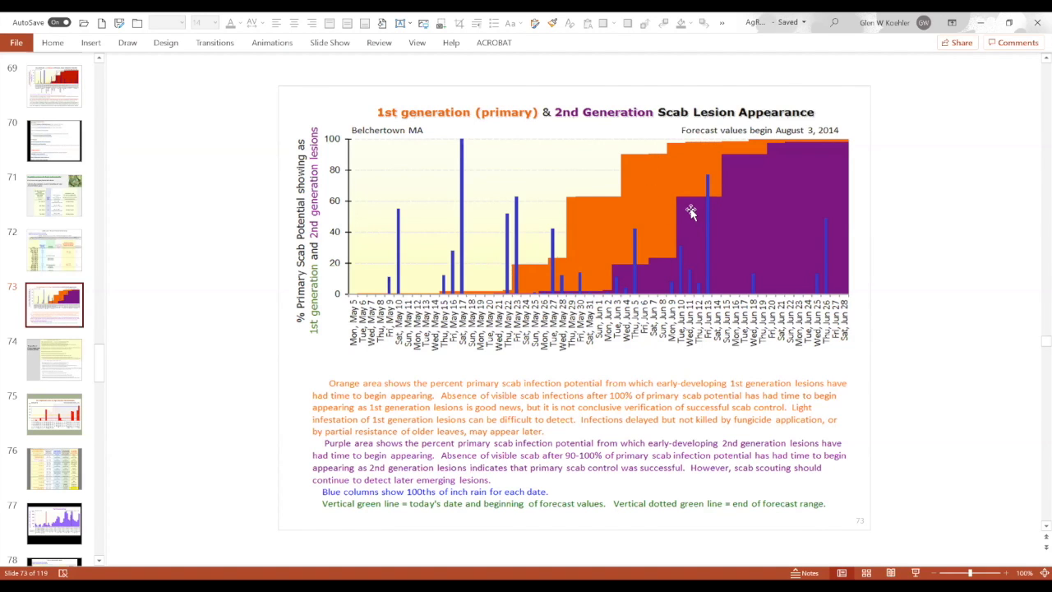
{"action": "mouse_move", "coordinate": [744, 203]}
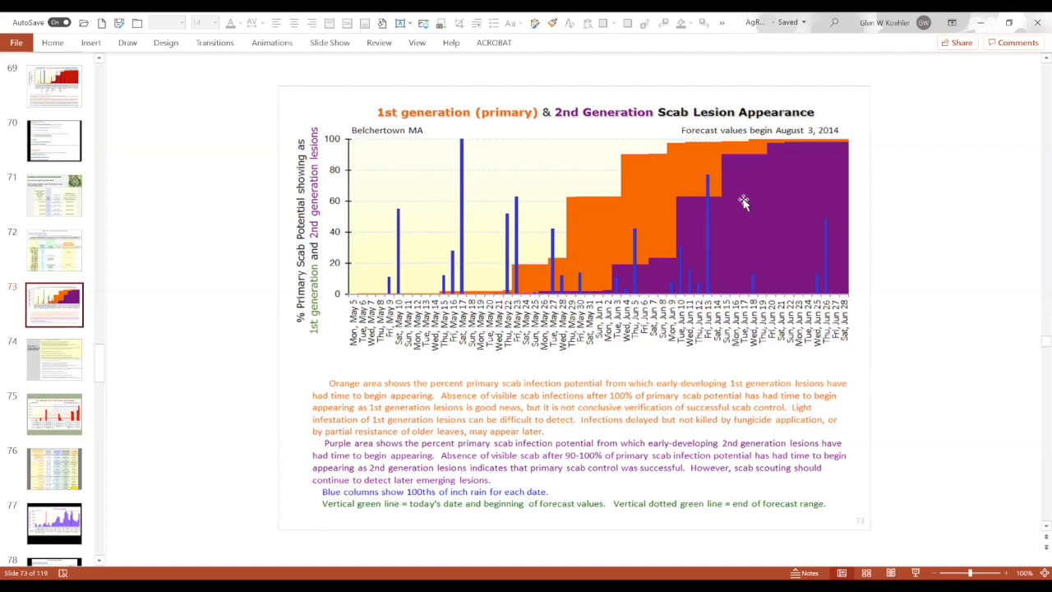
{"action": "mouse_move", "coordinate": [751, 189]}
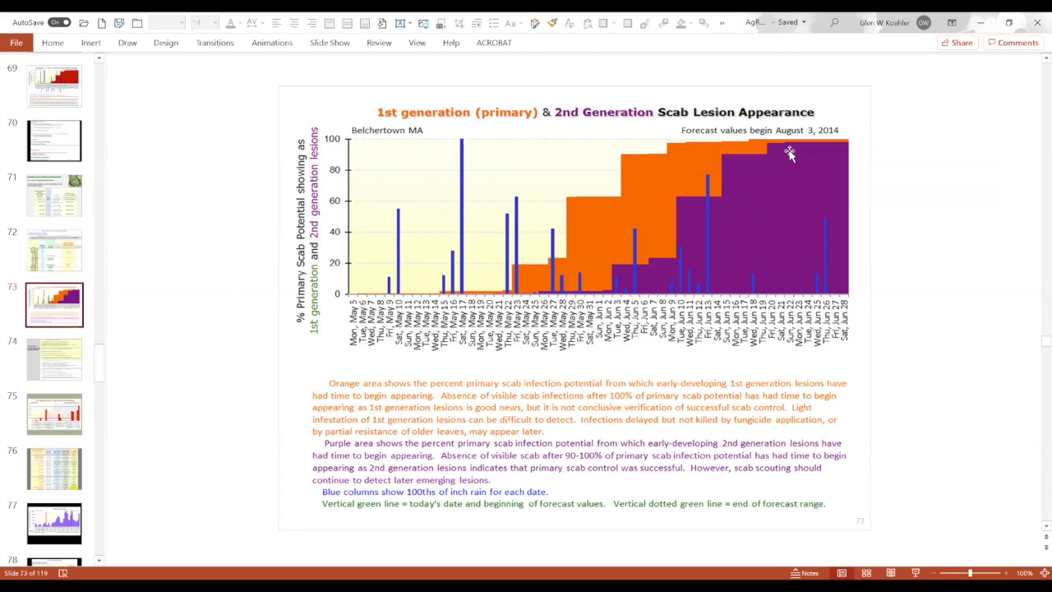
{"action": "mouse_move", "coordinate": [793, 156]}
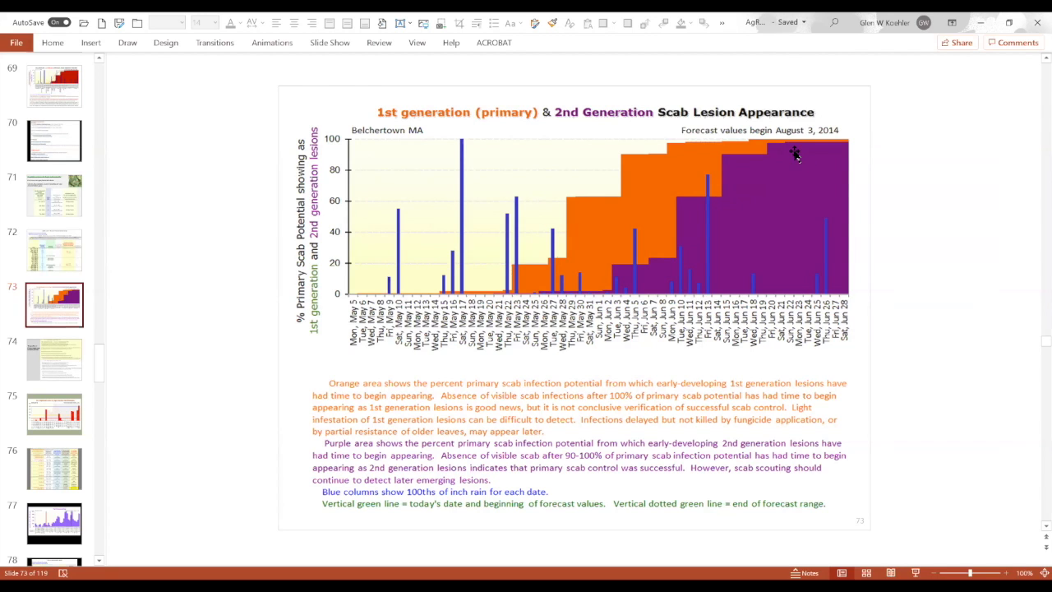
{"action": "mouse_move", "coordinate": [795, 151]}
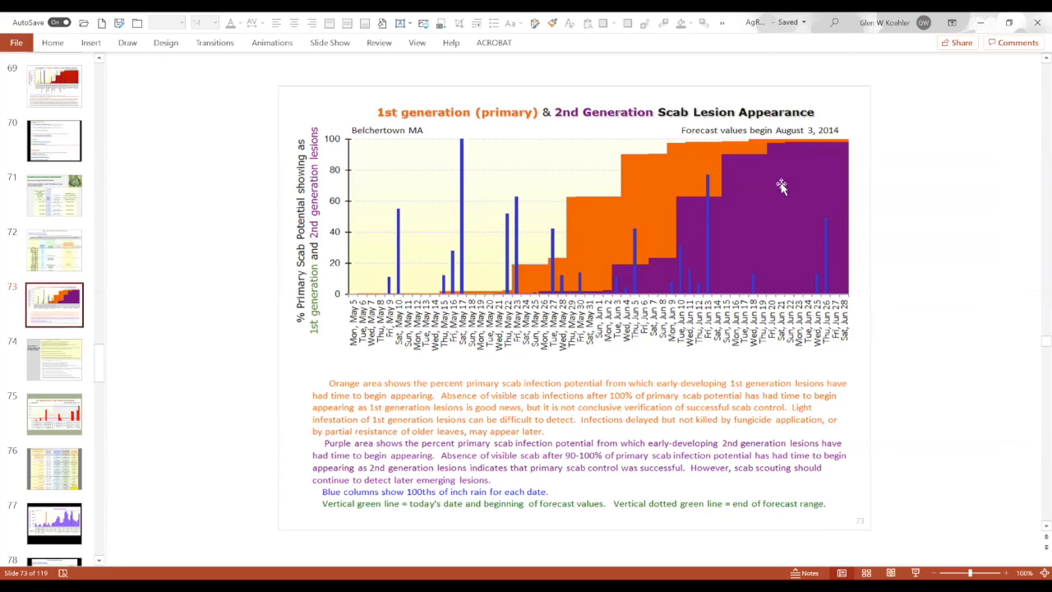
{"action": "mouse_move", "coordinate": [791, 156]}
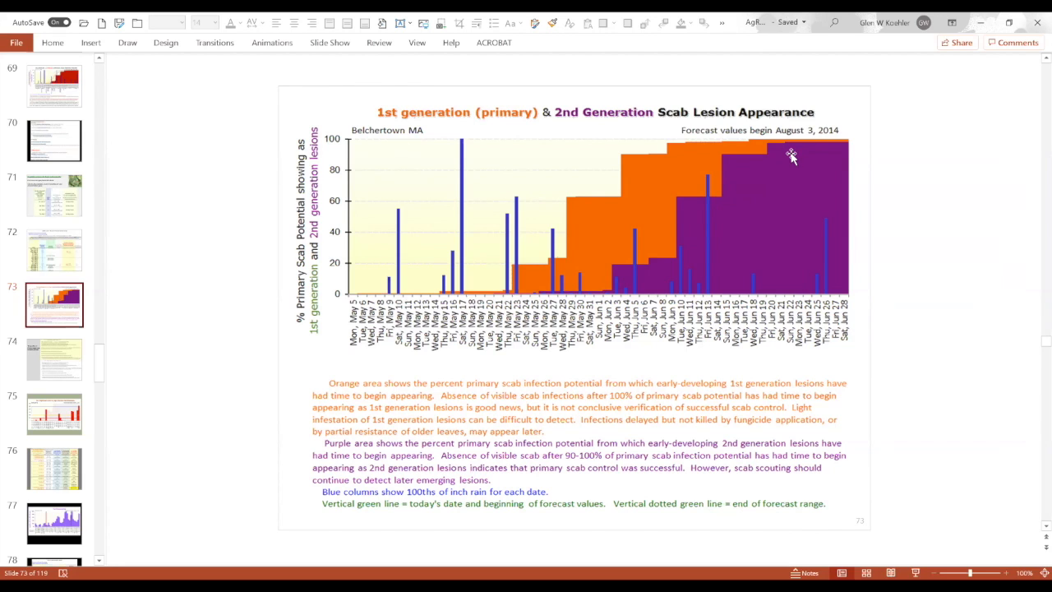
{"action": "mouse_move", "coordinate": [788, 164]}
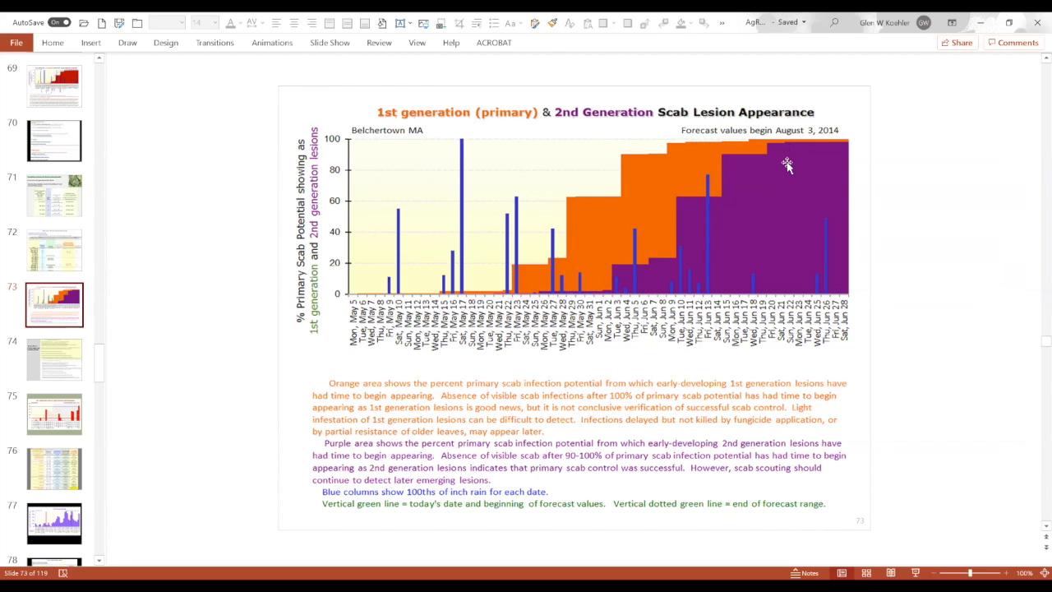
{"action": "mouse_move", "coordinate": [770, 179]}
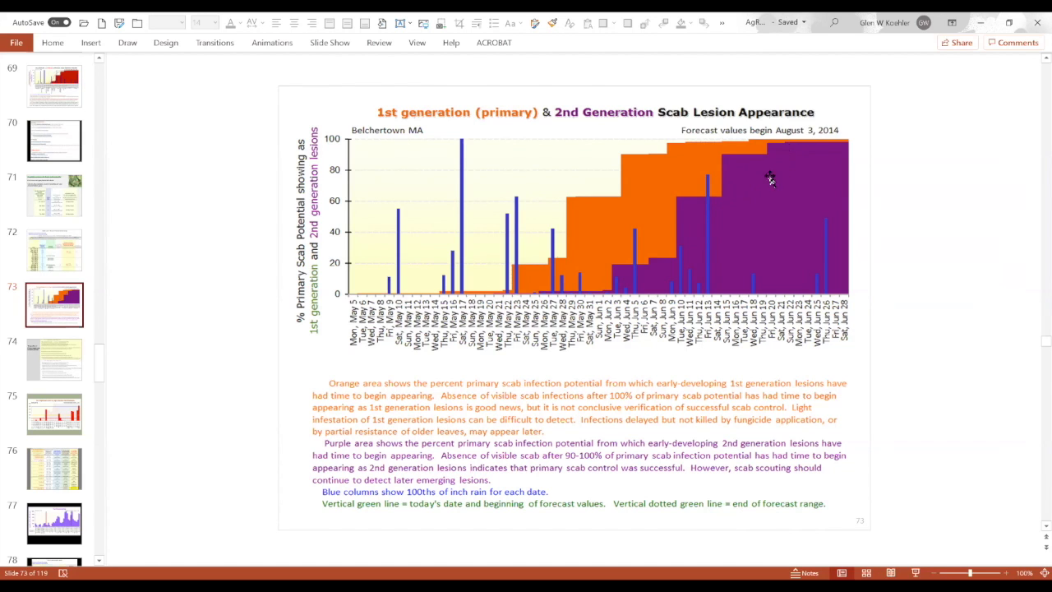
{"action": "mouse_move", "coordinate": [785, 155]}
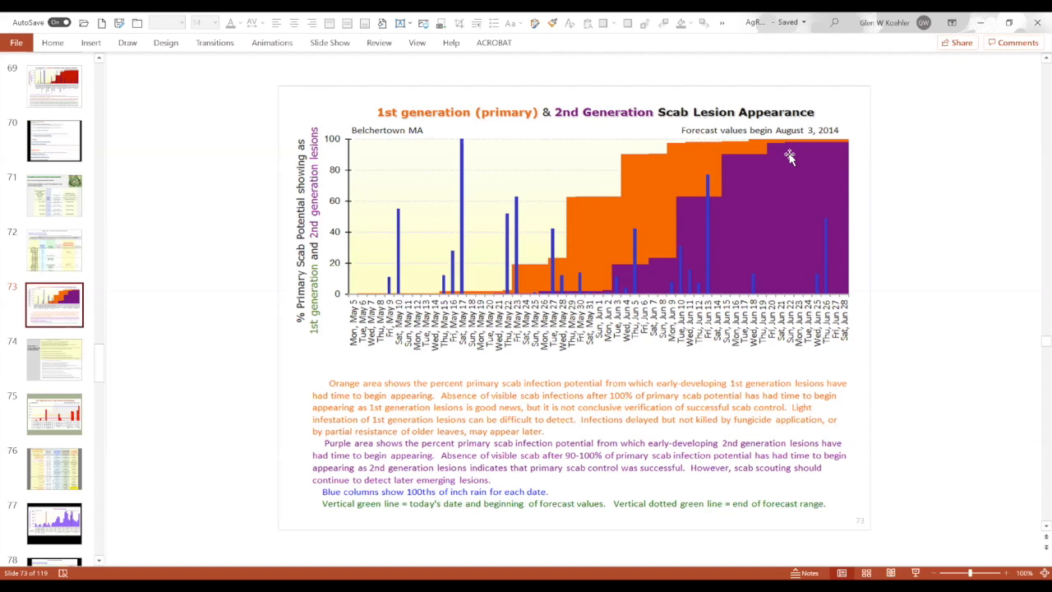
Step: Show slide 75, the Monmouth ME fire blight heat units versus high-risk thresholds chart
{"action": "left_click", "coordinate": [53, 413]}
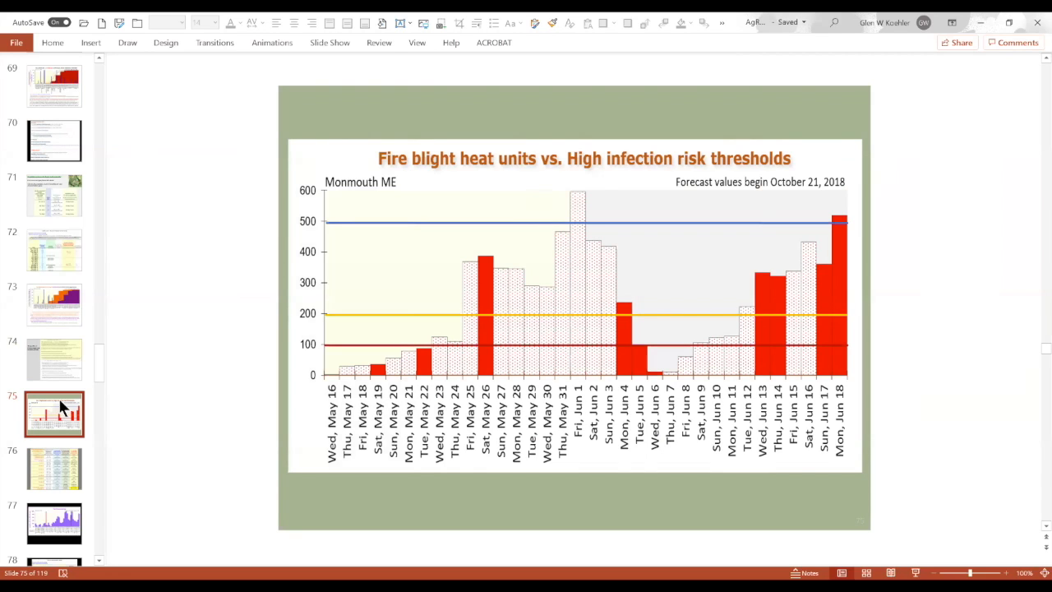
{"action": "mouse_move", "coordinate": [127, 390]}
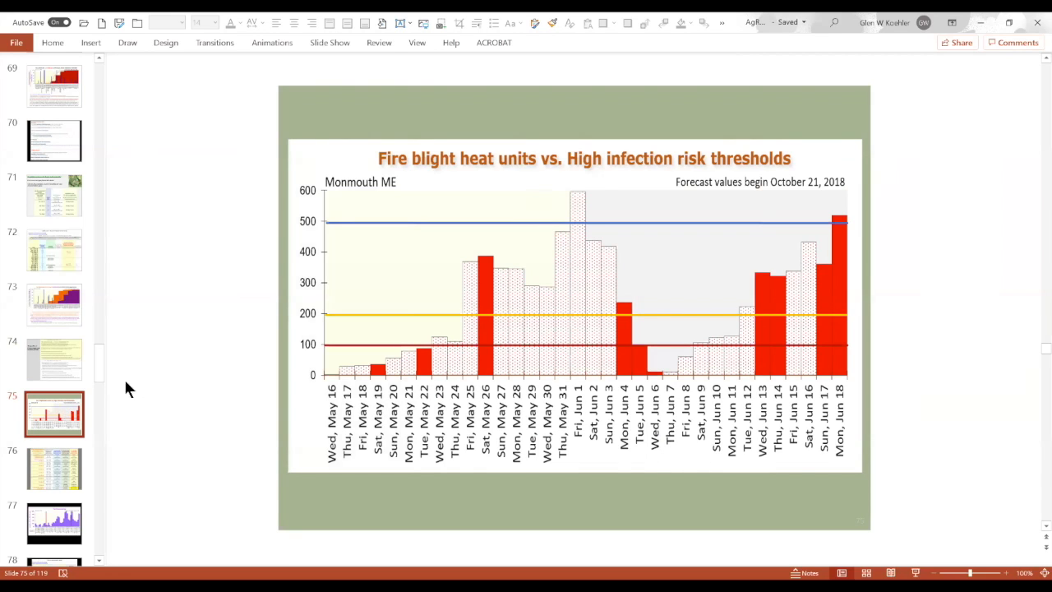
{"action": "mouse_move", "coordinate": [357, 347]}
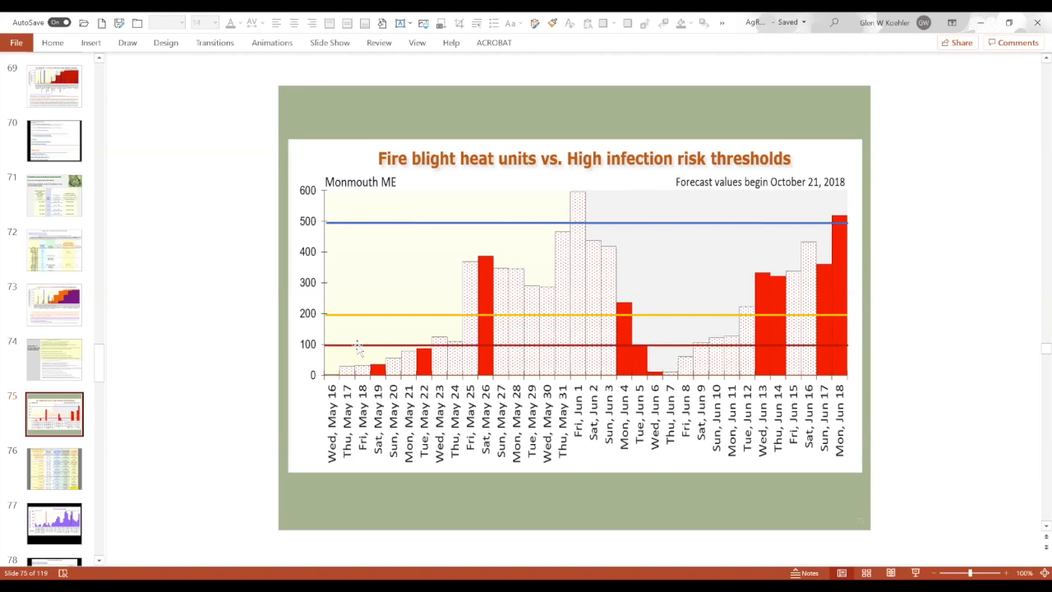
{"action": "mouse_move", "coordinate": [357, 349]}
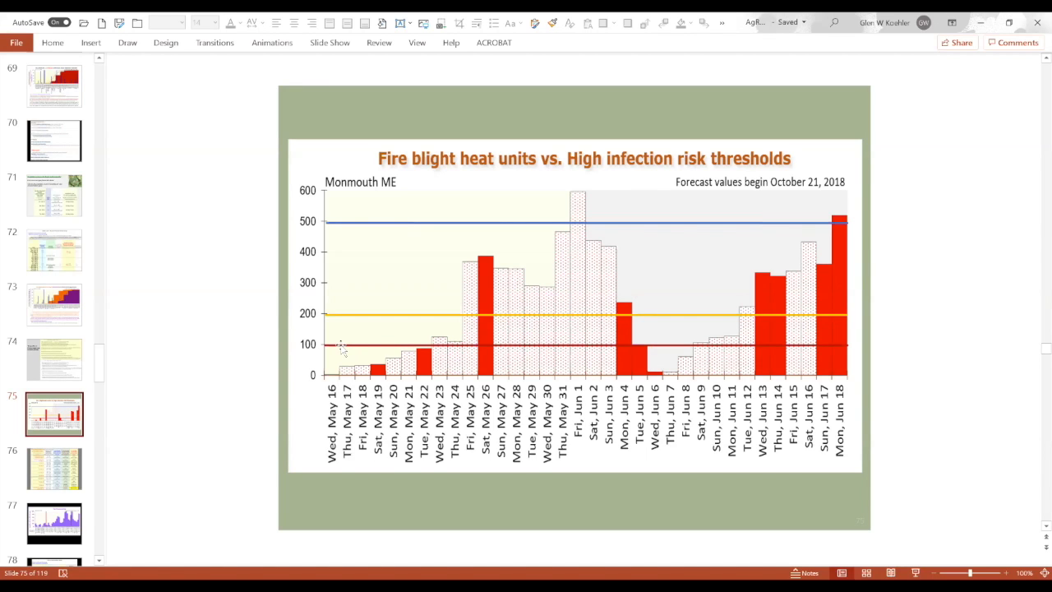
{"action": "mouse_move", "coordinate": [352, 318]}
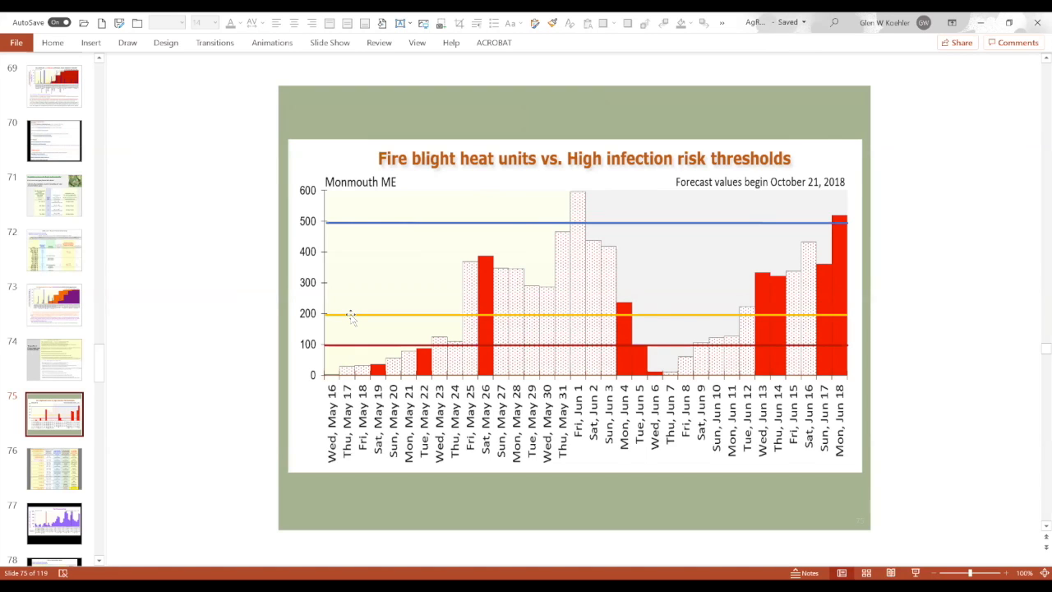
{"action": "mouse_move", "coordinate": [382, 224]}
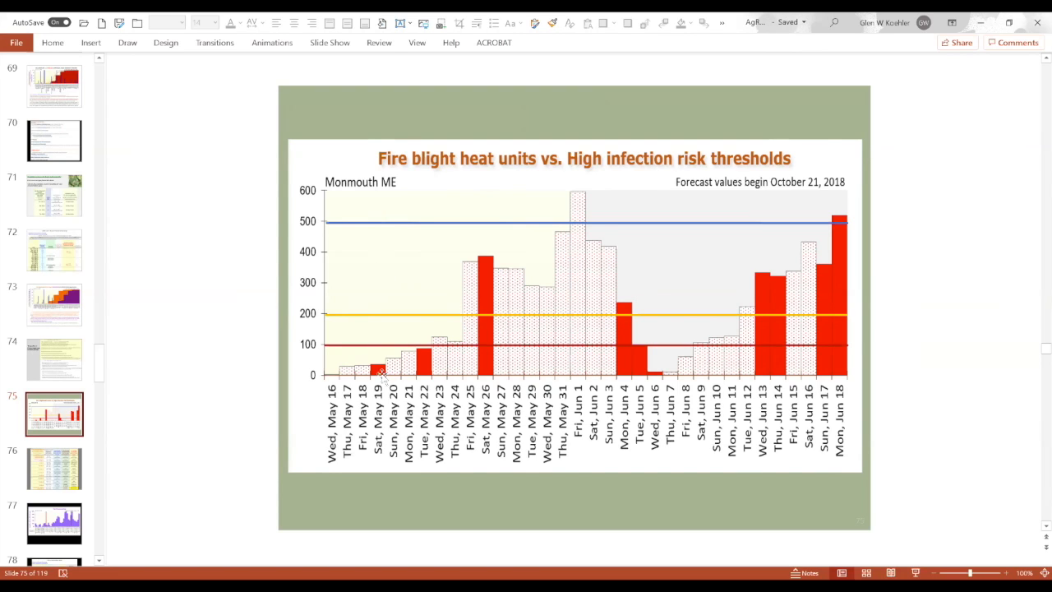
{"action": "mouse_move", "coordinate": [488, 357]}
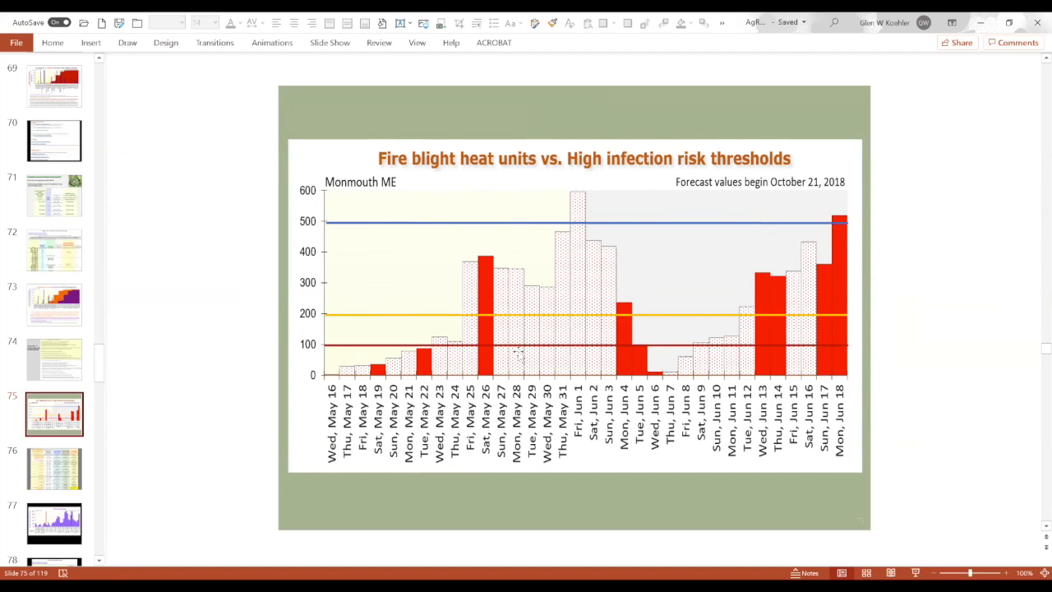
{"action": "mouse_move", "coordinate": [541, 312]}
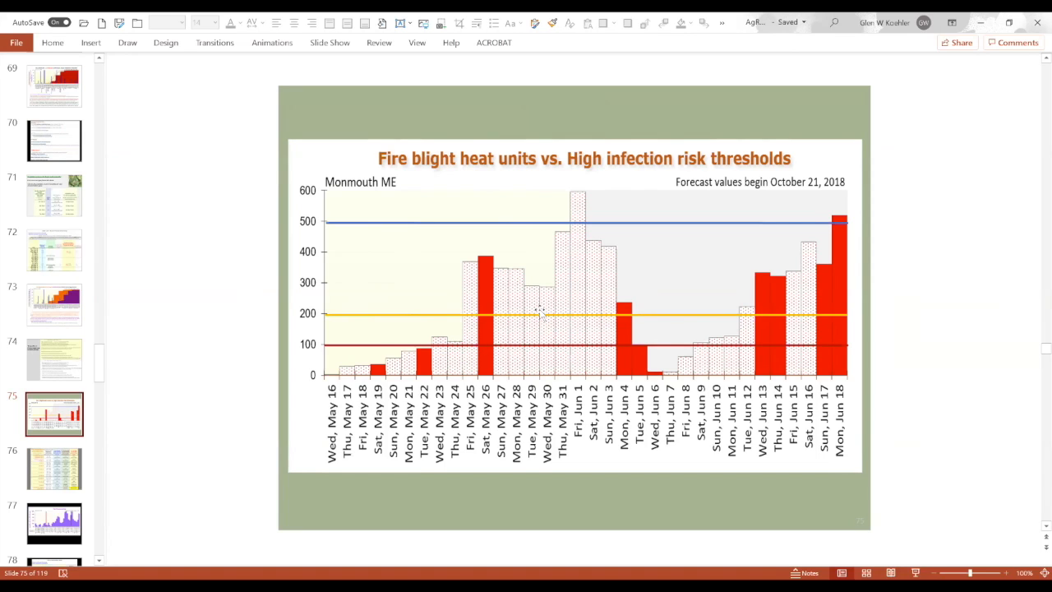
{"action": "mouse_move", "coordinate": [518, 305]}
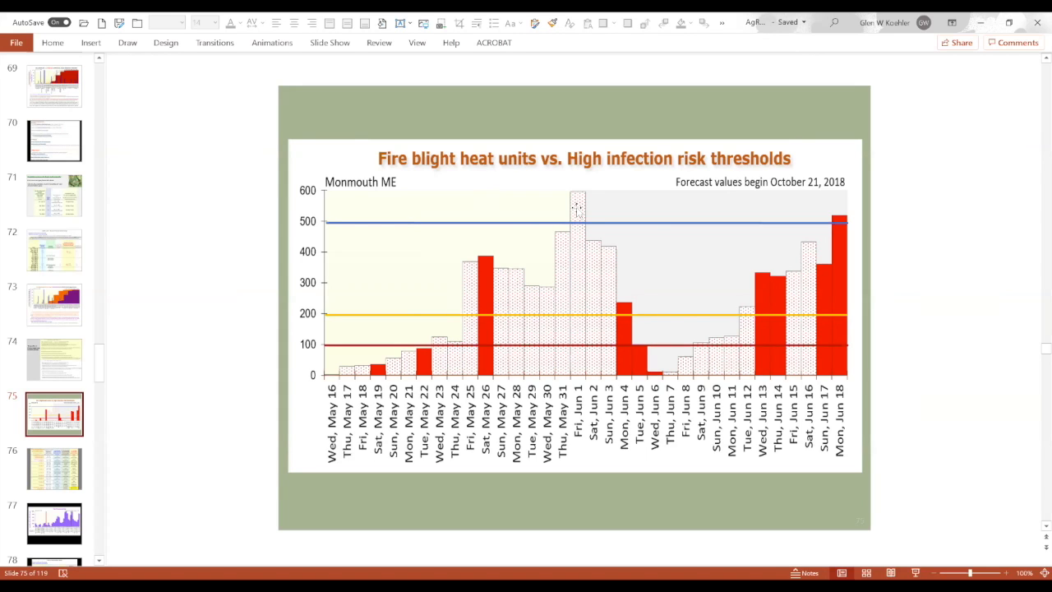
{"action": "mouse_move", "coordinate": [577, 283]}
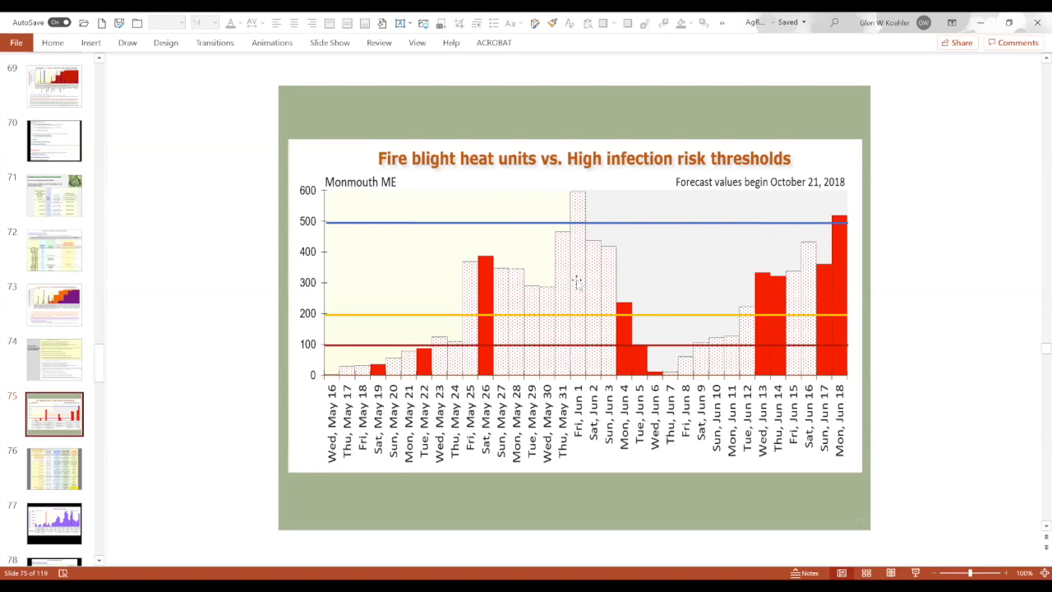
{"action": "mouse_move", "coordinate": [578, 279]}
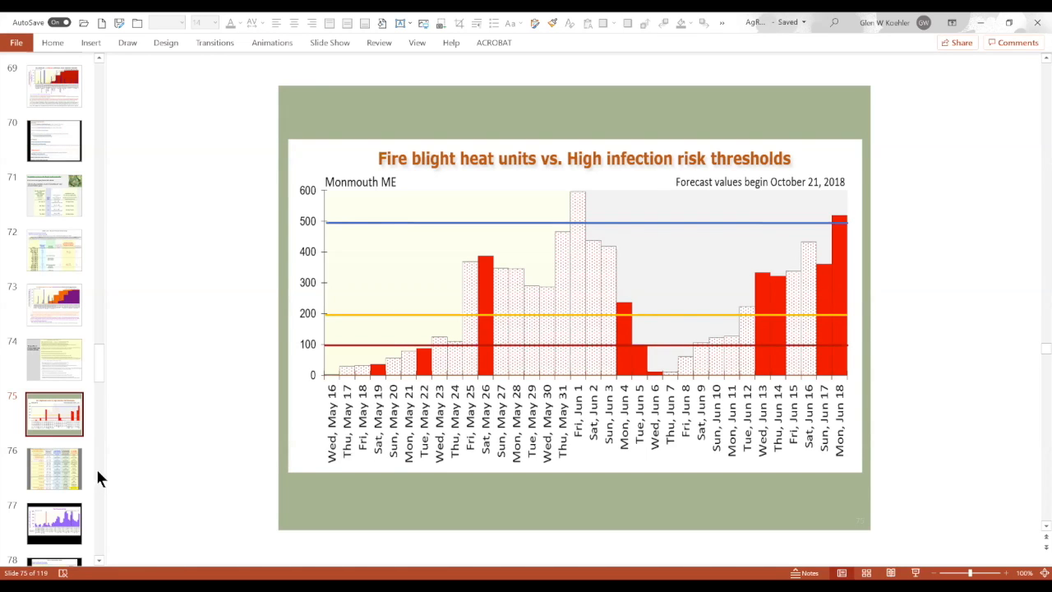
{"action": "left_click", "coordinate": [54, 469]}
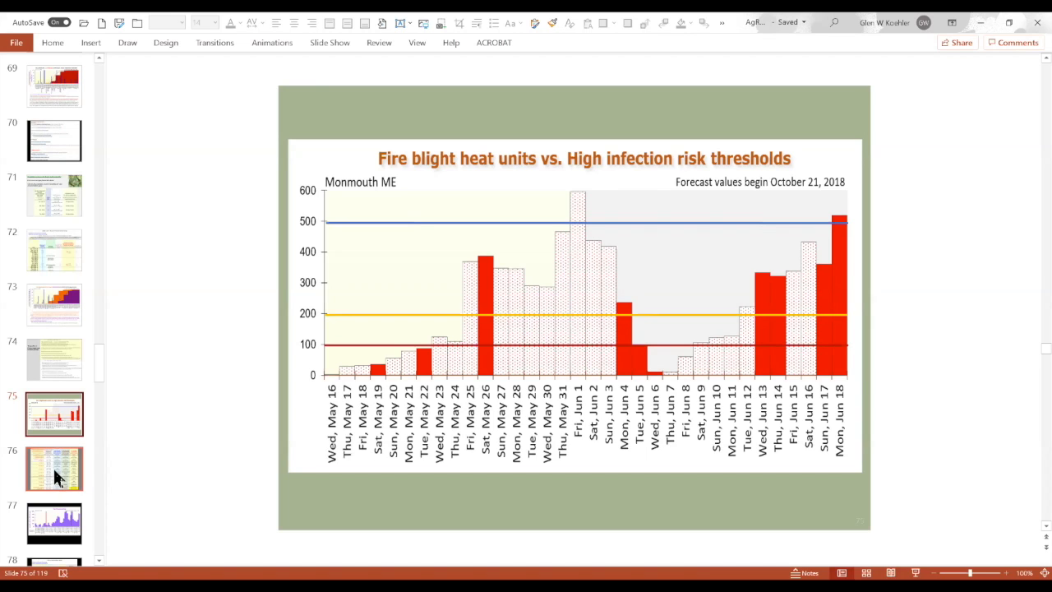
{"action": "mouse_move", "coordinate": [54, 469]}
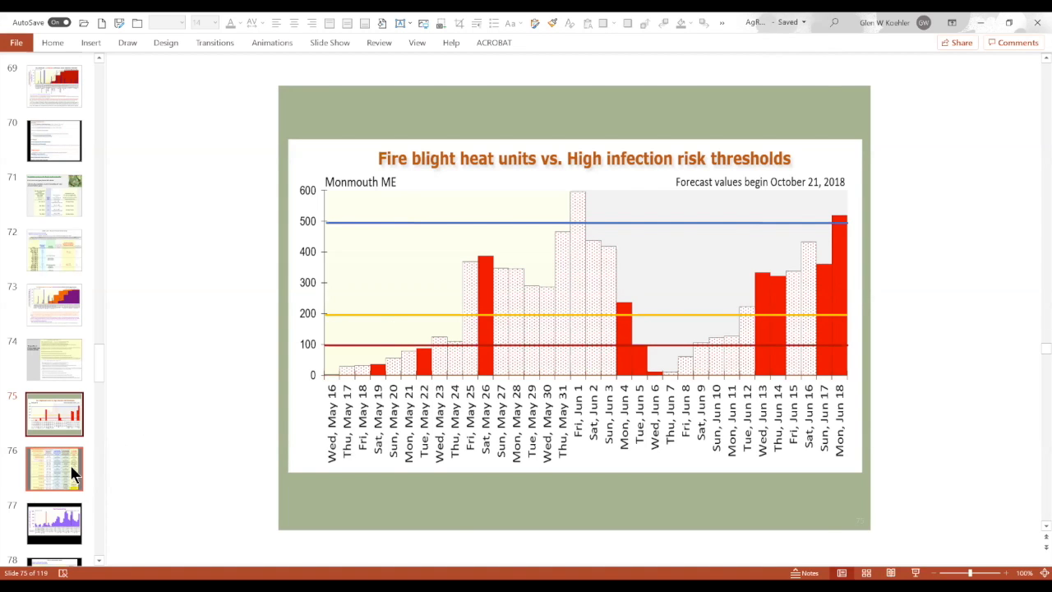
Step: Show slide 76, the cultivar open blossom dates table with heat units and fire blight risk
{"action": "left_click", "coordinate": [54, 468]}
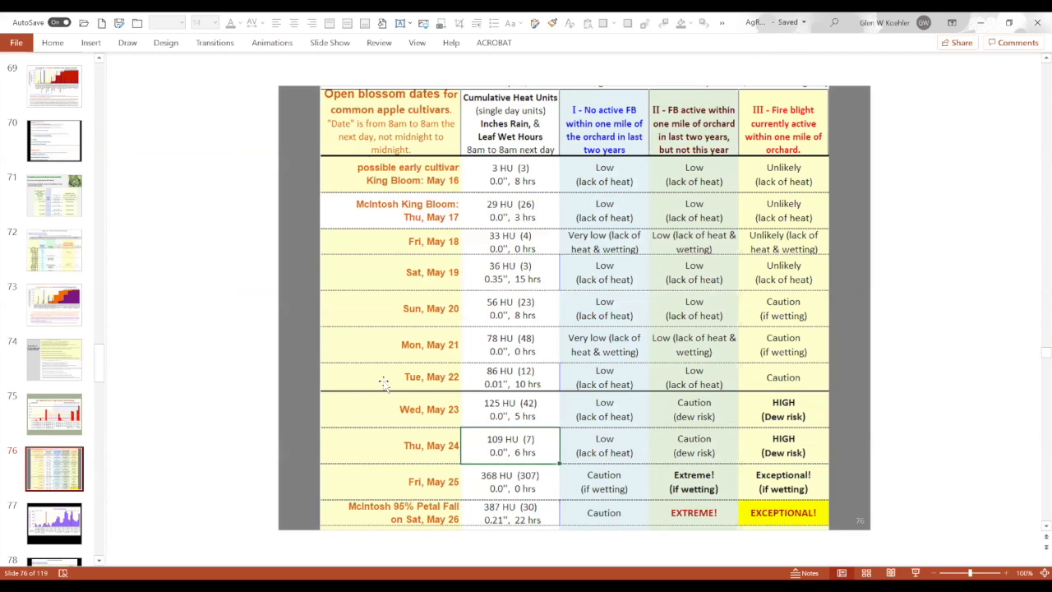
{"action": "mouse_move", "coordinate": [398, 377]}
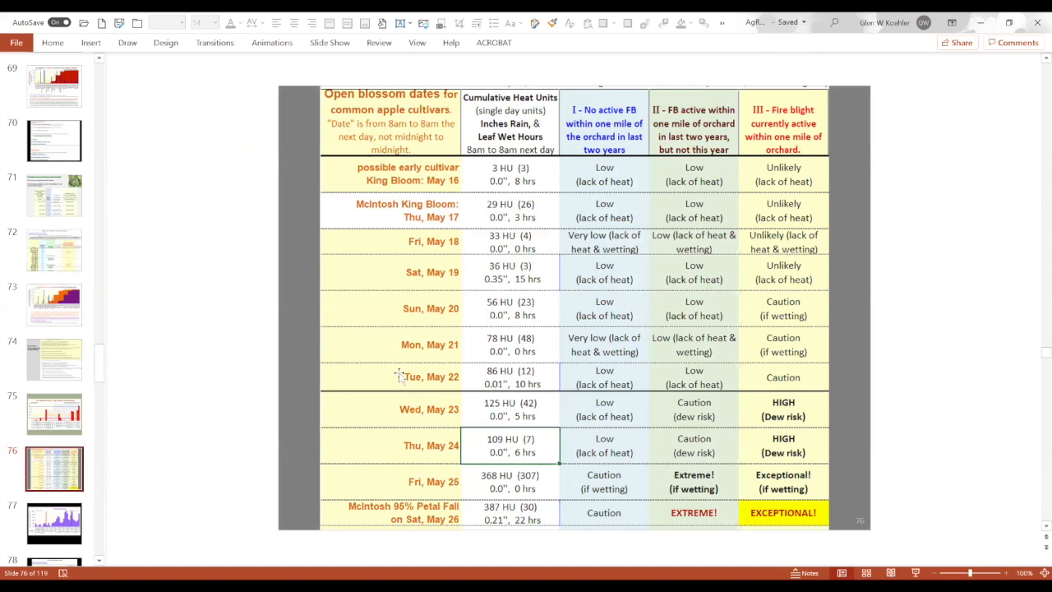
{"action": "mouse_move", "coordinate": [538, 265]}
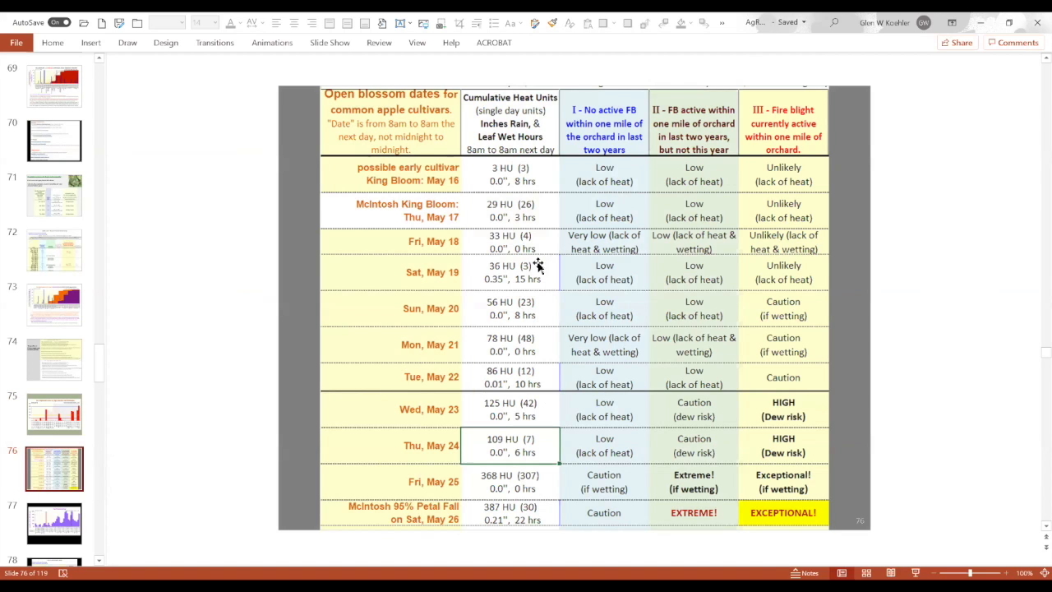
{"action": "mouse_move", "coordinate": [593, 442]}
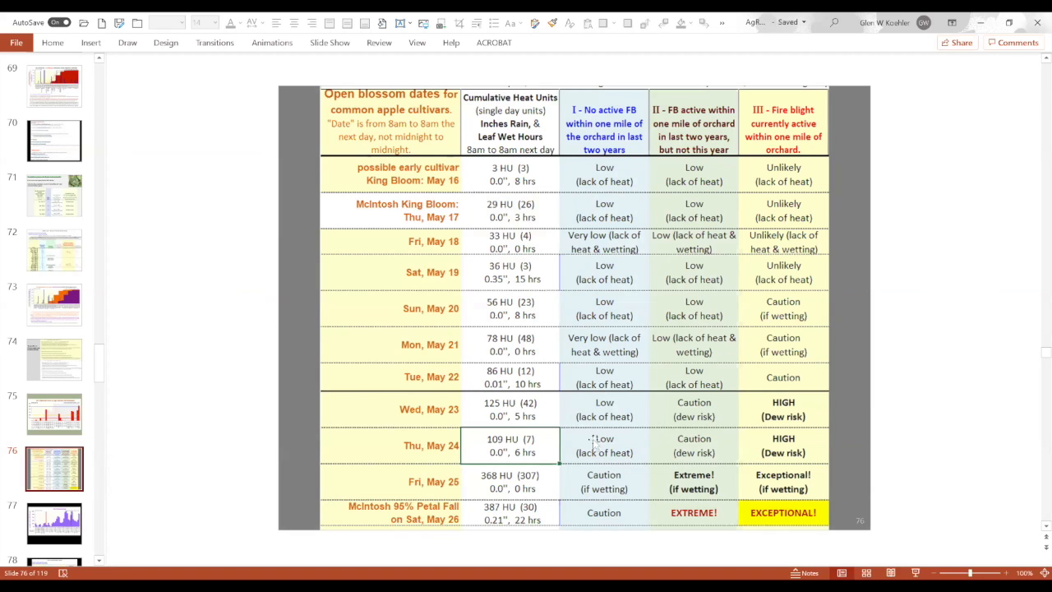
{"action": "mouse_move", "coordinate": [760, 136]}
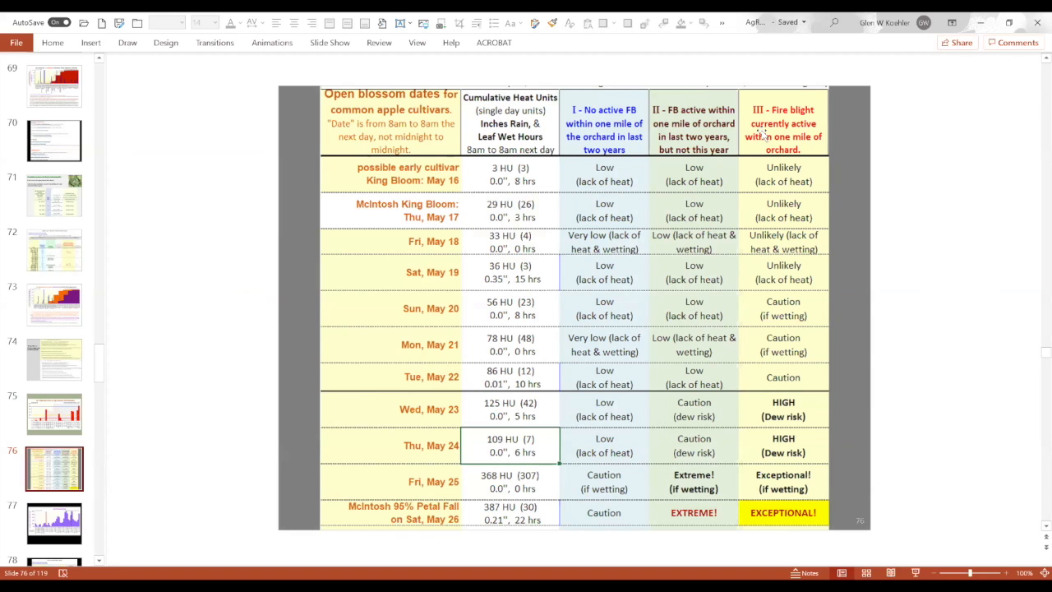
{"action": "mouse_move", "coordinate": [411, 230]}
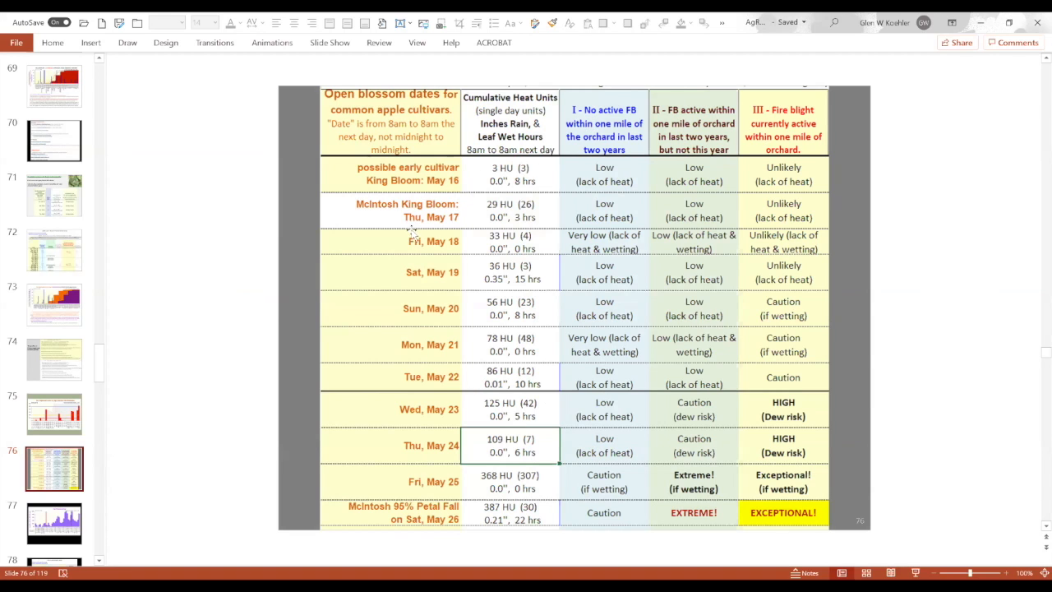
{"action": "mouse_move", "coordinate": [806, 348]}
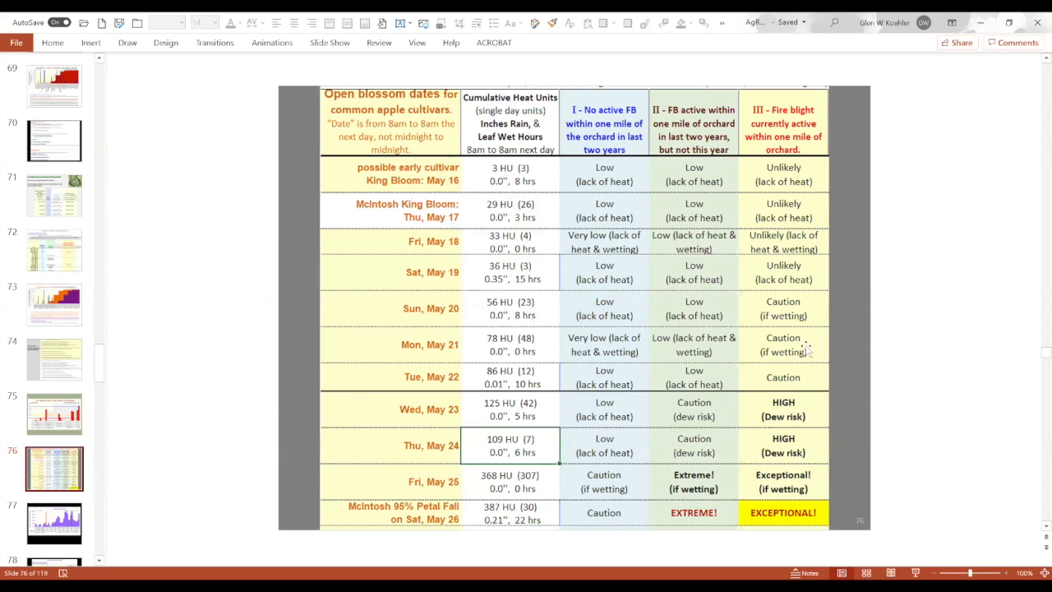
{"action": "mouse_move", "coordinate": [769, 518]}
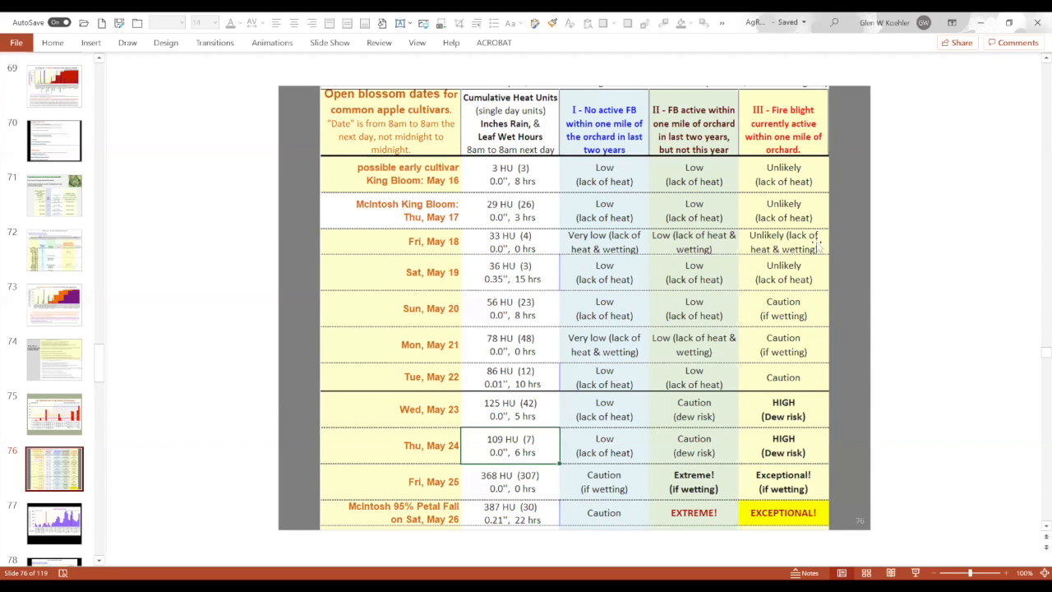
{"action": "mouse_move", "coordinate": [600, 518]}
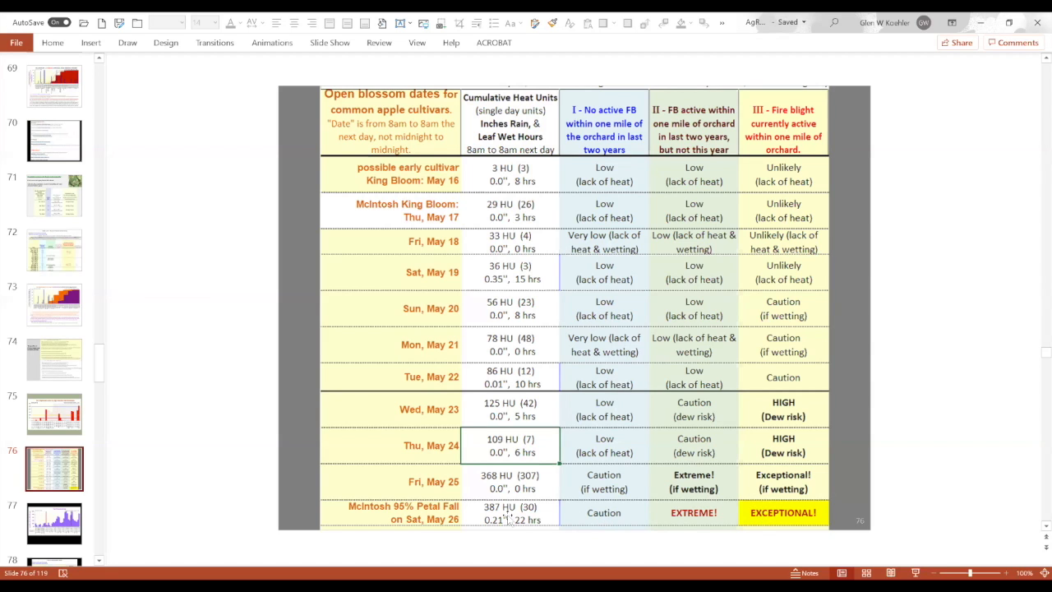
{"action": "mouse_move", "coordinate": [569, 516]}
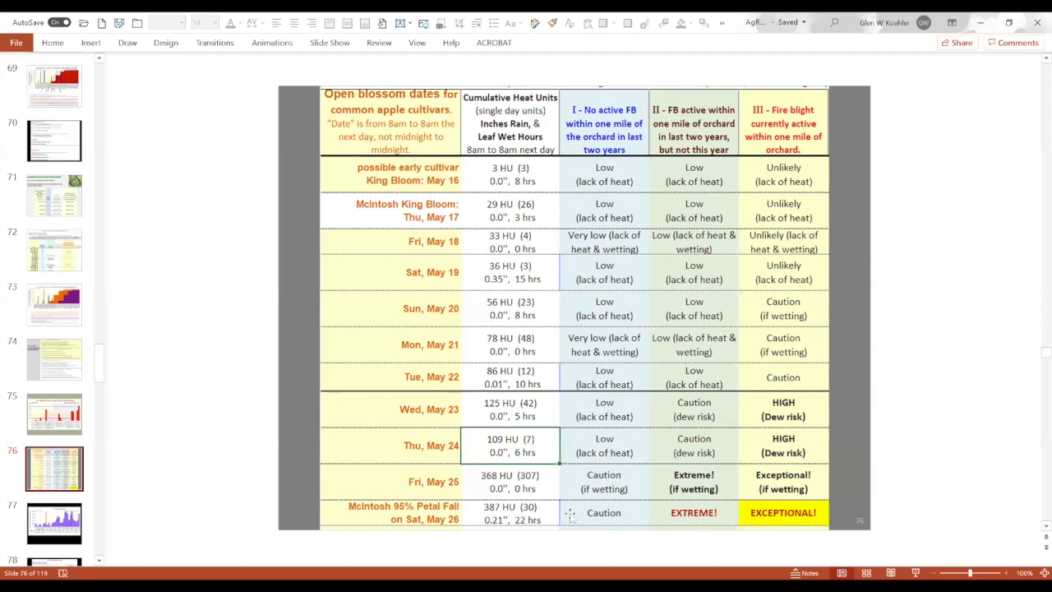
{"action": "mouse_move", "coordinate": [590, 516]}
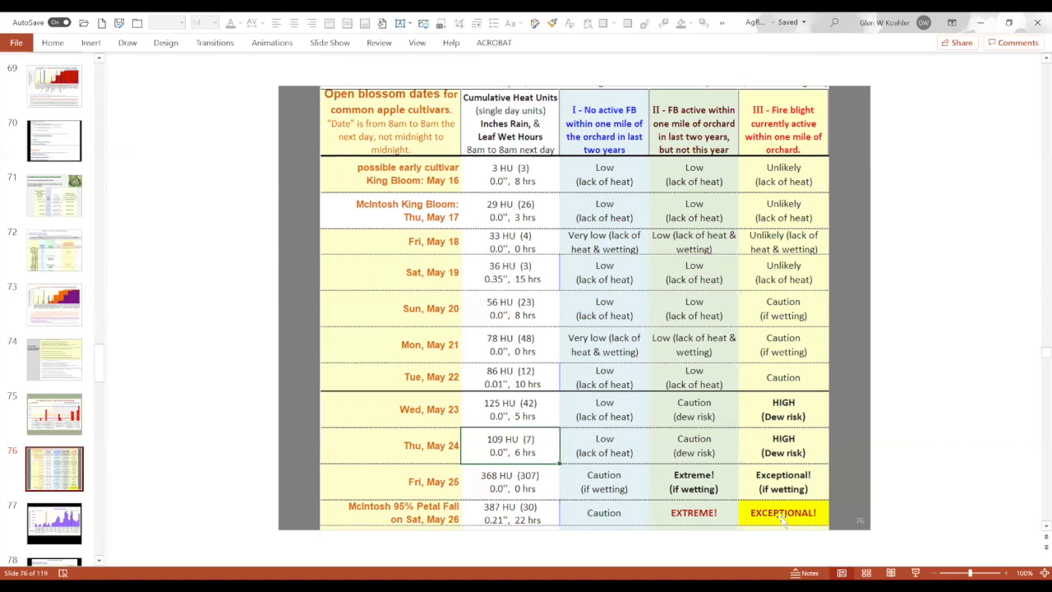
{"action": "left_click", "coordinate": [54, 523]}
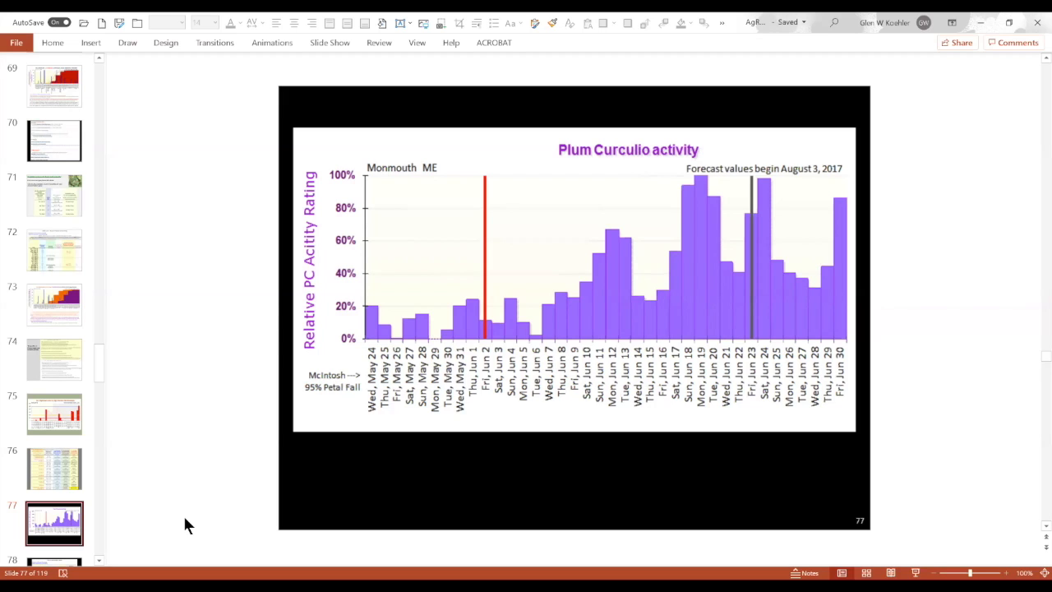
{"action": "mouse_move", "coordinate": [522, 341]}
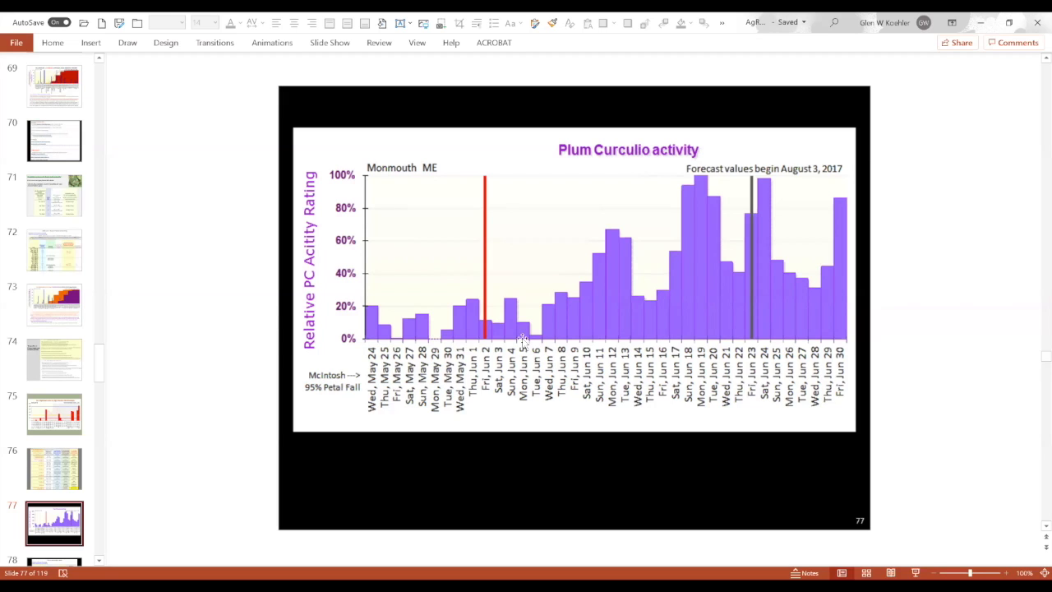
{"action": "mouse_move", "coordinate": [512, 378]}
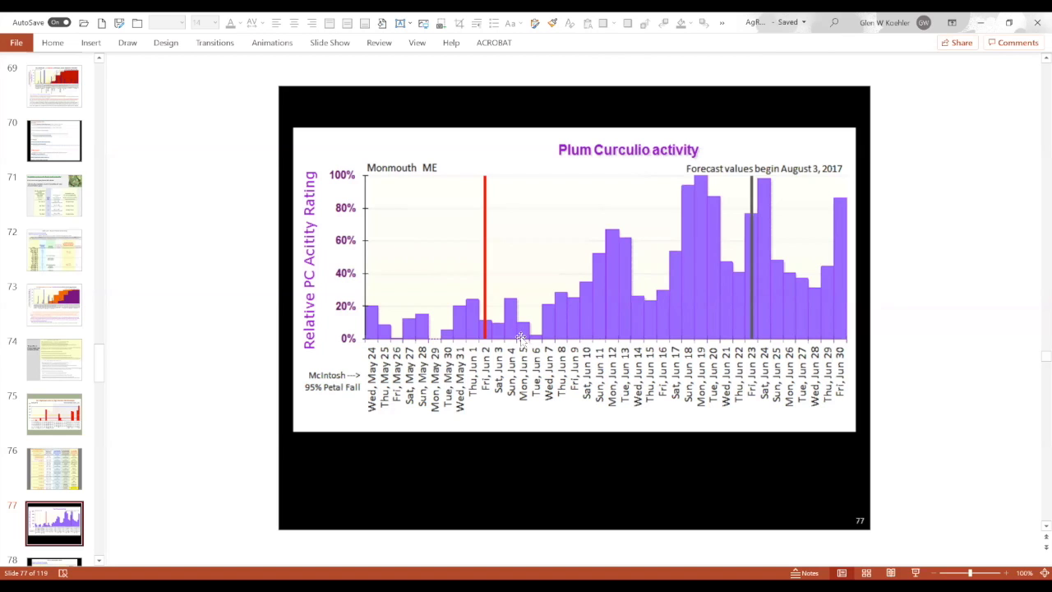
{"action": "mouse_move", "coordinate": [534, 360]}
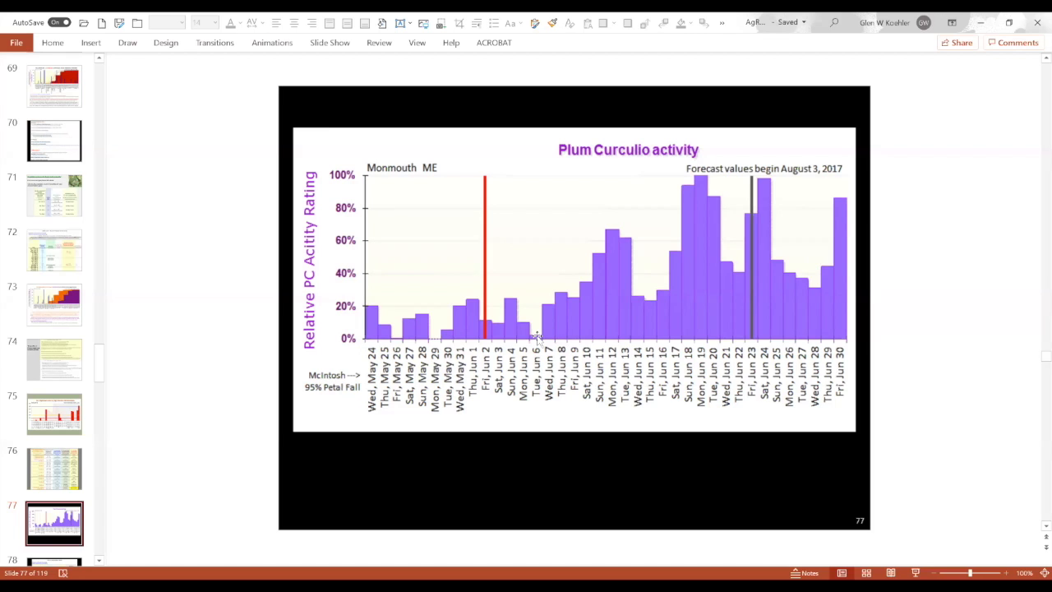
{"action": "mouse_move", "coordinate": [598, 315]}
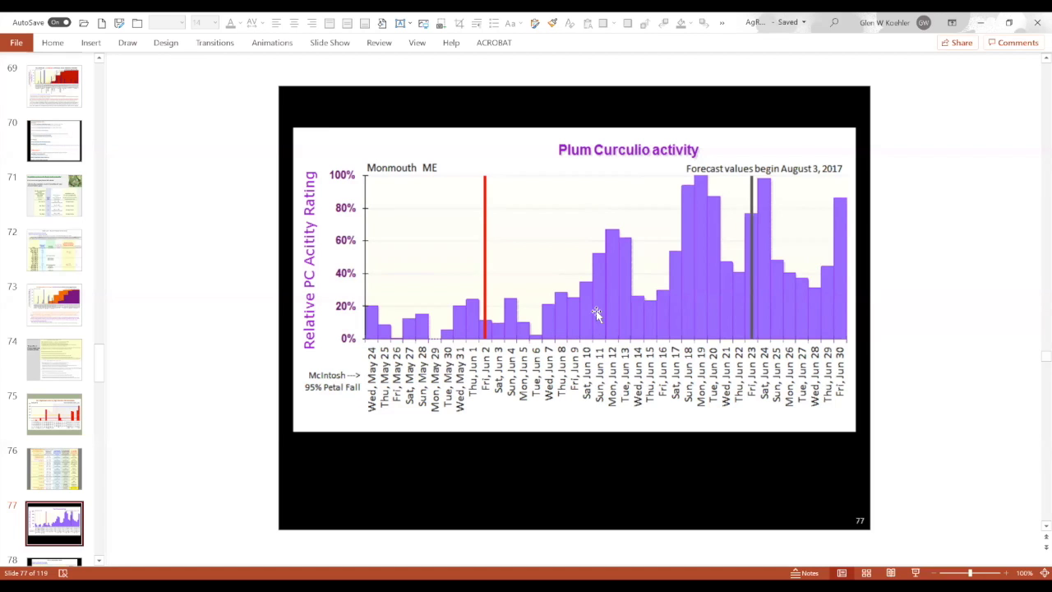
{"action": "mouse_move", "coordinate": [615, 244]}
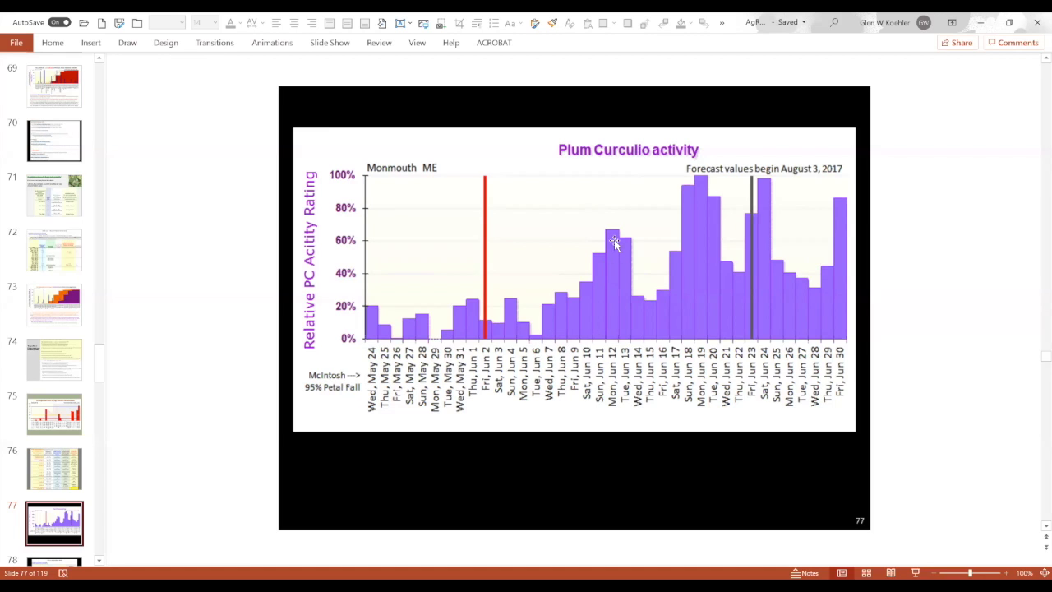
{"action": "mouse_move", "coordinate": [614, 237]}
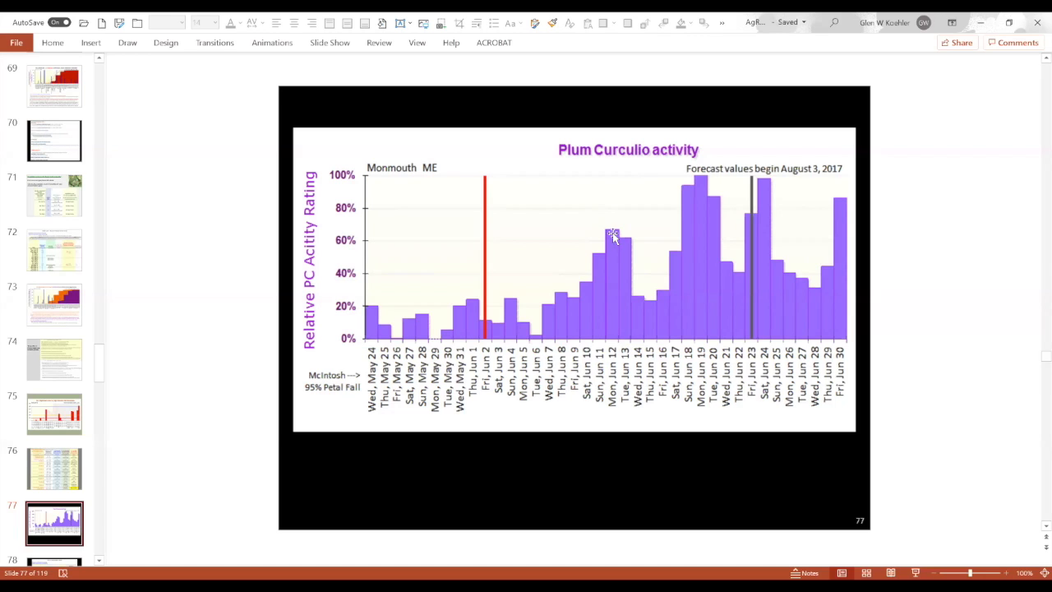
{"action": "mouse_move", "coordinate": [618, 241]}
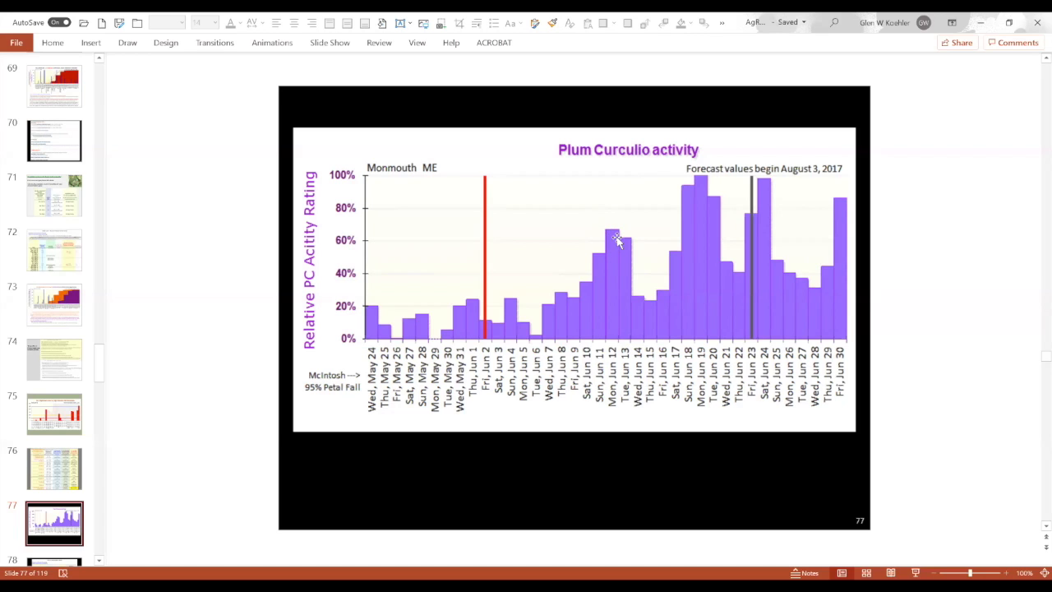
{"action": "mouse_move", "coordinate": [611, 275]}
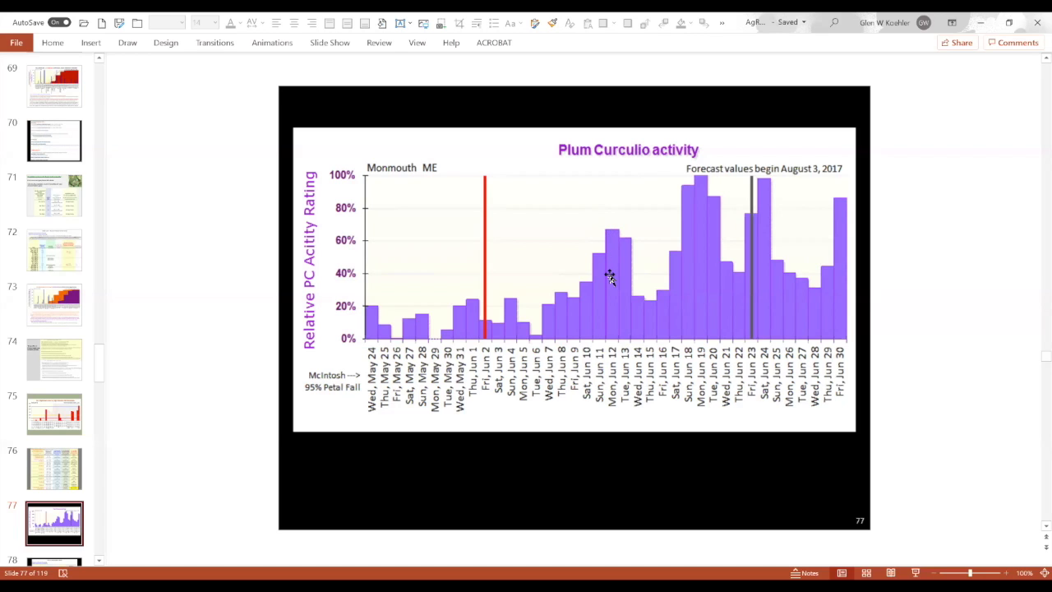
{"action": "mouse_move", "coordinate": [674, 345]}
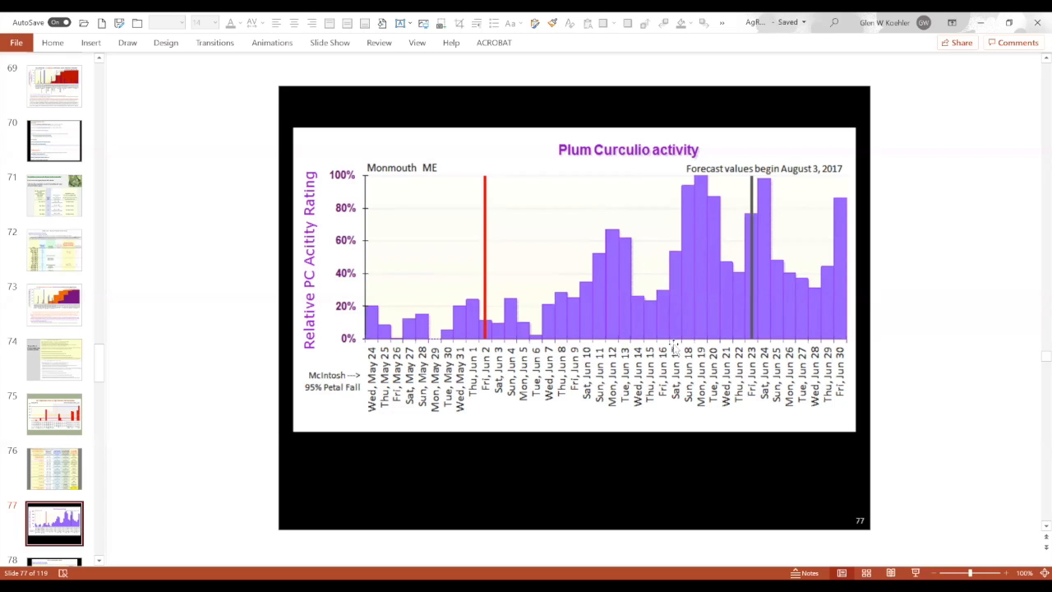
{"action": "mouse_move", "coordinate": [692, 211]}
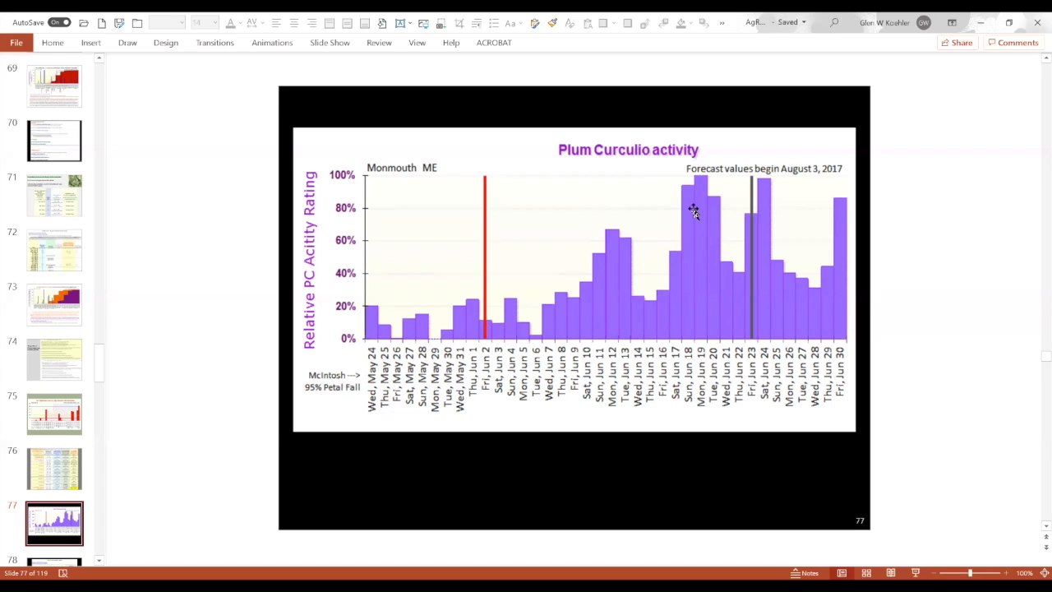
{"action": "mouse_move", "coordinate": [306, 433]}
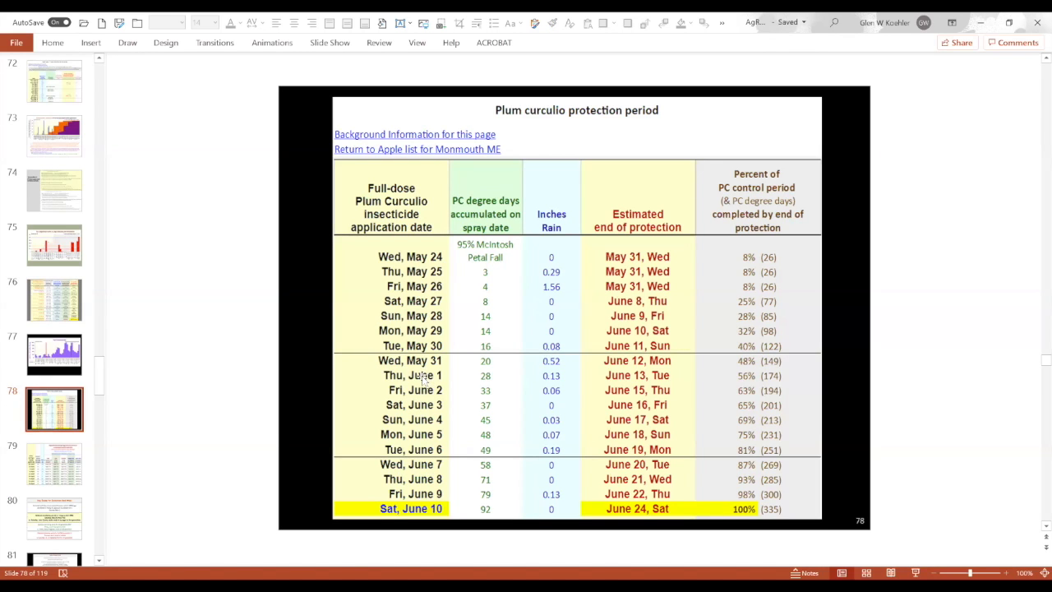
{"action": "mouse_move", "coordinate": [421, 376]}
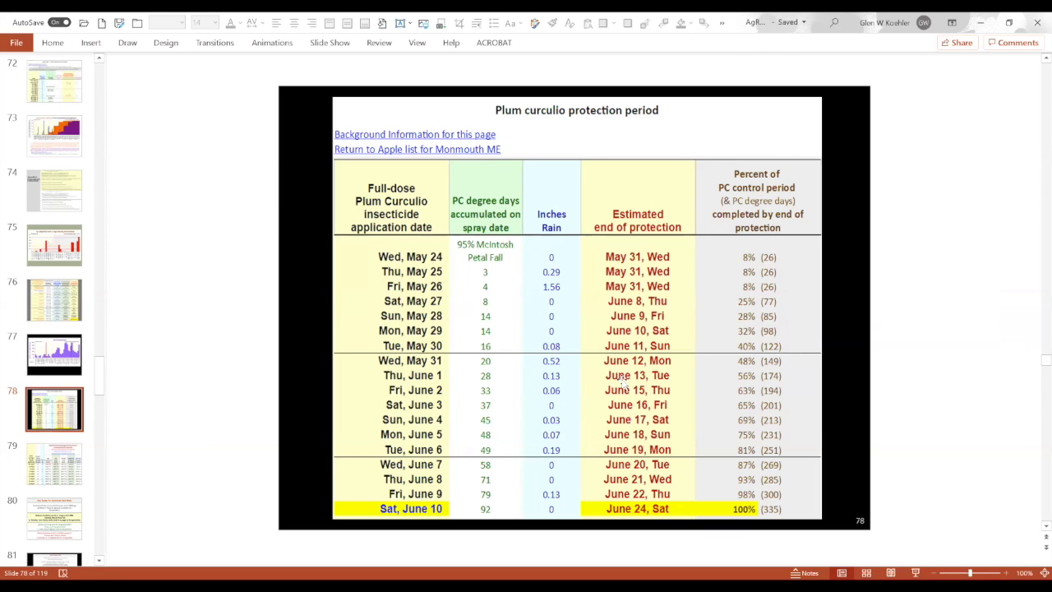
{"action": "mouse_move", "coordinate": [622, 385]}
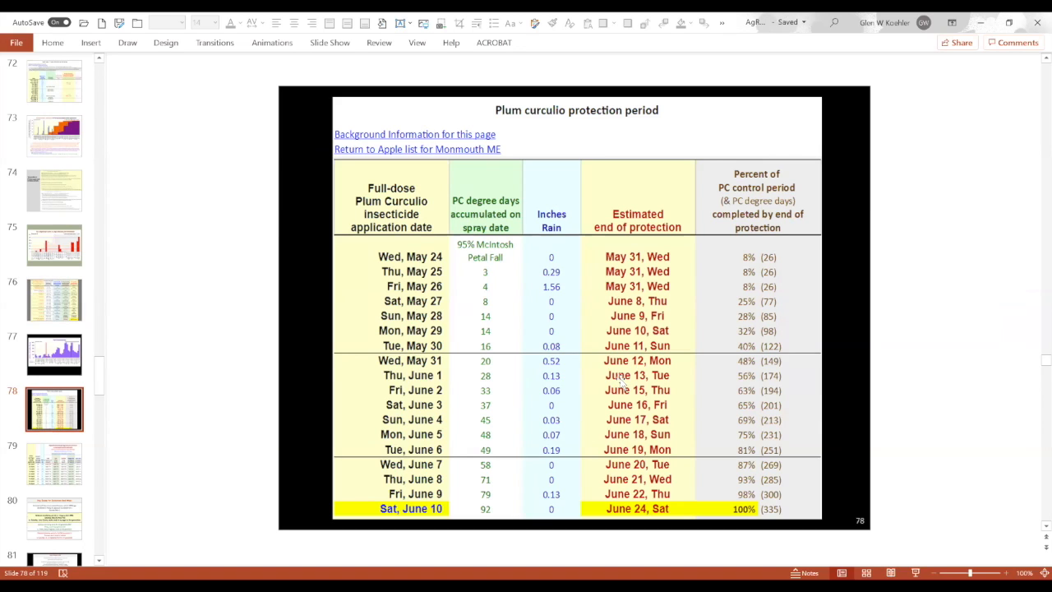
{"action": "mouse_move", "coordinate": [450, 375]}
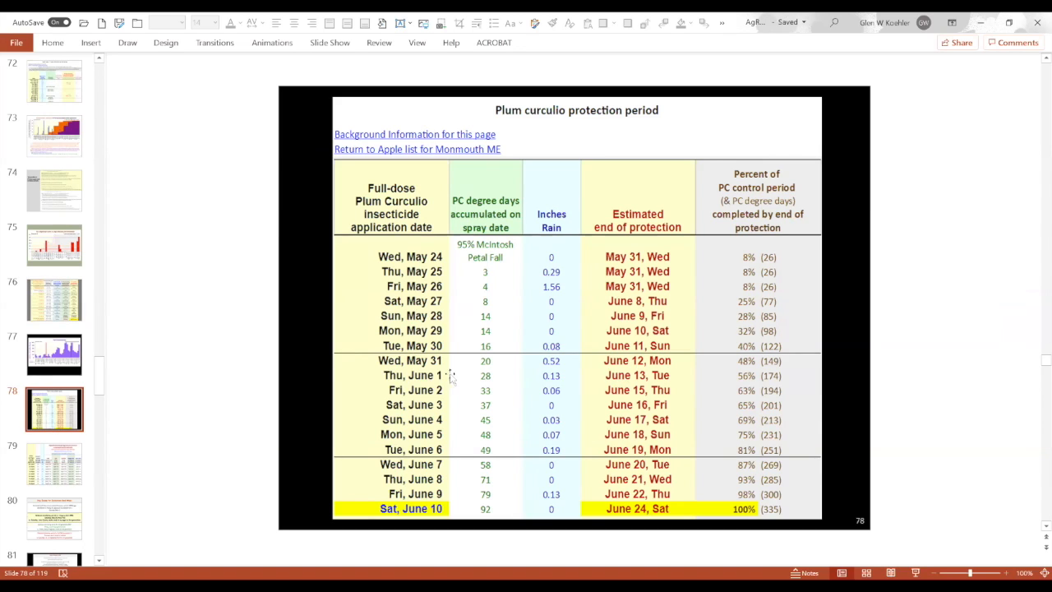
{"action": "mouse_move", "coordinate": [636, 380]}
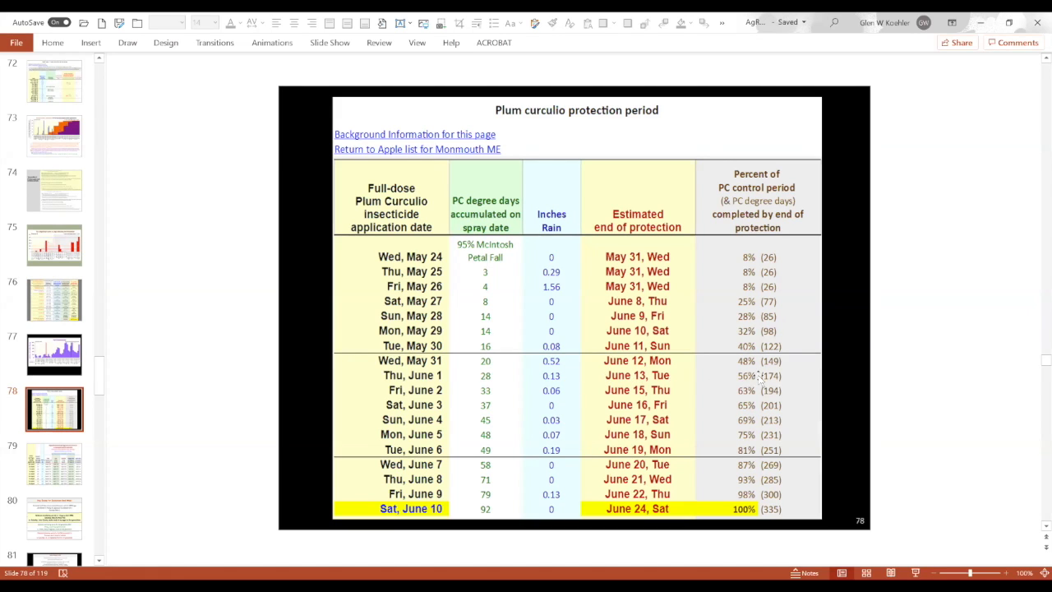
{"action": "mouse_move", "coordinate": [653, 381]}
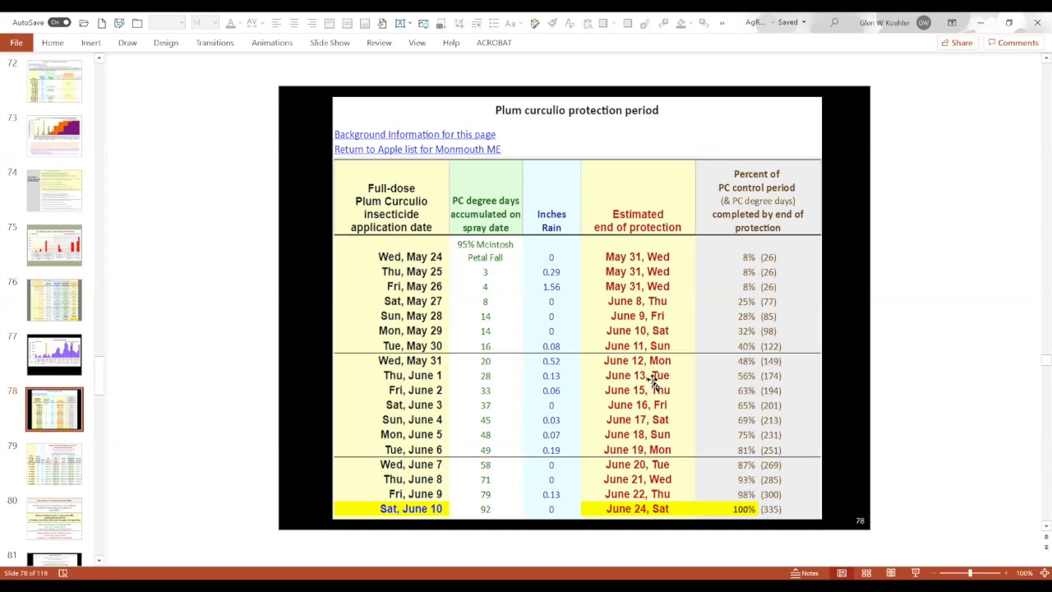
{"action": "mouse_move", "coordinate": [653, 381]}
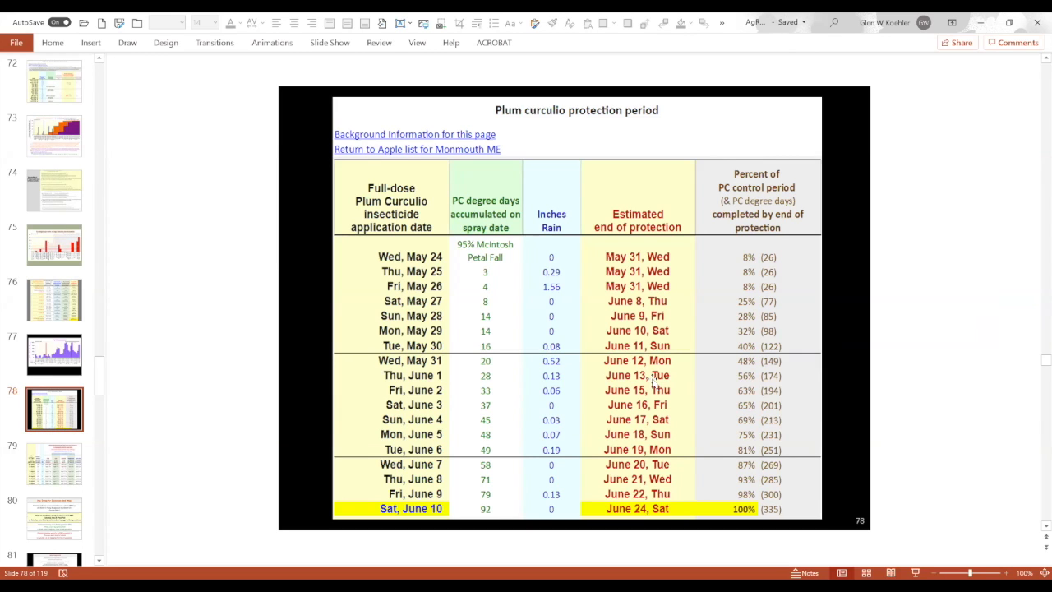
{"action": "mouse_move", "coordinate": [646, 383]}
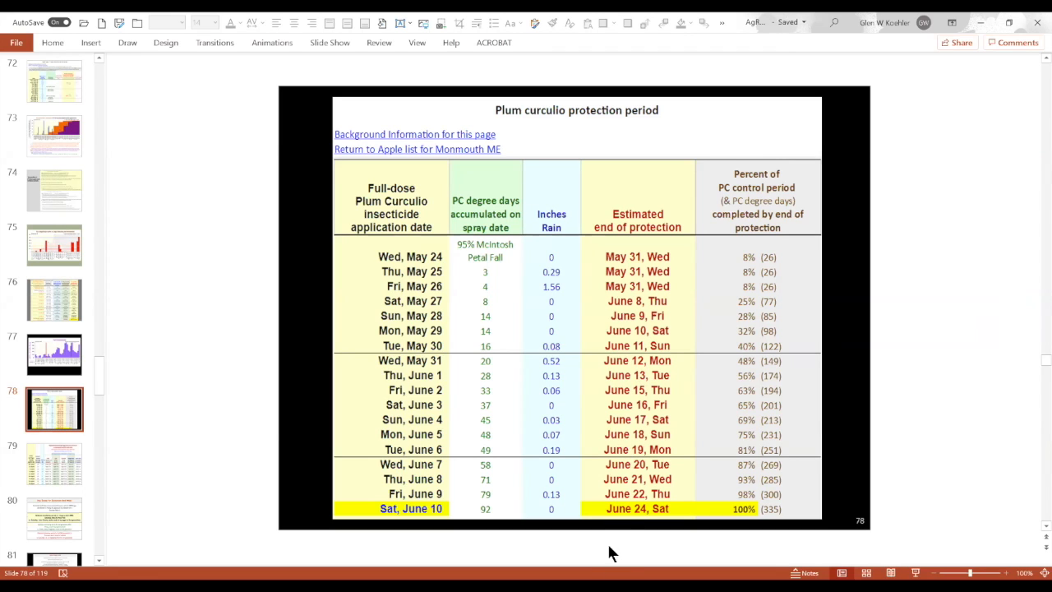
{"action": "mouse_move", "coordinate": [641, 371]}
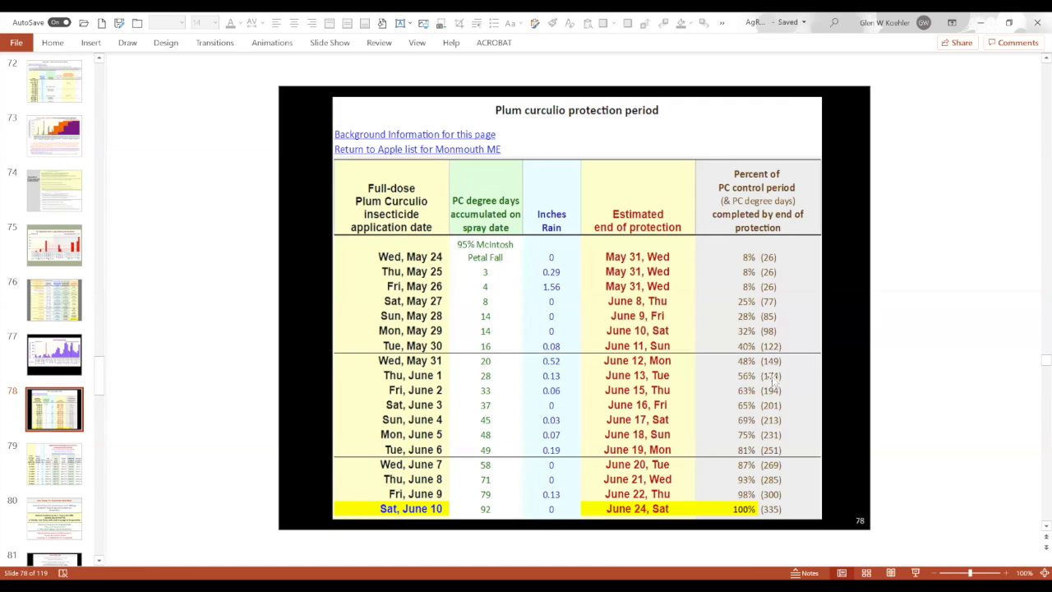
{"action": "mouse_move", "coordinate": [756, 378]}
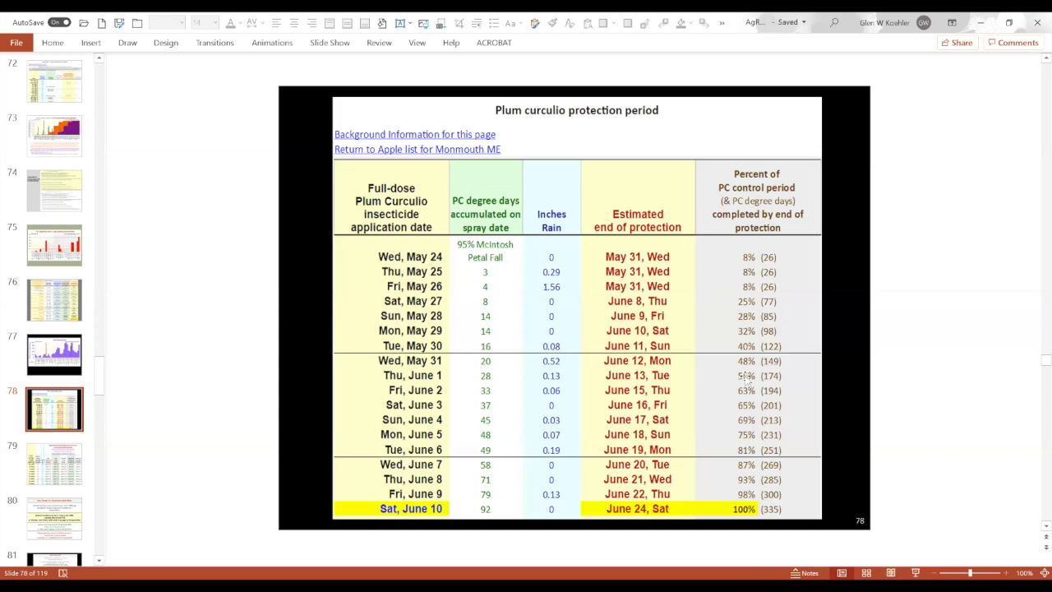
{"action": "mouse_move", "coordinate": [745, 379]}
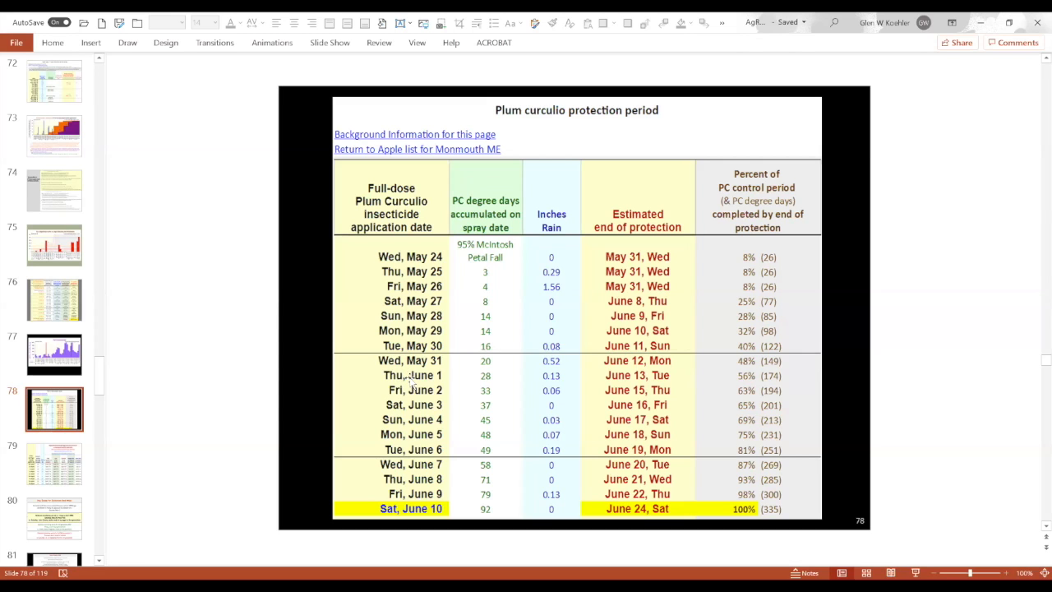
{"action": "mouse_move", "coordinate": [640, 379]}
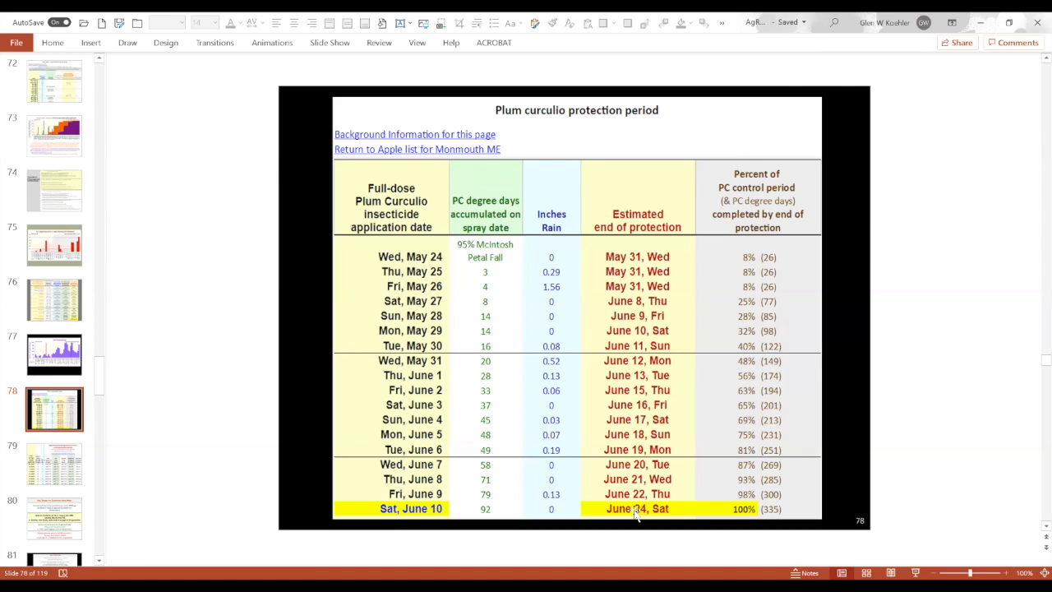
{"action": "mouse_move", "coordinate": [464, 153]}
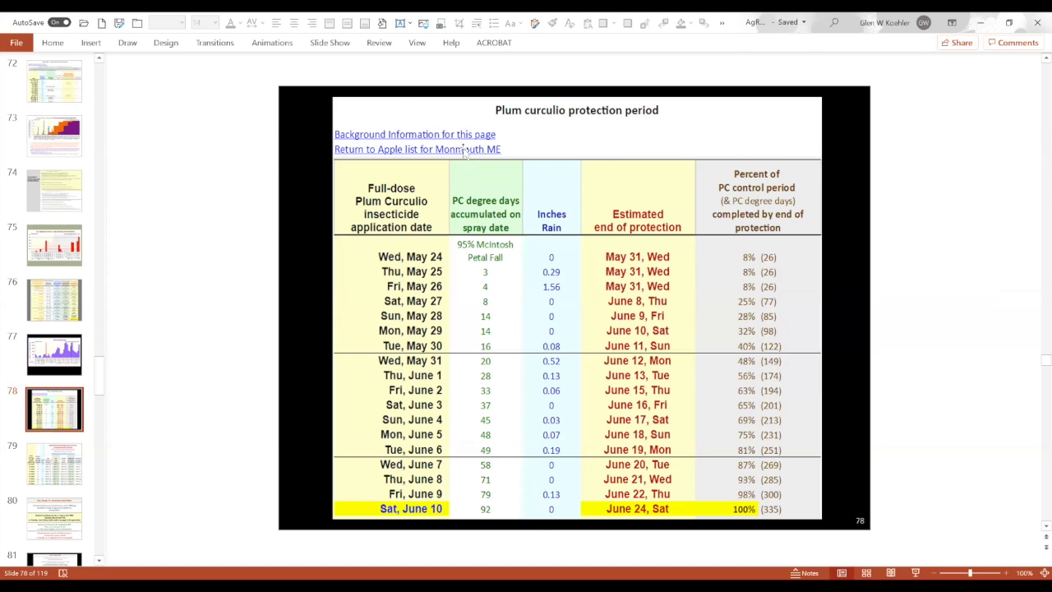
{"action": "mouse_move", "coordinate": [424, 514]}
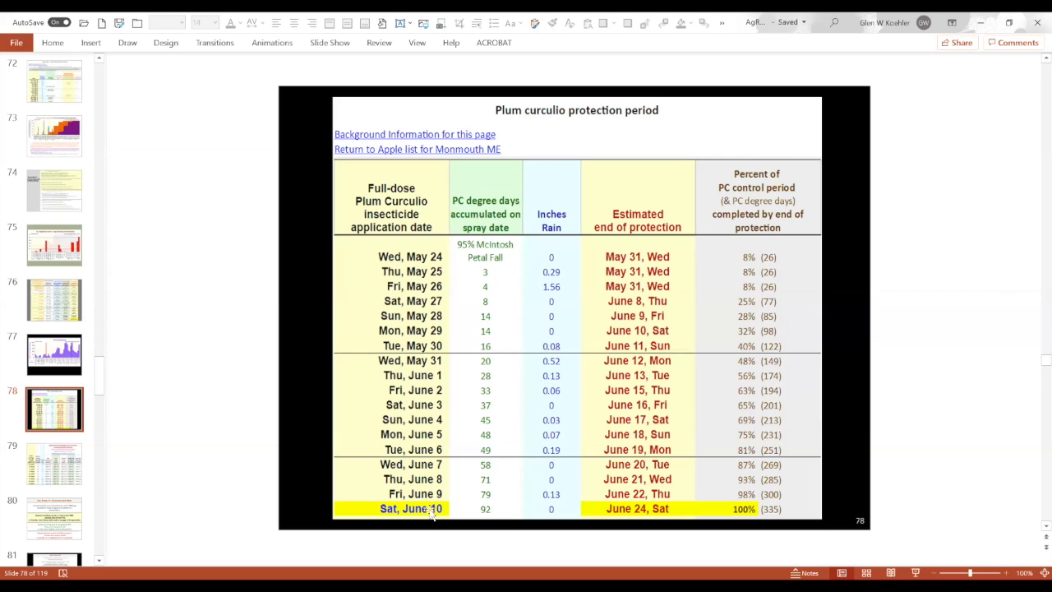
{"action": "mouse_move", "coordinate": [610, 516]}
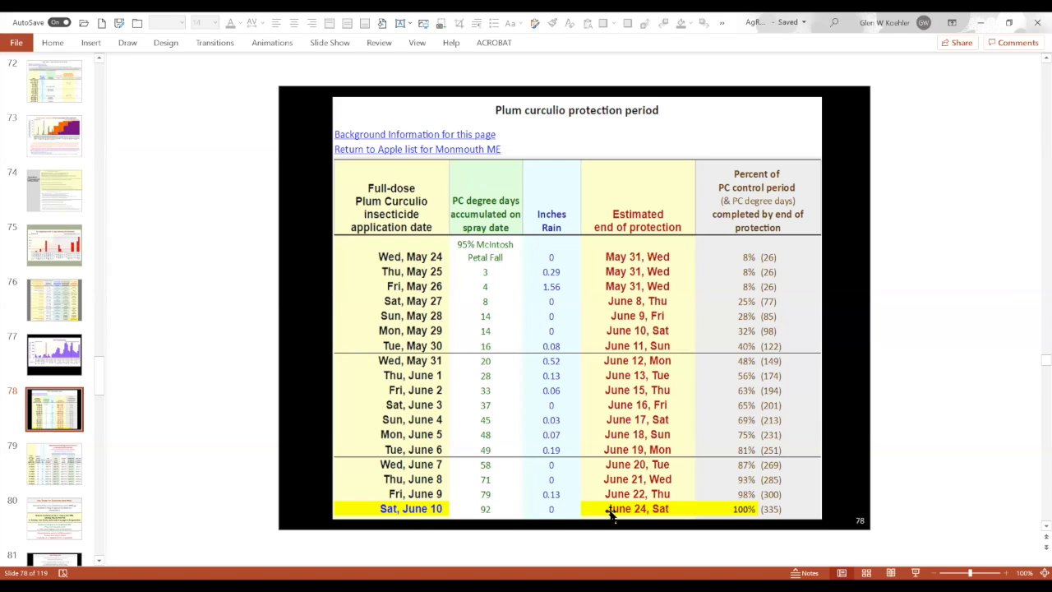
{"action": "mouse_move", "coordinate": [464, 509]}
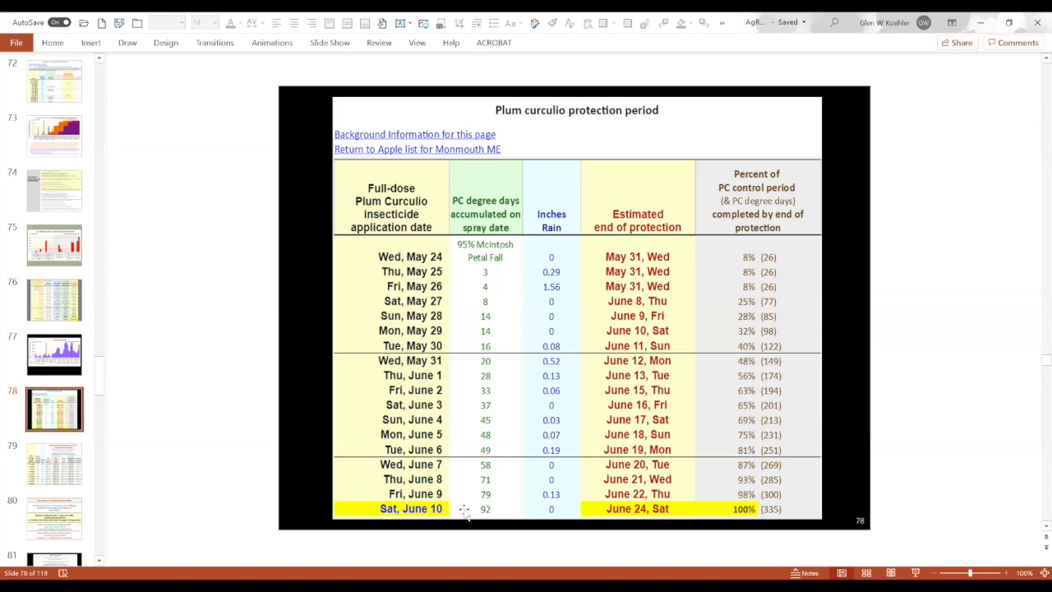
{"action": "mouse_move", "coordinate": [636, 512]}
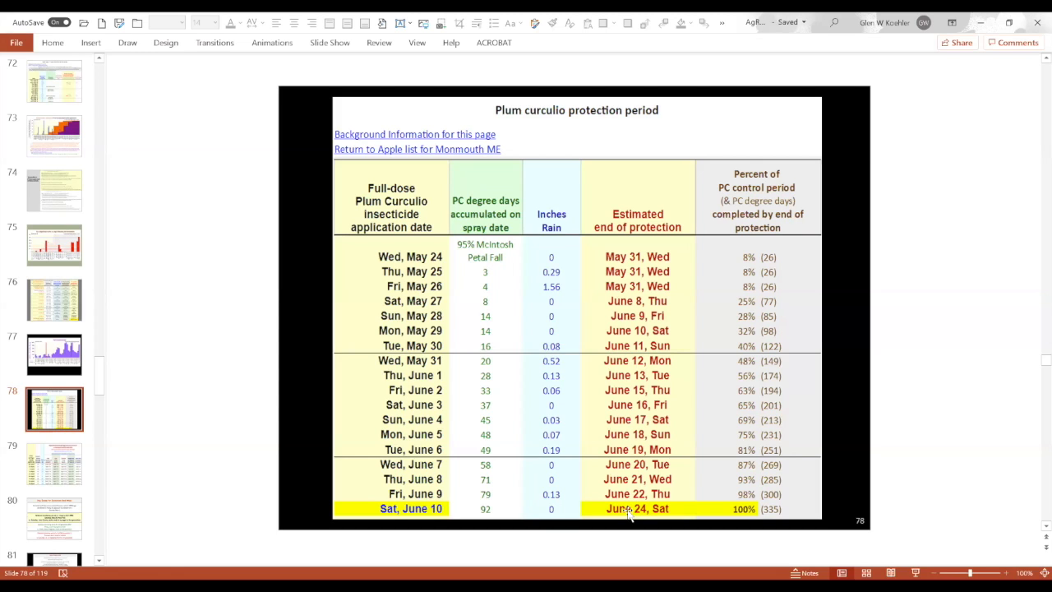
{"action": "mouse_move", "coordinate": [744, 509]}
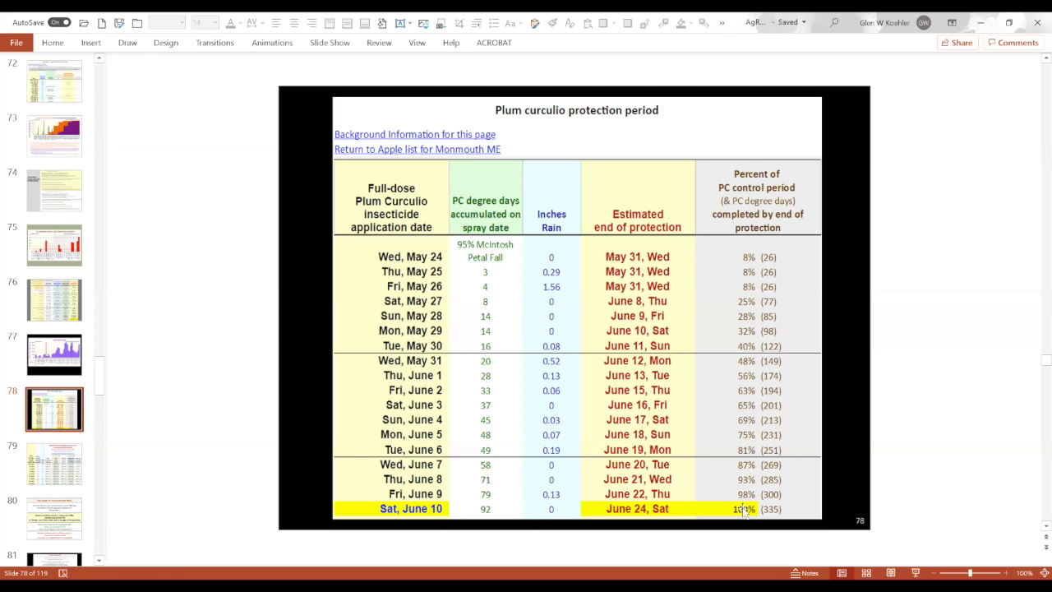
{"action": "mouse_move", "coordinate": [740, 508]}
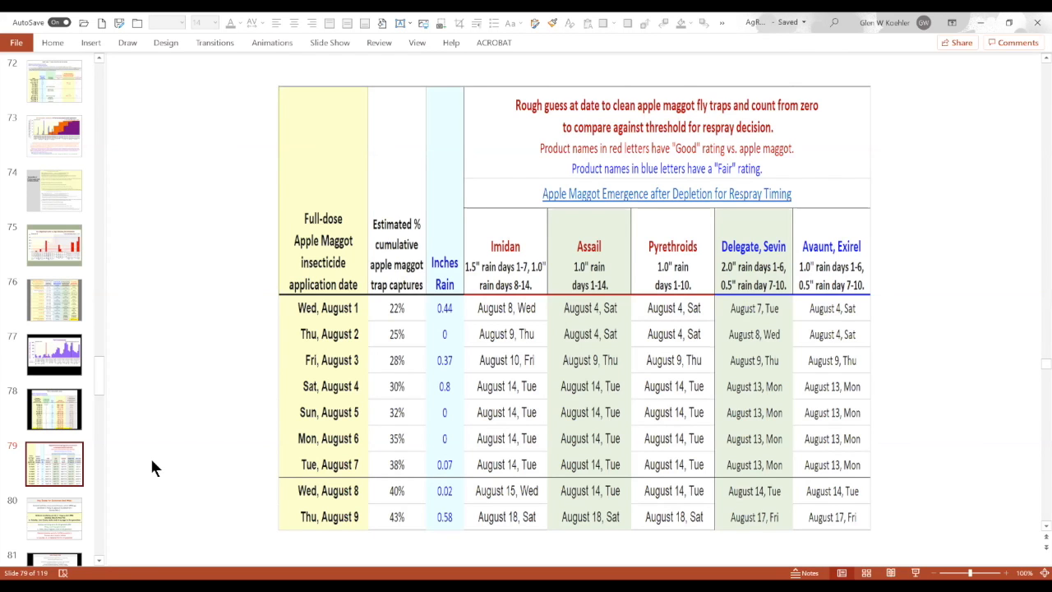
Step: Show slide 80, European Red Mite key dates with hatch and three-generation monitoring periods
{"action": "left_click", "coordinate": [54, 518]}
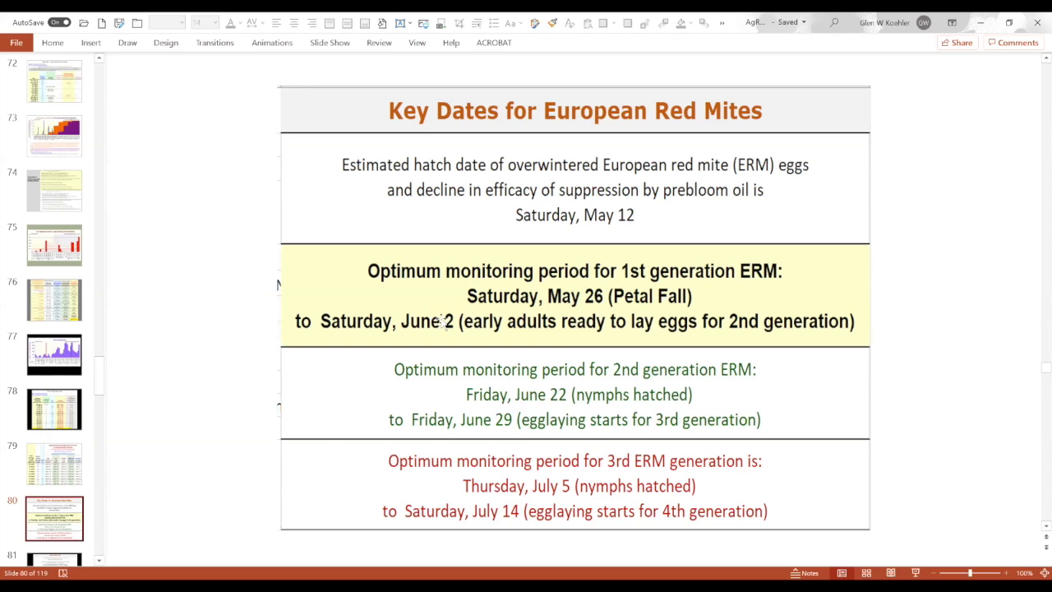
{"action": "mouse_move", "coordinate": [490, 305]}
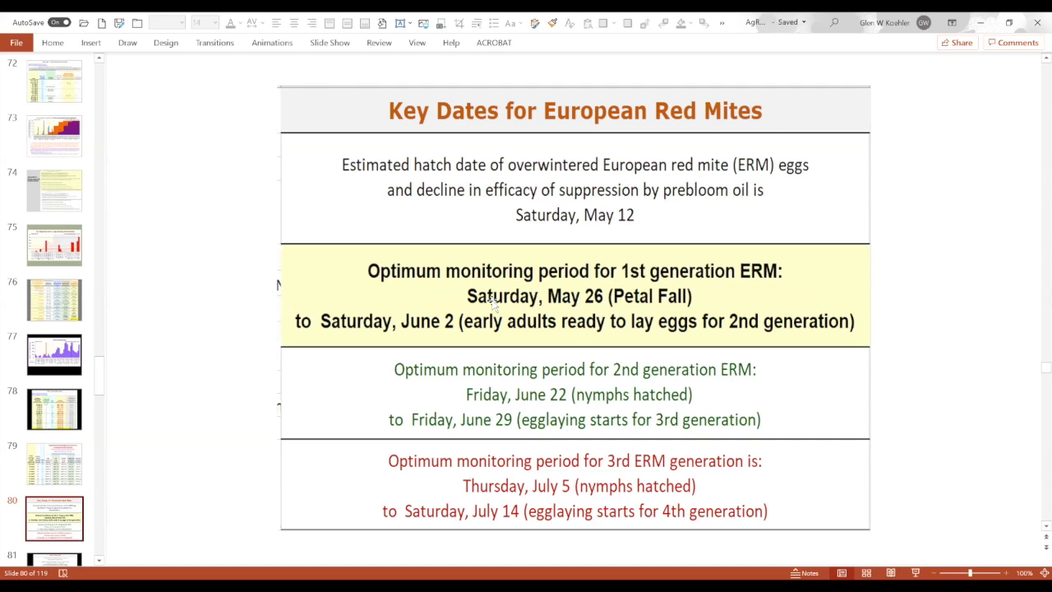
{"action": "mouse_move", "coordinate": [497, 326]}
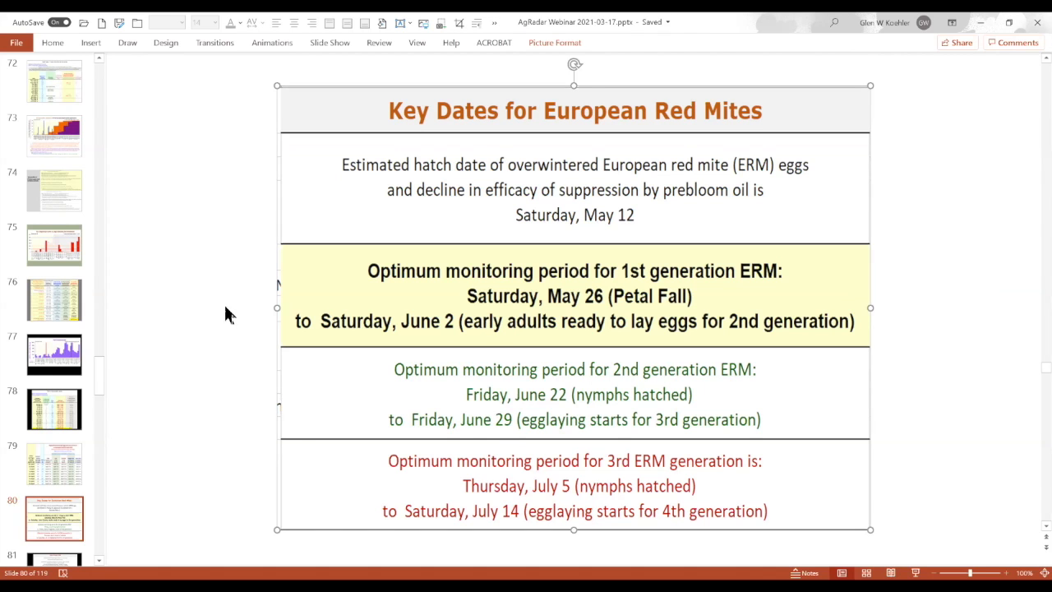
Step: Show slide 81, key dates for apple maggot, appletree and dogwood borers, and codling moth
{"action": "left_click", "coordinate": [55, 409]}
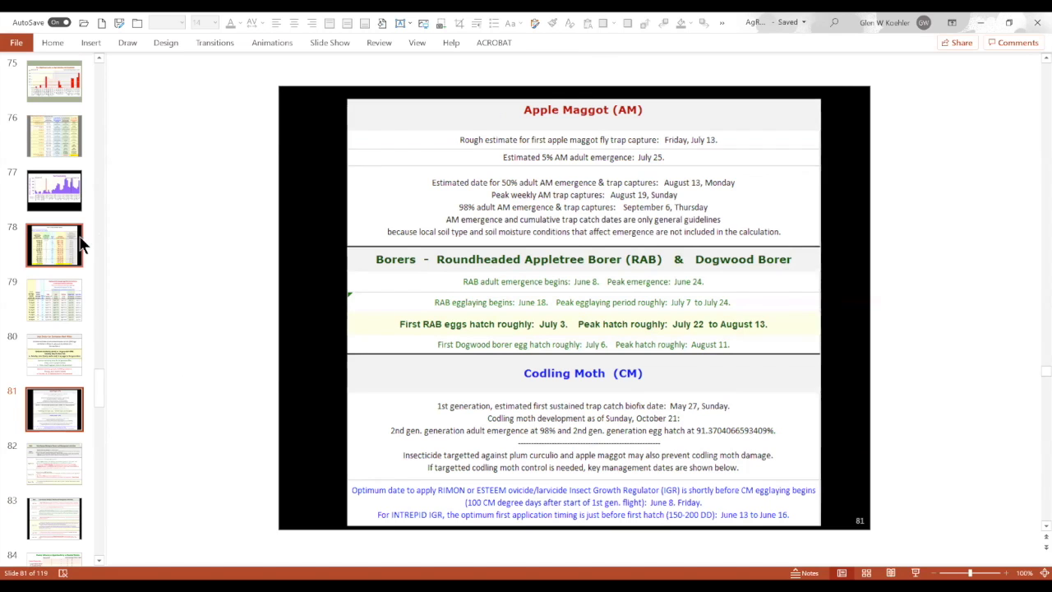
{"action": "mouse_move", "coordinate": [93, 235]}
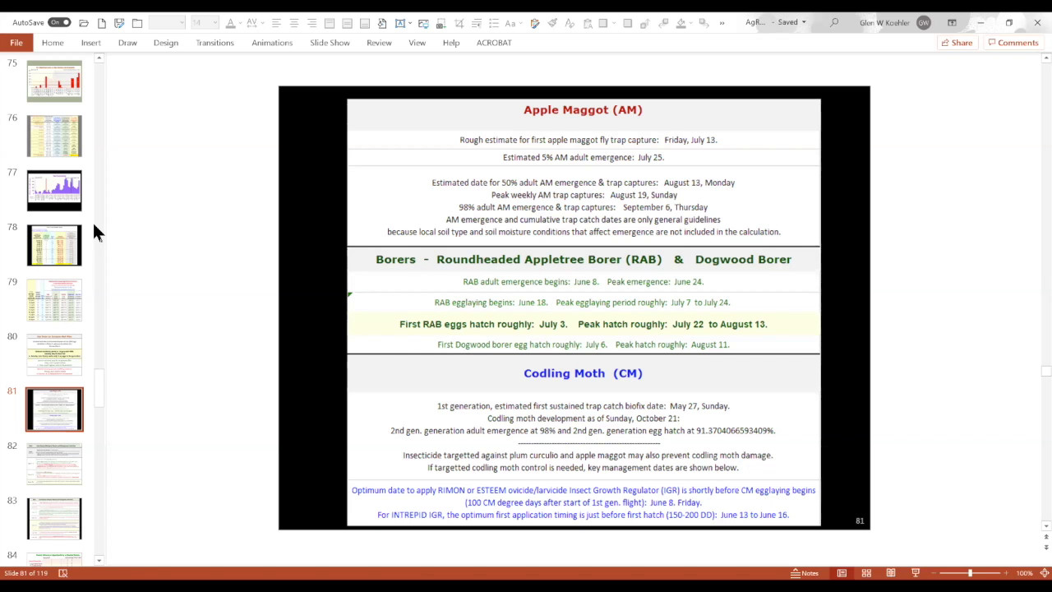
Step: Jump back to slide 54, the Maine and New England orchard sites list with the AgRadar address
{"action": "left_click", "coordinate": [54, 353]}
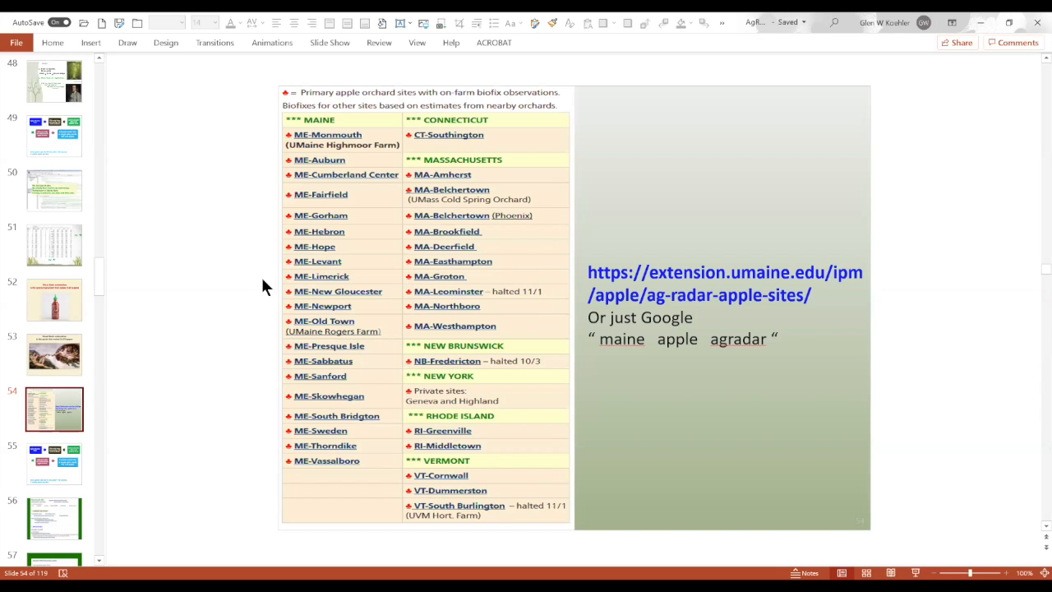
{"action": "mouse_move", "coordinate": [276, 280]}
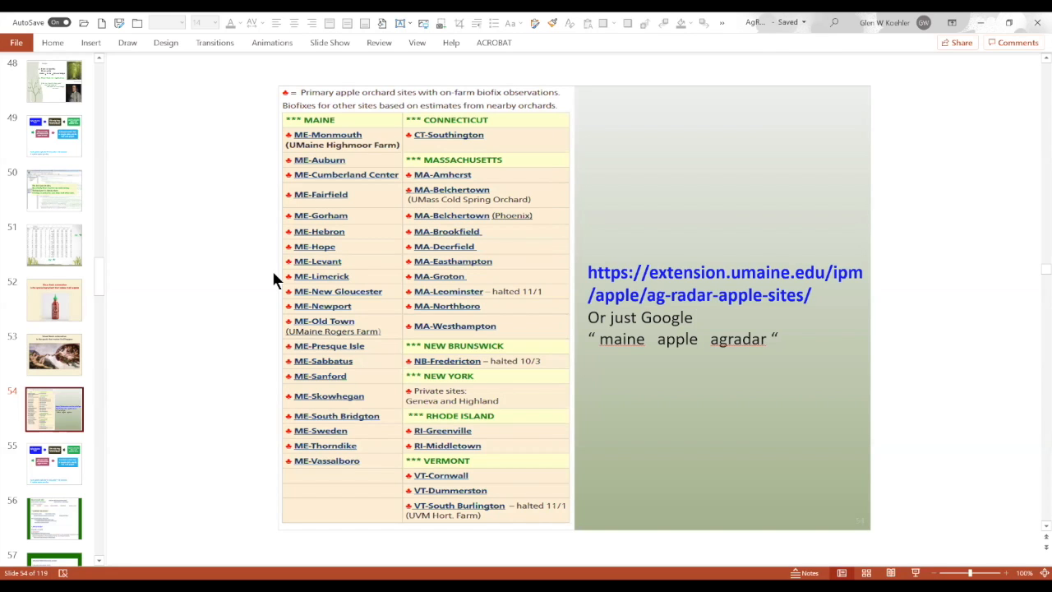
{"action": "mouse_move", "coordinate": [280, 267]}
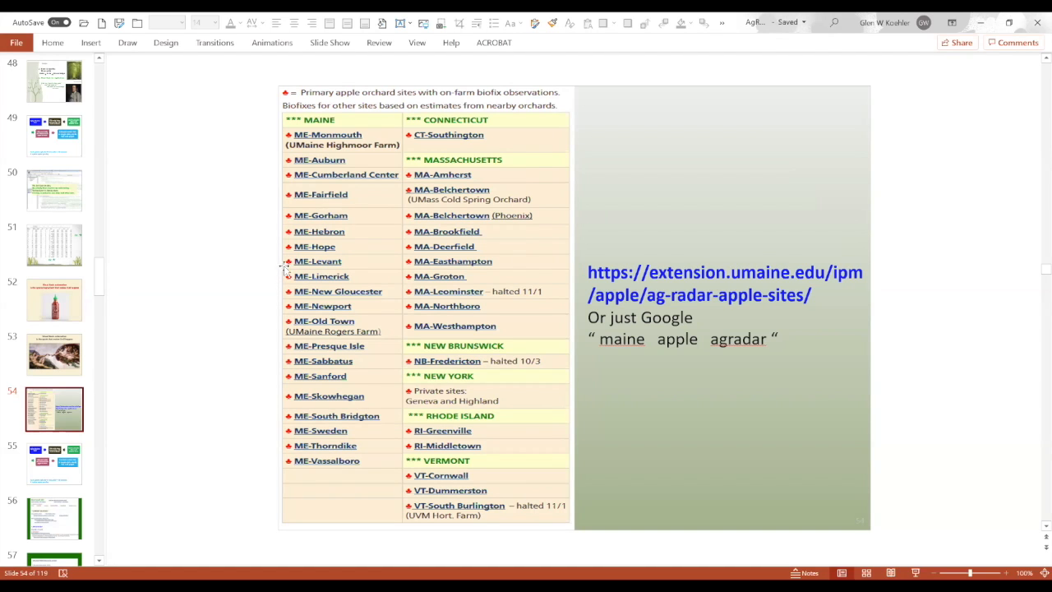
{"action": "mouse_move", "coordinate": [162, 280]}
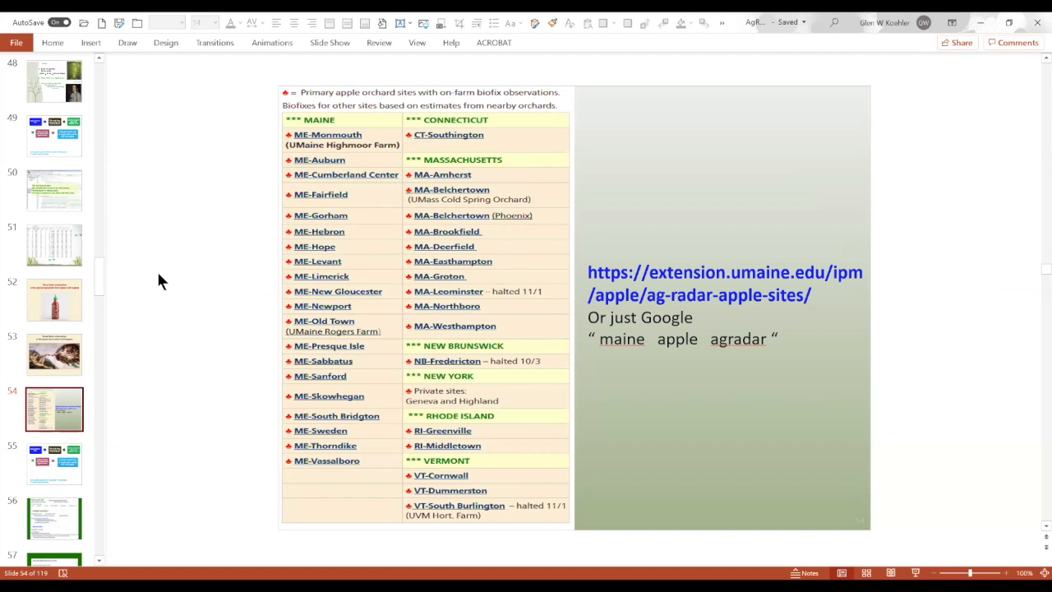
{"action": "mouse_move", "coordinate": [99, 279]}
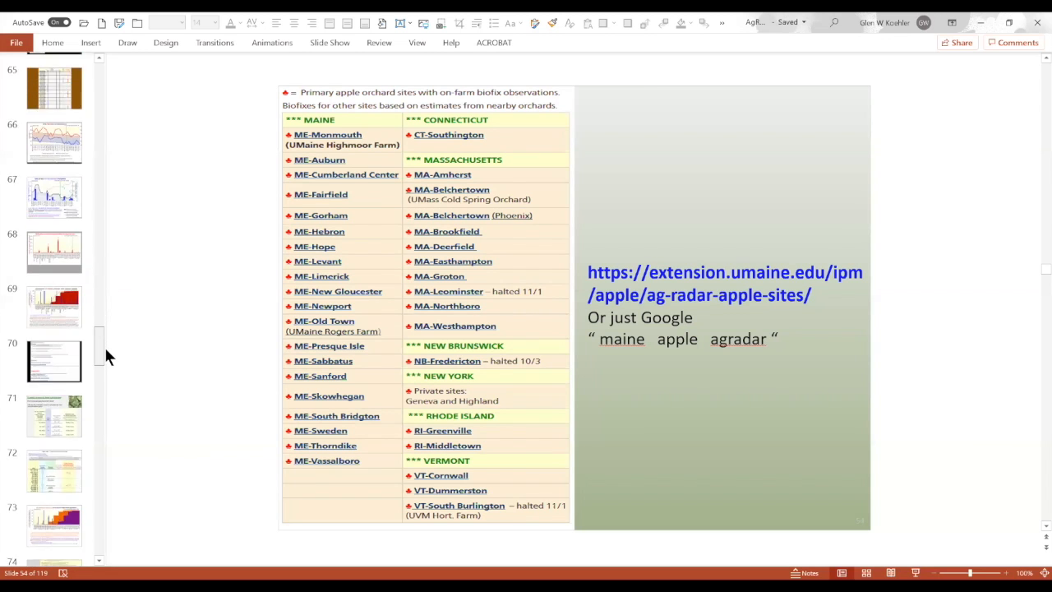
Step: Scroll the slides pane back to slide 81, the apple maggot, borer and codling moth key dates
{"action": "scroll", "scroll_direction": "down", "scroll_amount": 3}
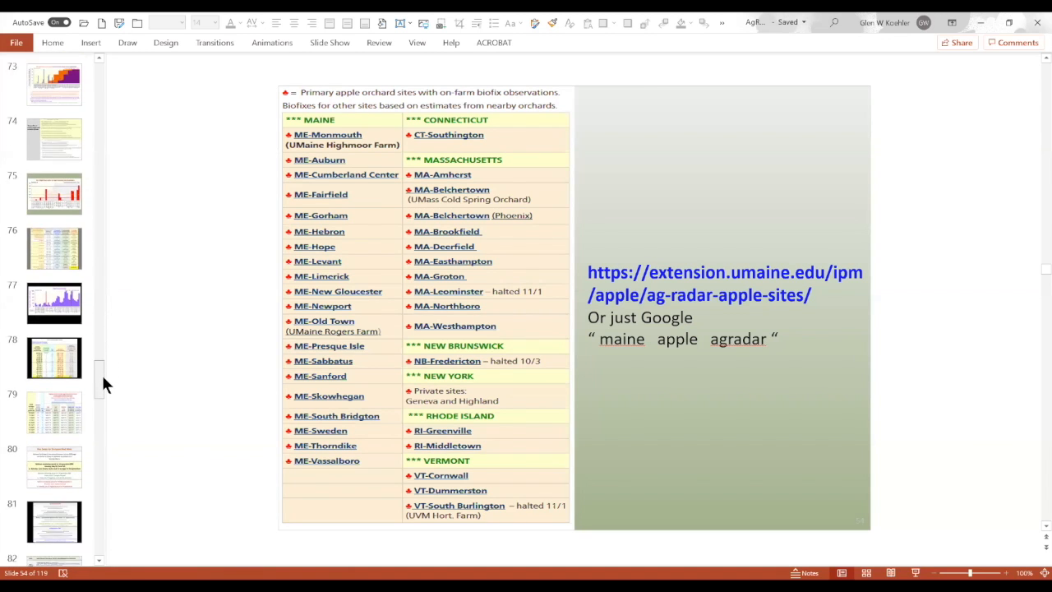
{"action": "scroll", "scroll_direction": "down", "scroll_amount": 3}
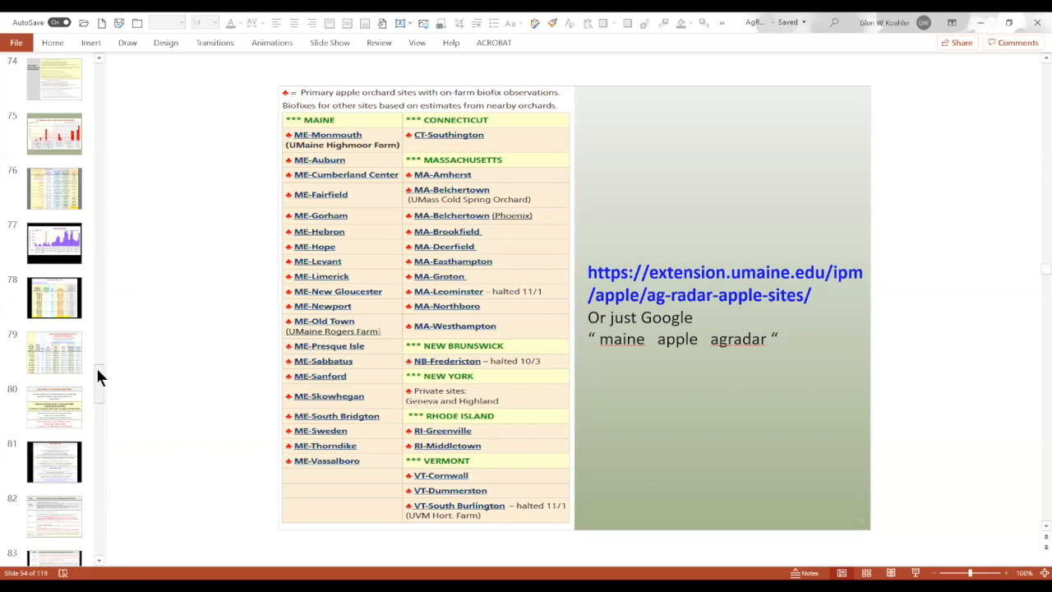
{"action": "mouse_move", "coordinate": [114, 365]}
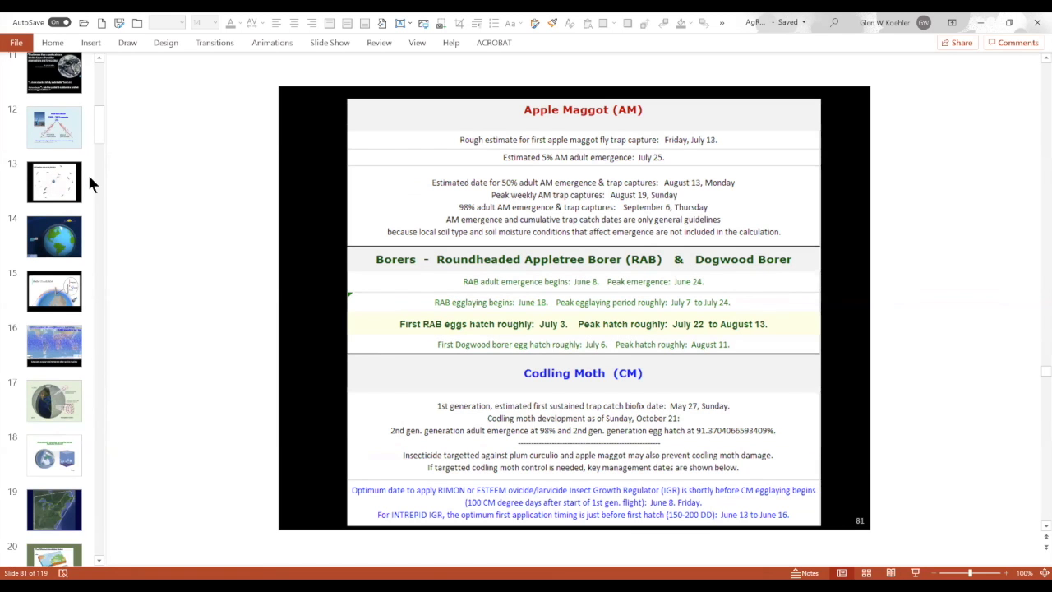
{"action": "scroll", "scroll_direction": "down", "scroll_amount": 3}
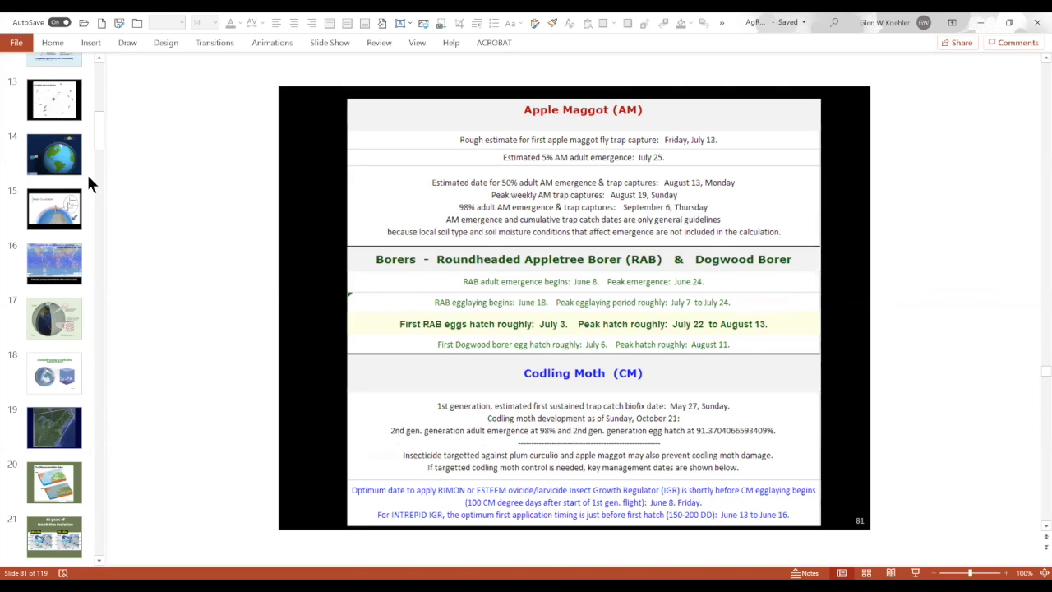
{"action": "scroll", "scroll_direction": "down", "scroll_amount": 3}
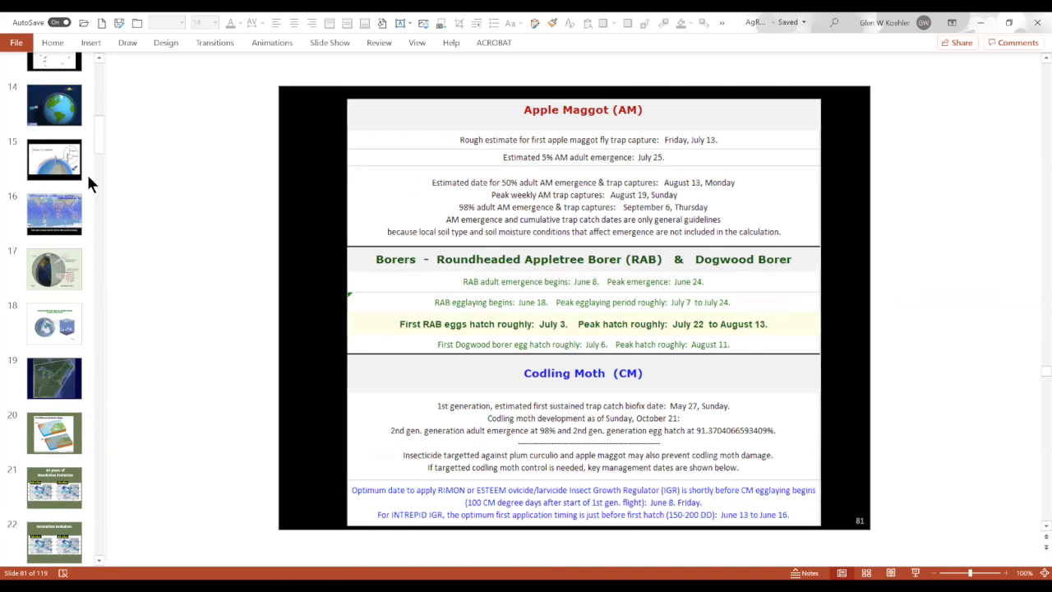
{"action": "scroll", "scroll_direction": "down", "scroll_amount": 3}
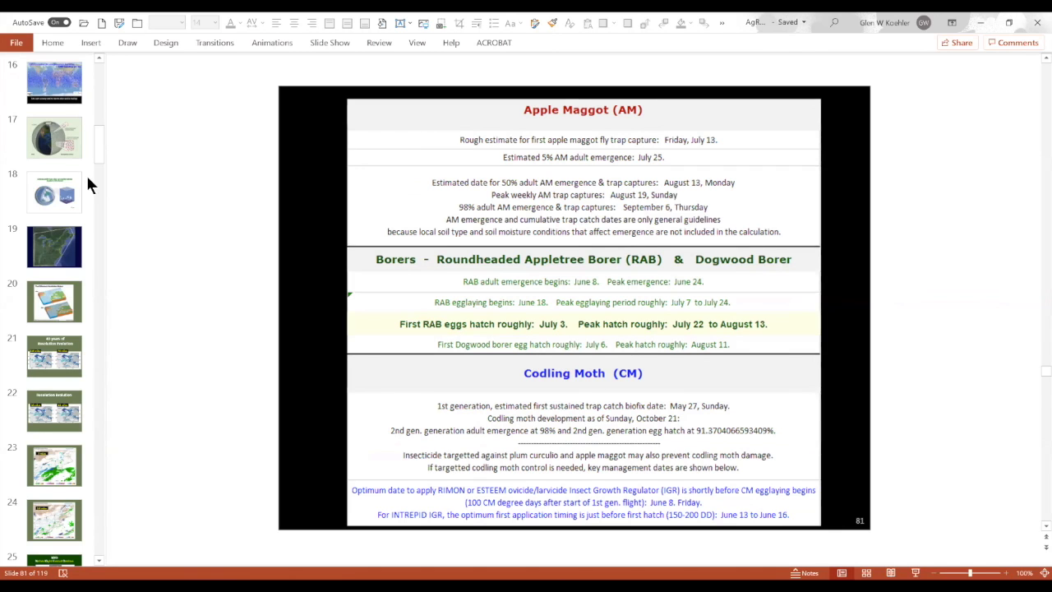
Step: Show slide 18, the NASA globe image on saving observed and forecast values per box
{"action": "left_click", "coordinate": [55, 191]}
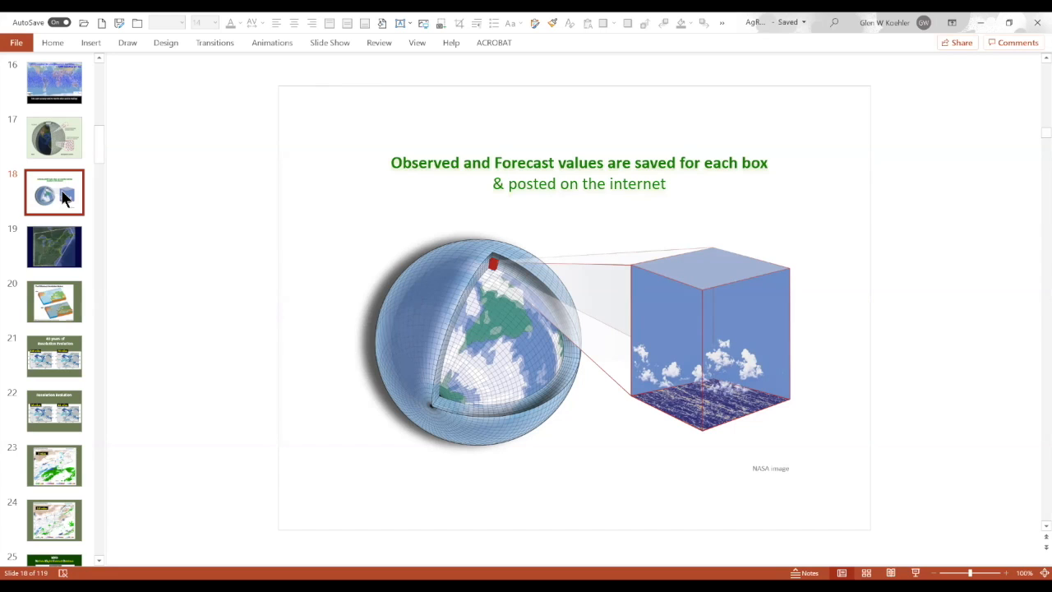
{"action": "mouse_move", "coordinate": [115, 211]}
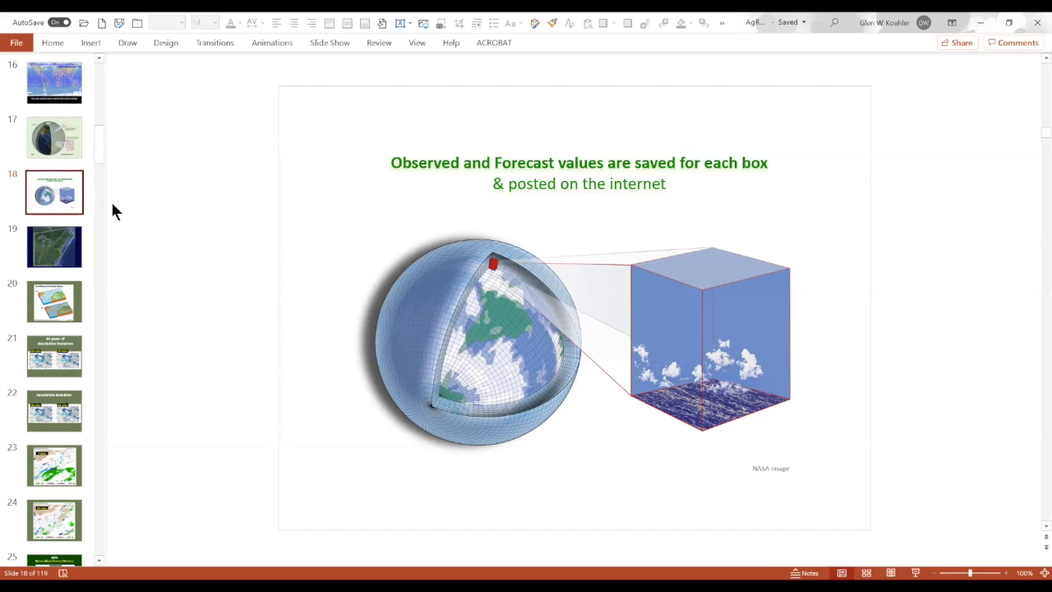
{"action": "mouse_move", "coordinate": [257, 333]}
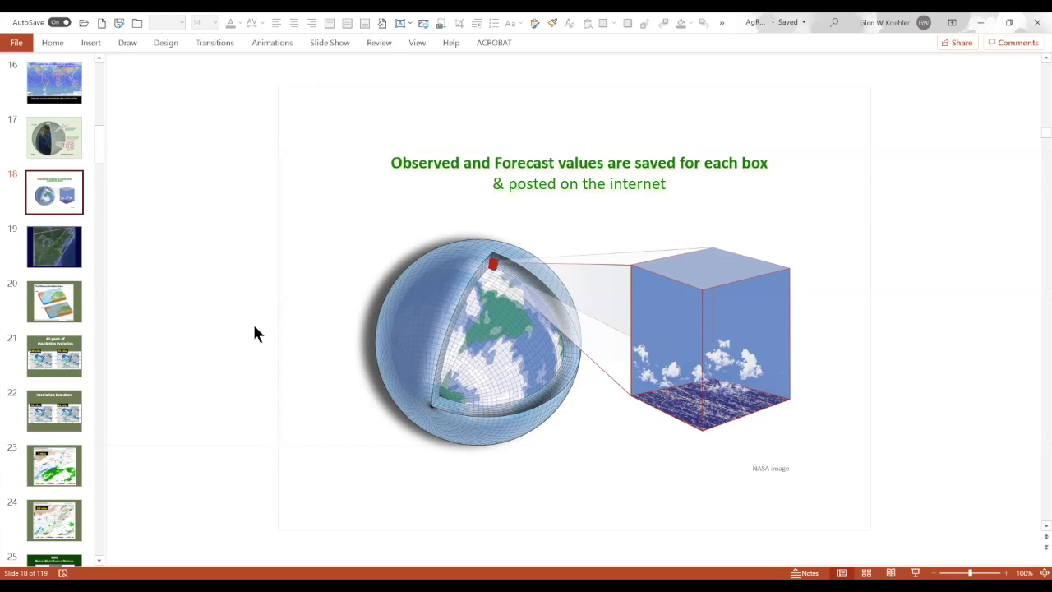
Step: Step through the resolution comparison slides to slide 25, the NDFD forecast database at 1.6 miles
{"action": "left_click", "coordinate": [54, 302]}
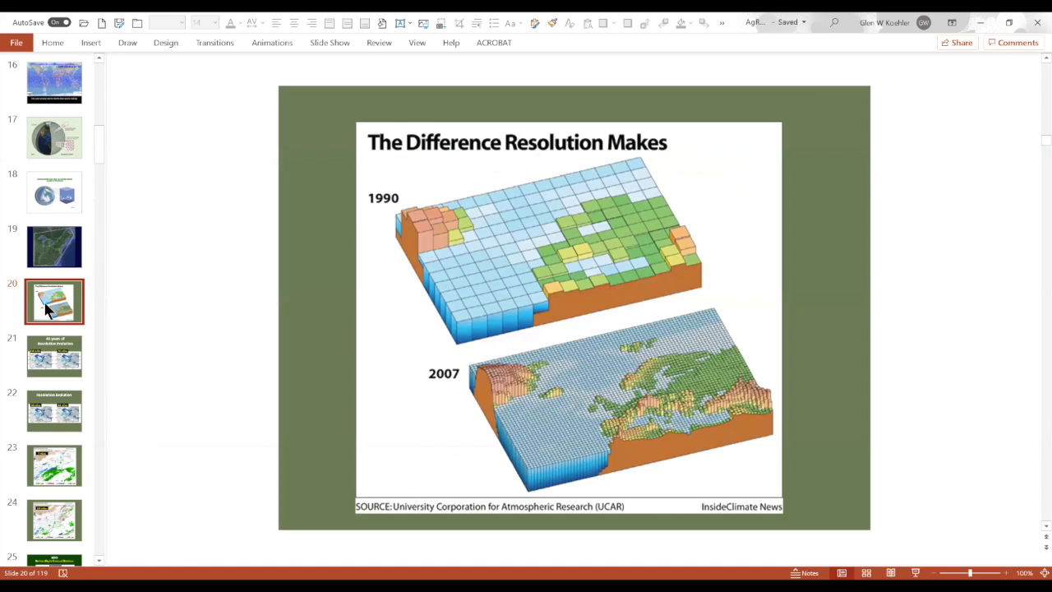
{"action": "mouse_move", "coordinate": [51, 302]}
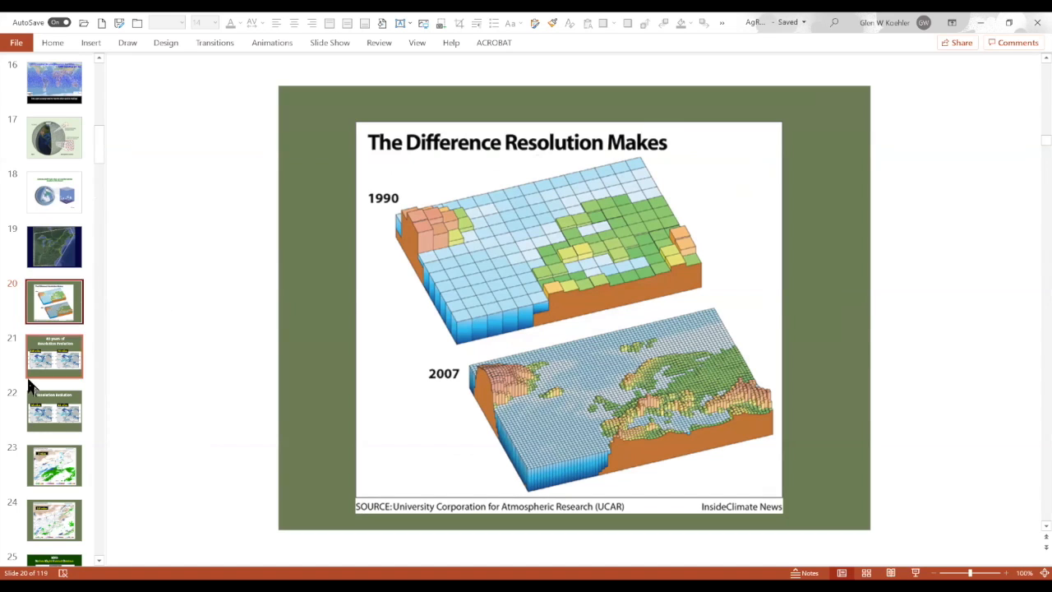
{"action": "left_click", "coordinate": [54, 356]}
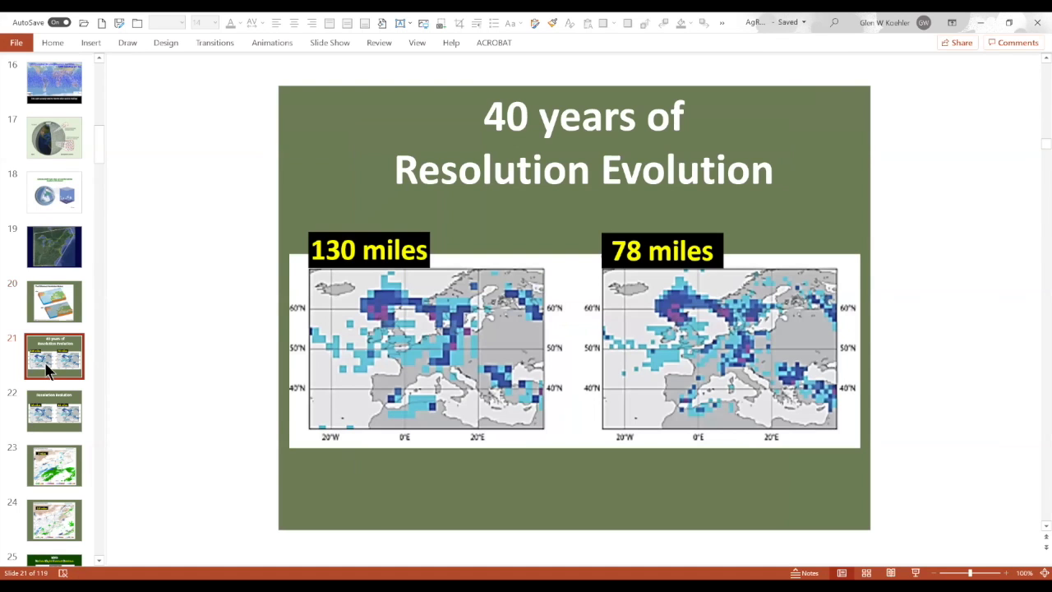
{"action": "left_click", "coordinate": [54, 410]}
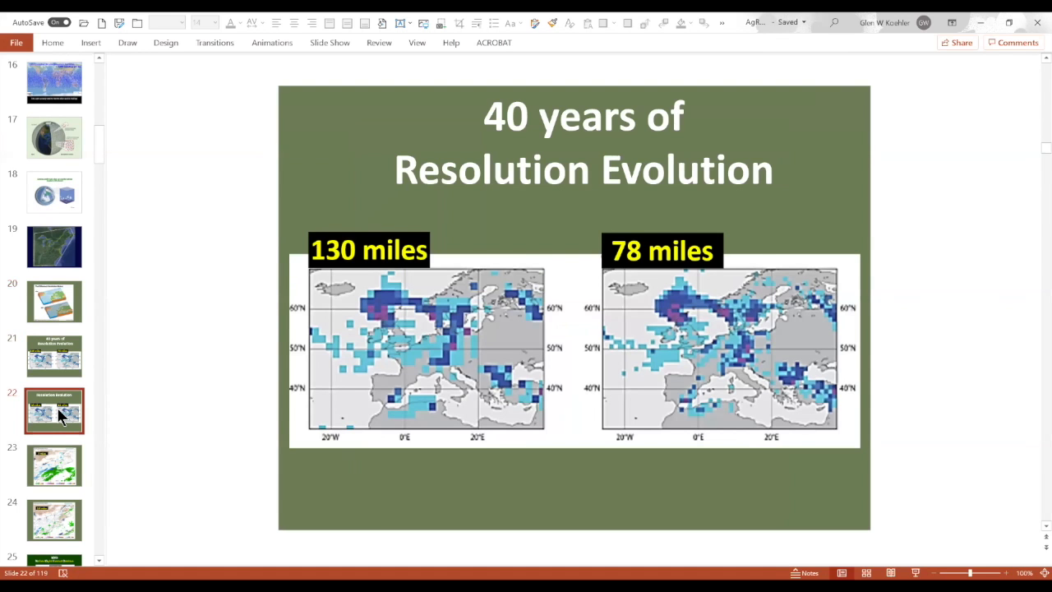
{"action": "left_click", "coordinate": [54, 466]}
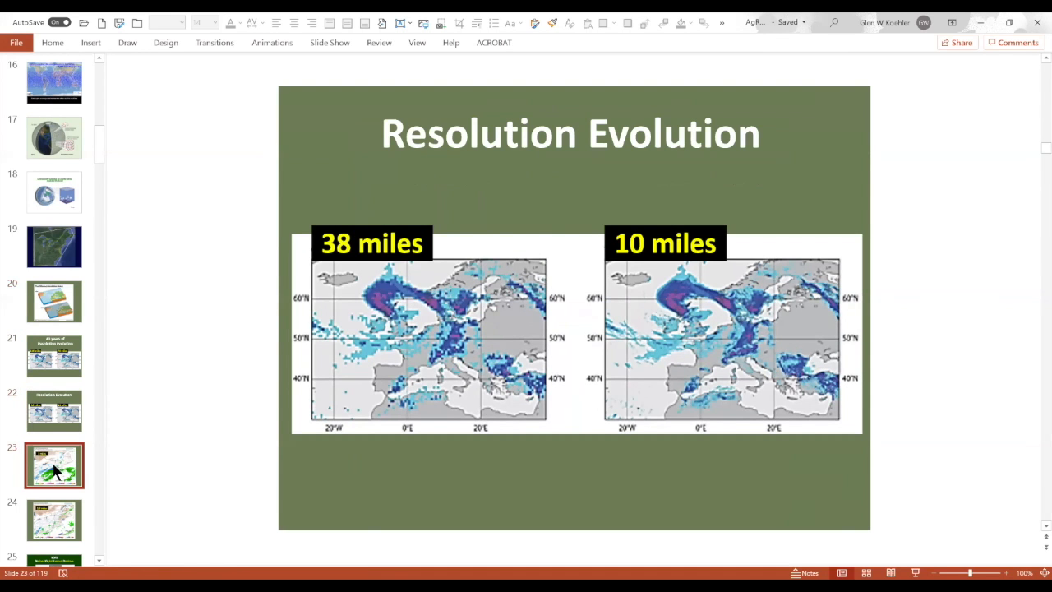
{"action": "left_click", "coordinate": [54, 408]}
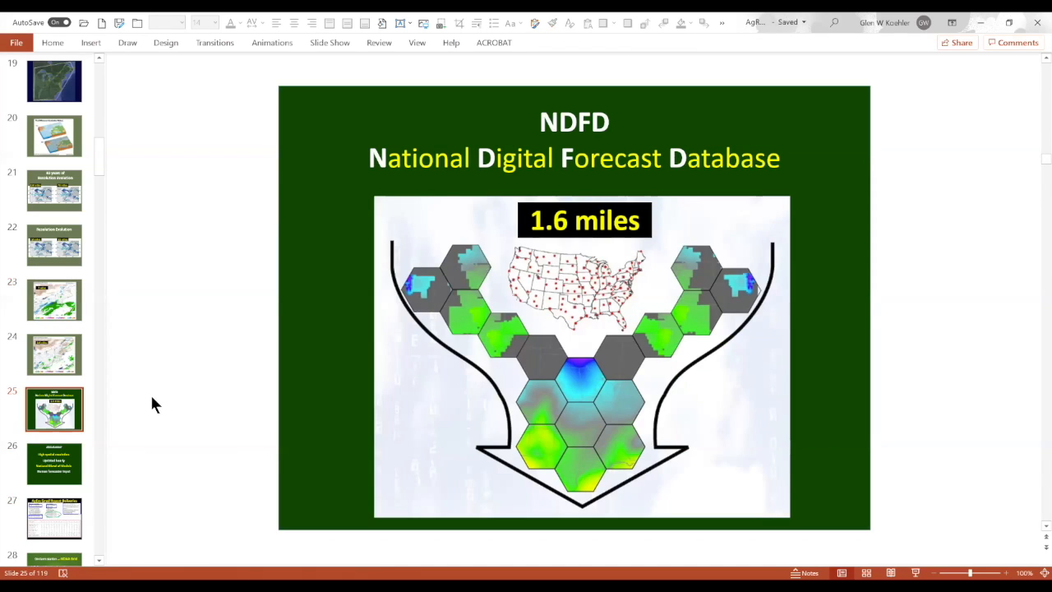
{"action": "mouse_move", "coordinate": [437, 368]}
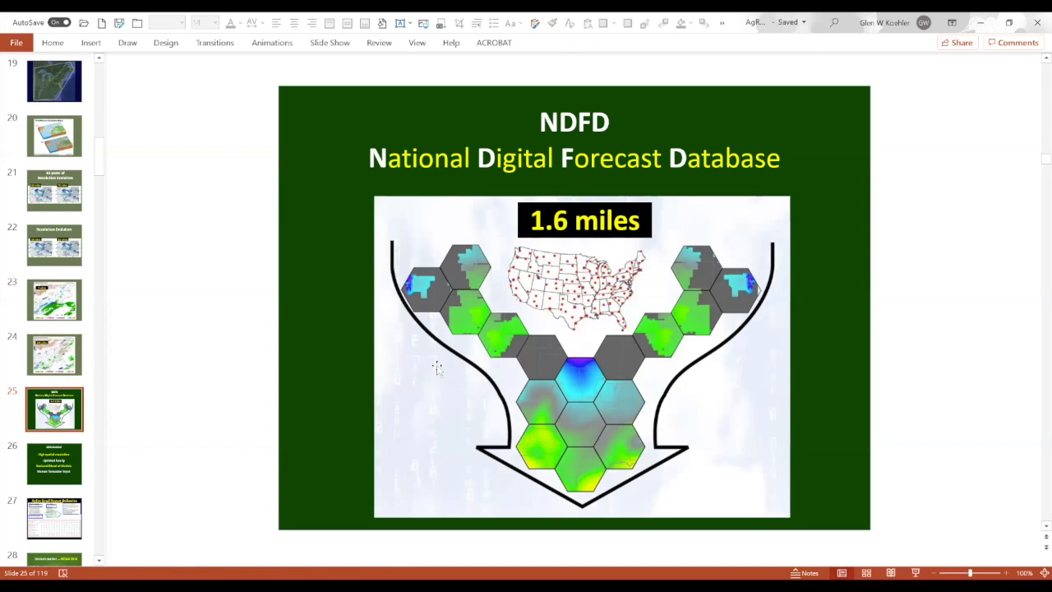